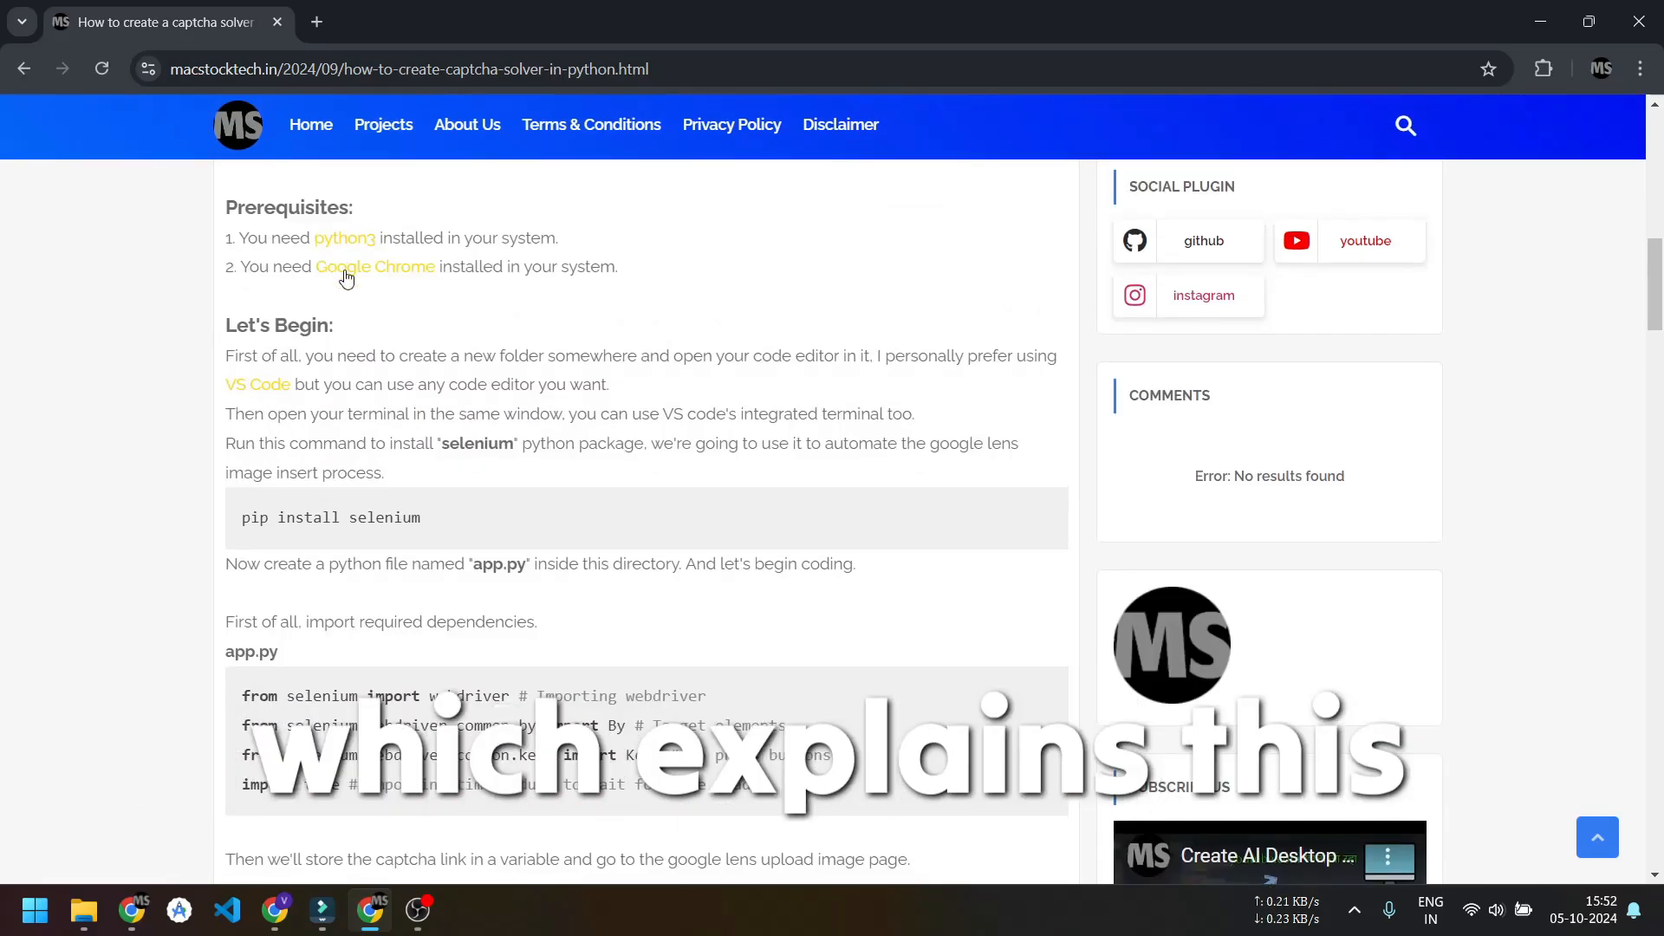
Open the empty CaptchaSolver folder under Work (D:) > YtVideos in Visual Studio Code.
scroll("down", 3)
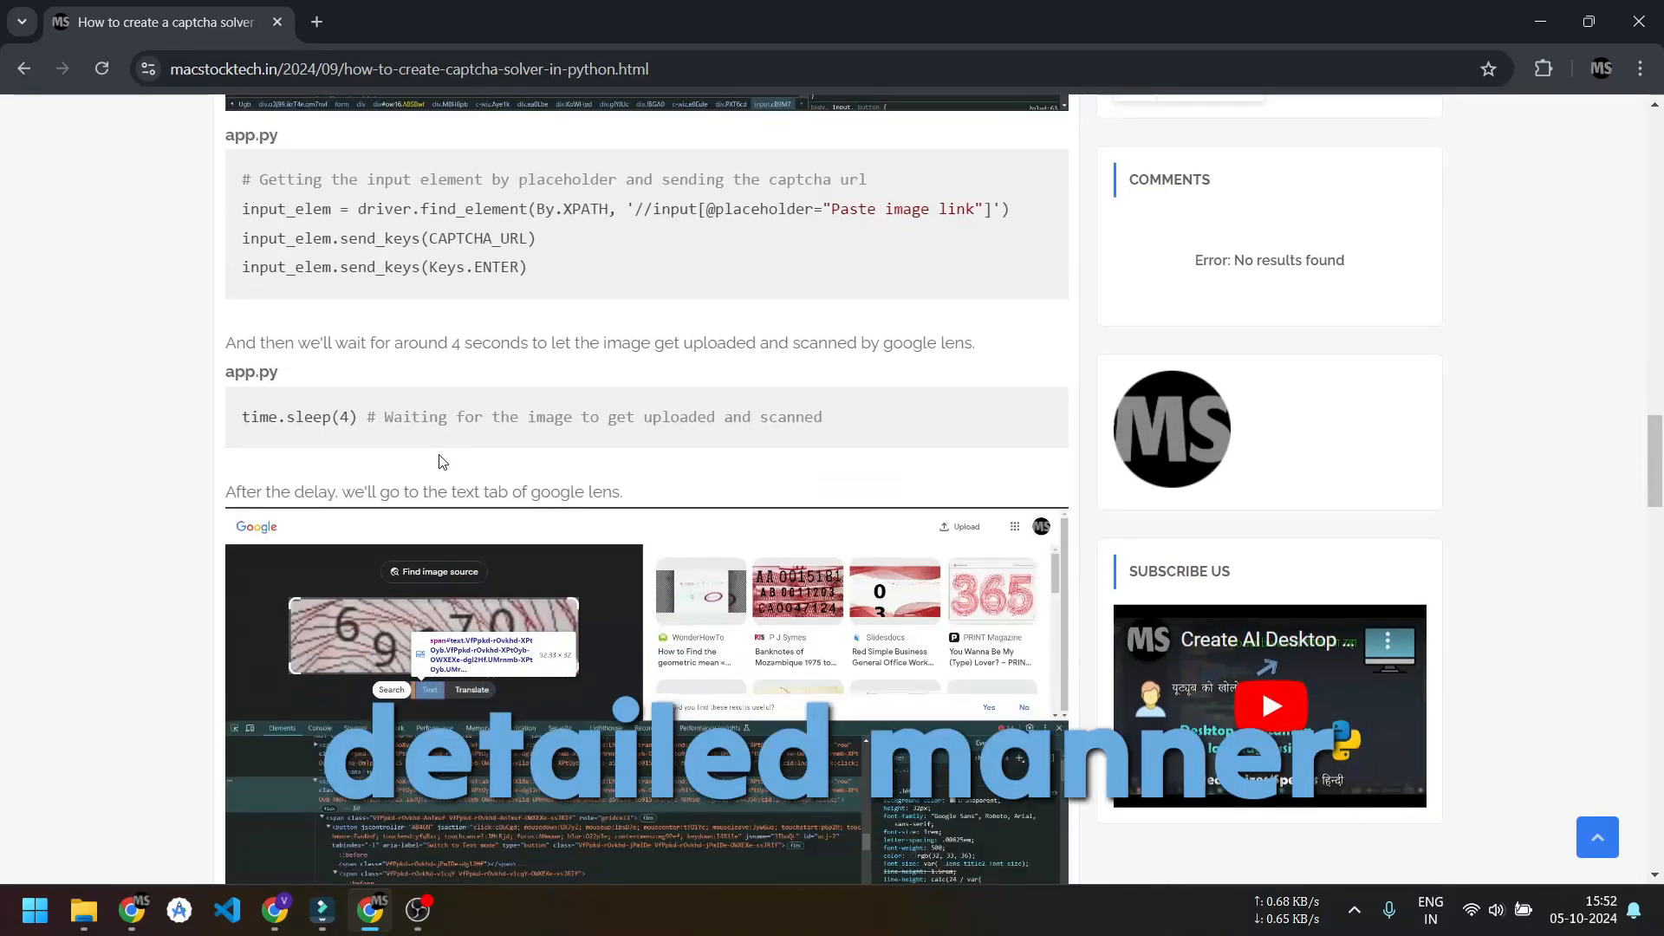
scroll("down", 3)
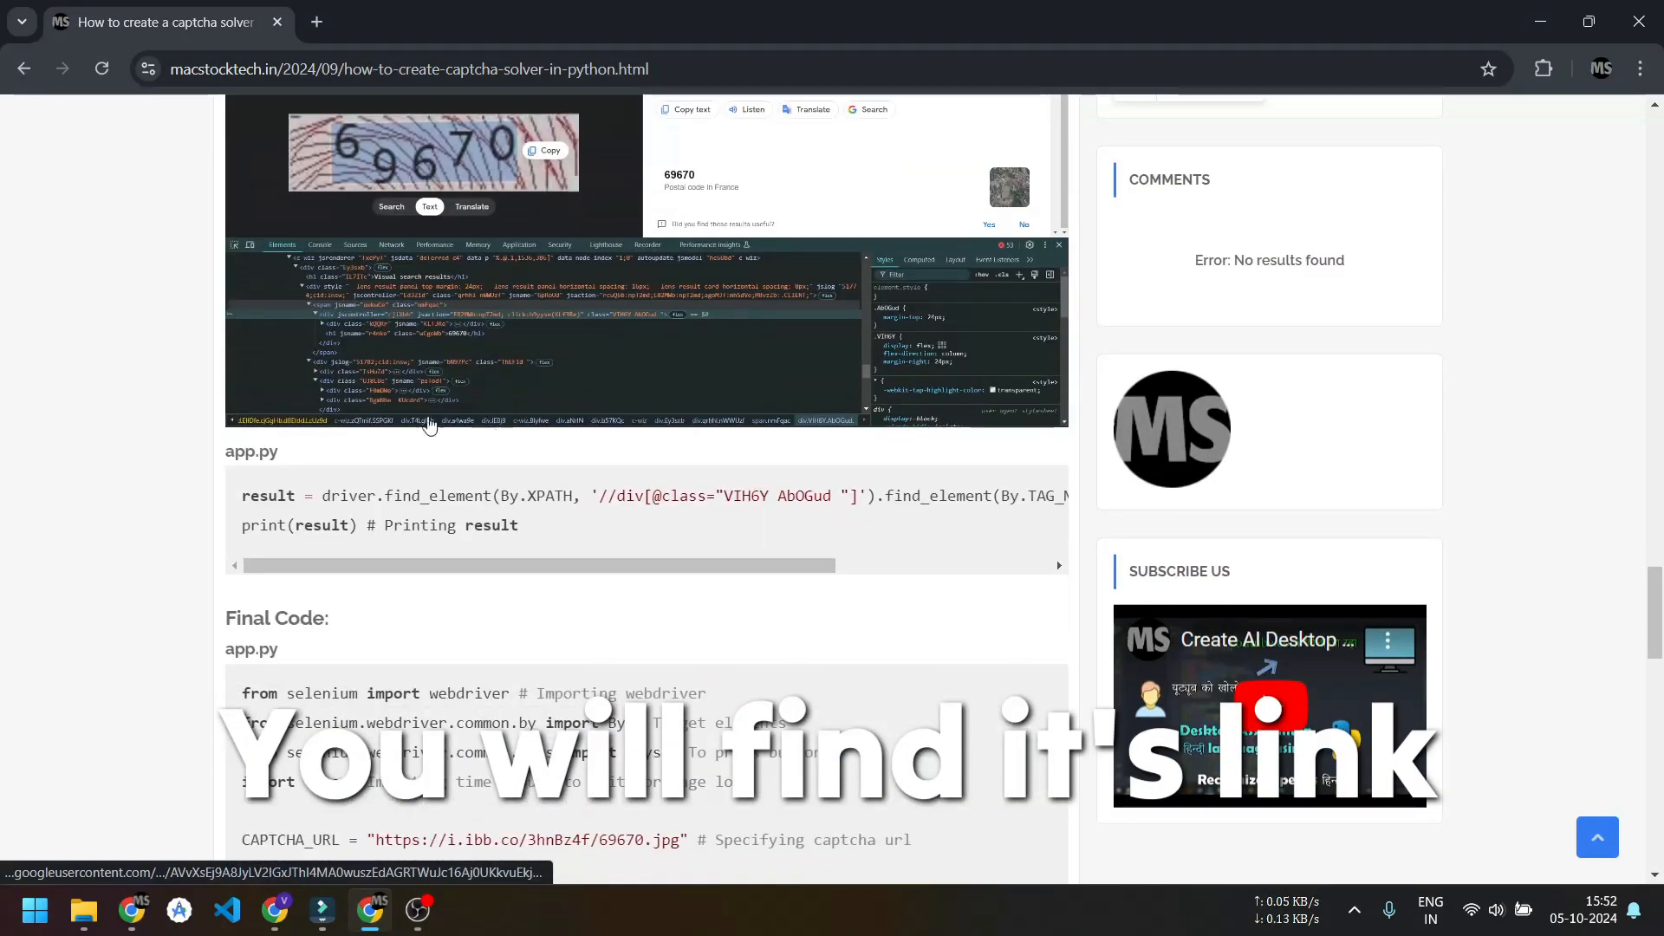
scroll("down", 3)
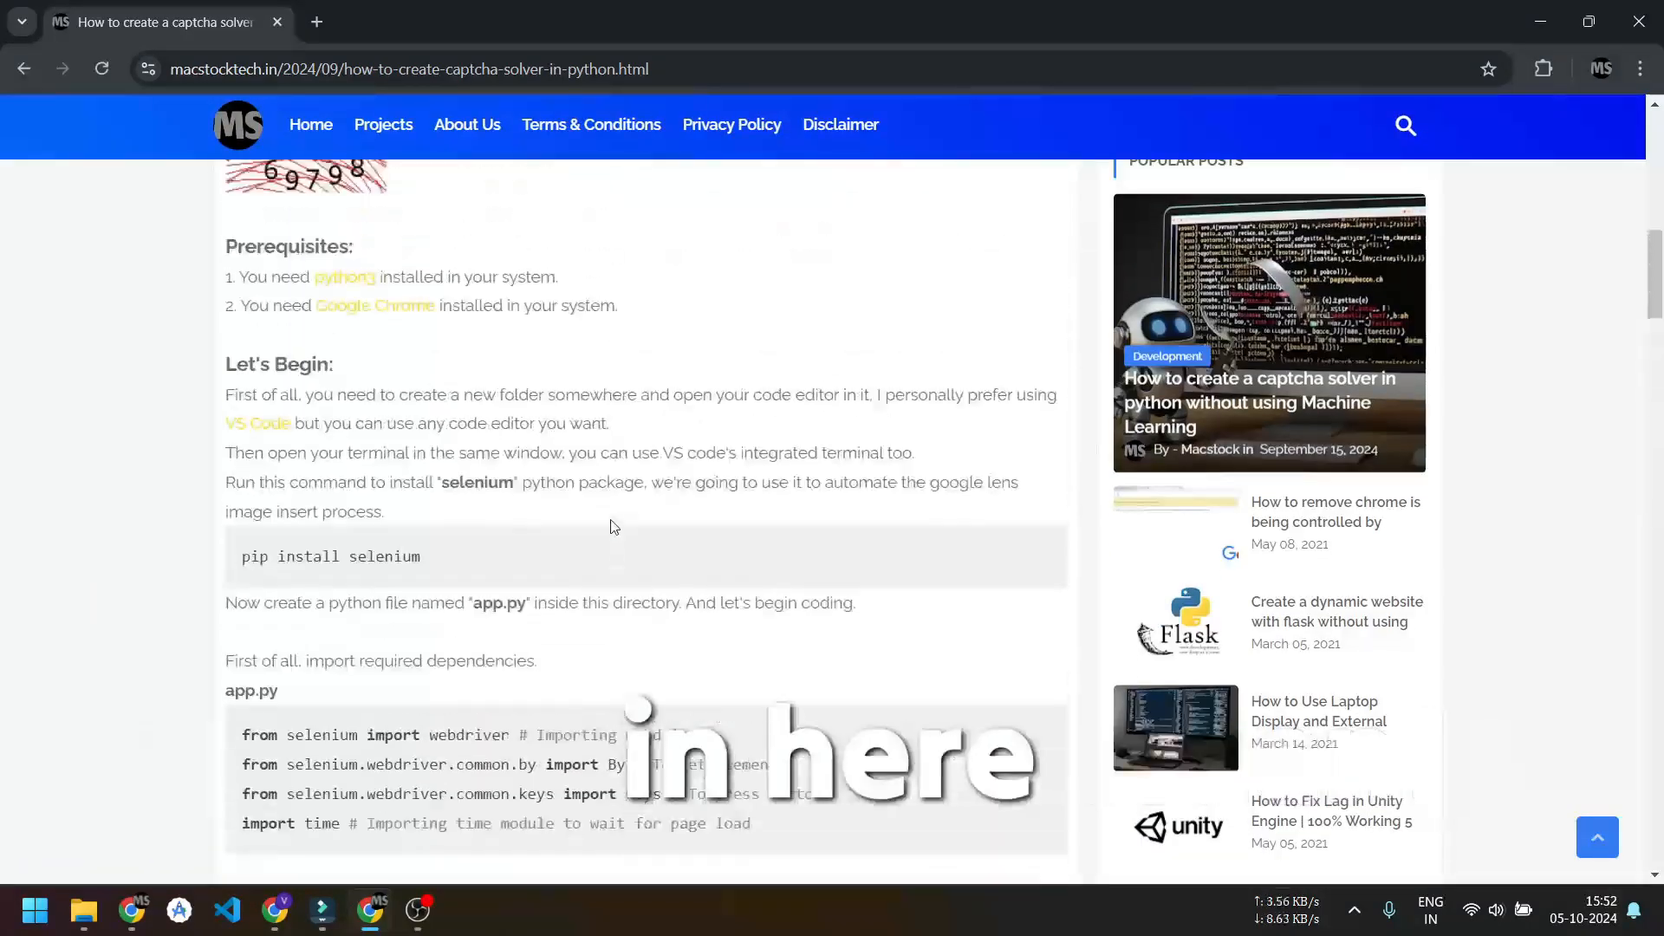
scroll("down", 3)
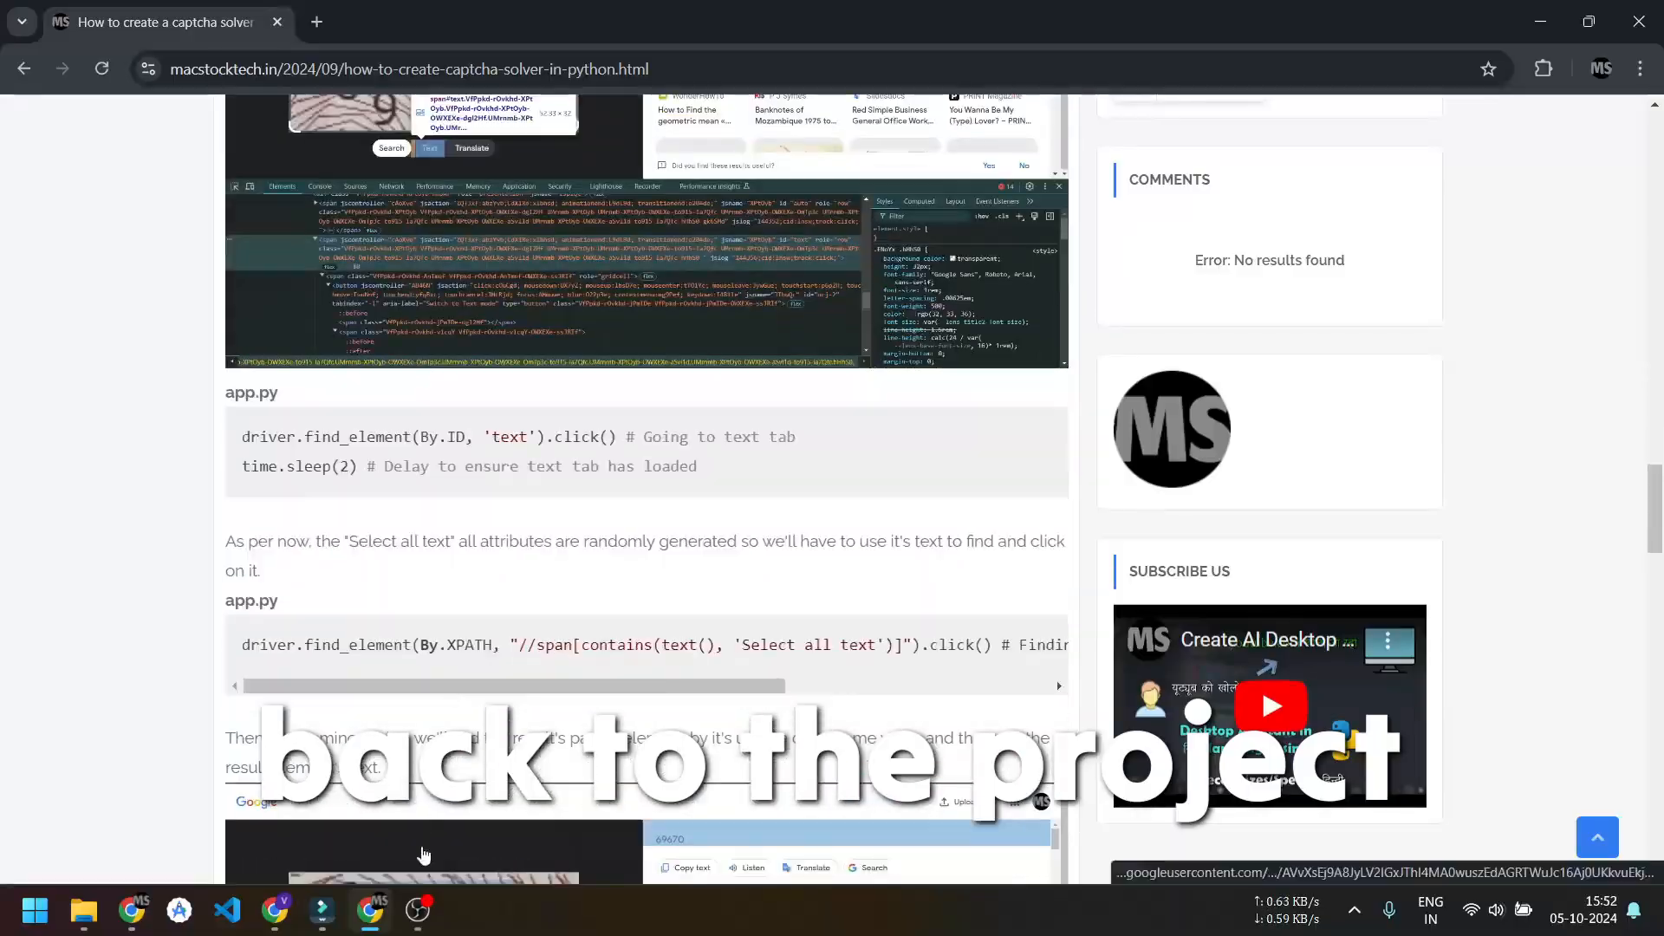
left_click(84, 911)
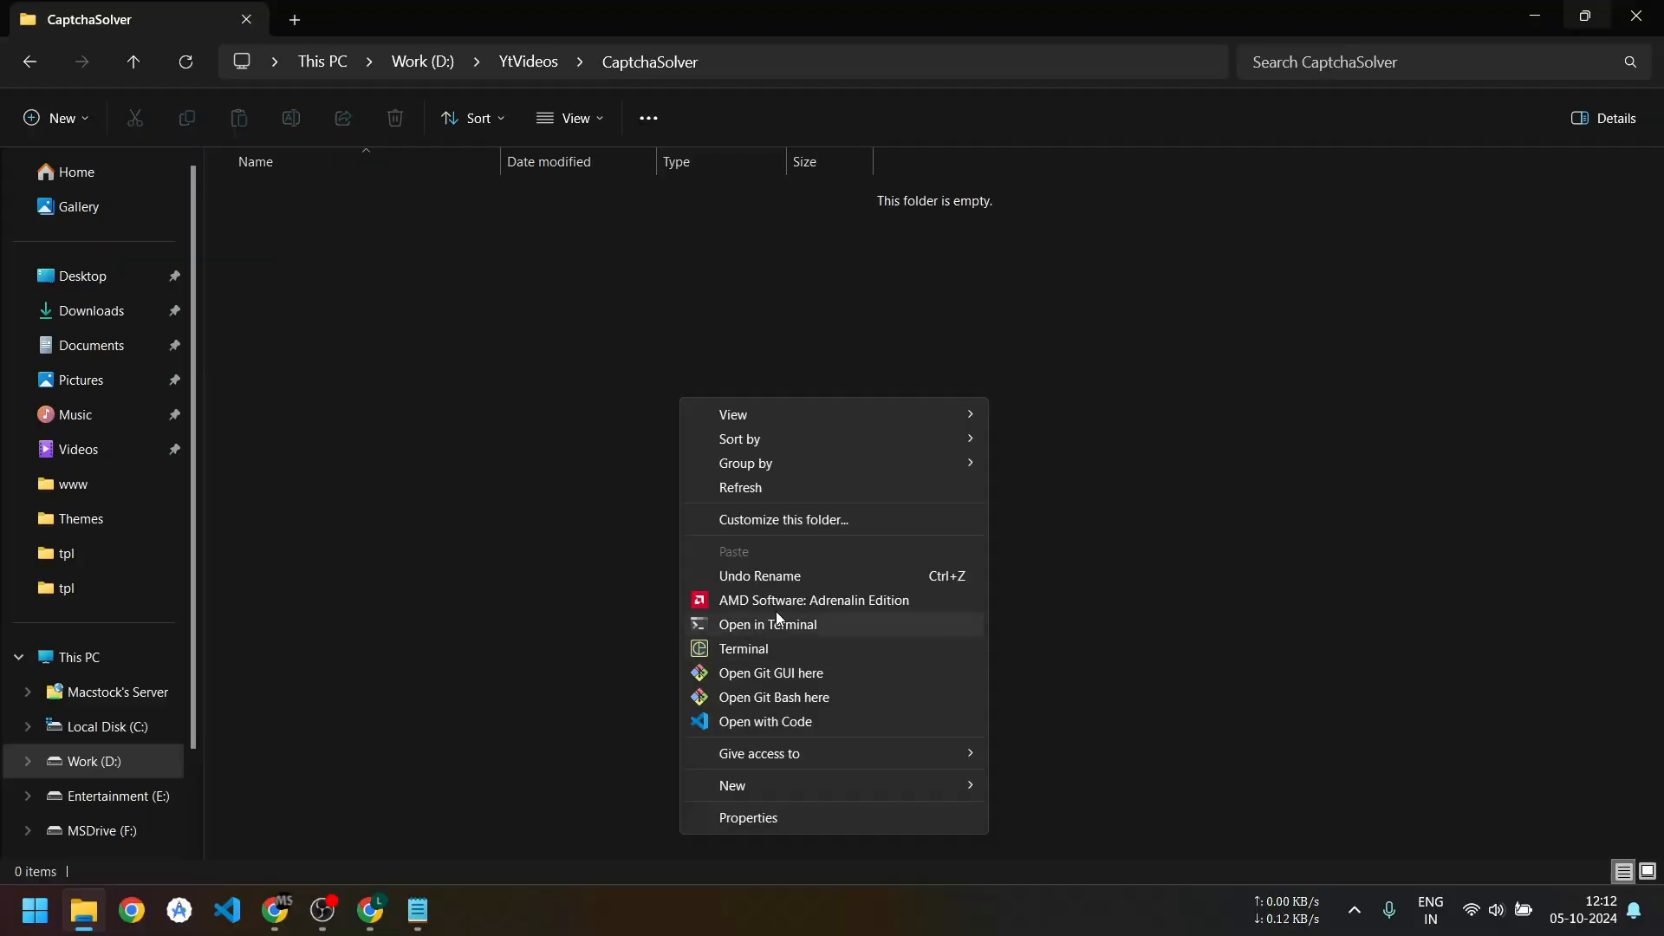
left_click(728, 728)
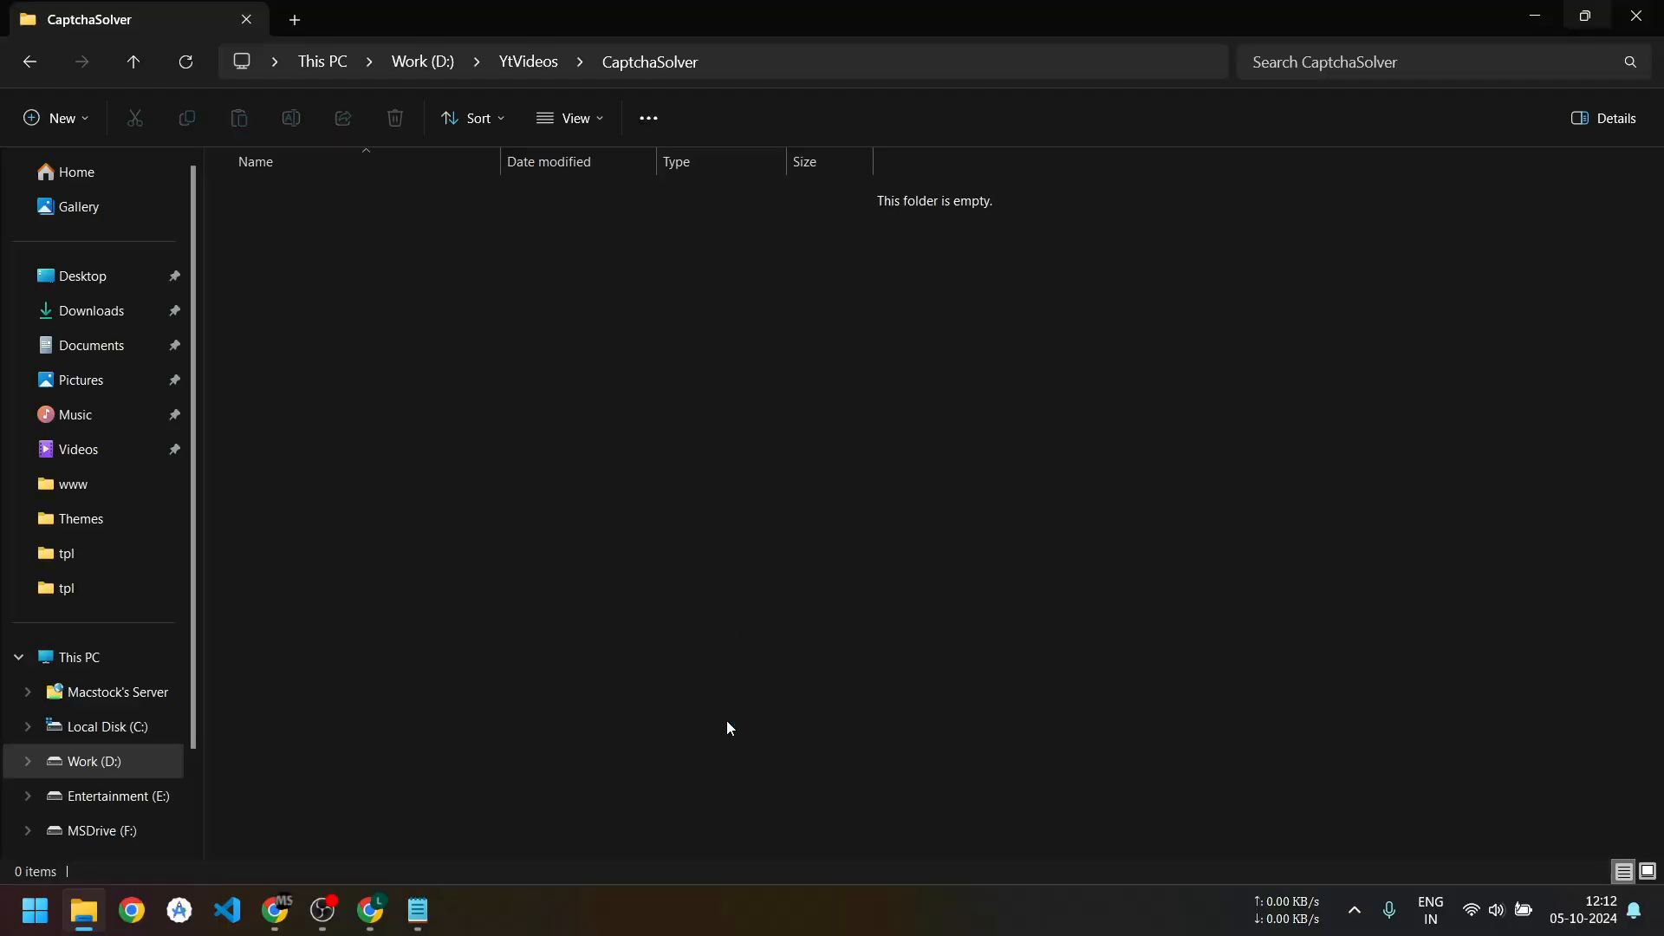
left_click(227, 917)
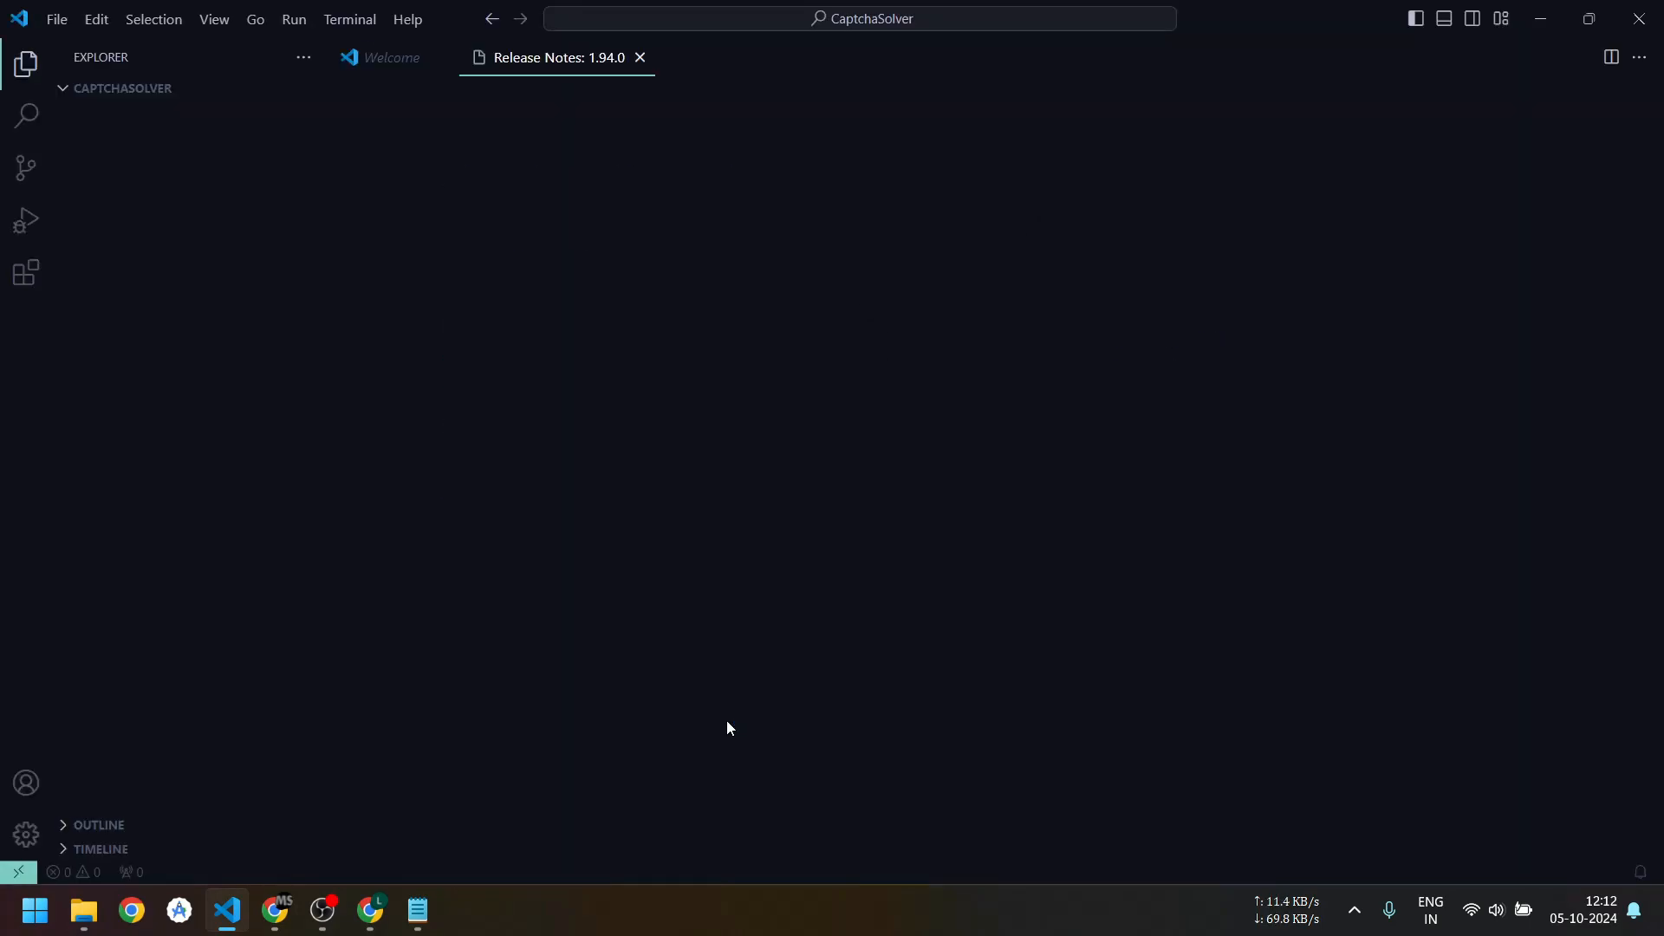
Close the release notes and Welcome tabs and create app.py in the project.
left_click(389, 57)
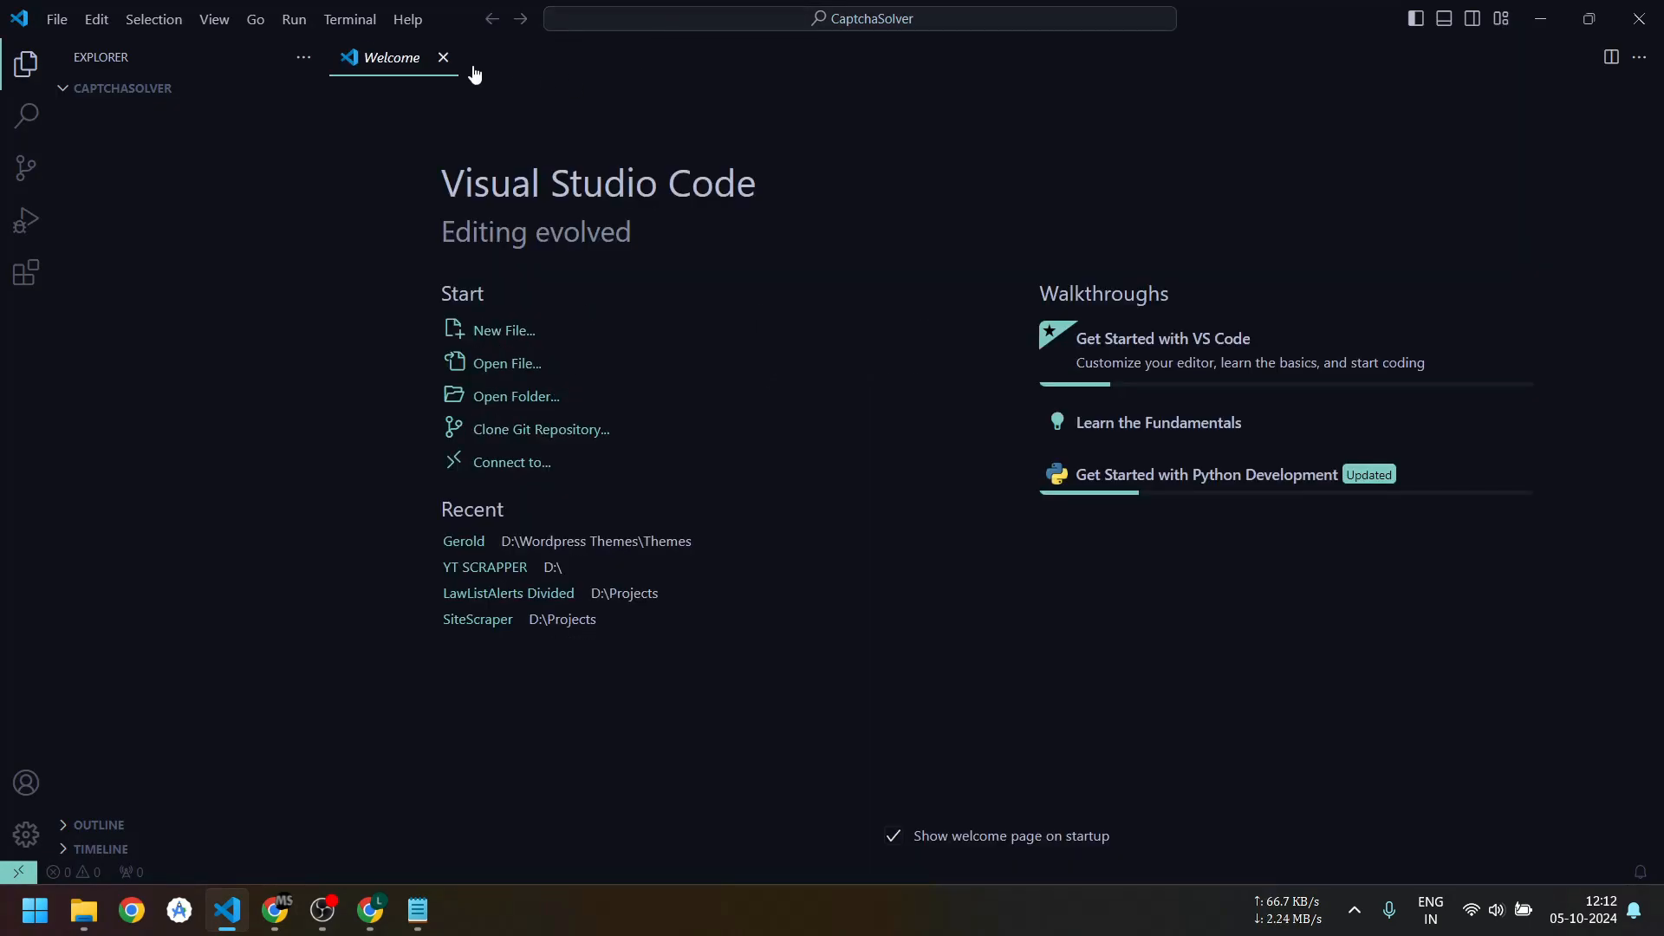
left_click(444, 57)
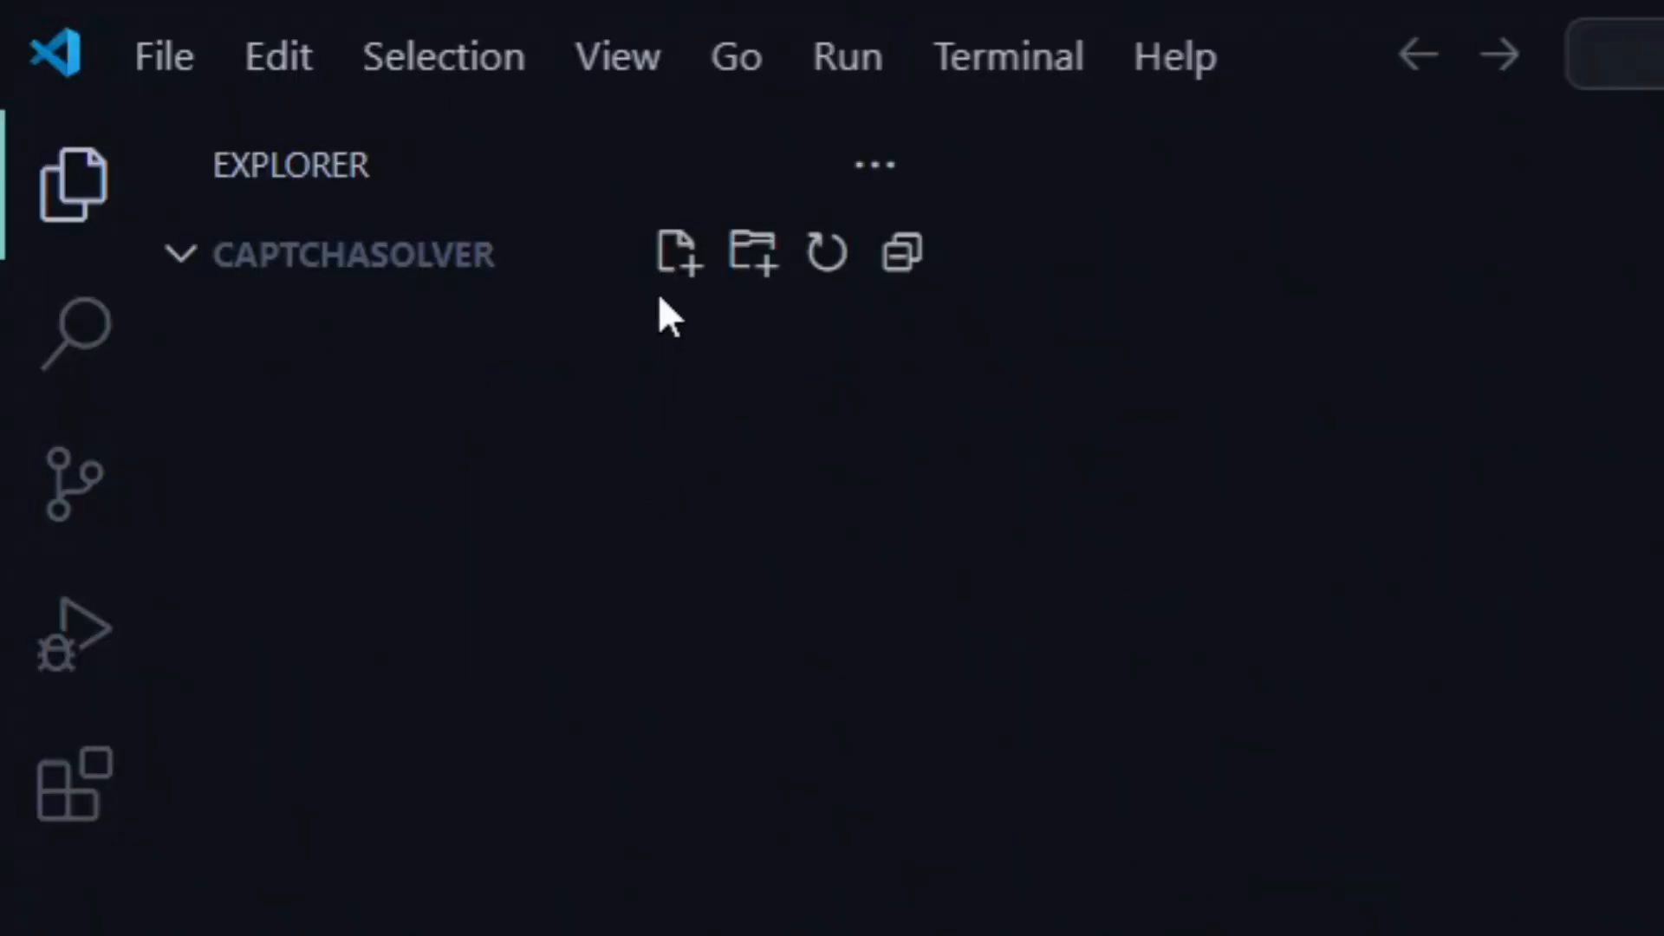
left_click(676, 252)
type("app.py")
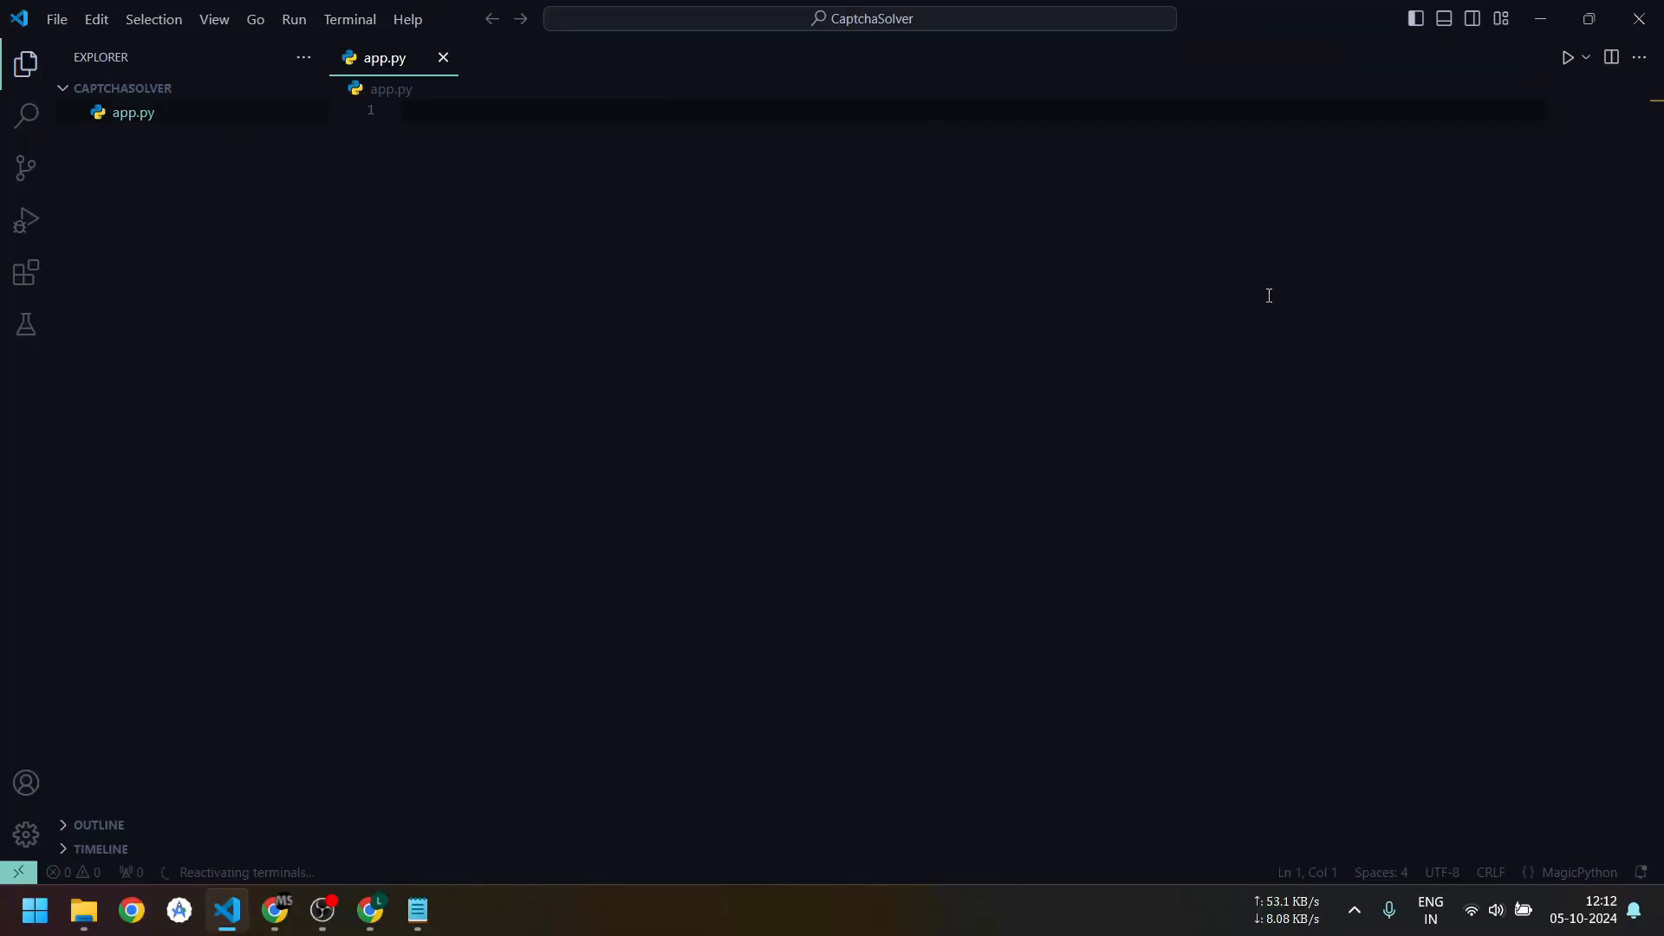
left_click(349, 19)
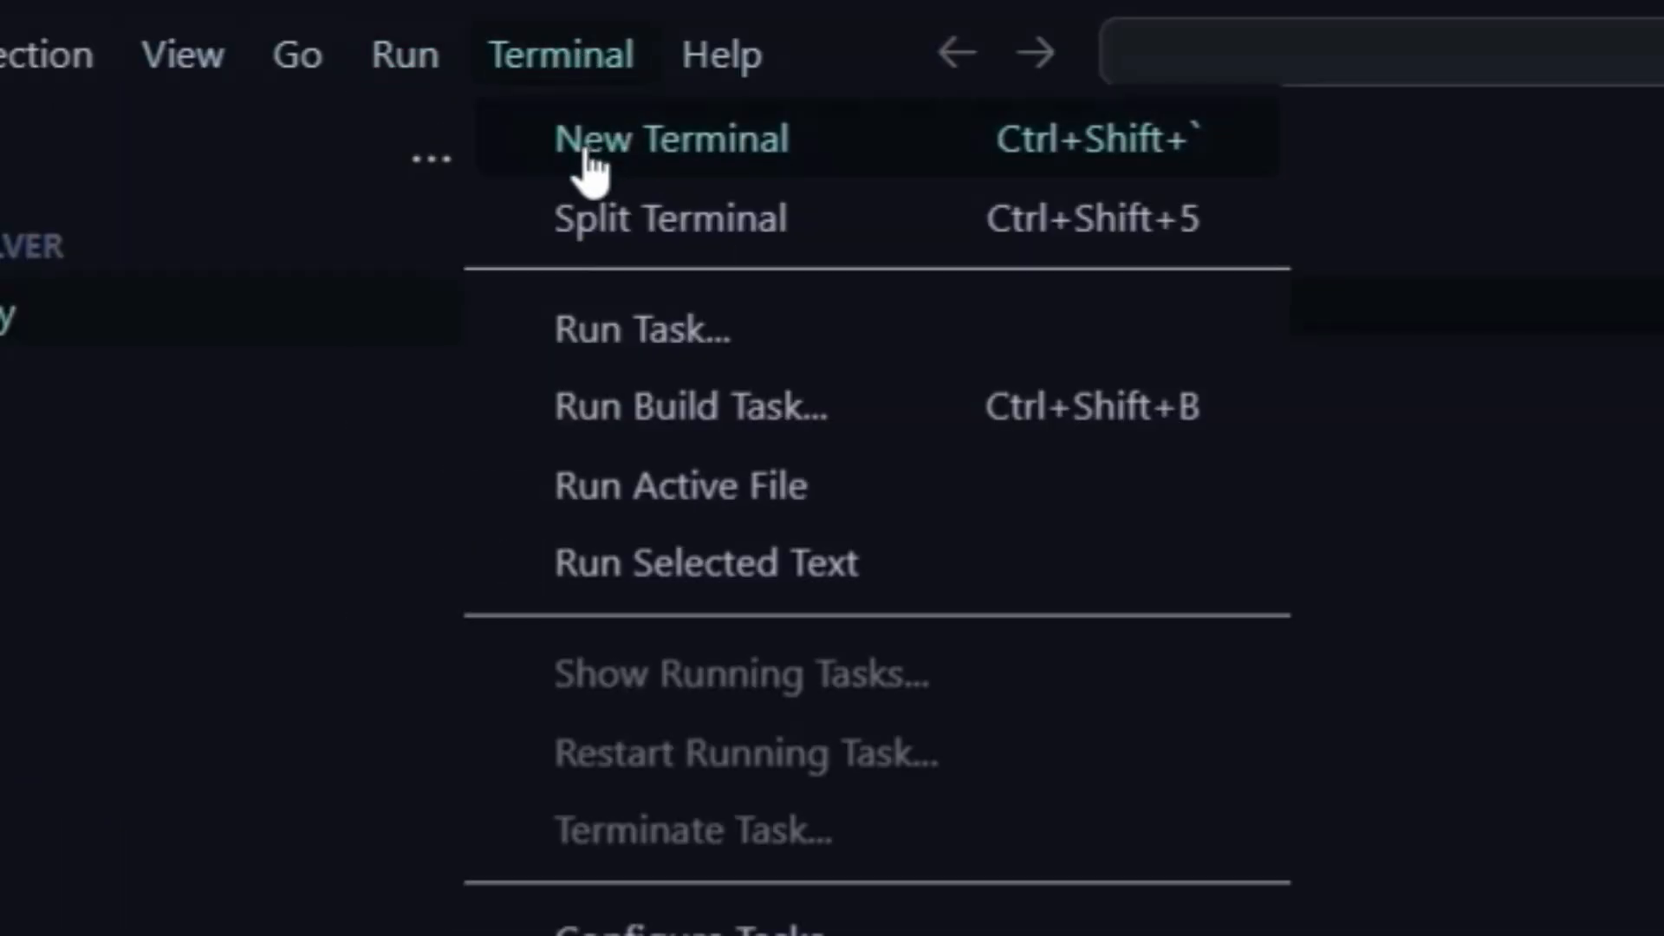
Run pip install selenium in a new terminal and begin the selenium import in app.py.
left_click(671, 138)
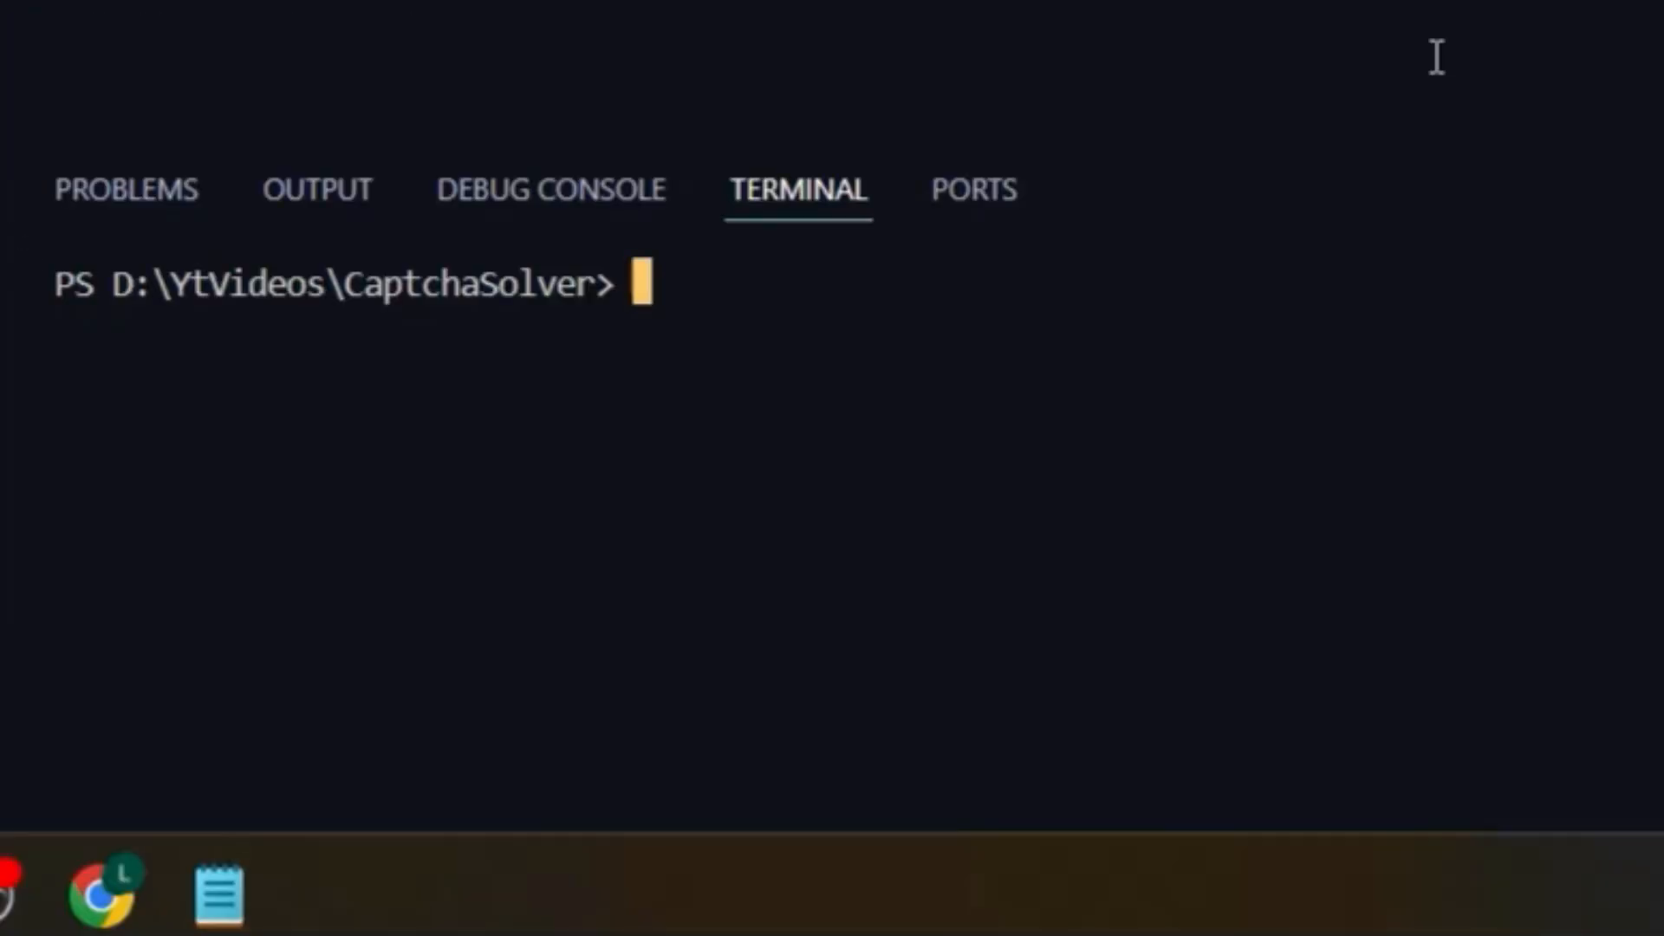
type("pip install sele")
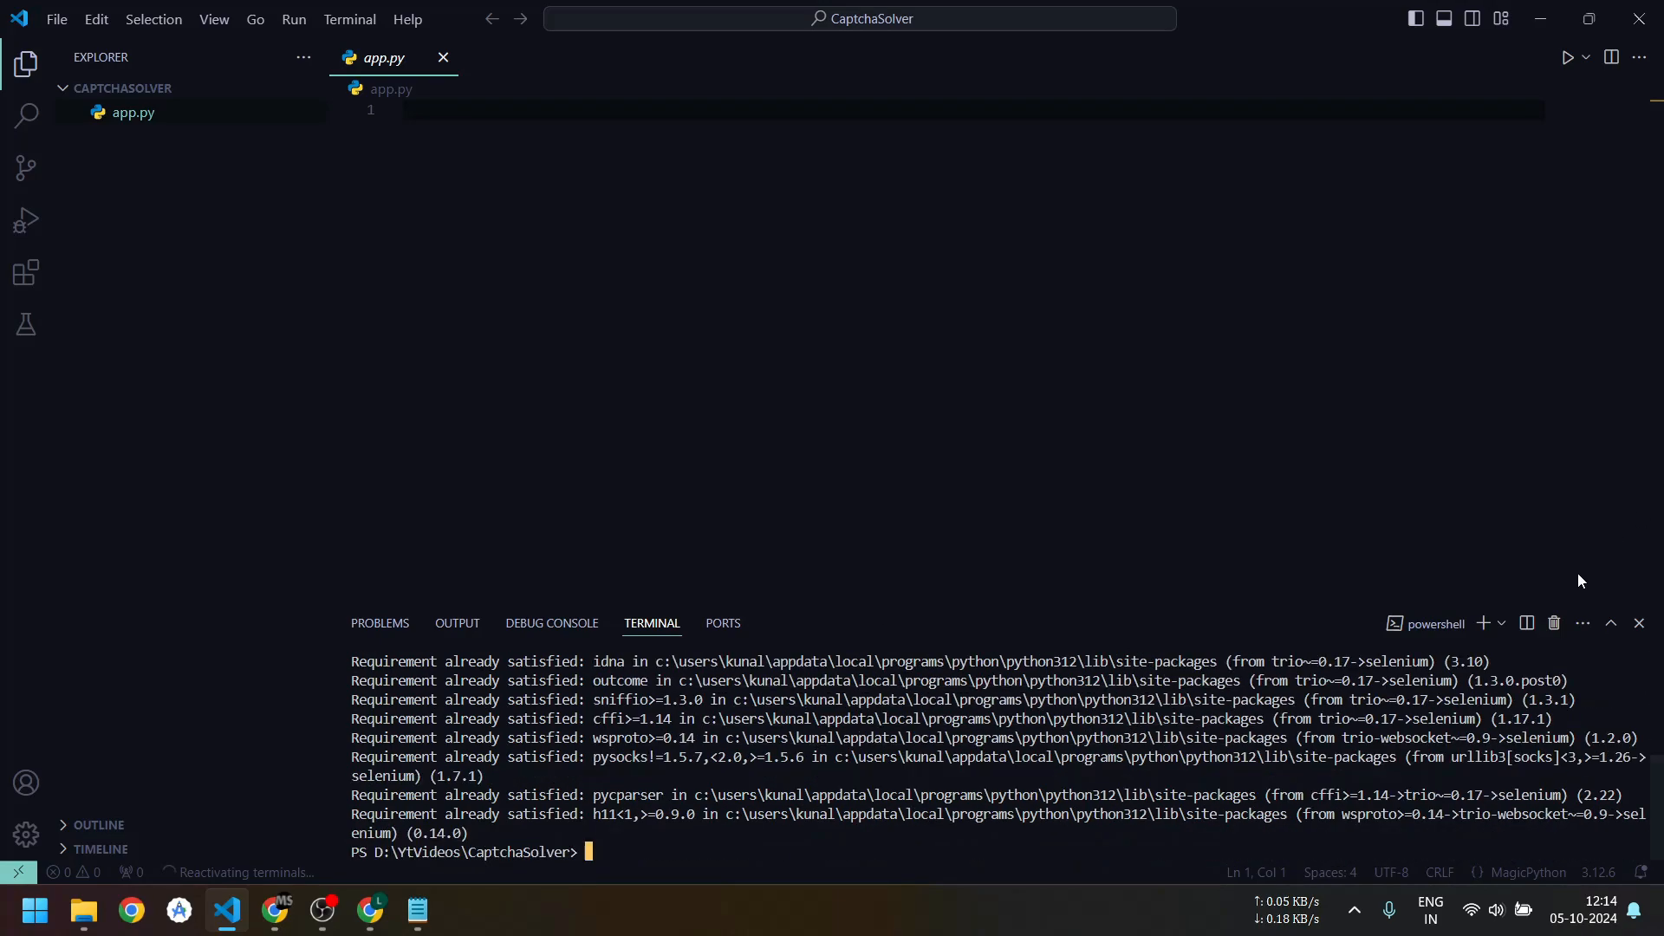
type("from selenium import web")
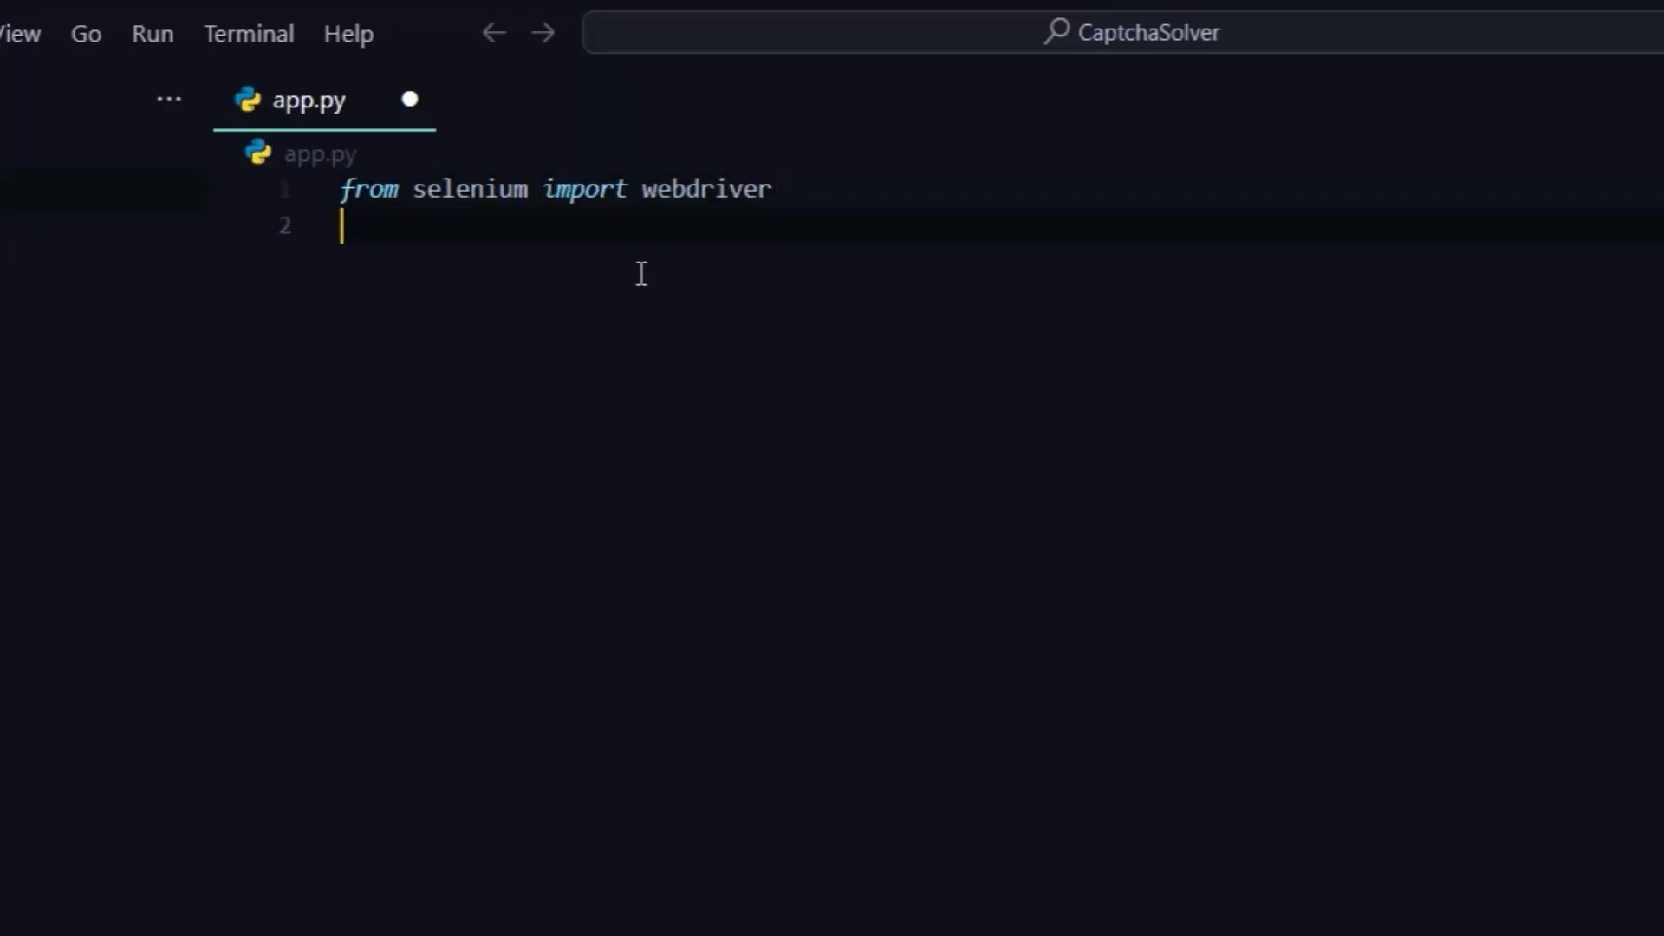
Add driver = webdriver.Chrome() to app.py, then switch to the browser.
type("driver = web")
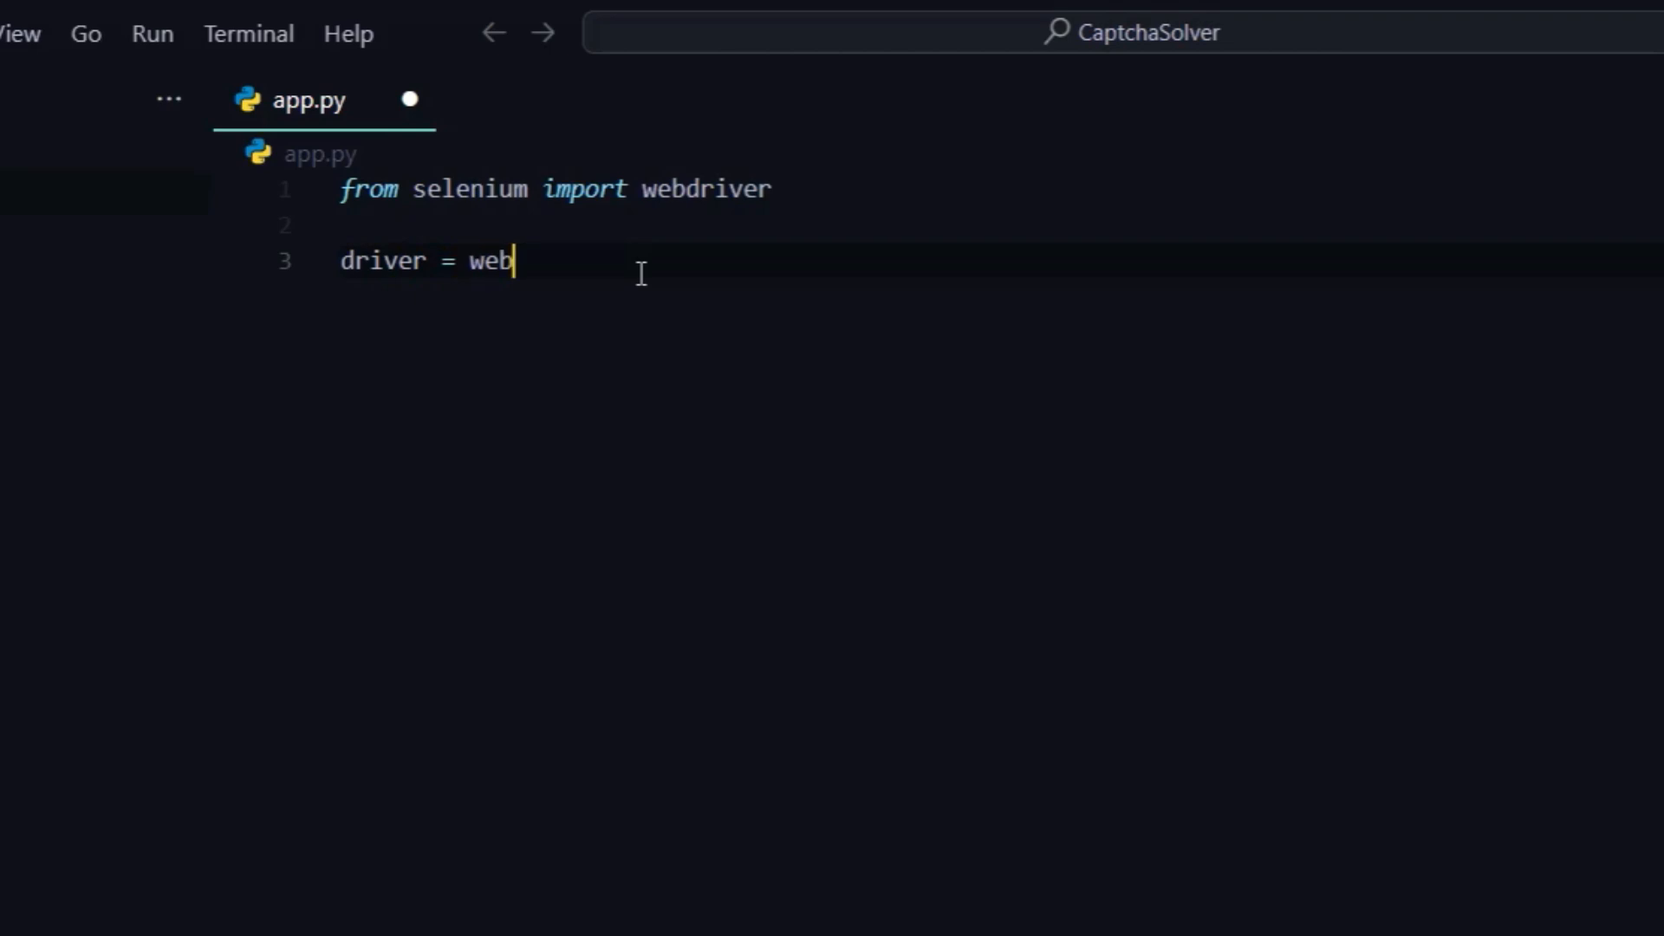
type("d")
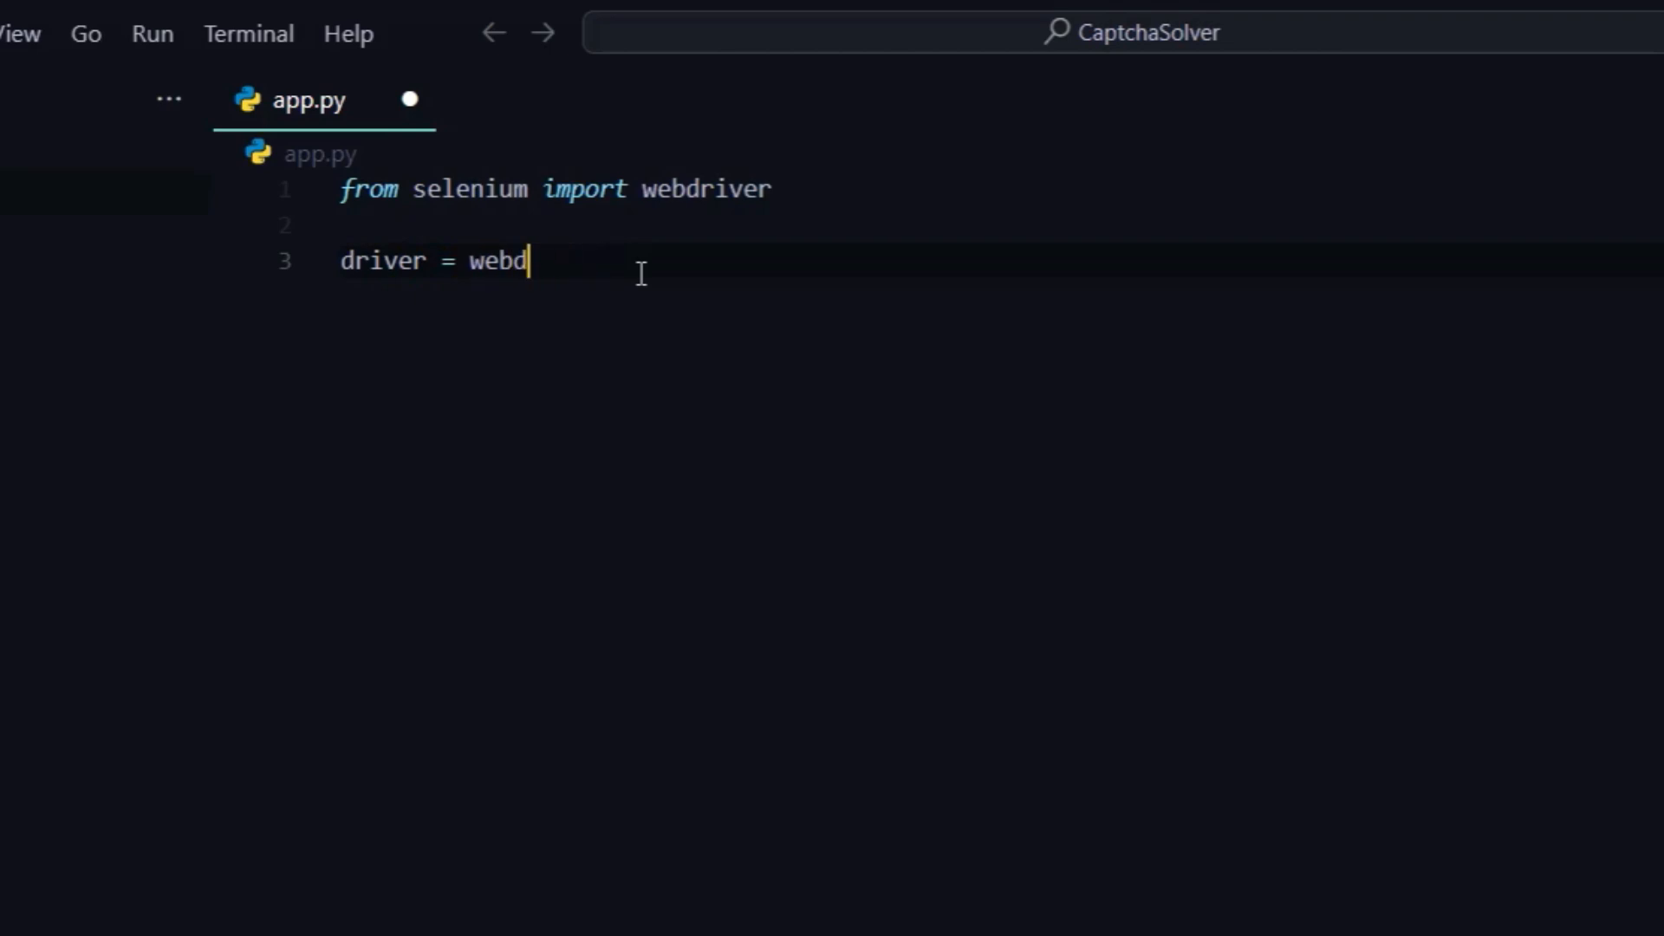
type("river.Chrome(")
type("driver.get(\"\")")
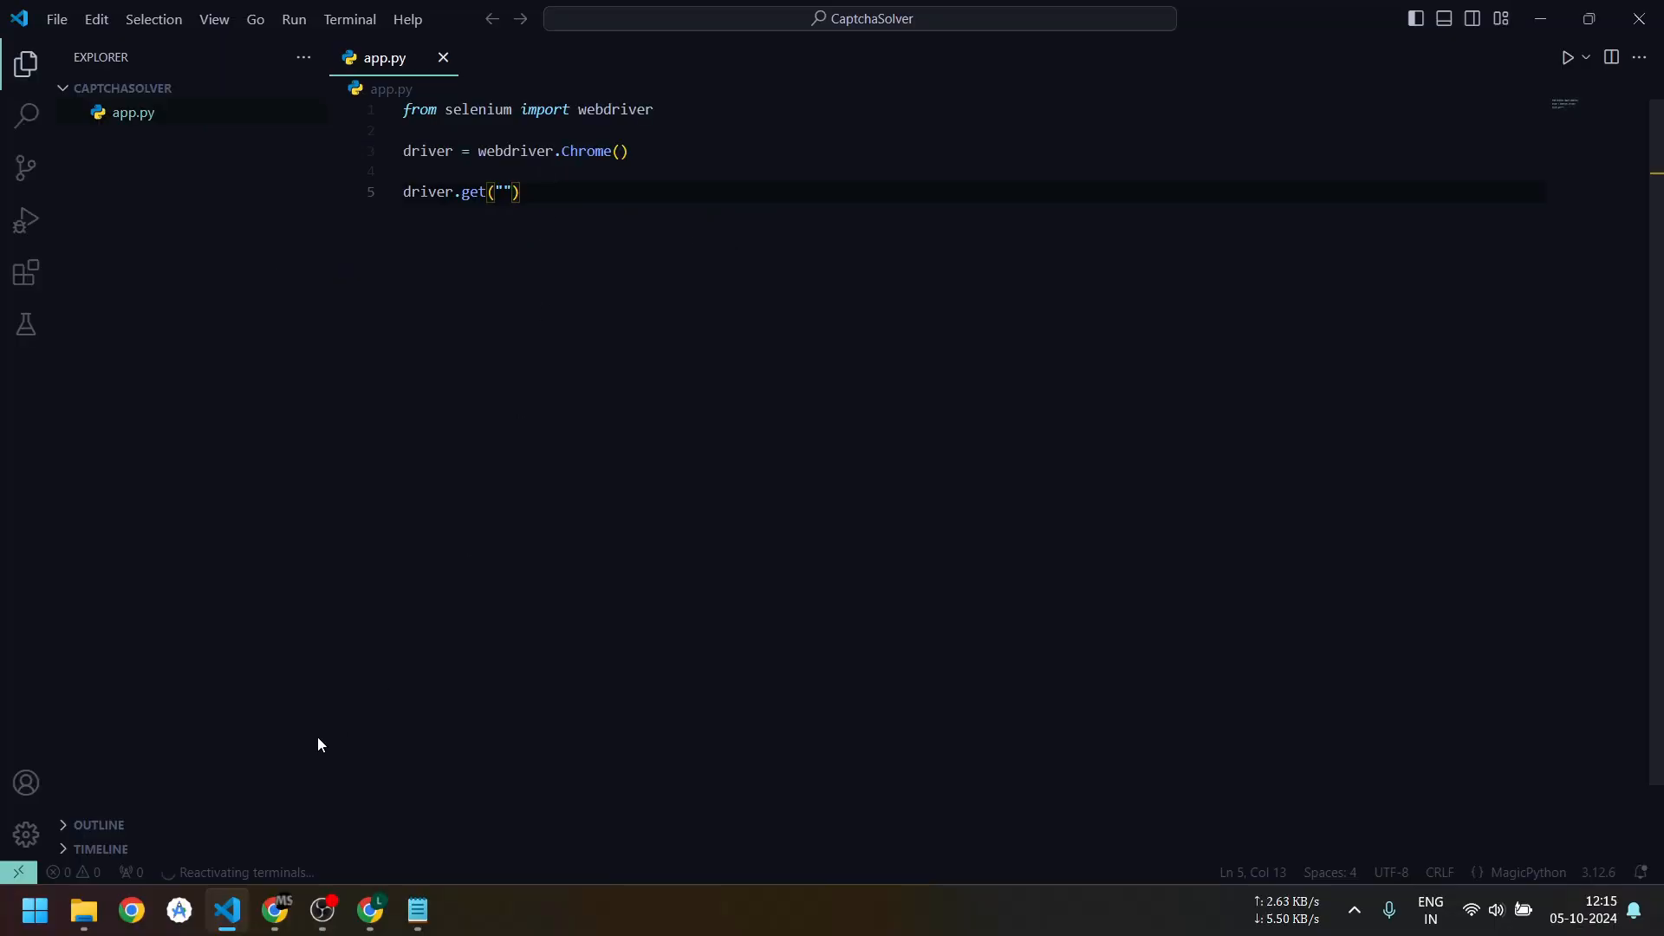
mouse_move(318, 827)
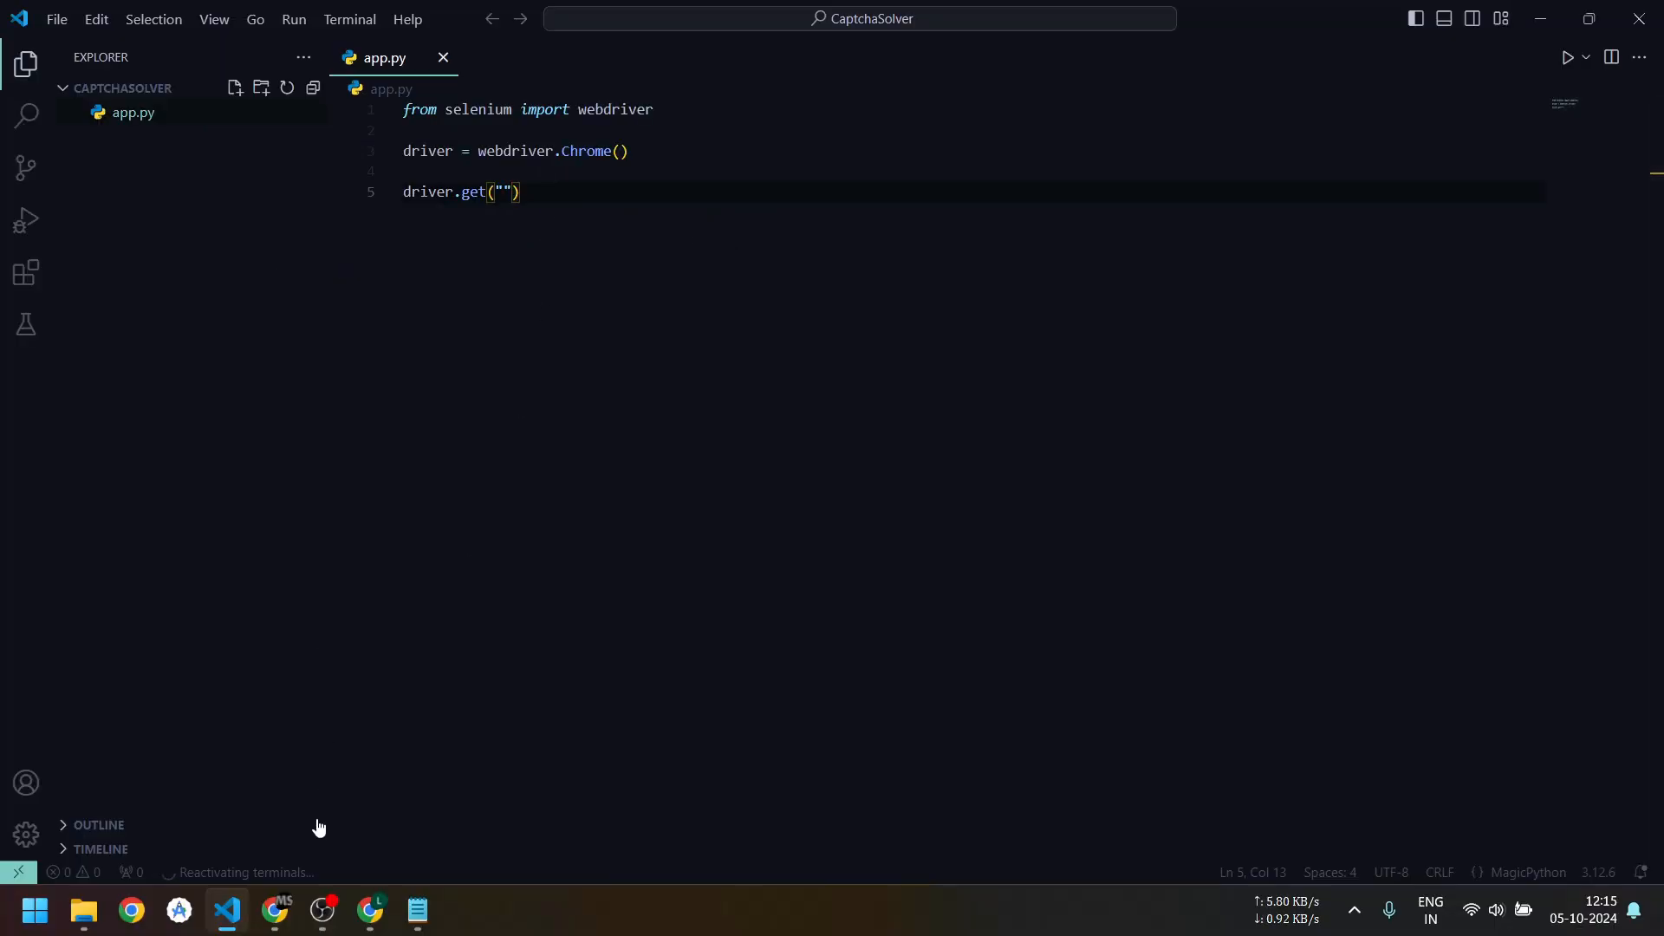
left_click(131, 911)
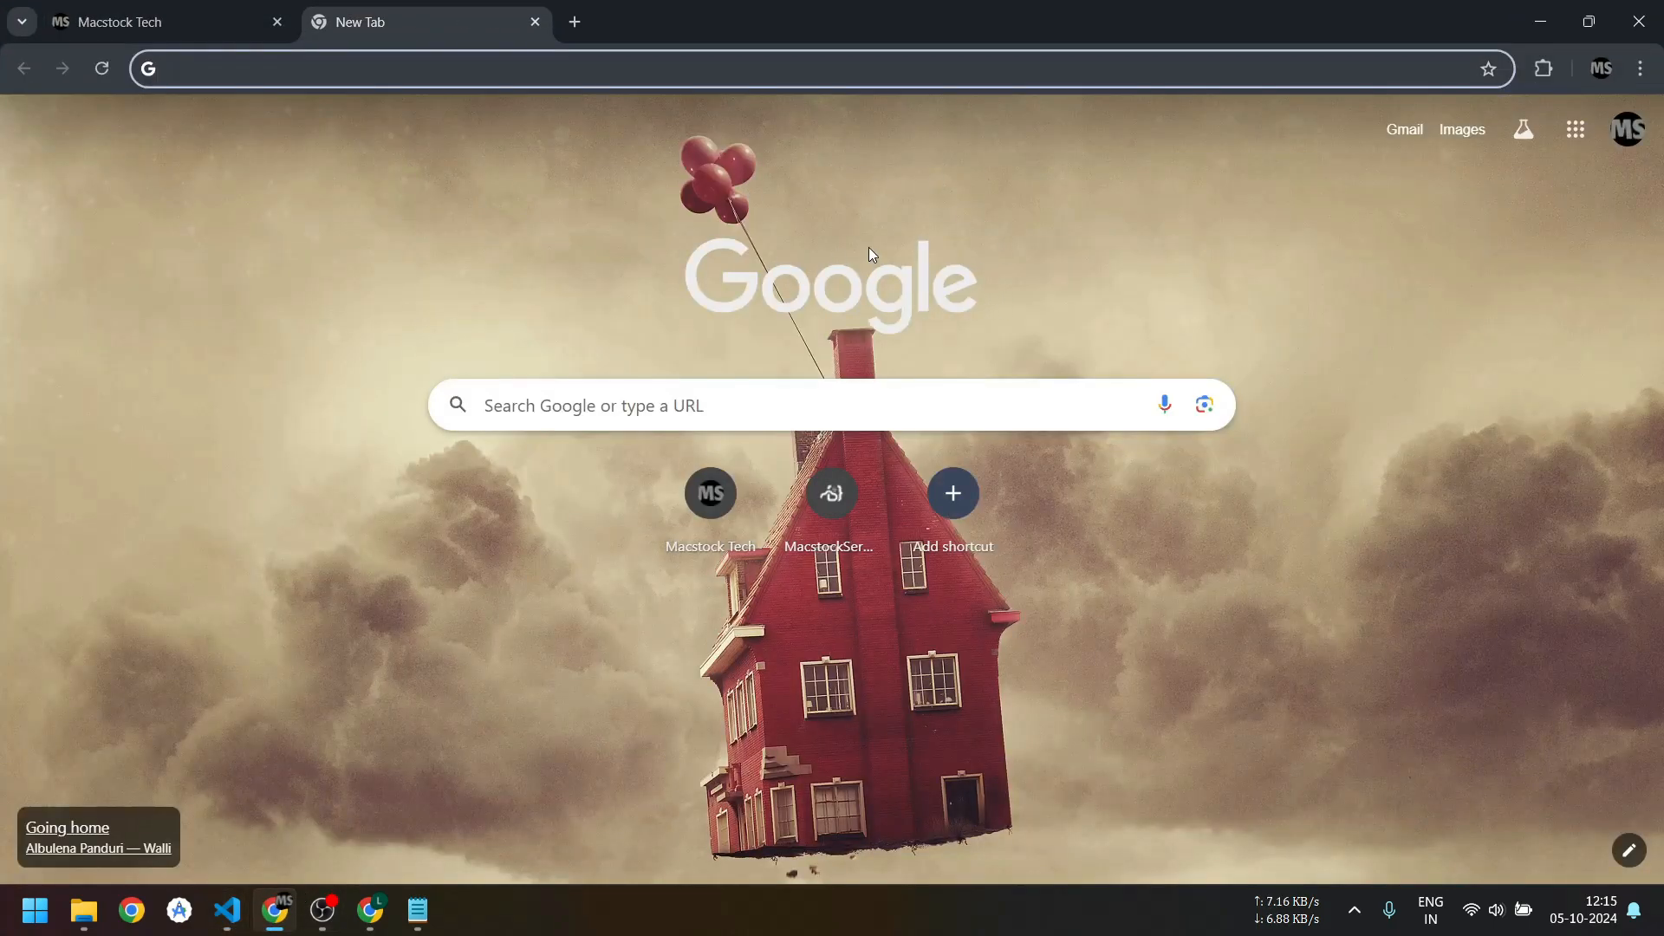
Open Google Lens image search and copy its google.com/?olud page address.
left_click(1204, 404)
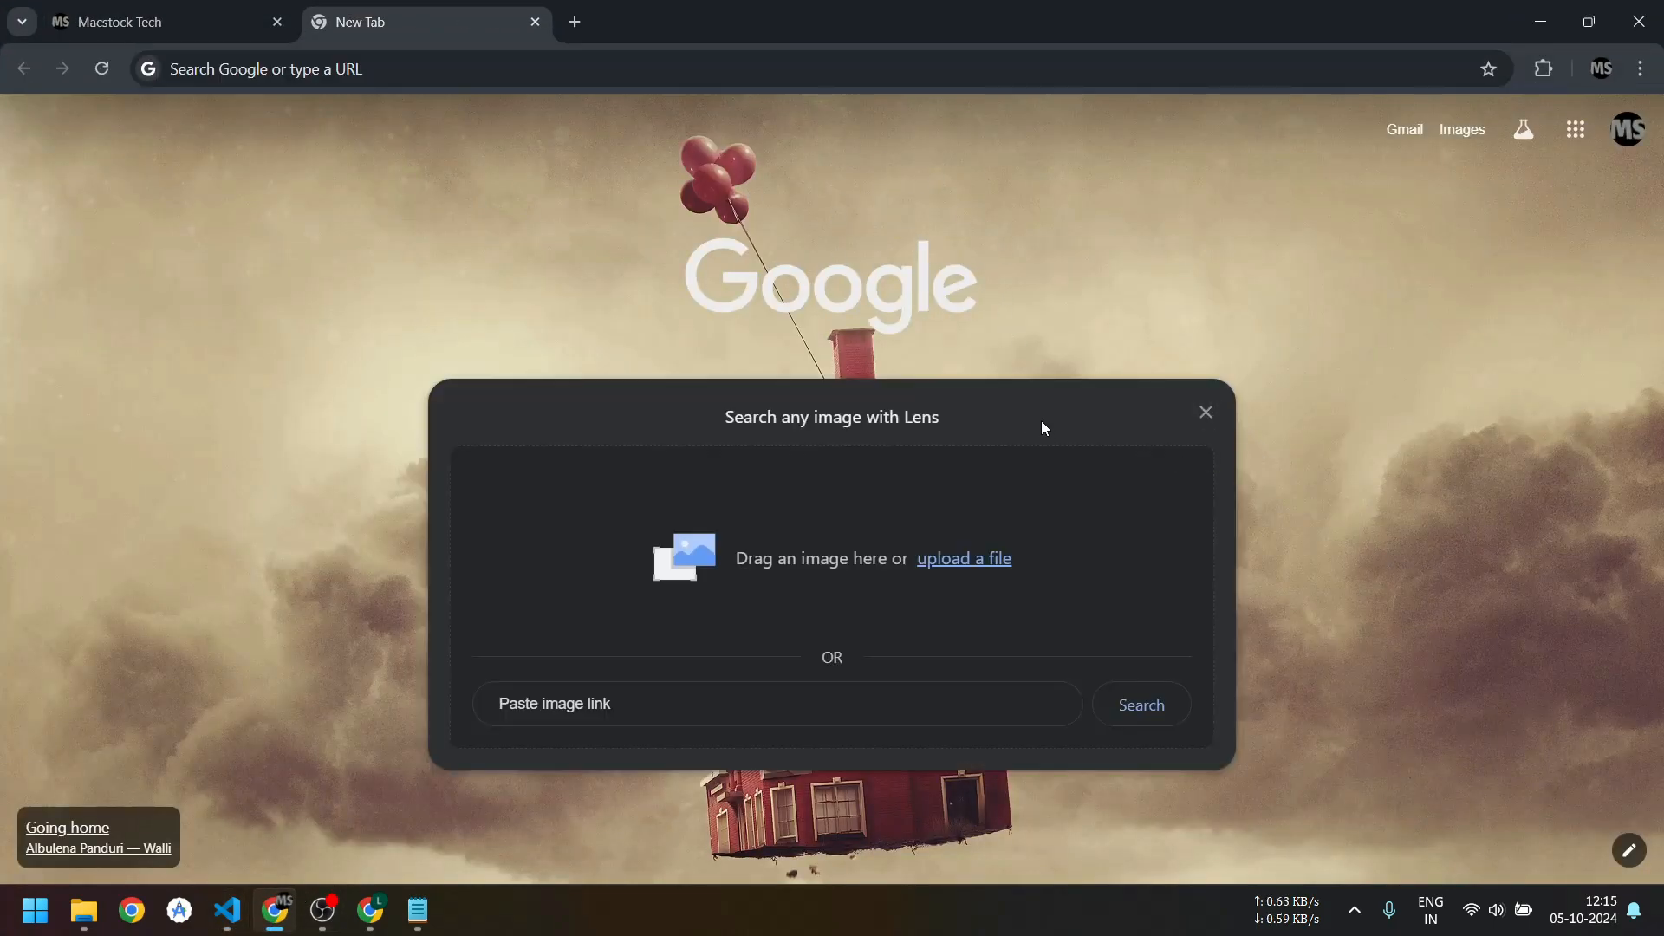
mouse_move(786, 542)
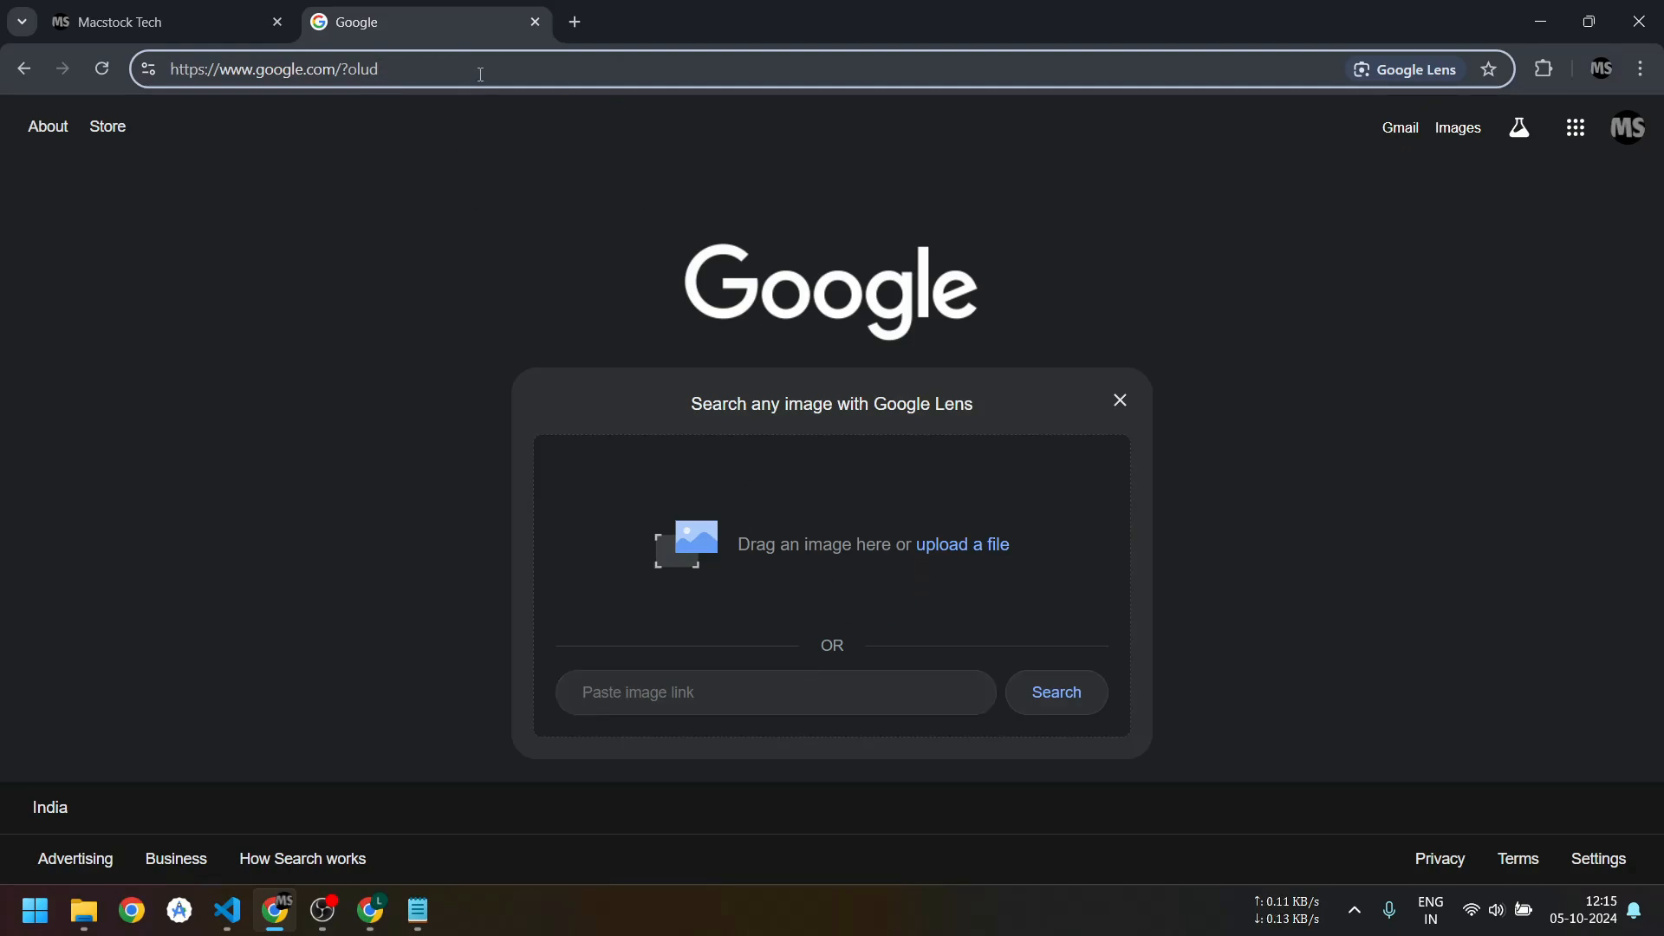
right_click(297, 69)
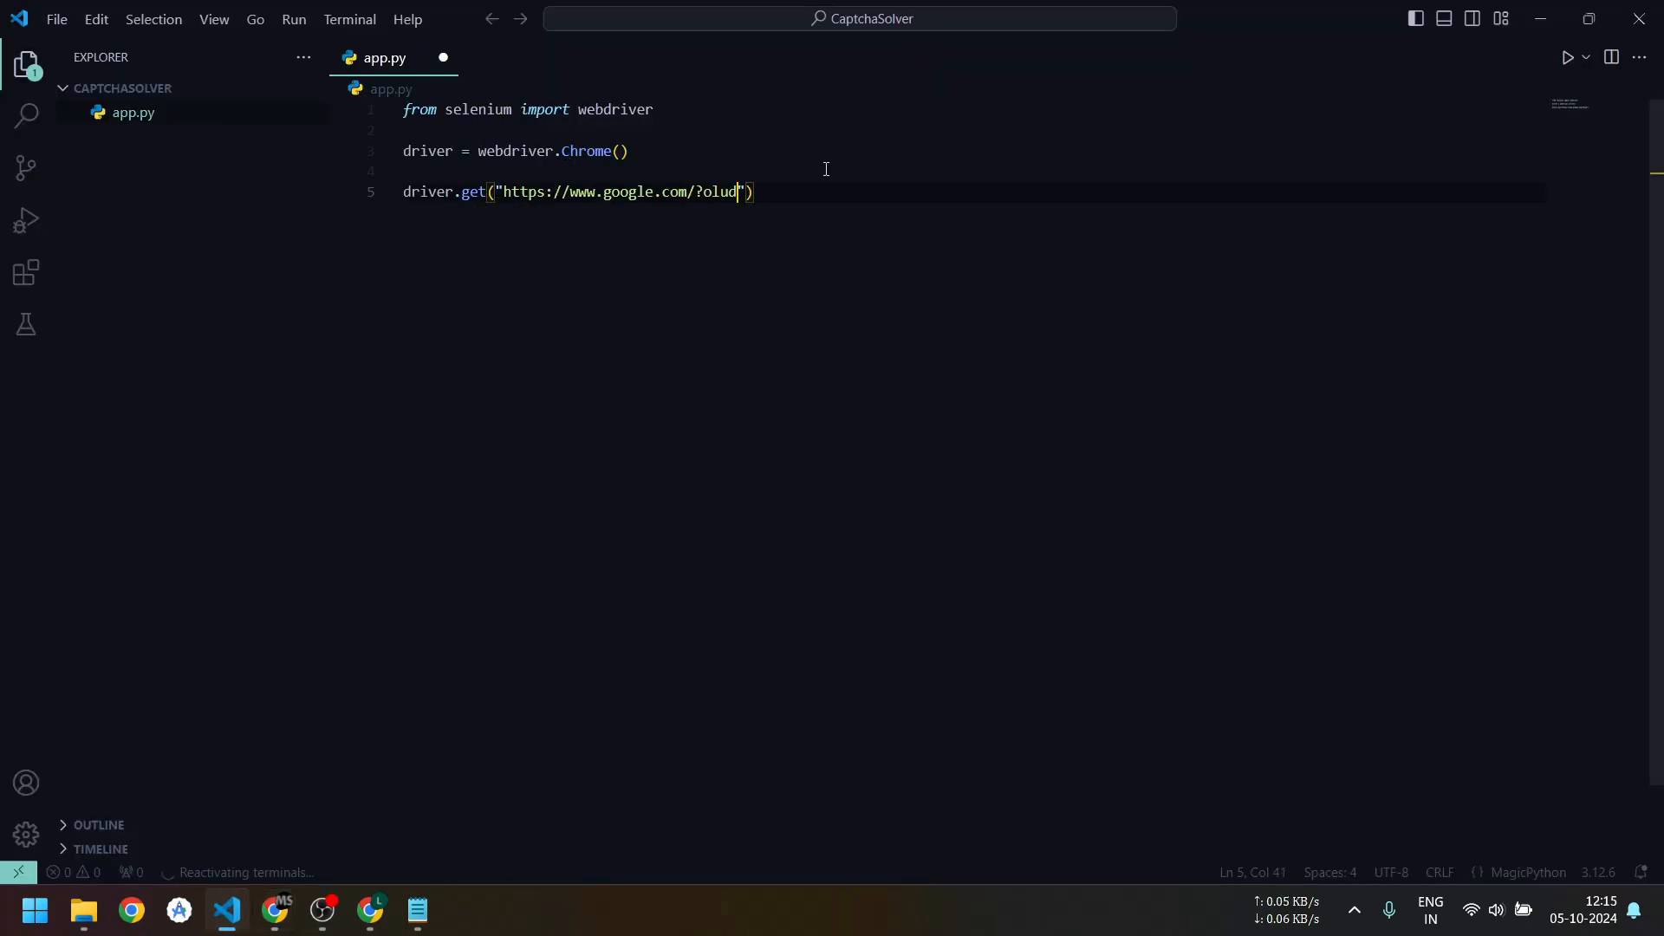
key("Enter")
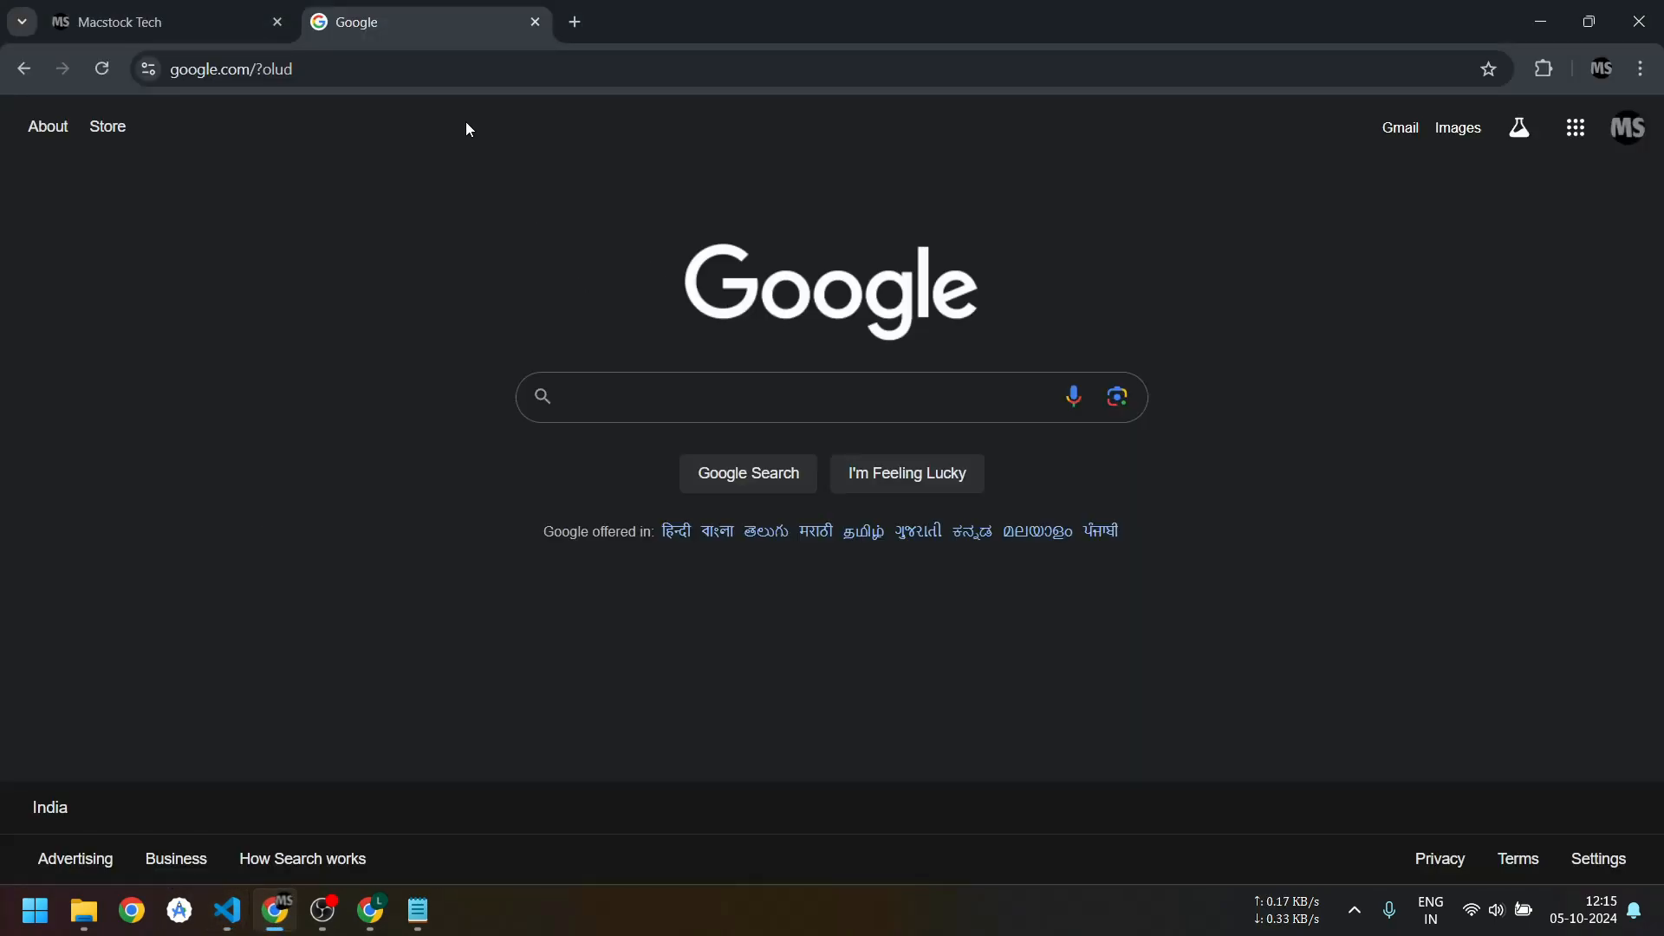
Reopen the Lens dialog and inspect the Paste image link field's HTML in DevTools.
left_click(100, 68)
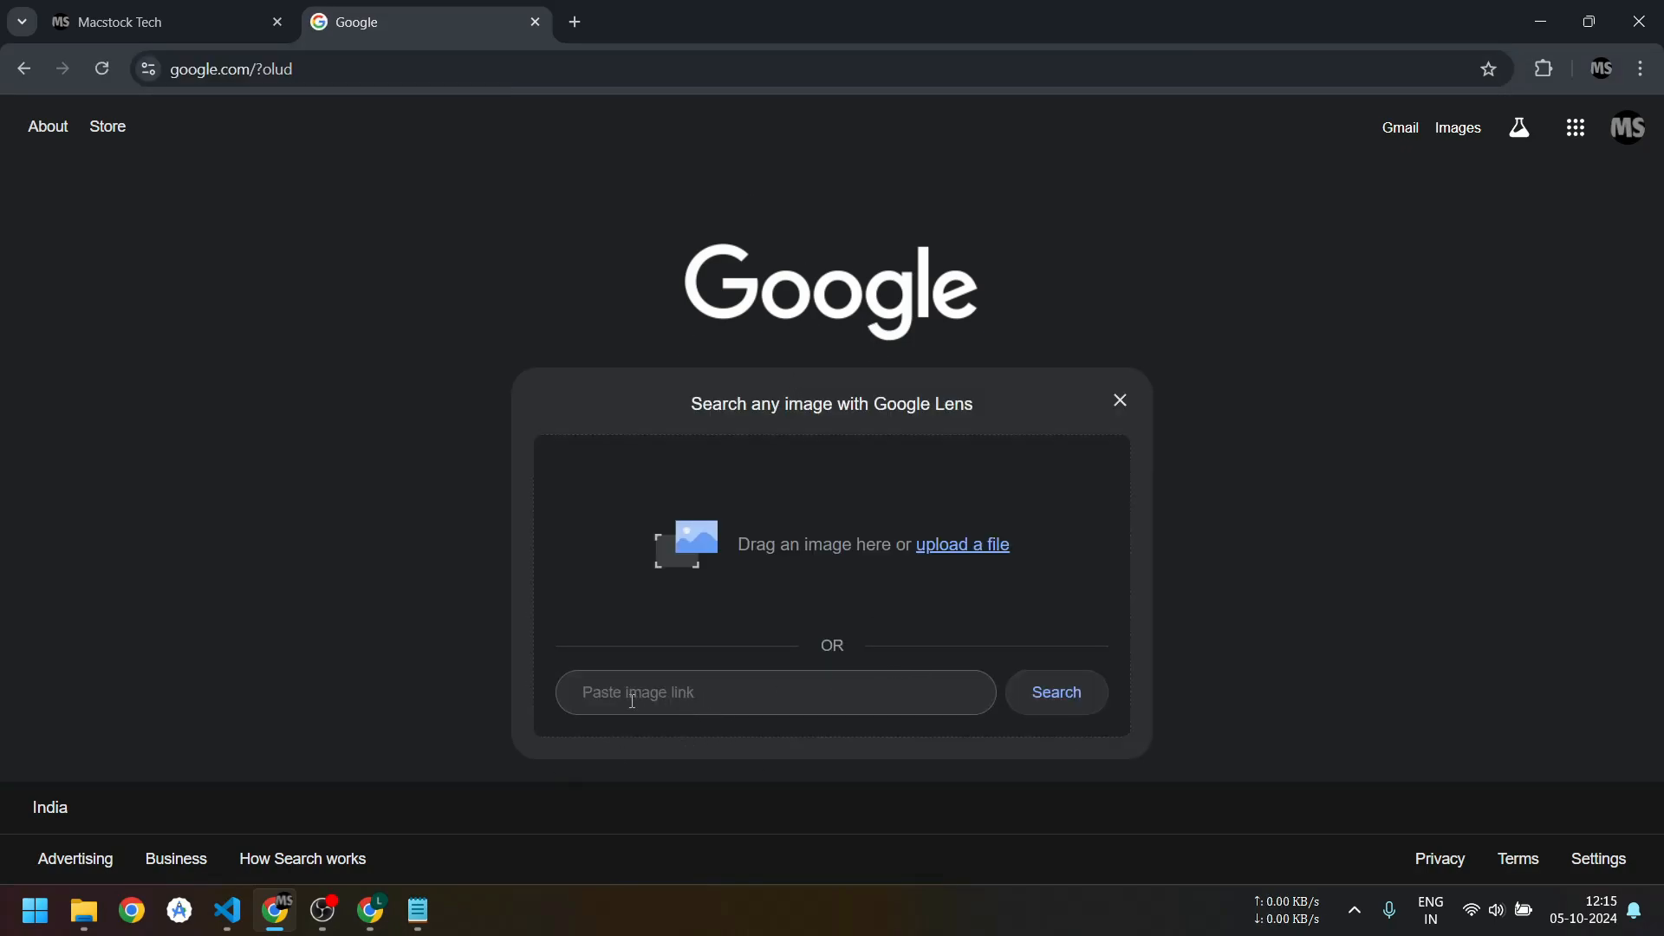
mouse_move(732, 709)
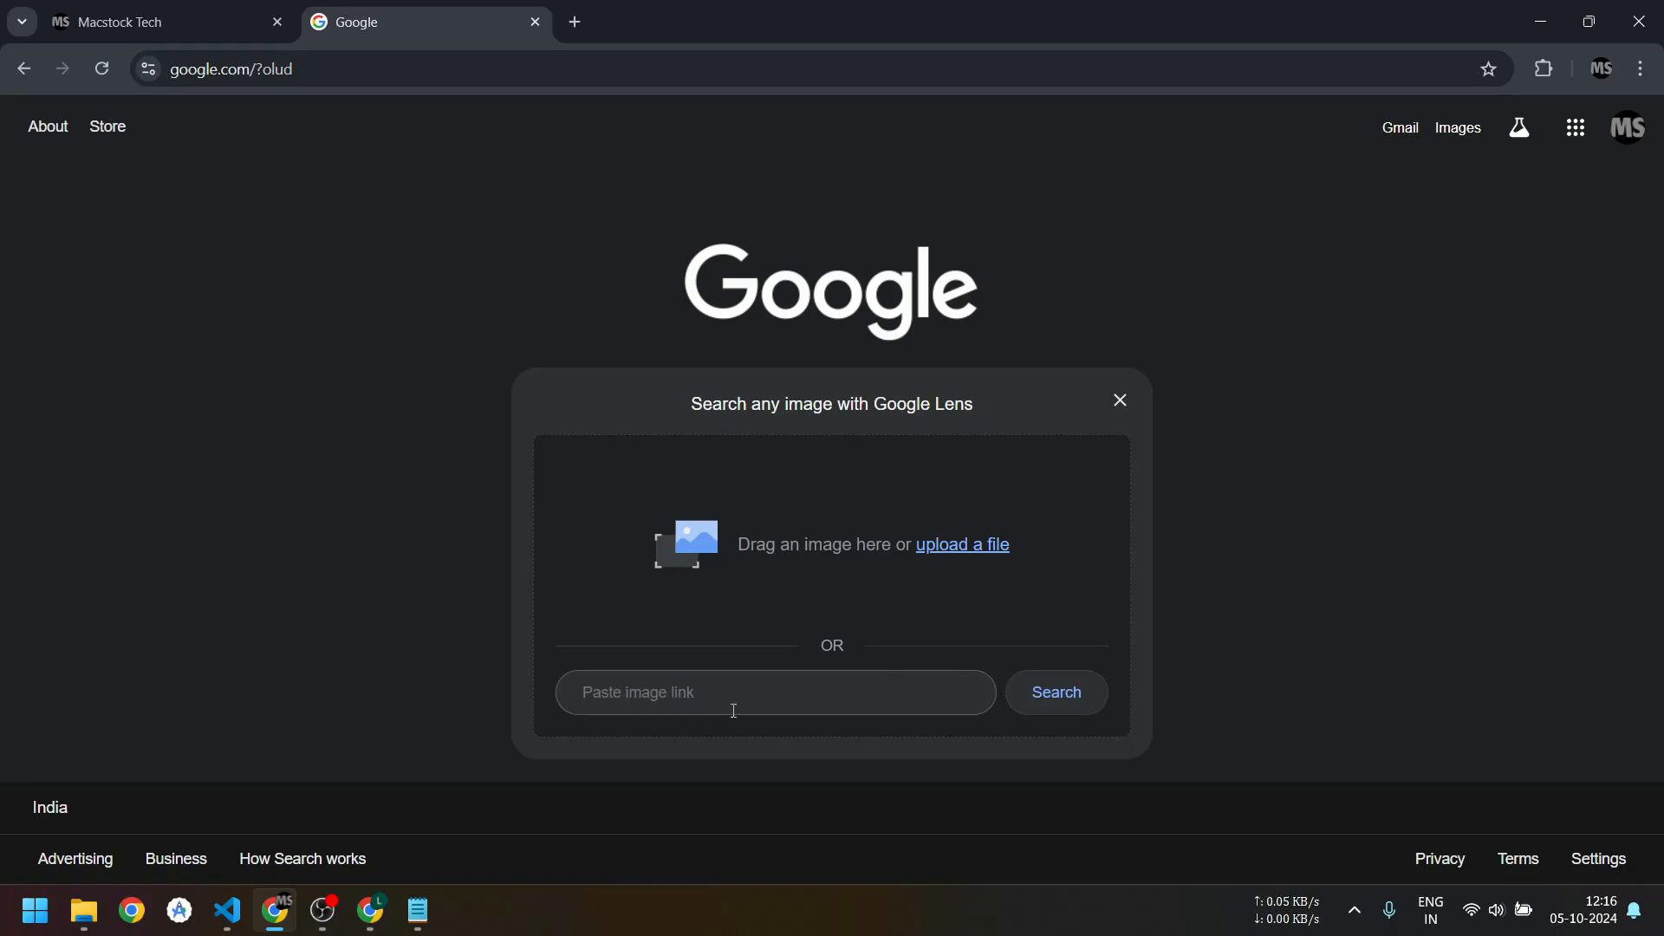
left_click(776, 692)
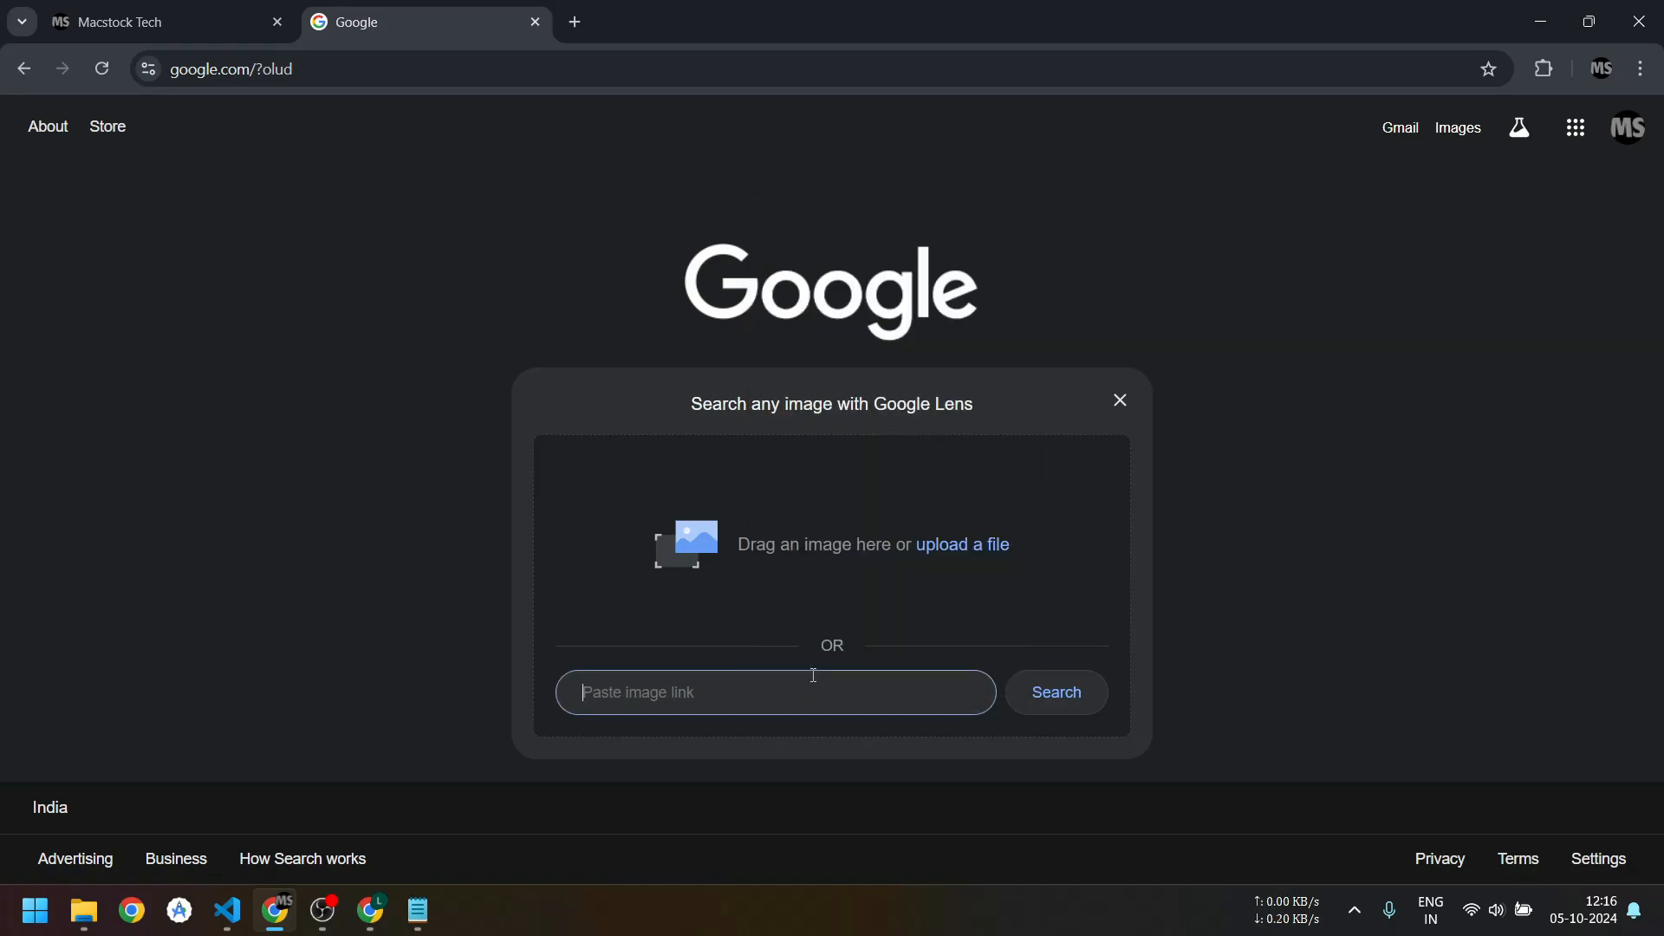
key("F12")
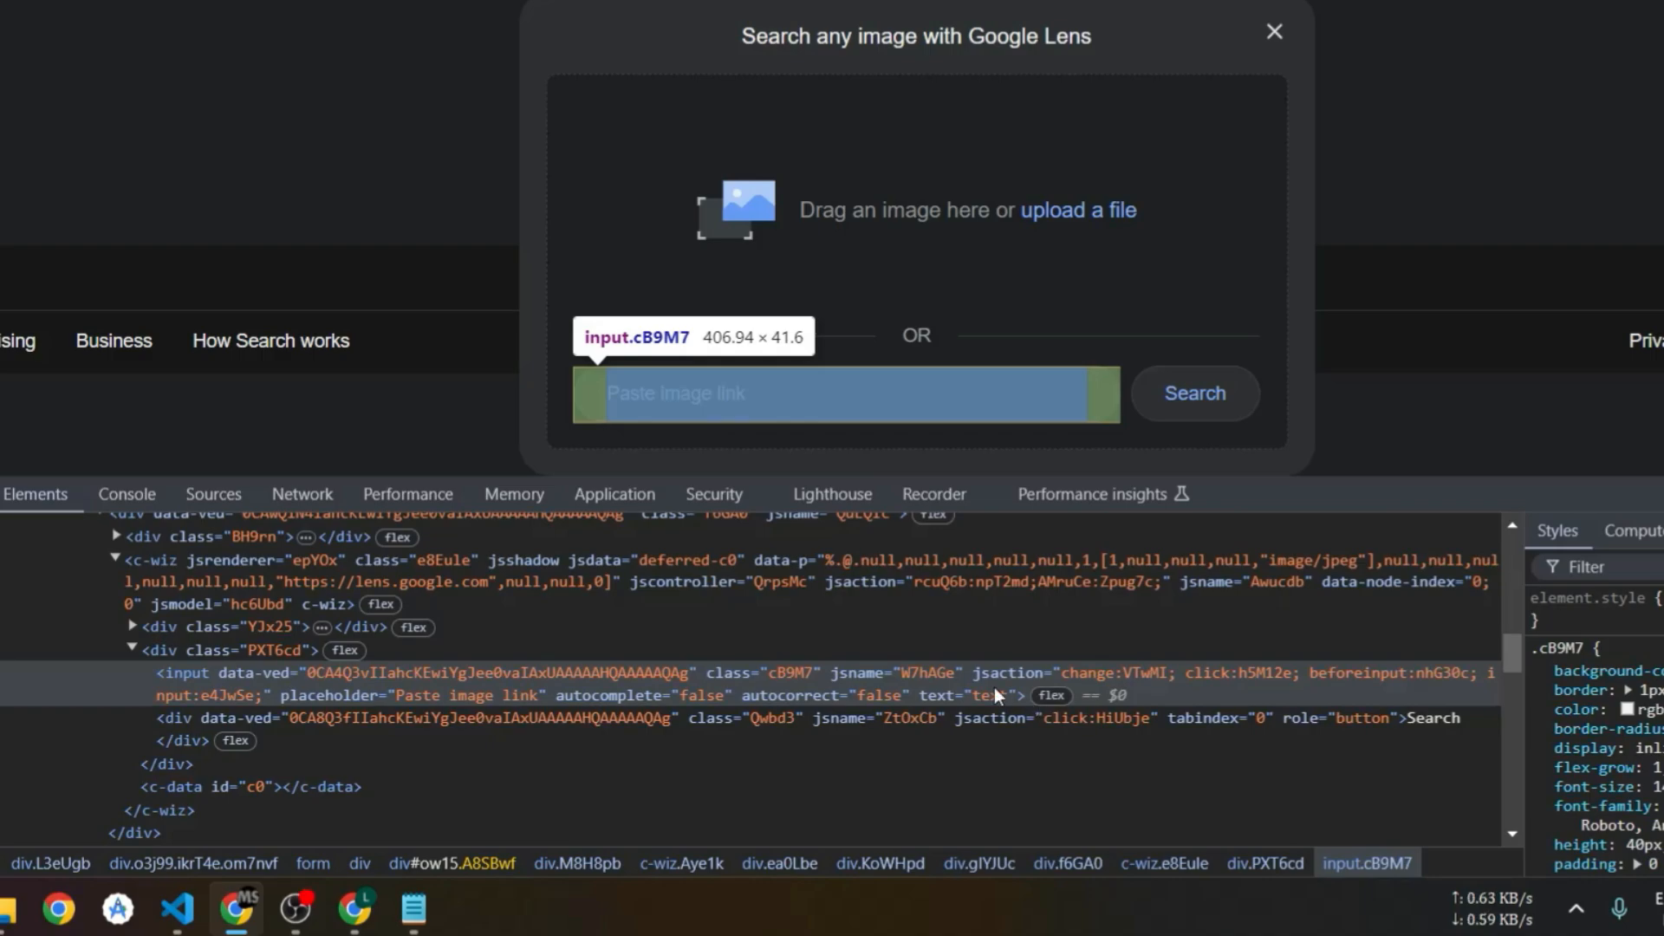
mouse_move(812, 705)
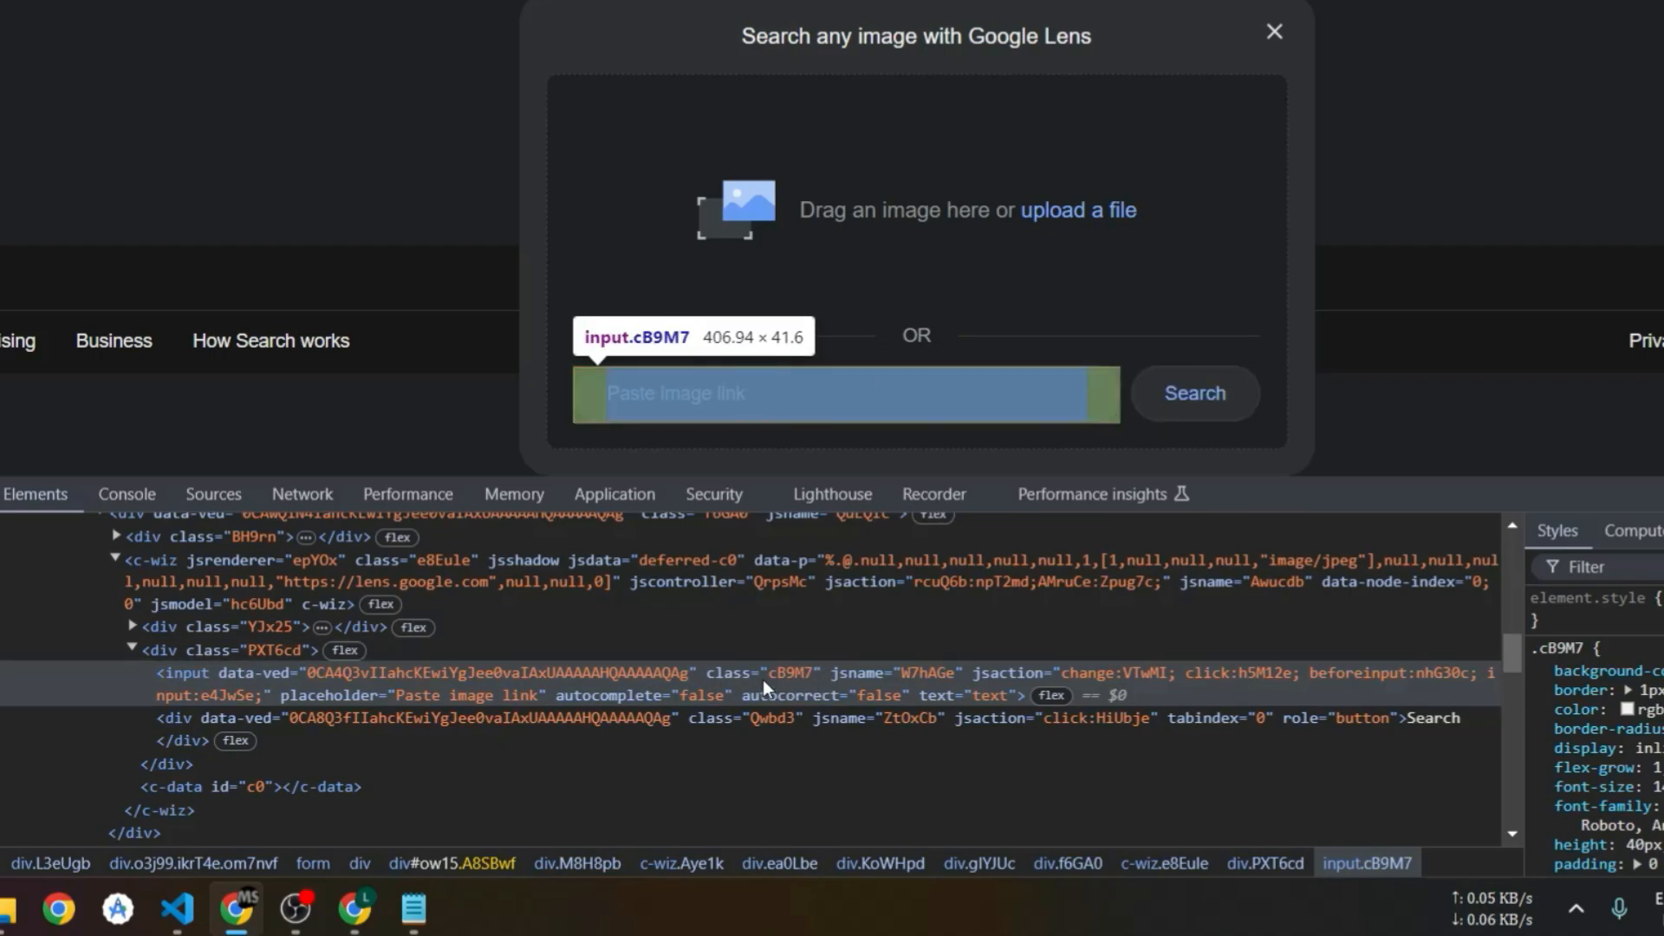
mouse_move(1295, 667)
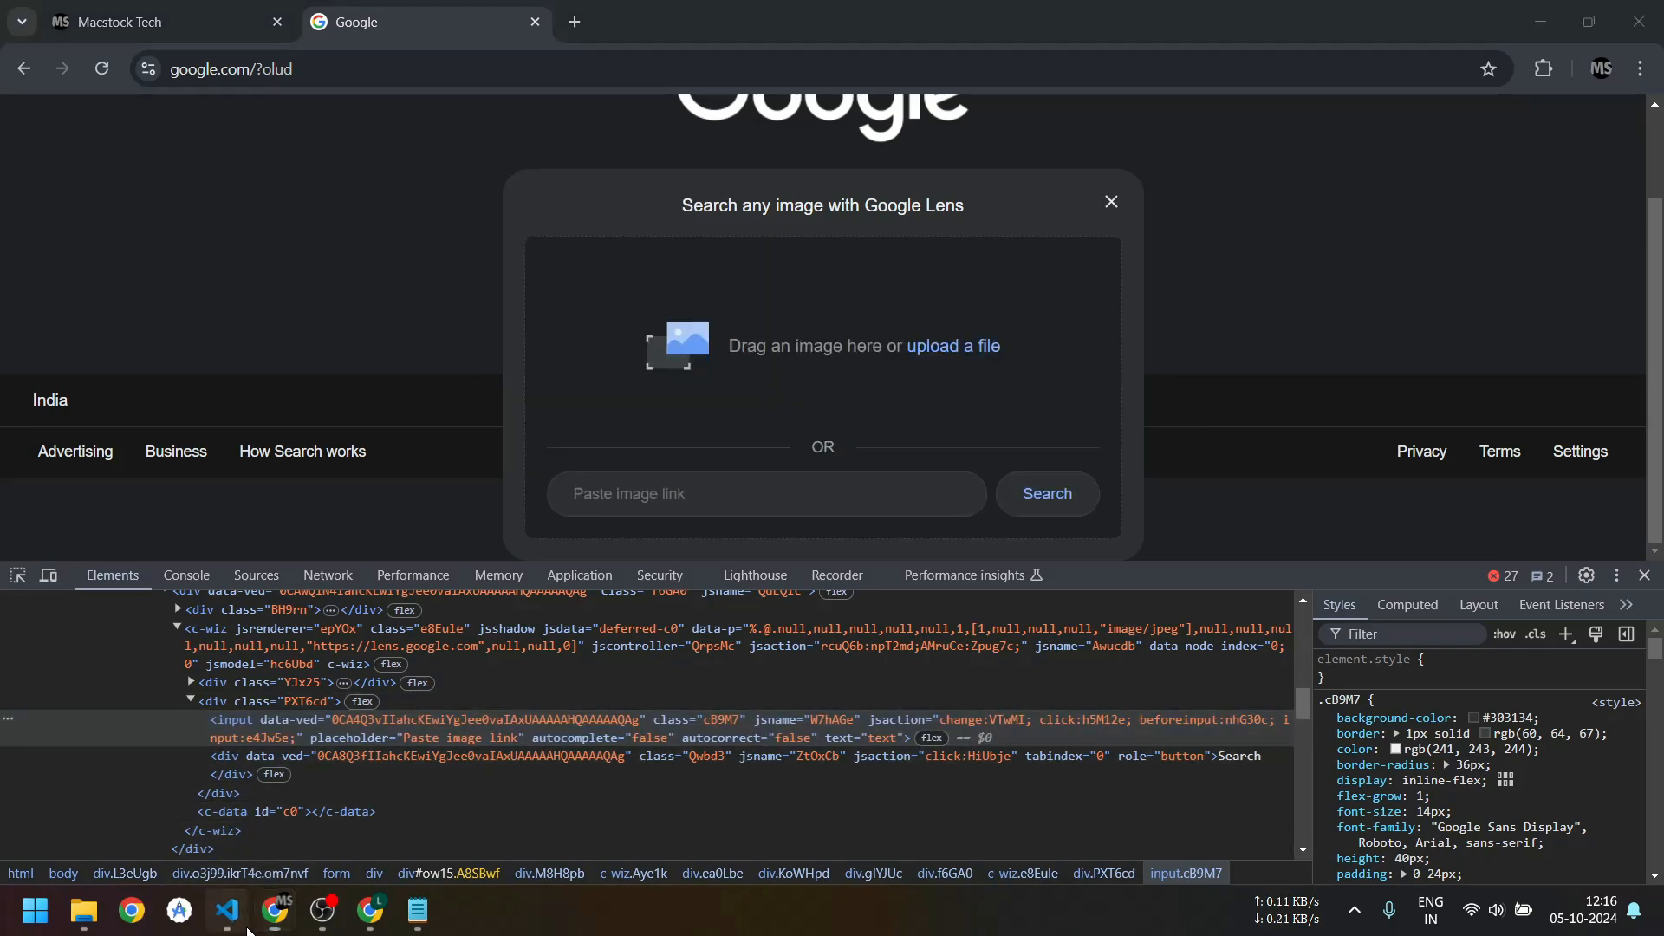
Add the By import to app.py, keeping the driver as Chrome rather than Firefox.
left_click(224, 911)
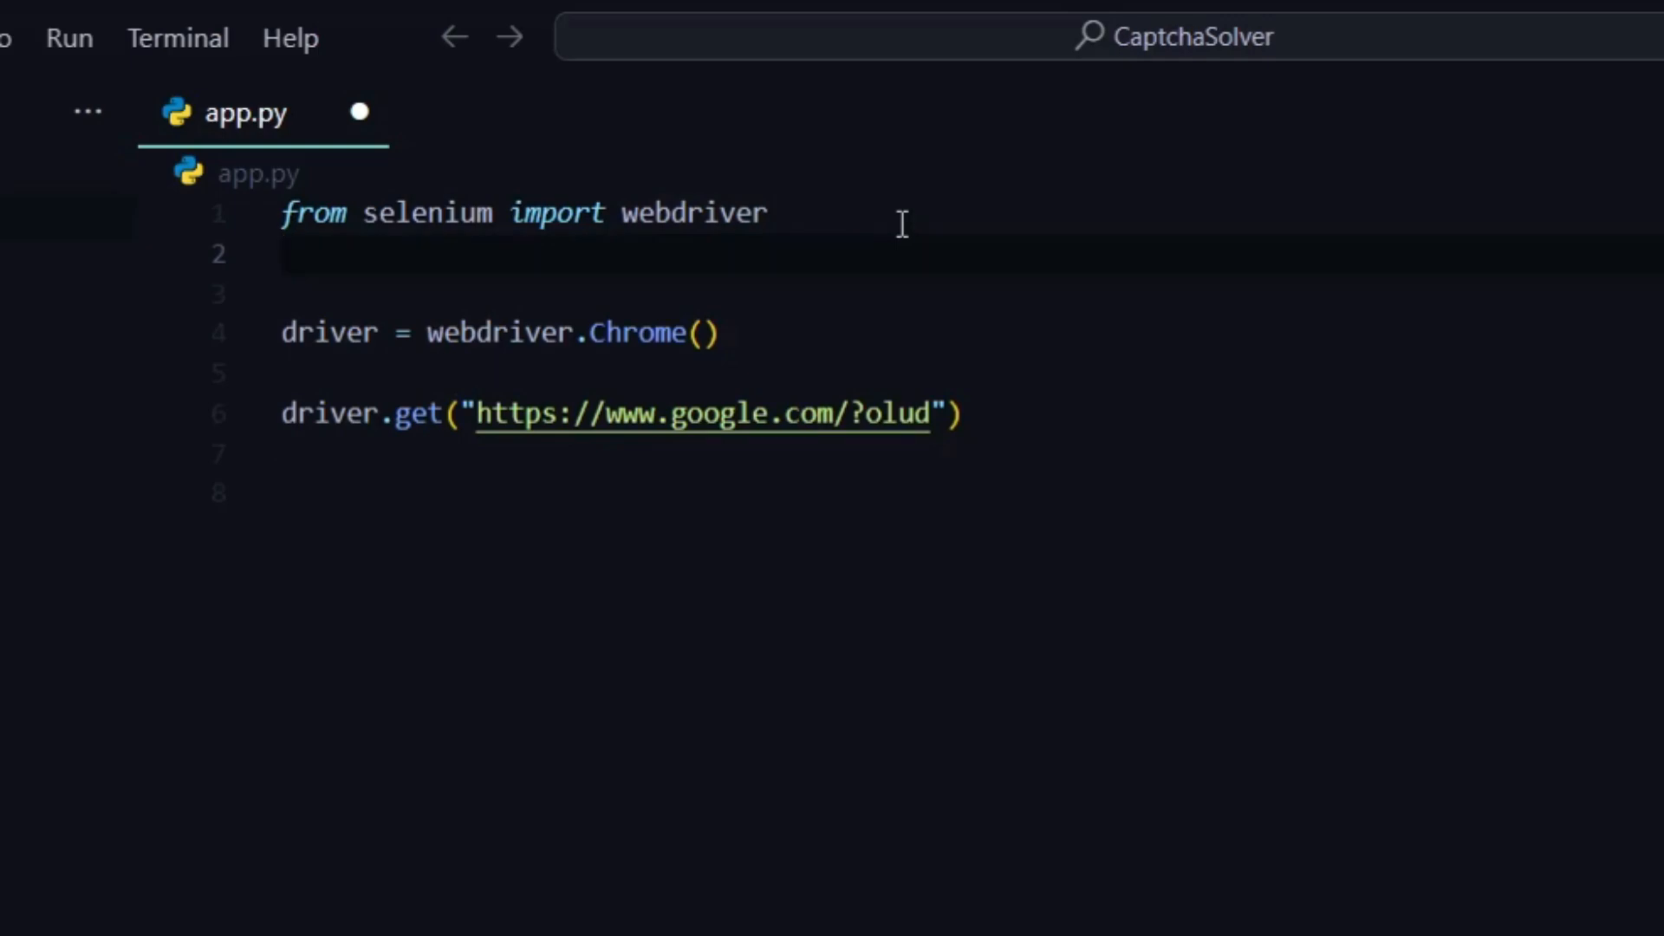
type("from selenium.com")
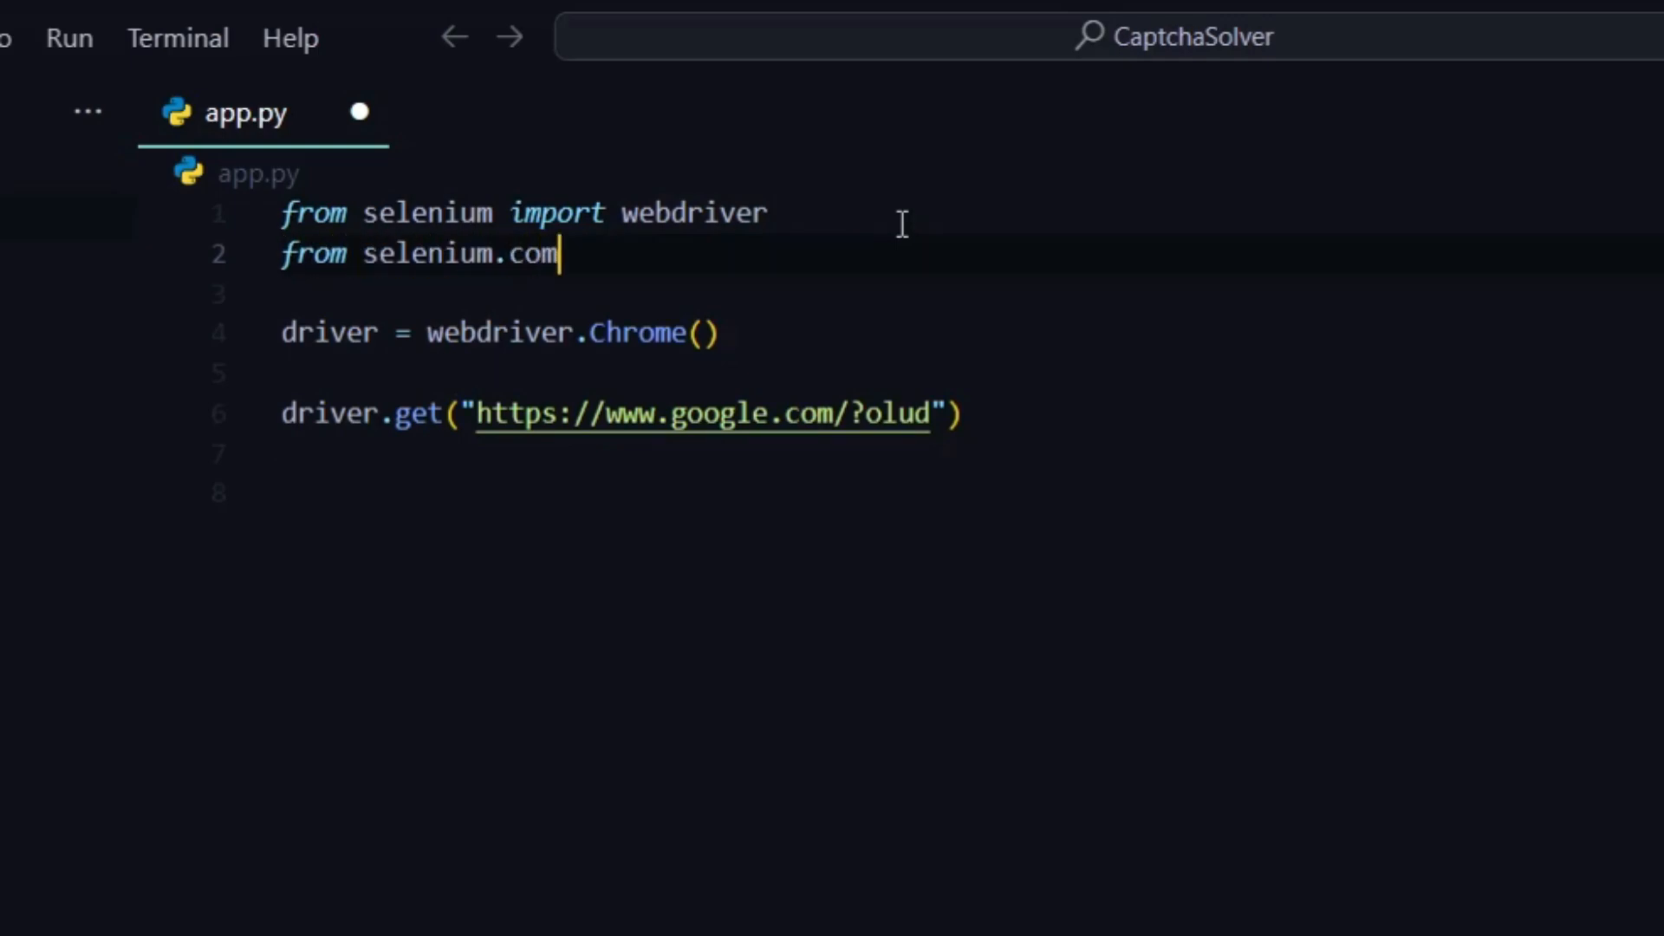
type("webc")
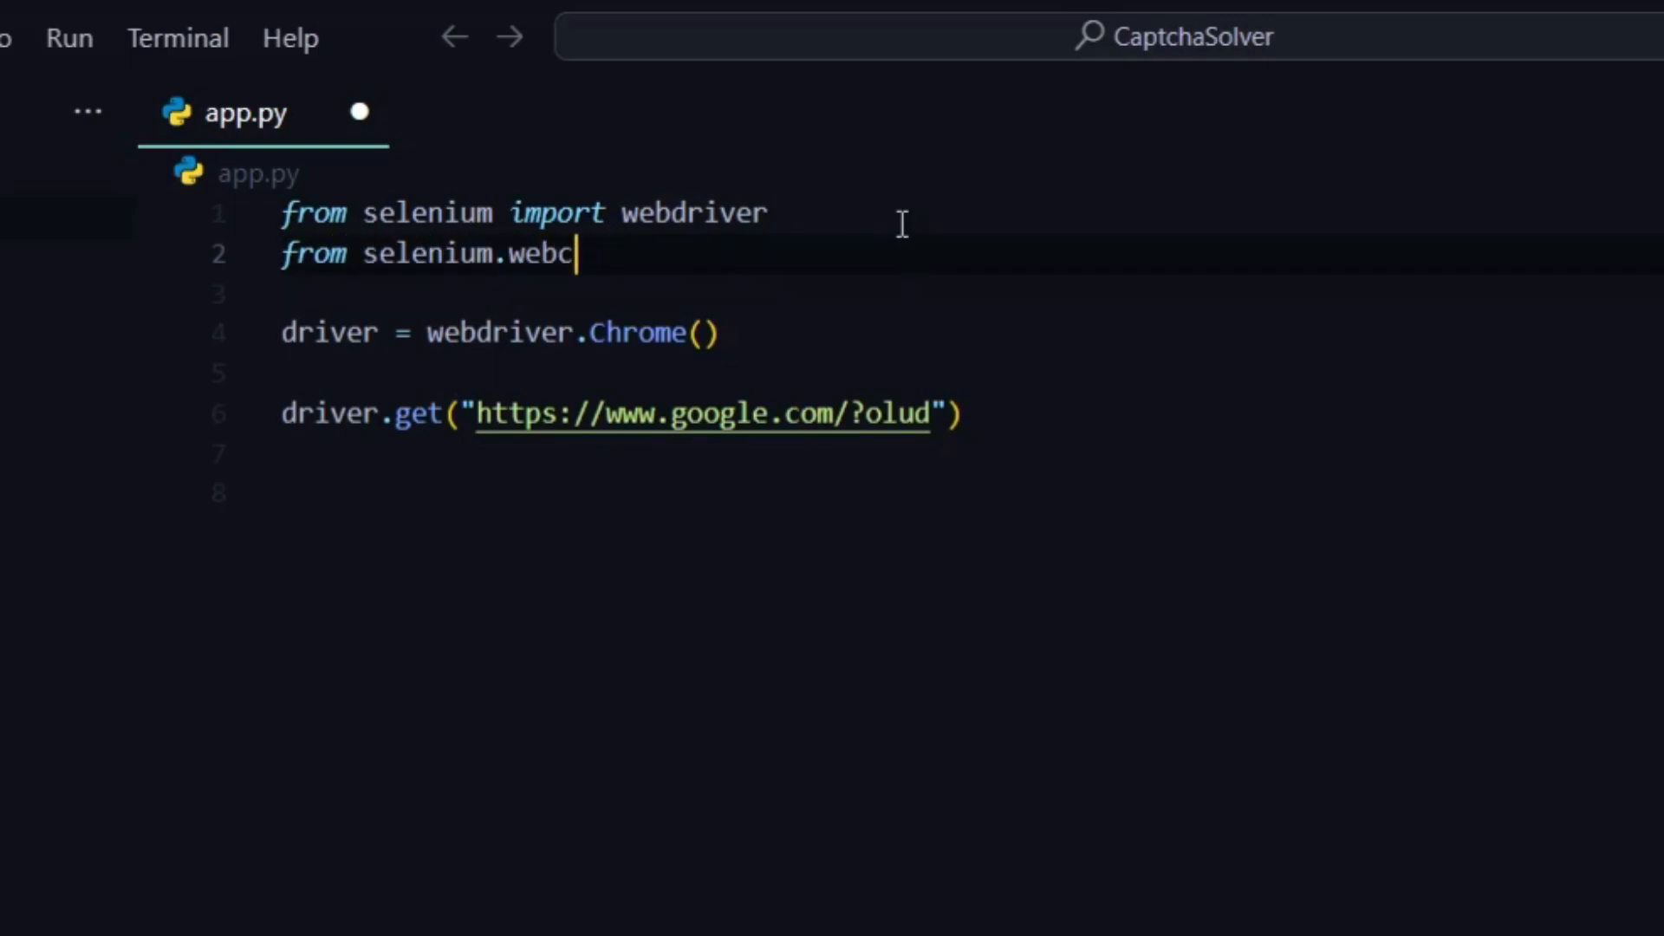
type("driver.common.by import By")
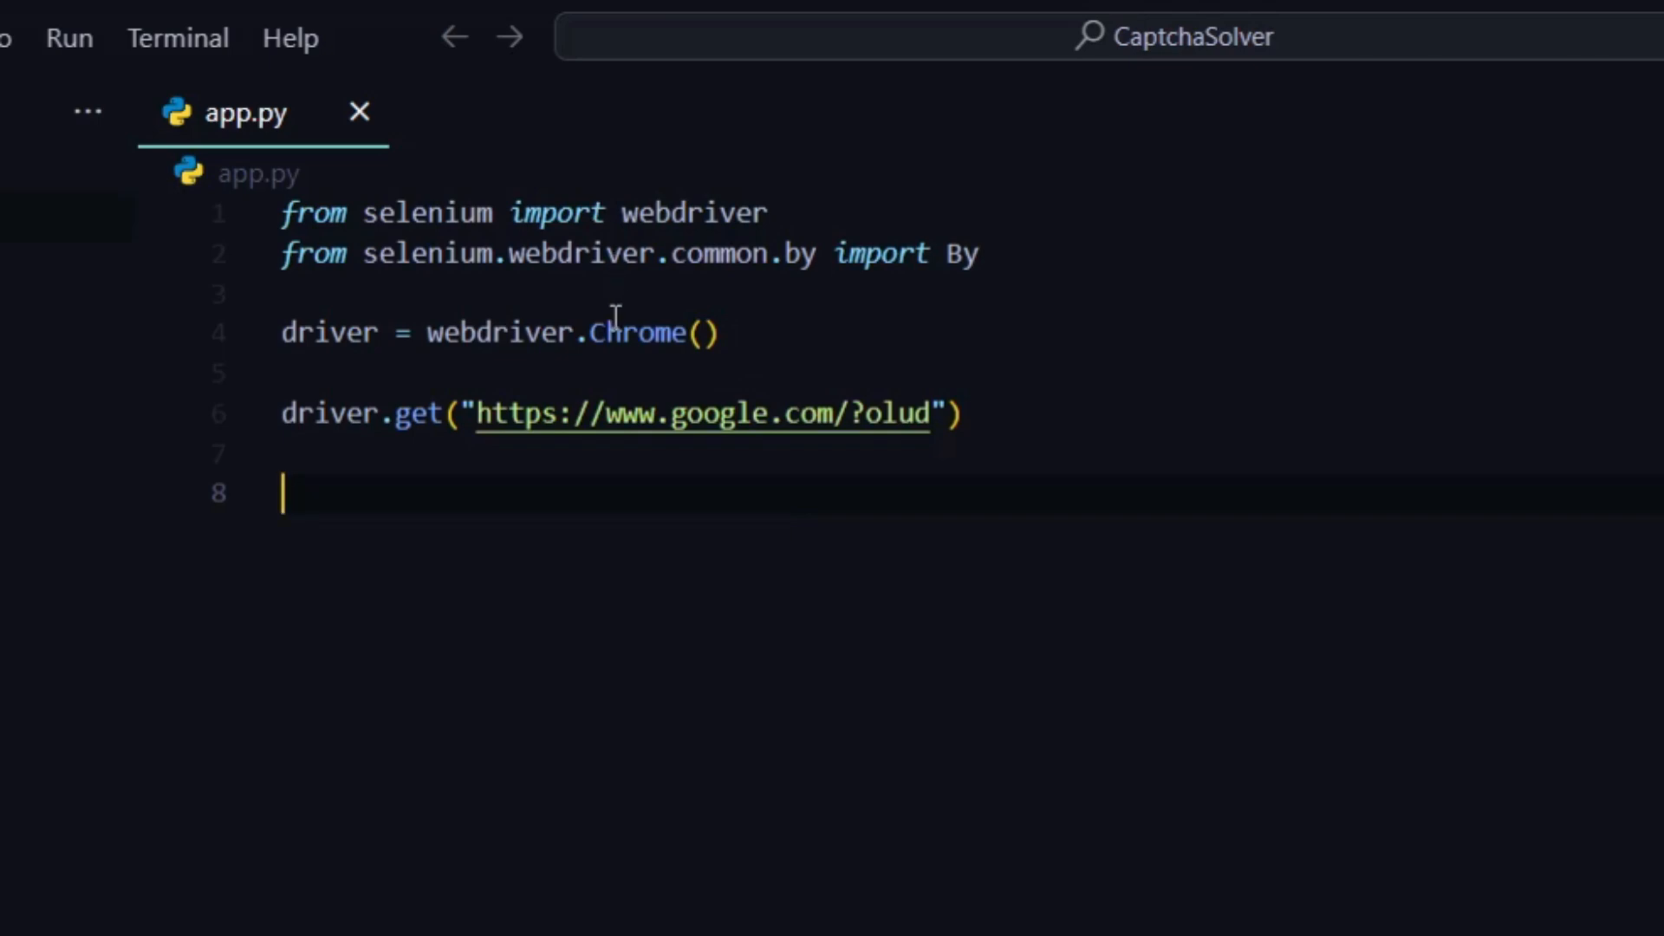
type("Firefox")
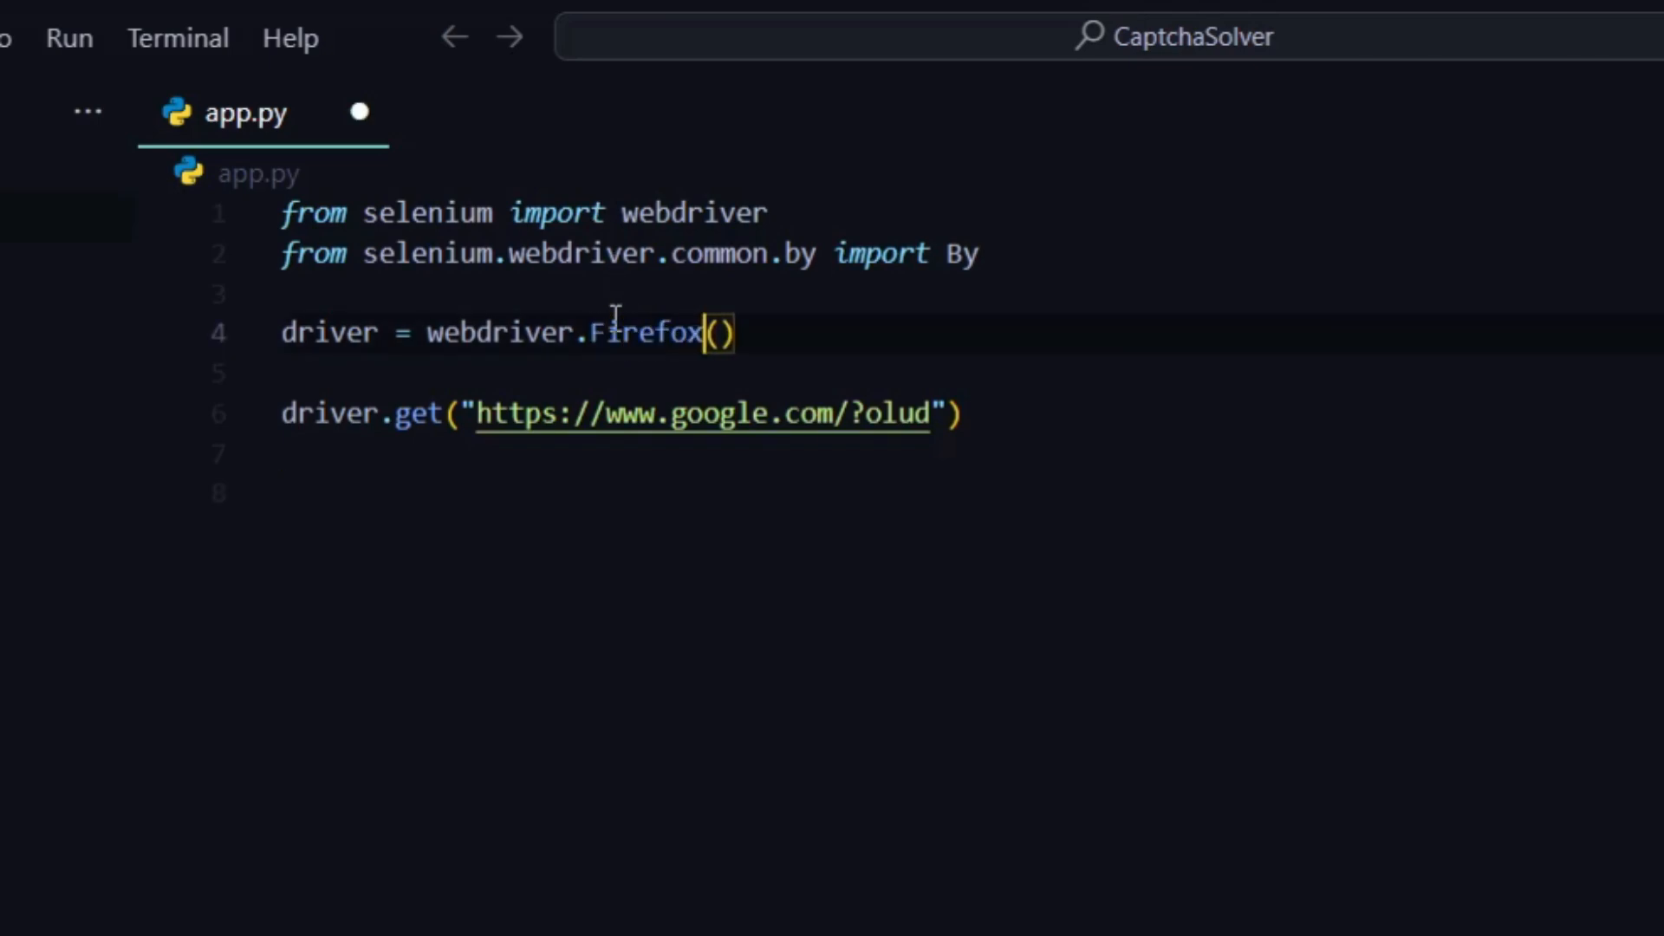
key("Backspace")
type("Chrom")
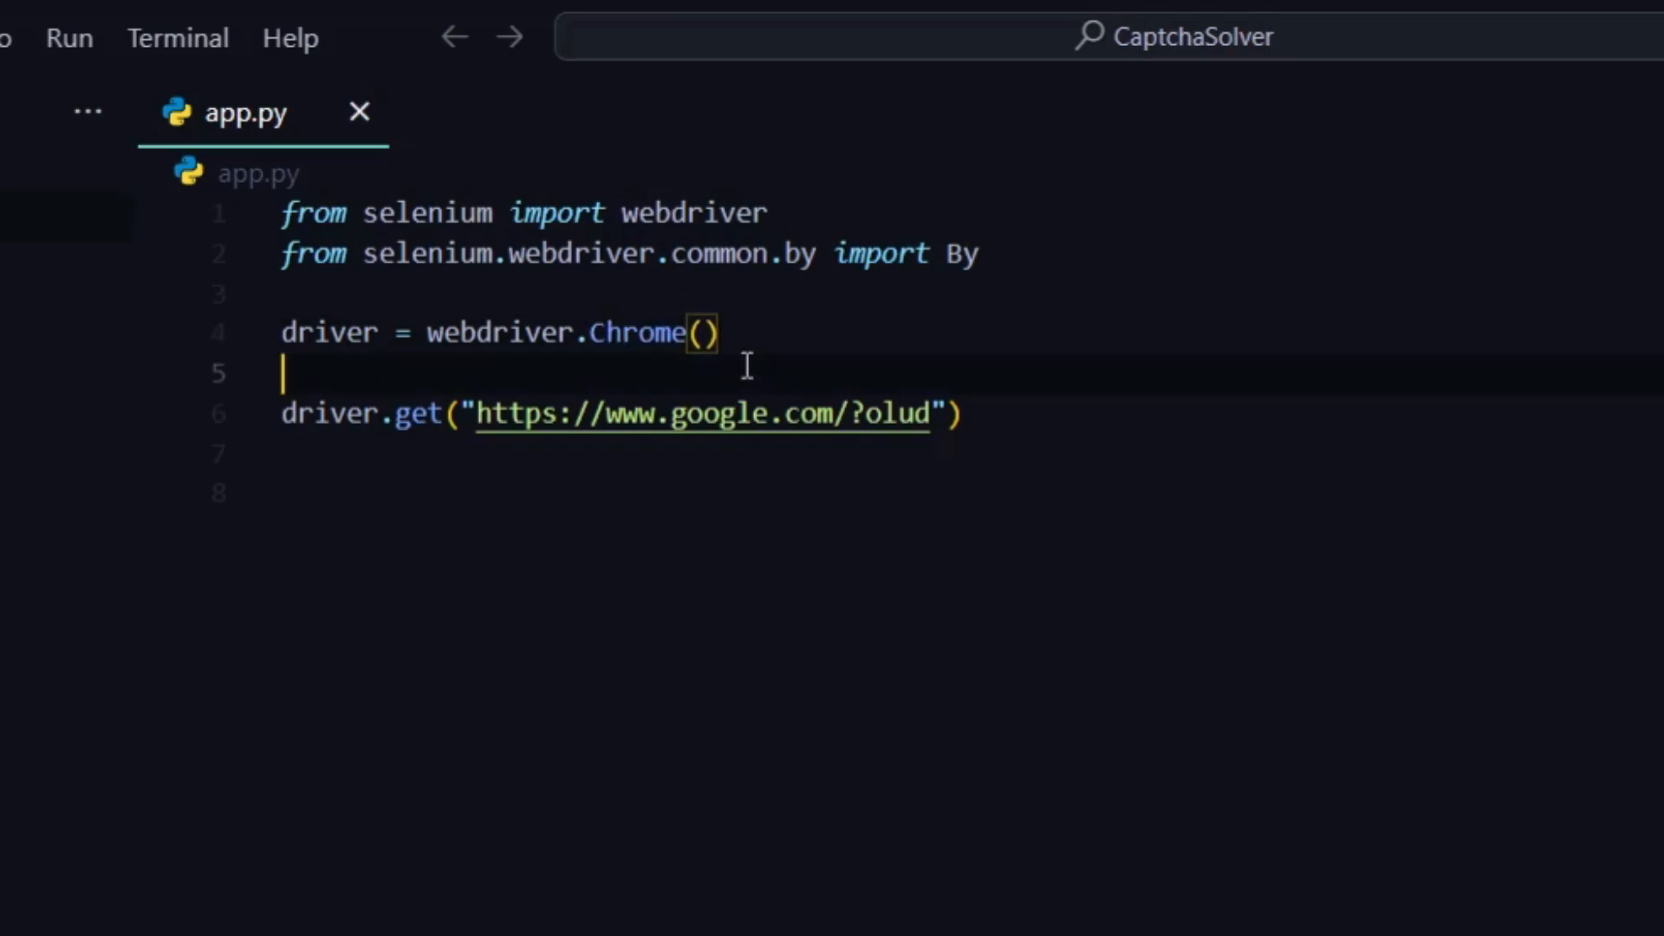
key("Enter")
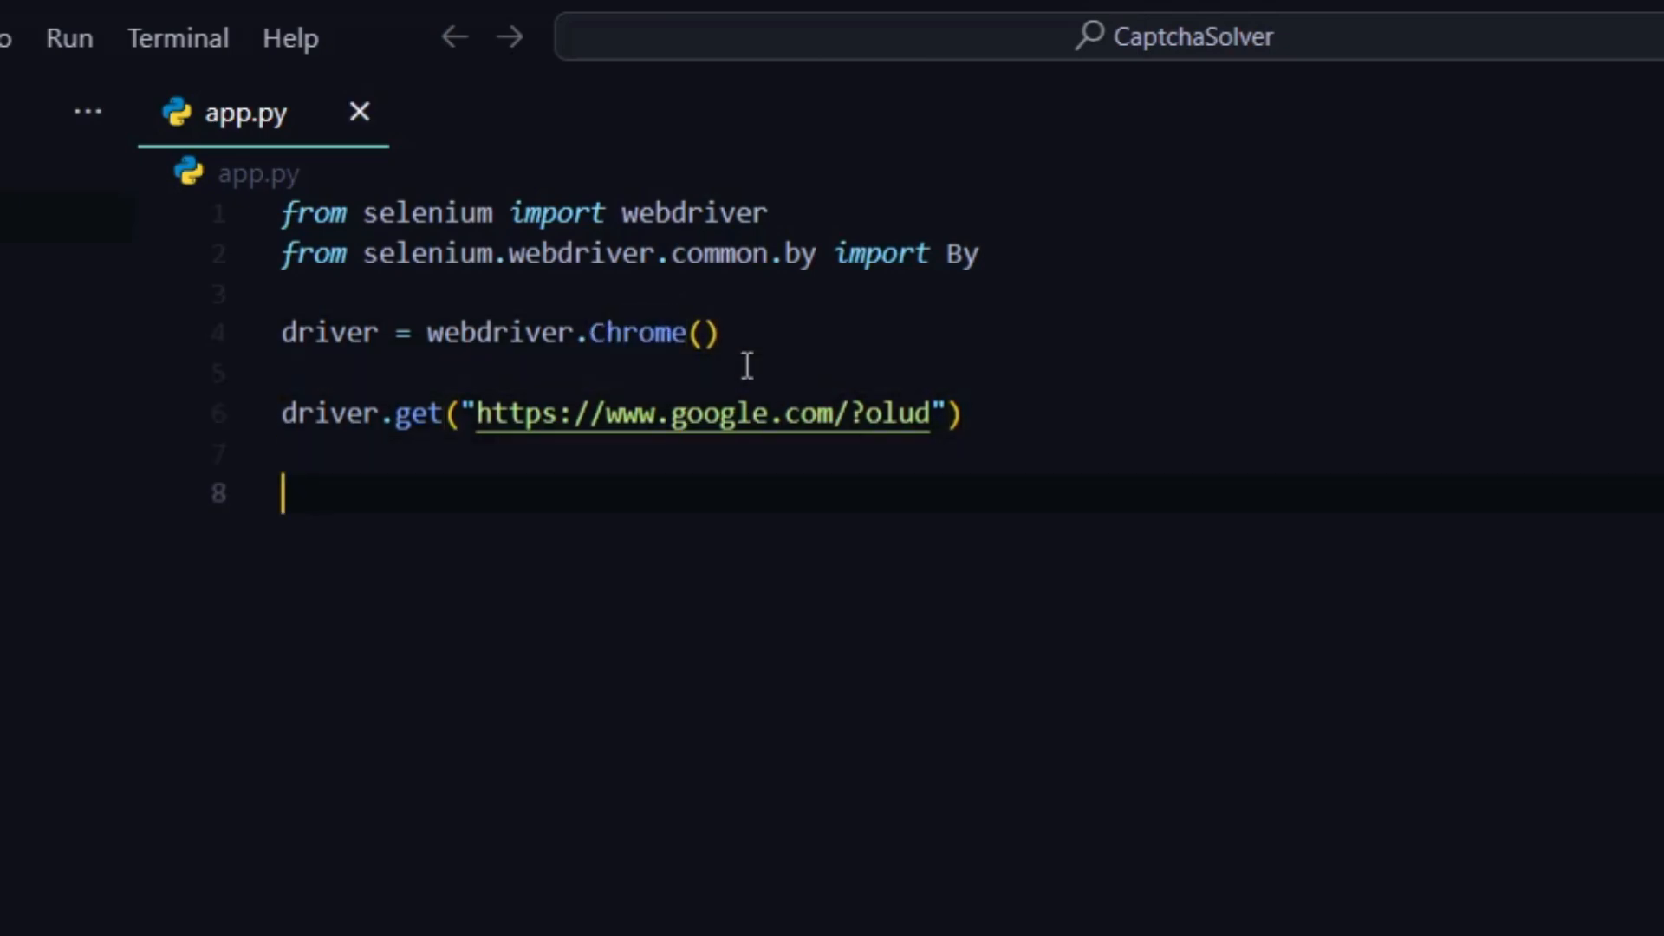
type("driver.find")
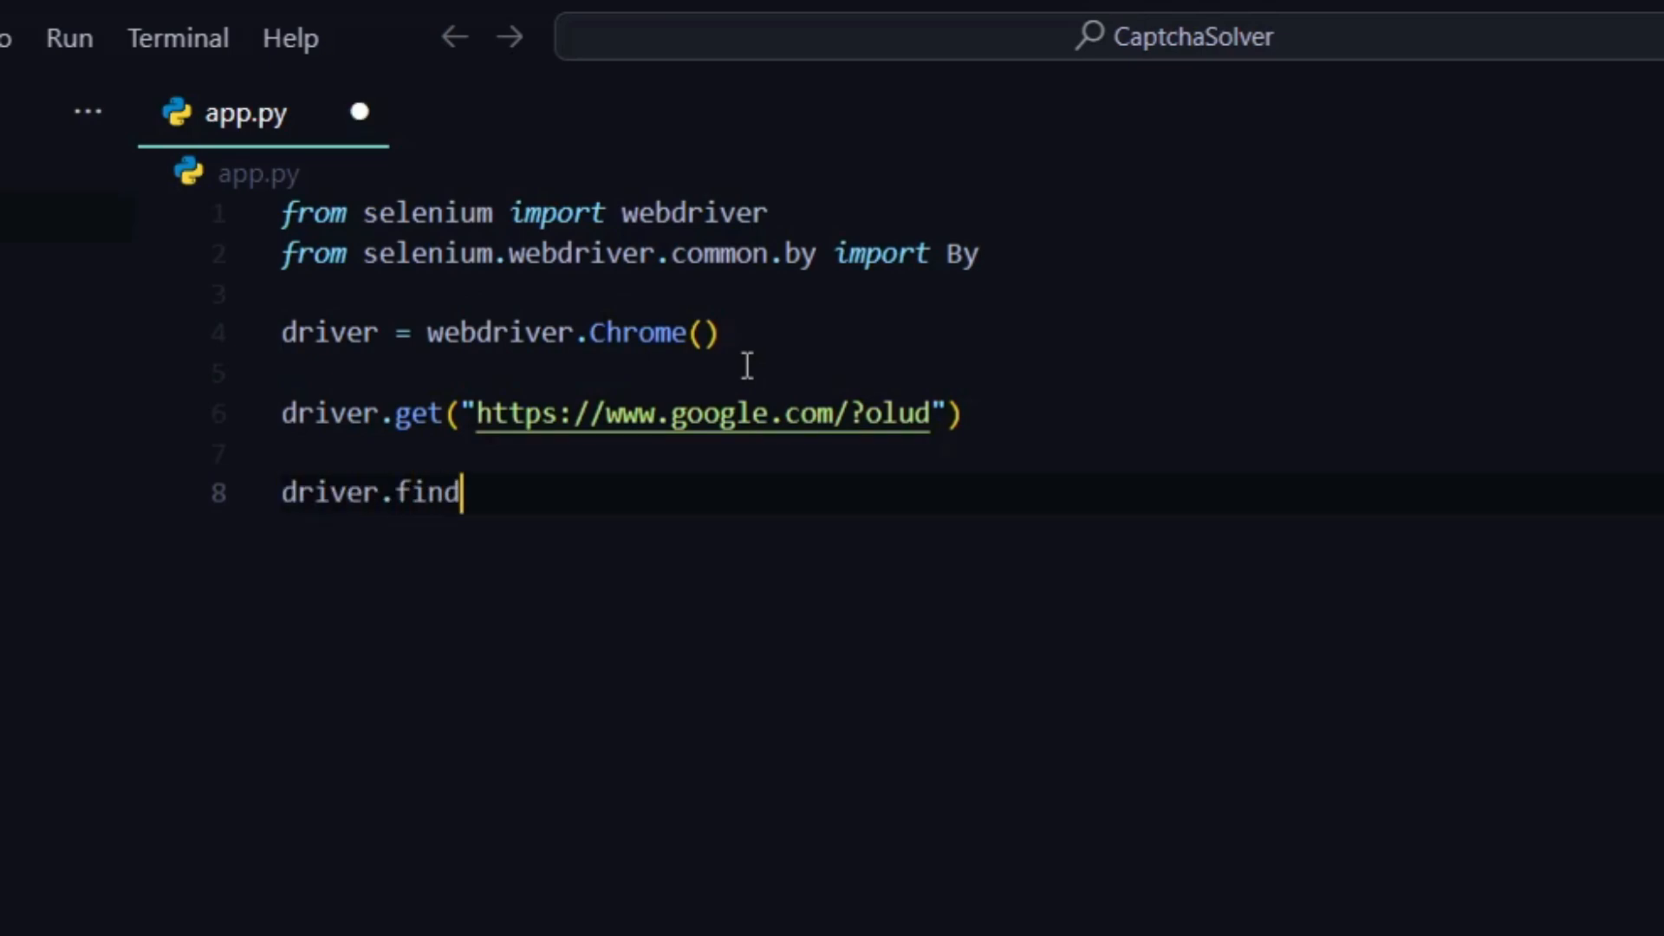
type("_element(By.")
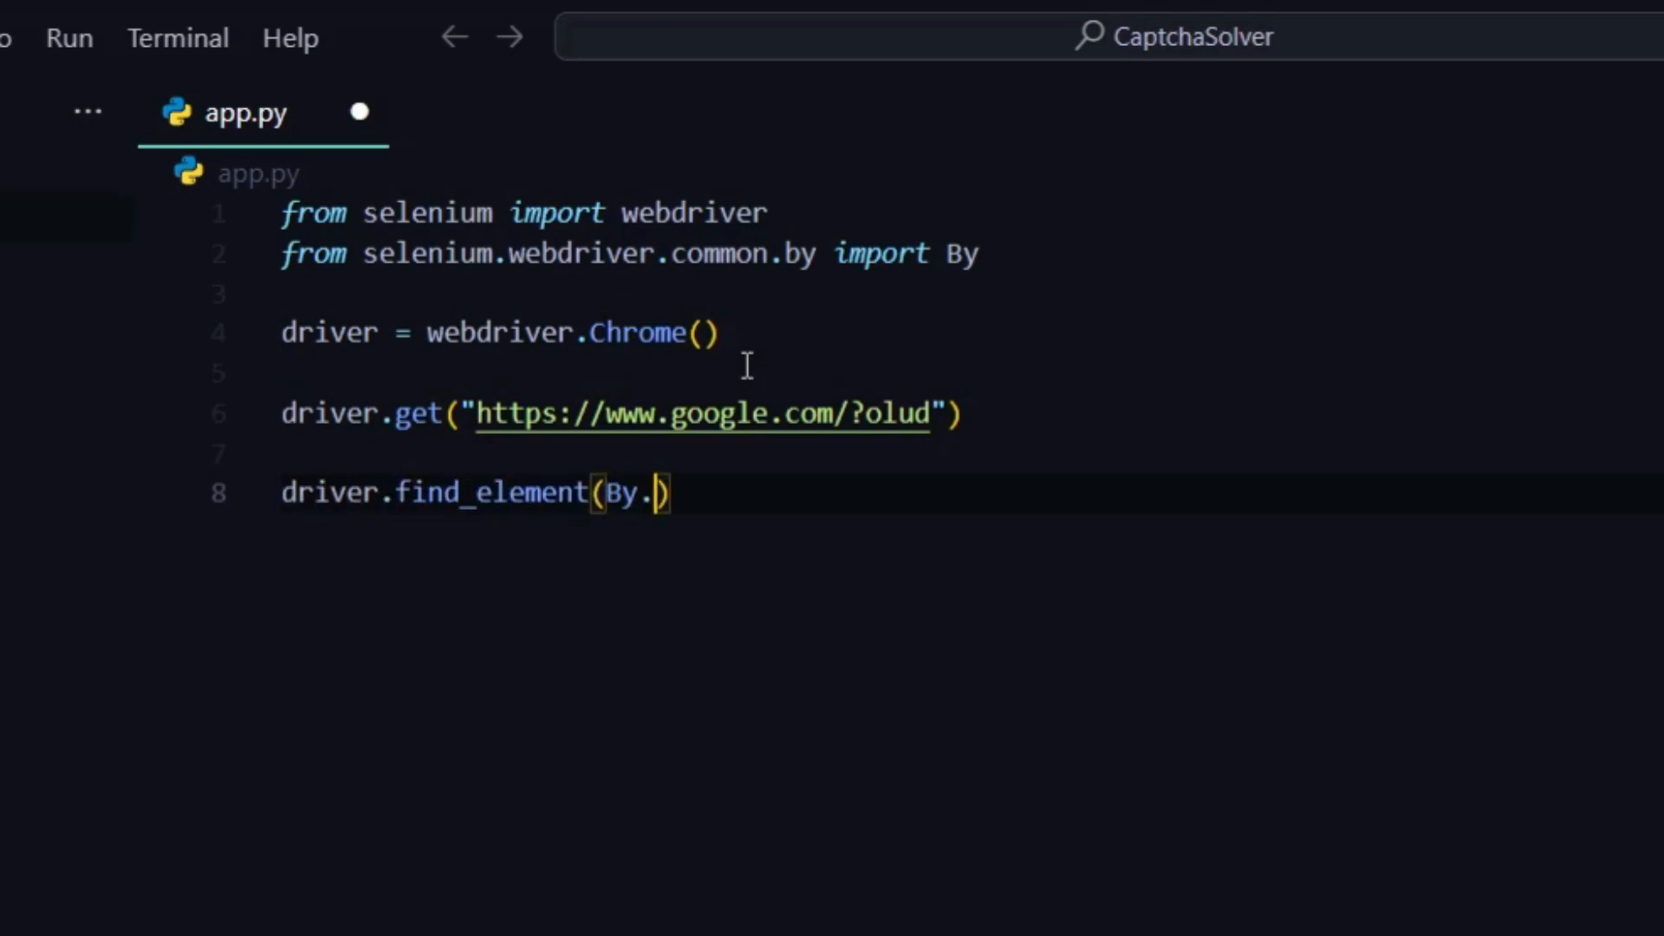
type("XPATh")
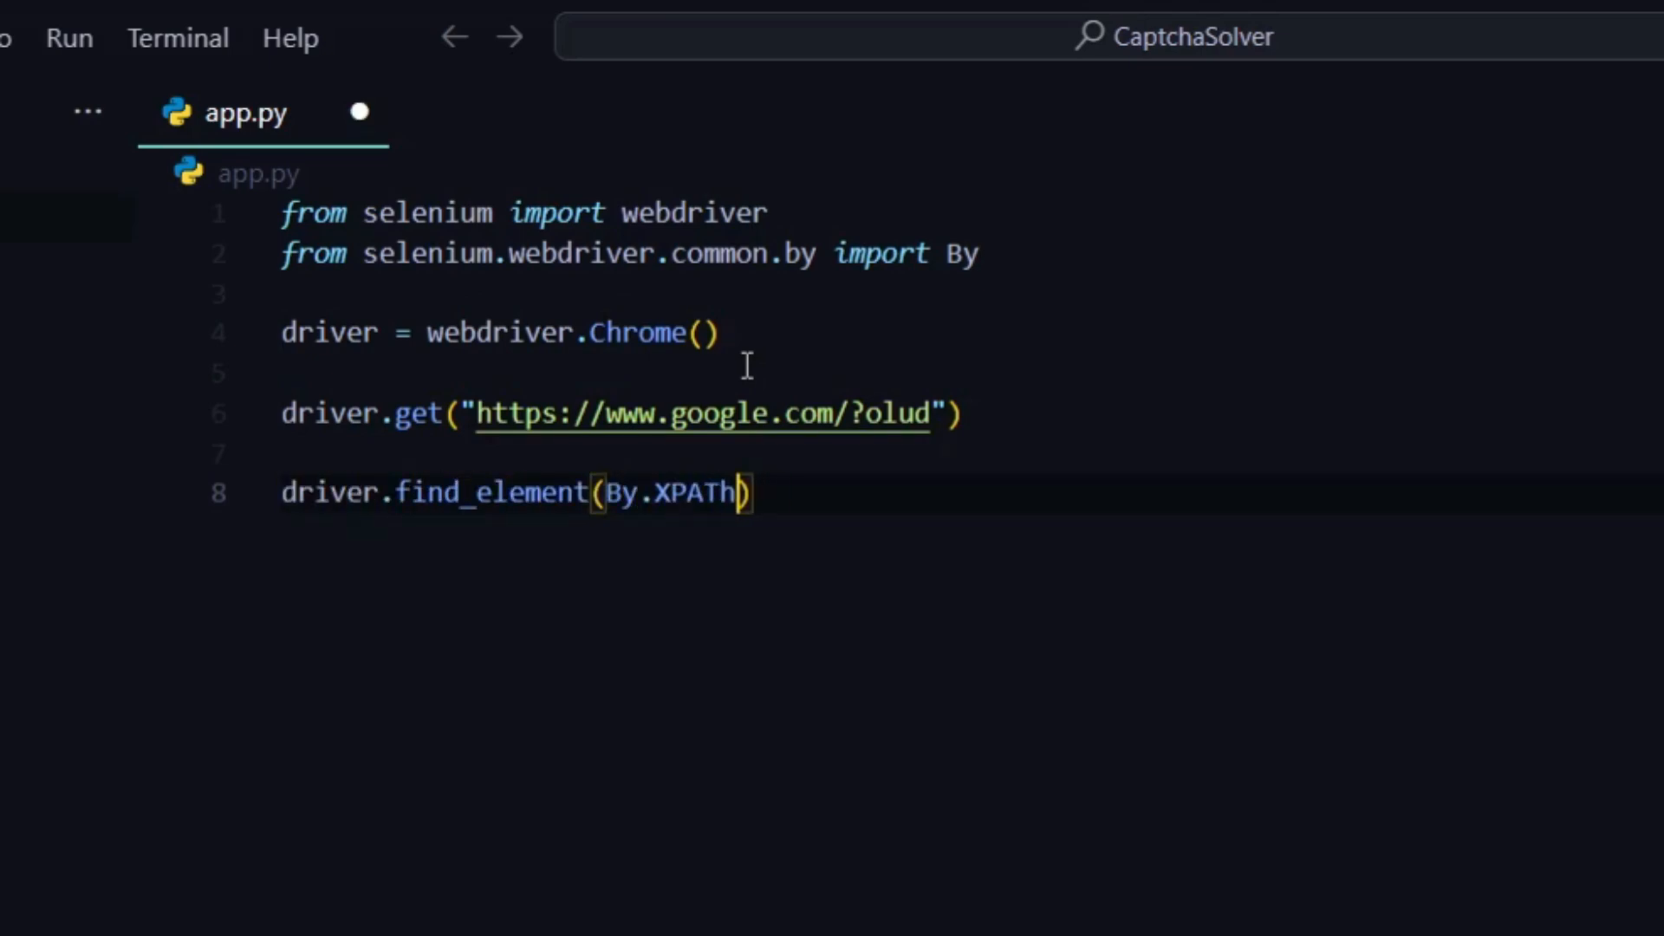
type(", '")
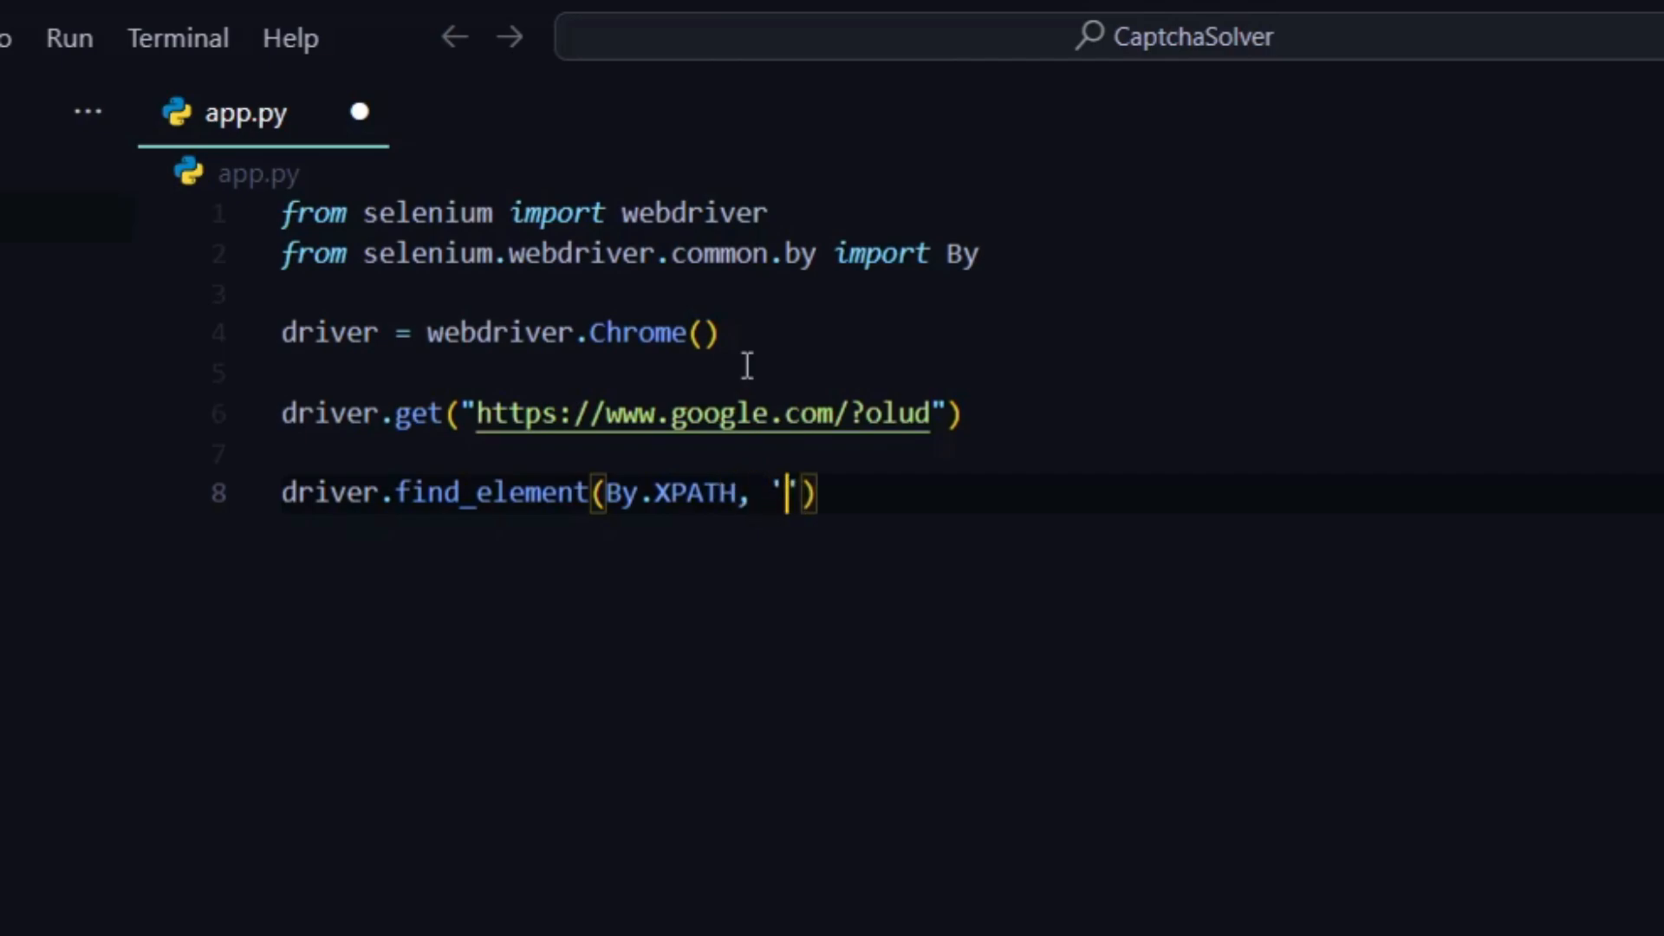
type("//")
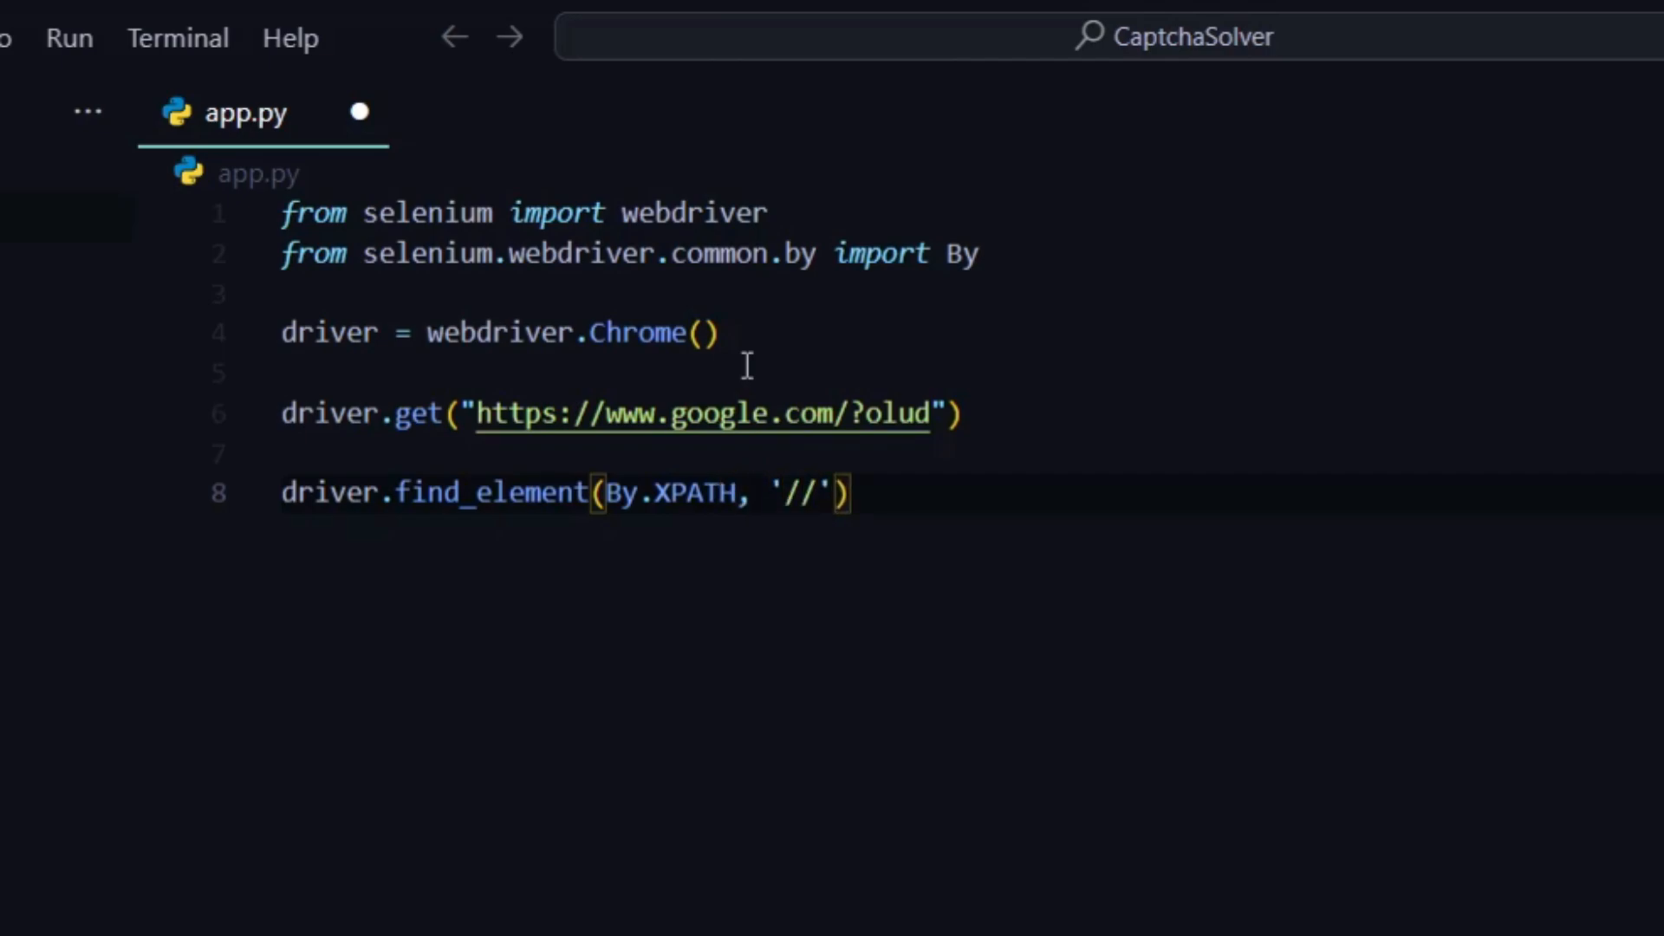
type("input[[]]")
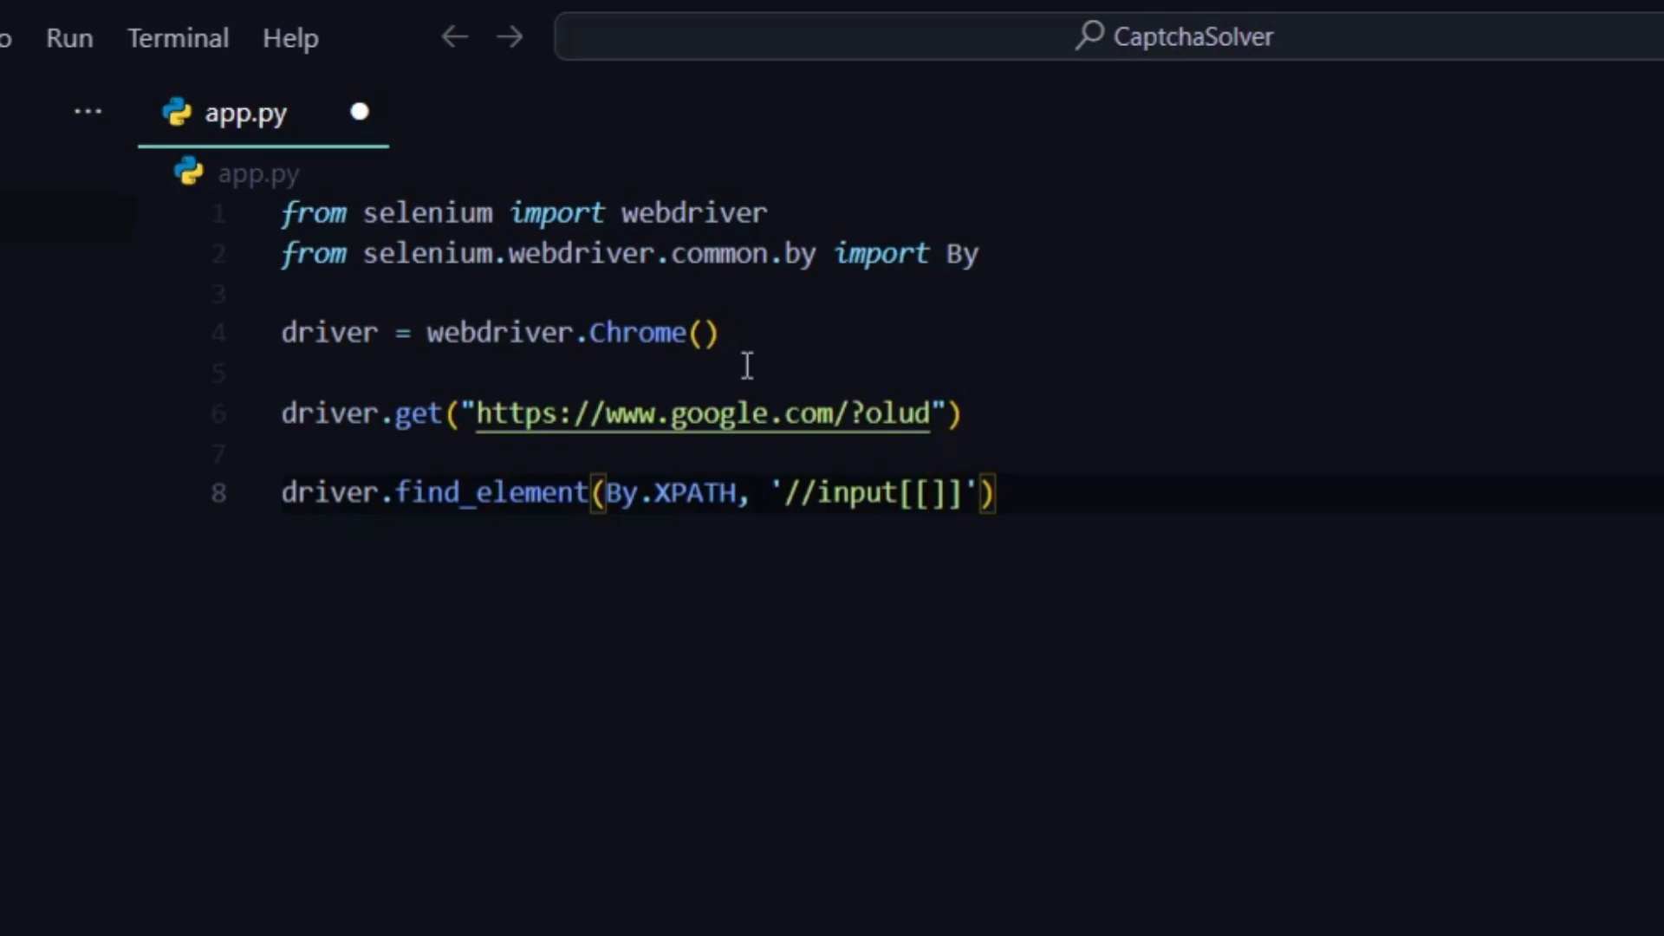
type("@placeholder=\"Paste image link\"")
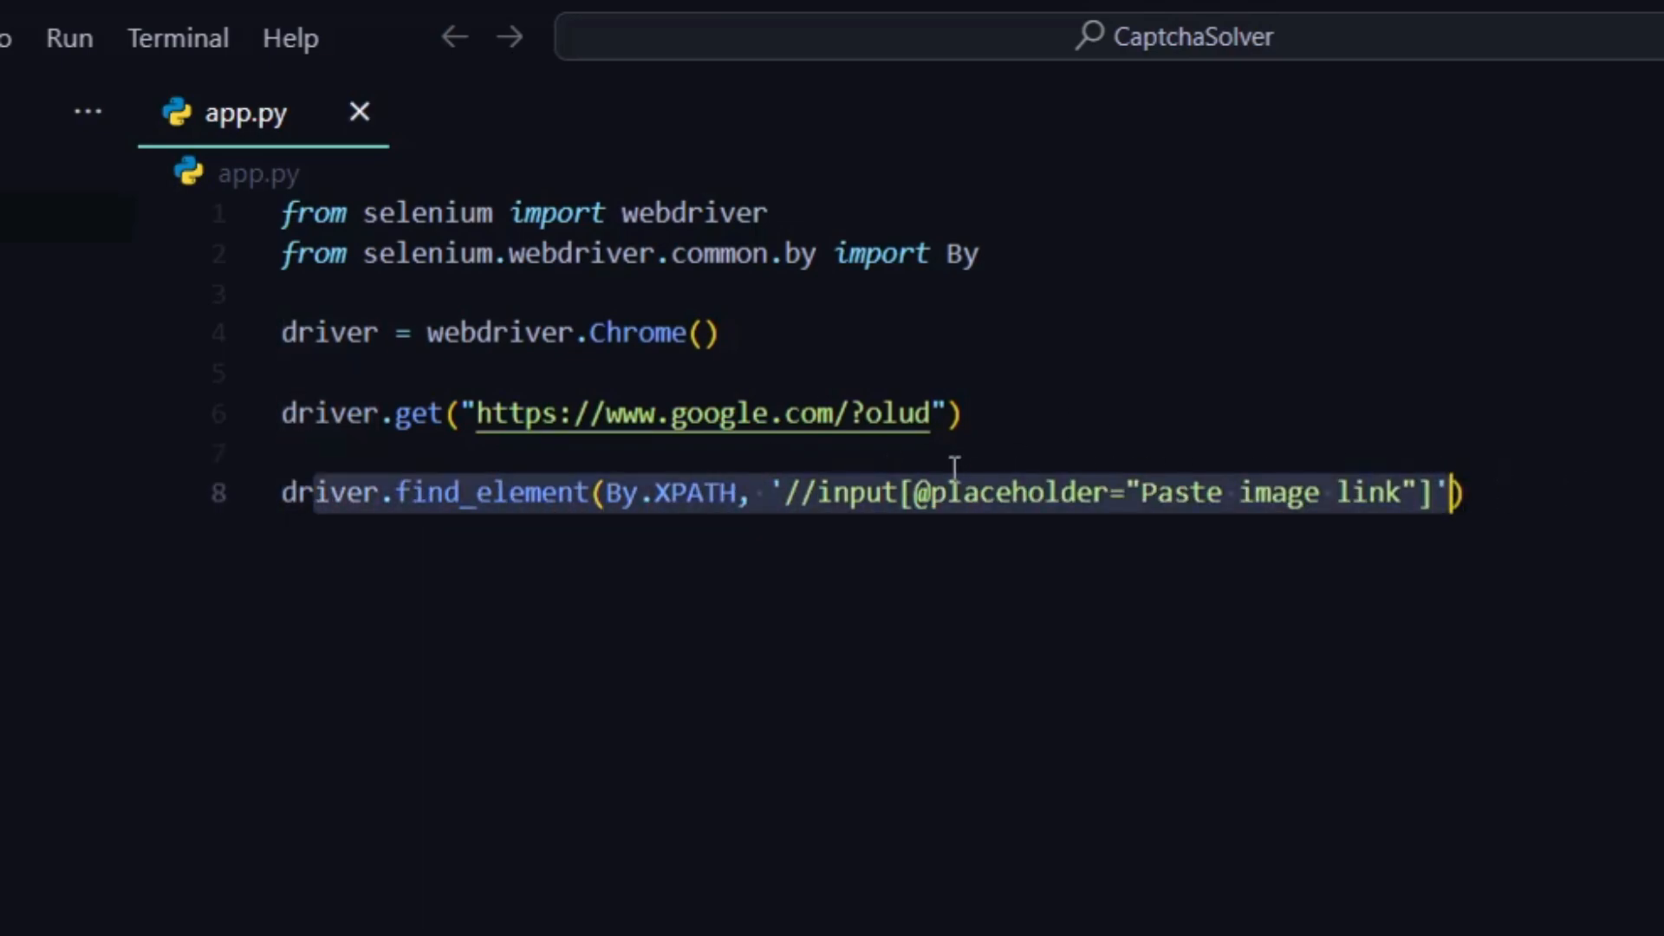
Define a CAPTCHA_URL constant and send it to the input with send_keys(CAPTCHA_URL).
left_click(656, 302)
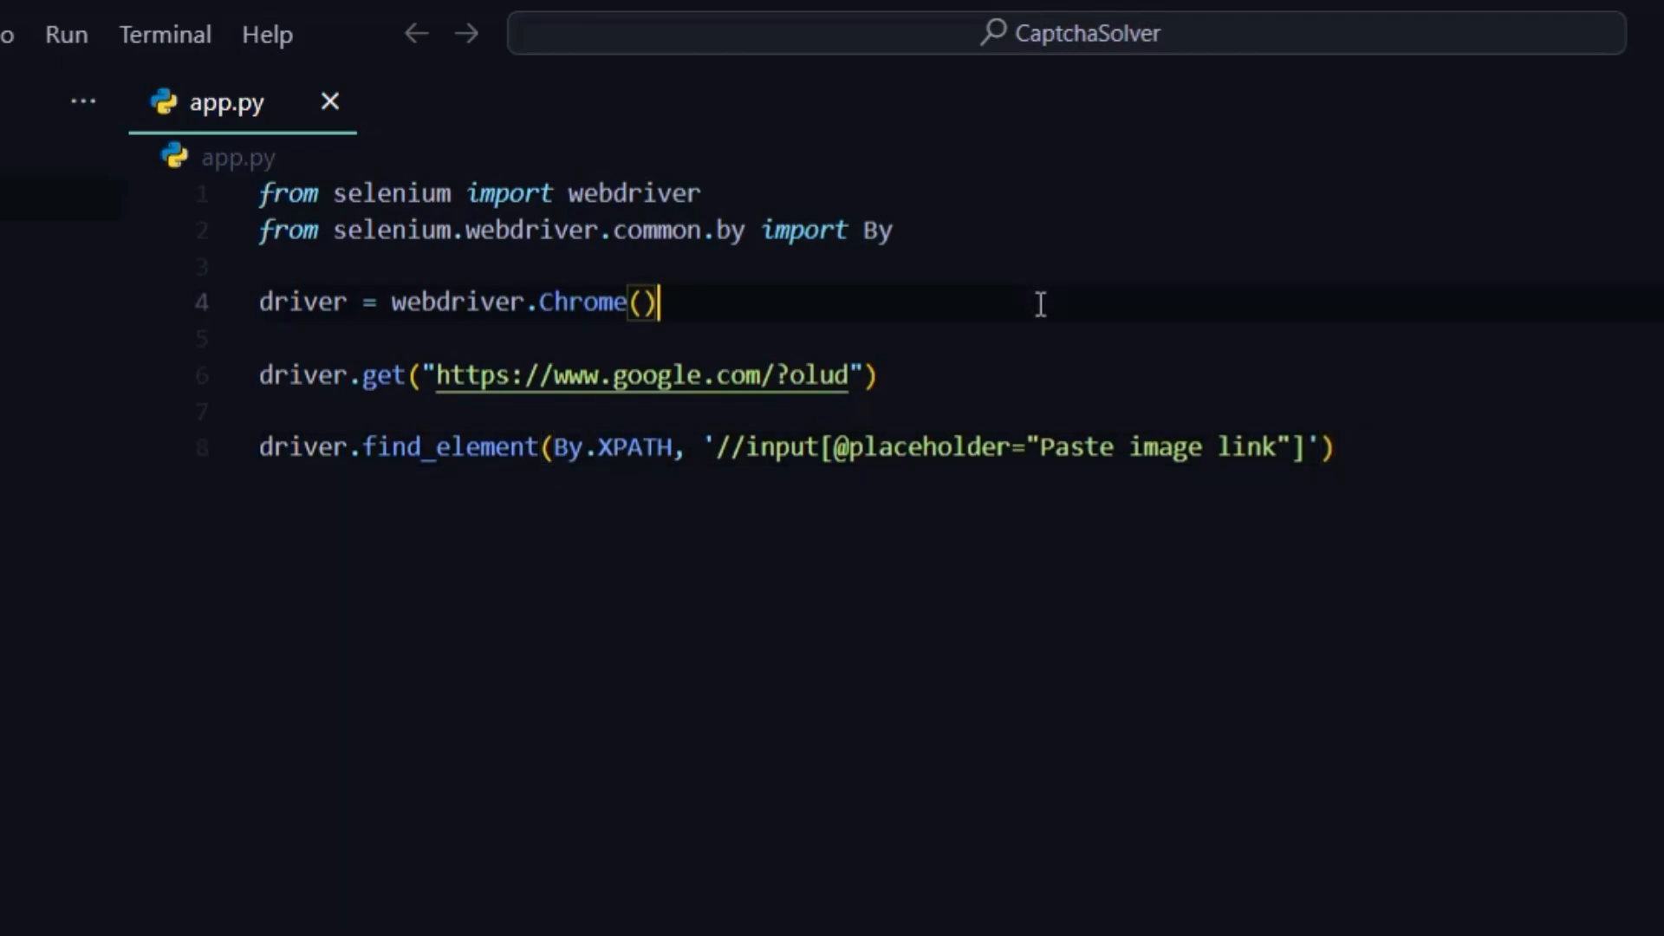
type("CAPTCHA_URL = \"https://i.ibb.co/H2ZLCv6/69798.jpg")
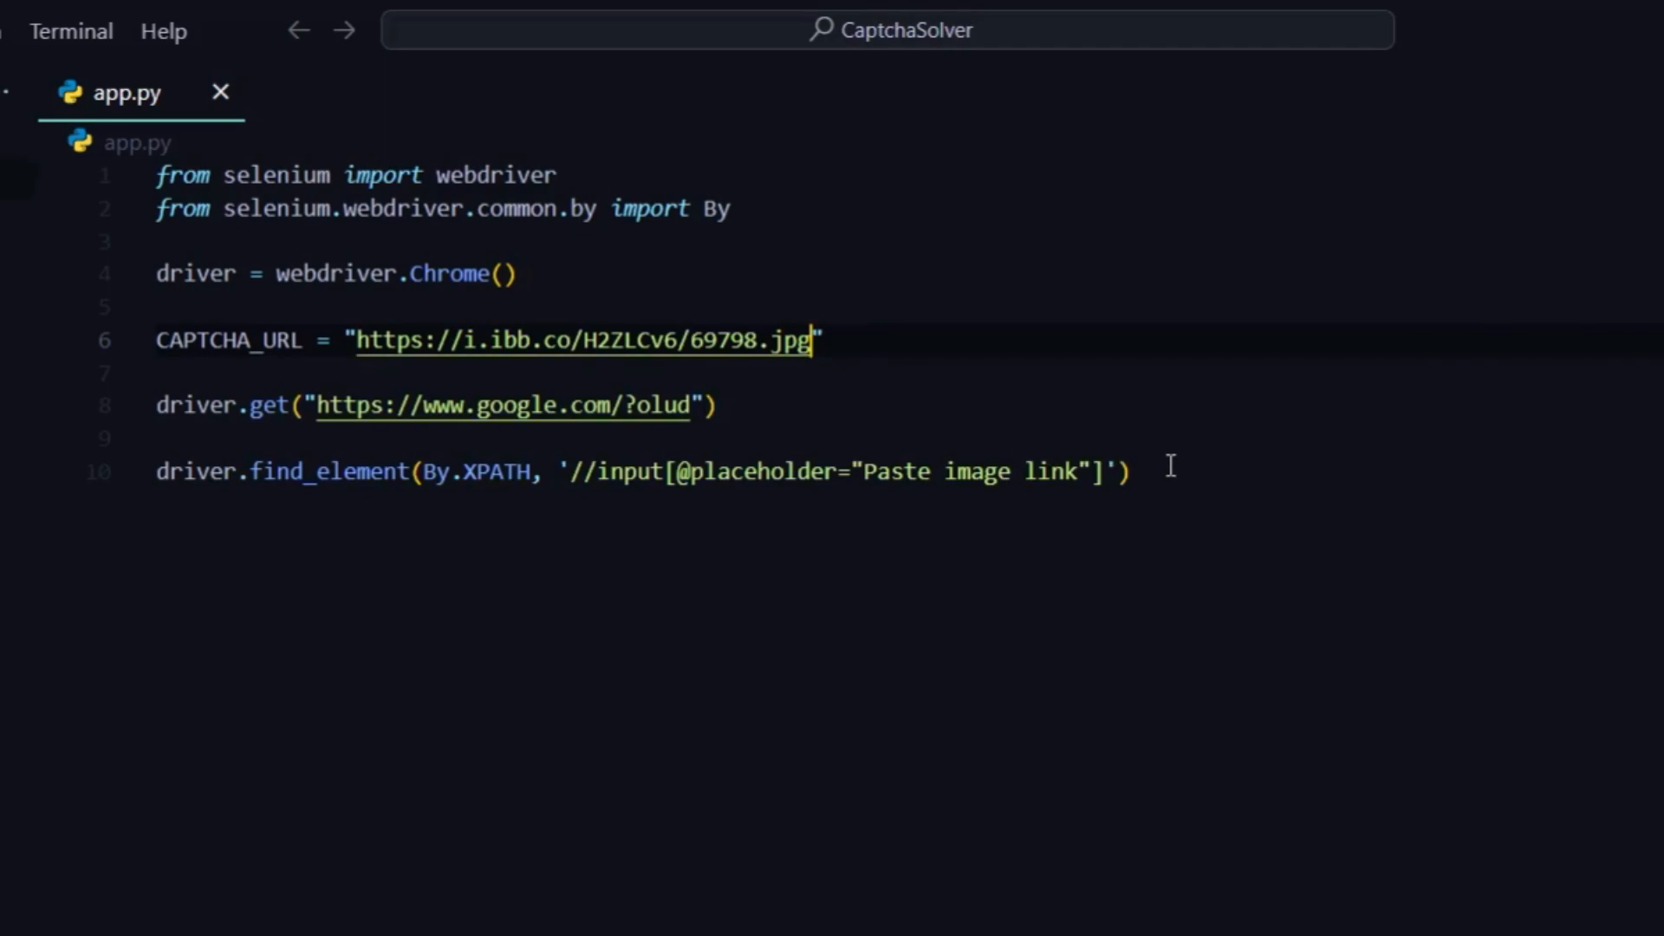
type(".send_keys")
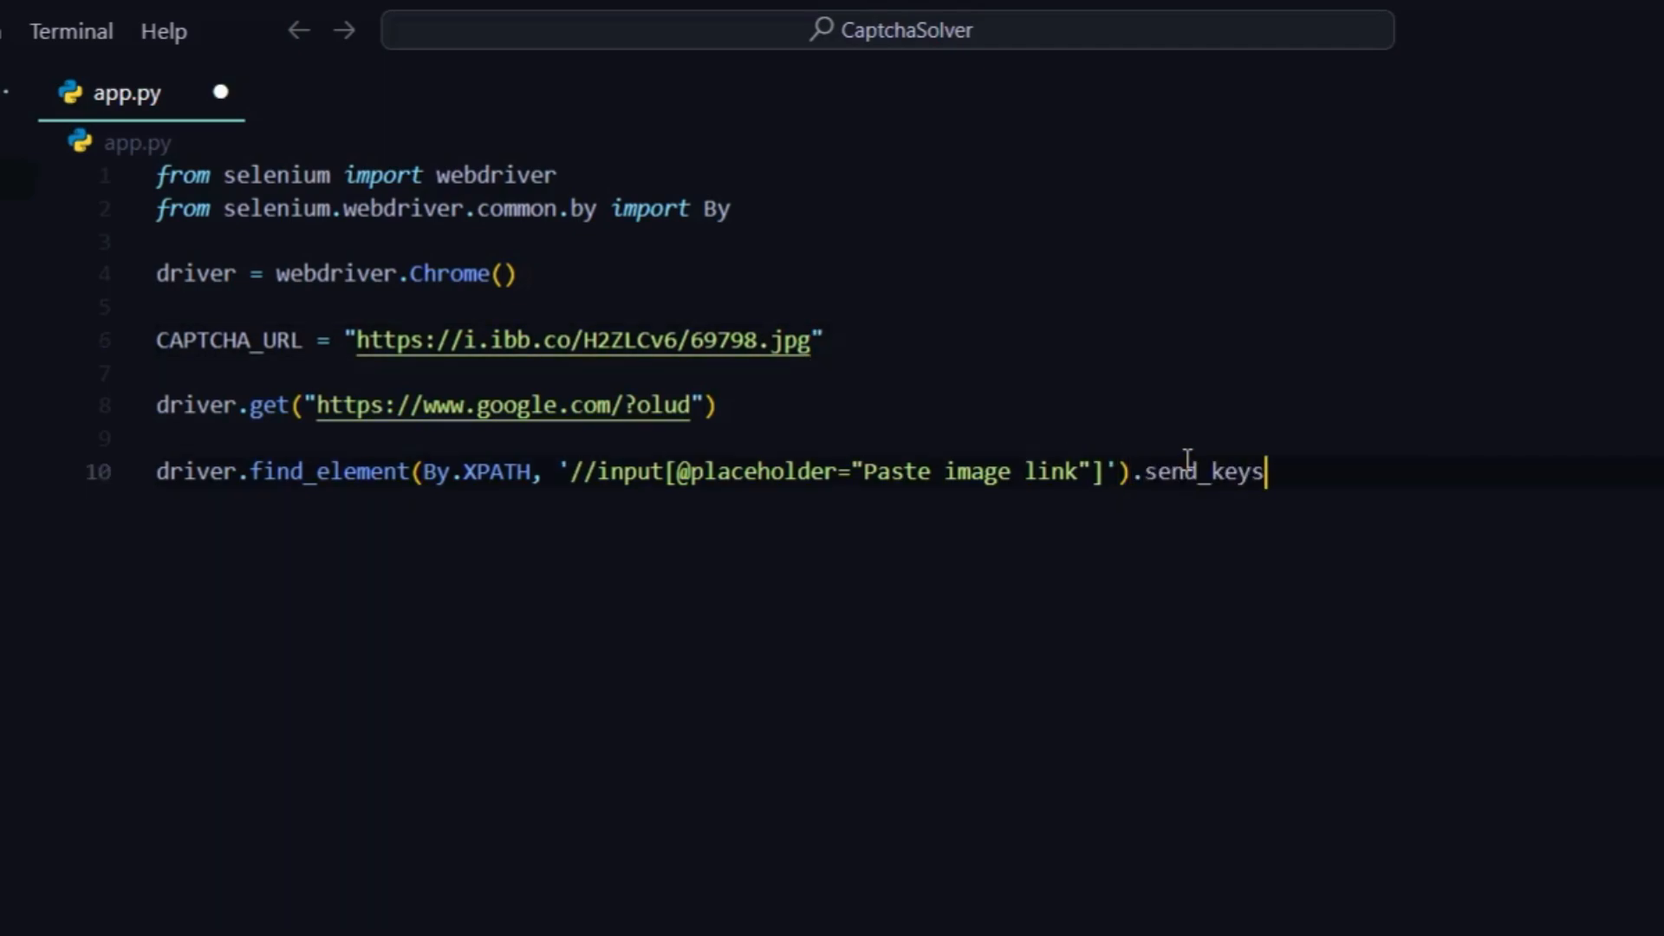
type("(C")
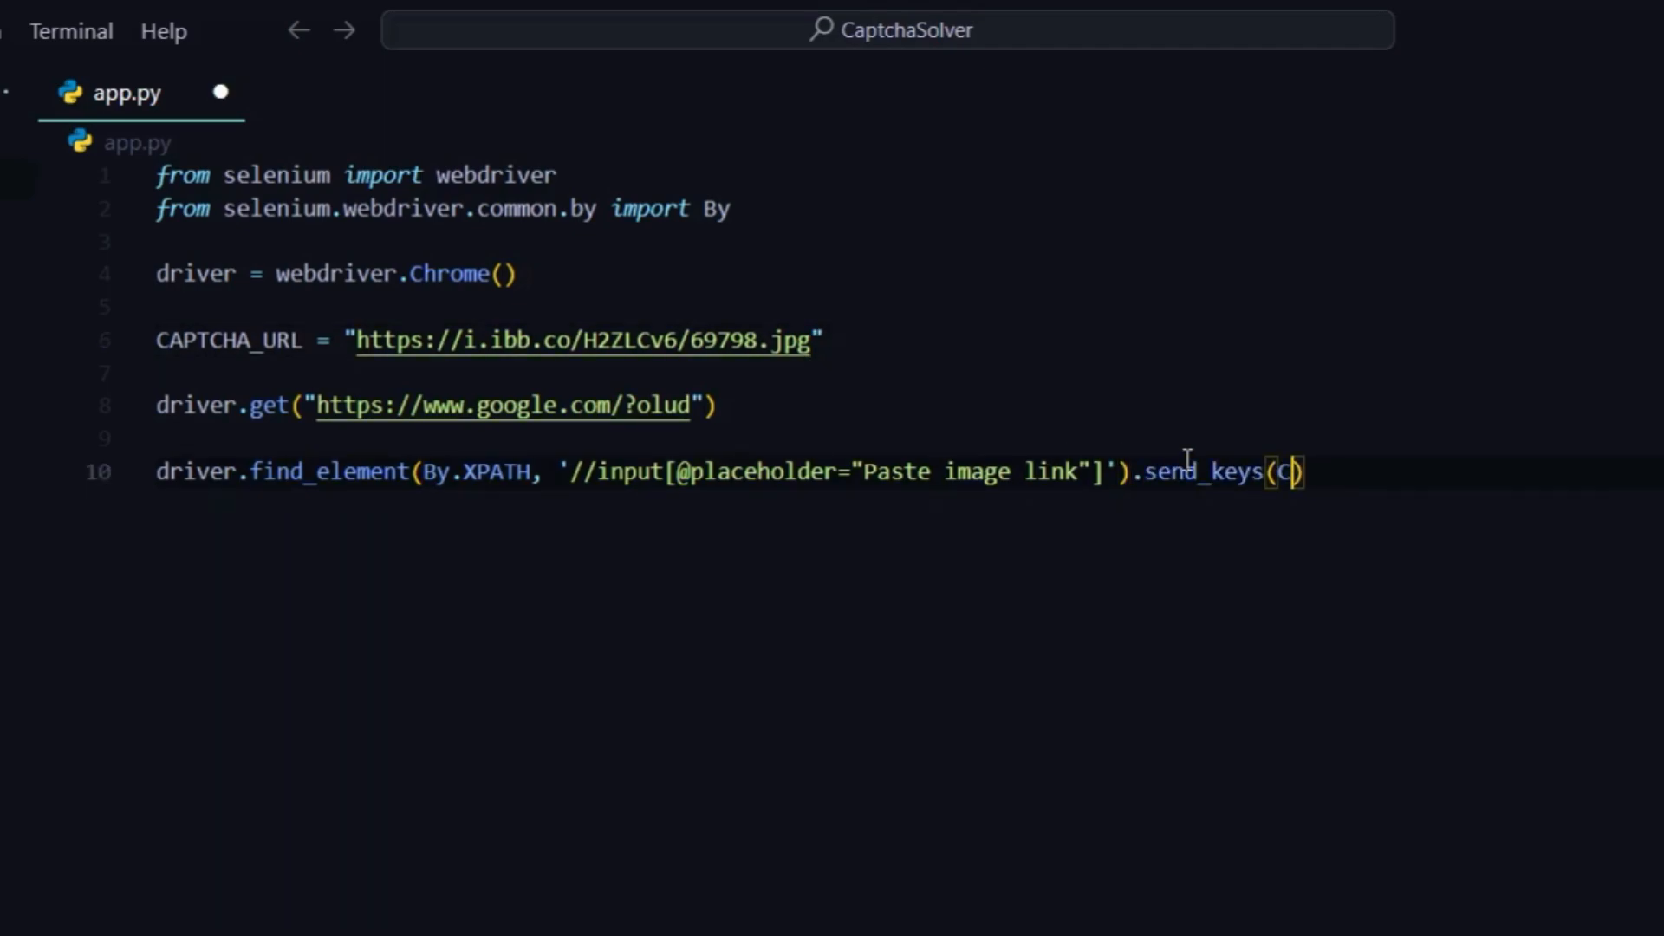
type("APTCHA_U")
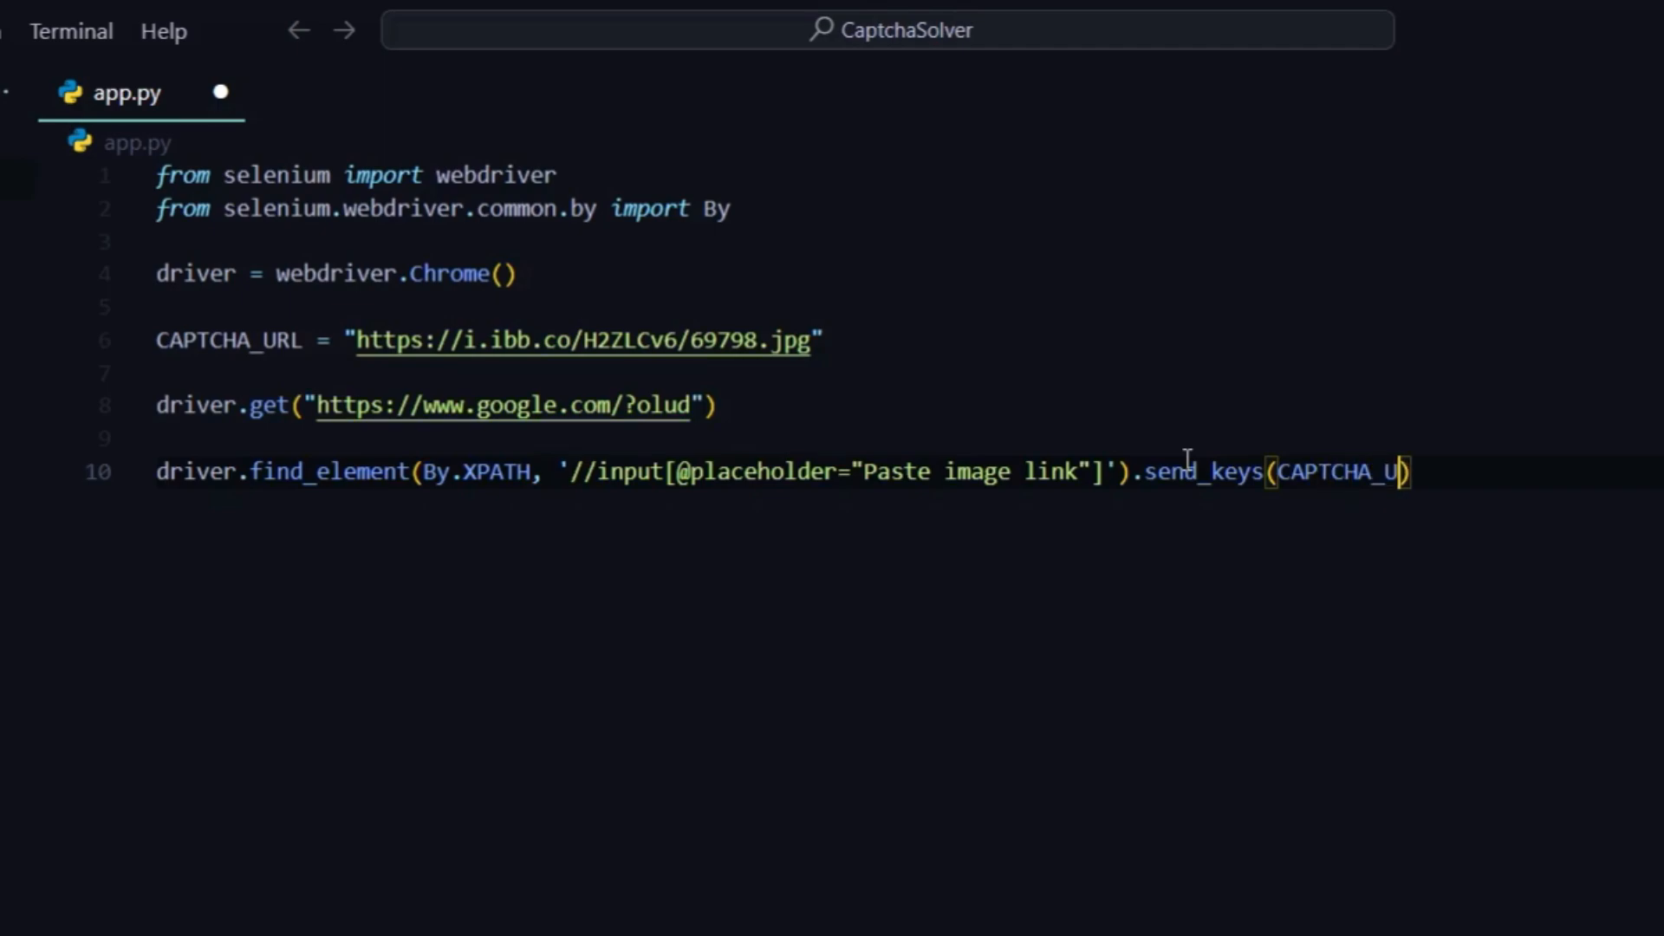
type("RL)")
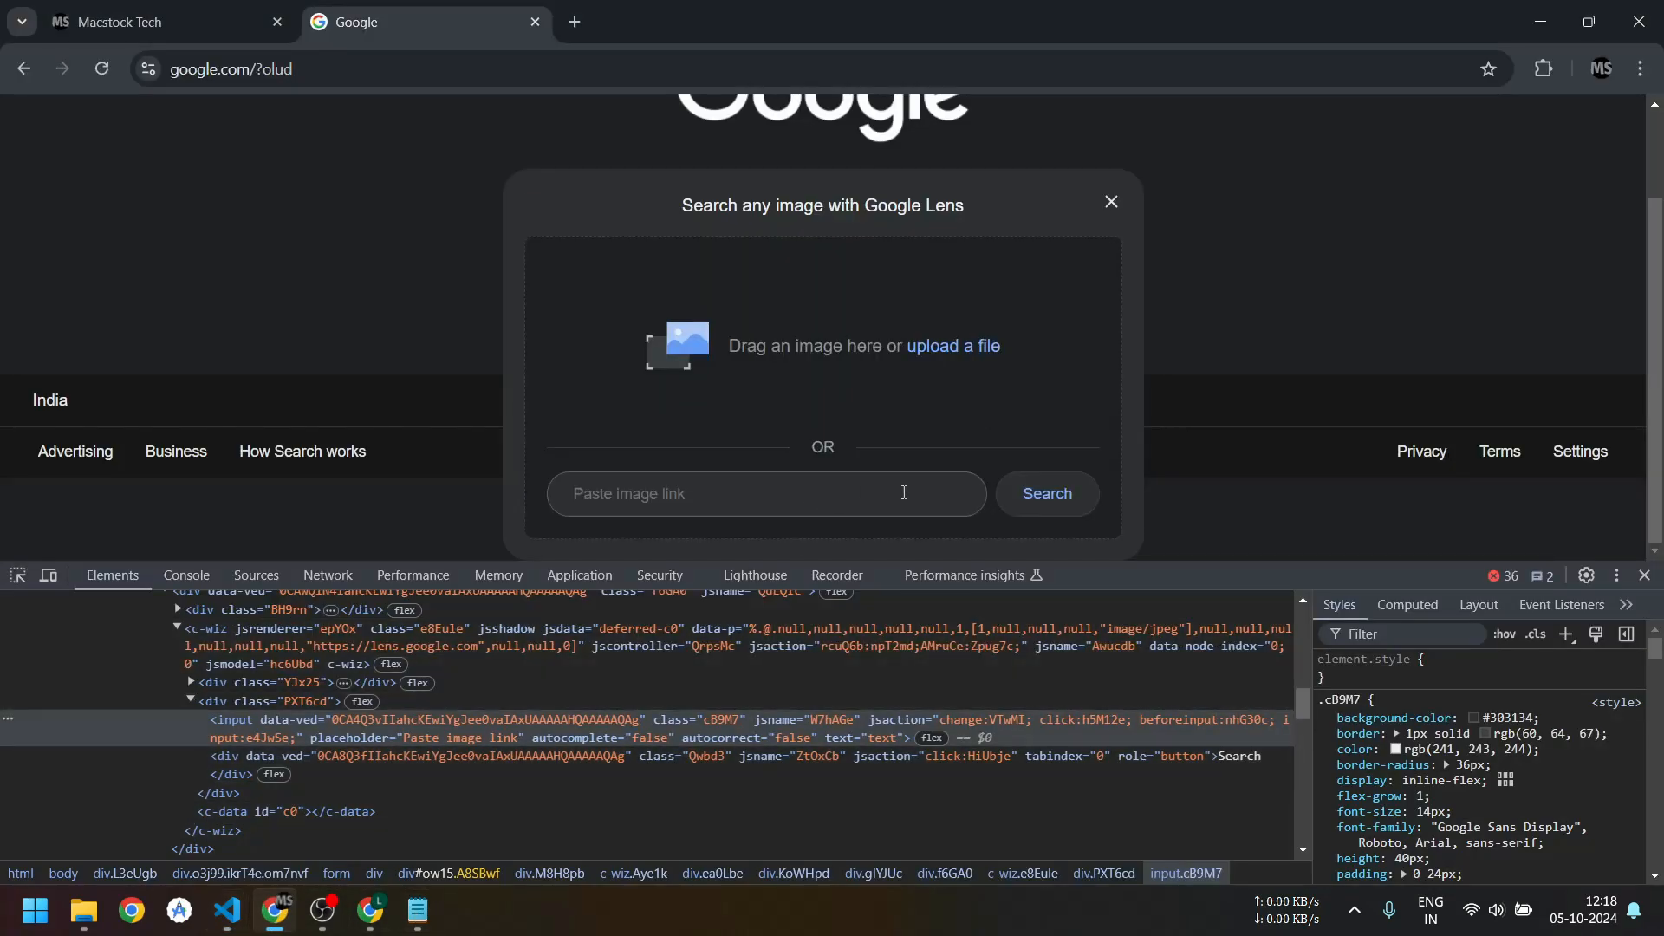
left_click(765, 492)
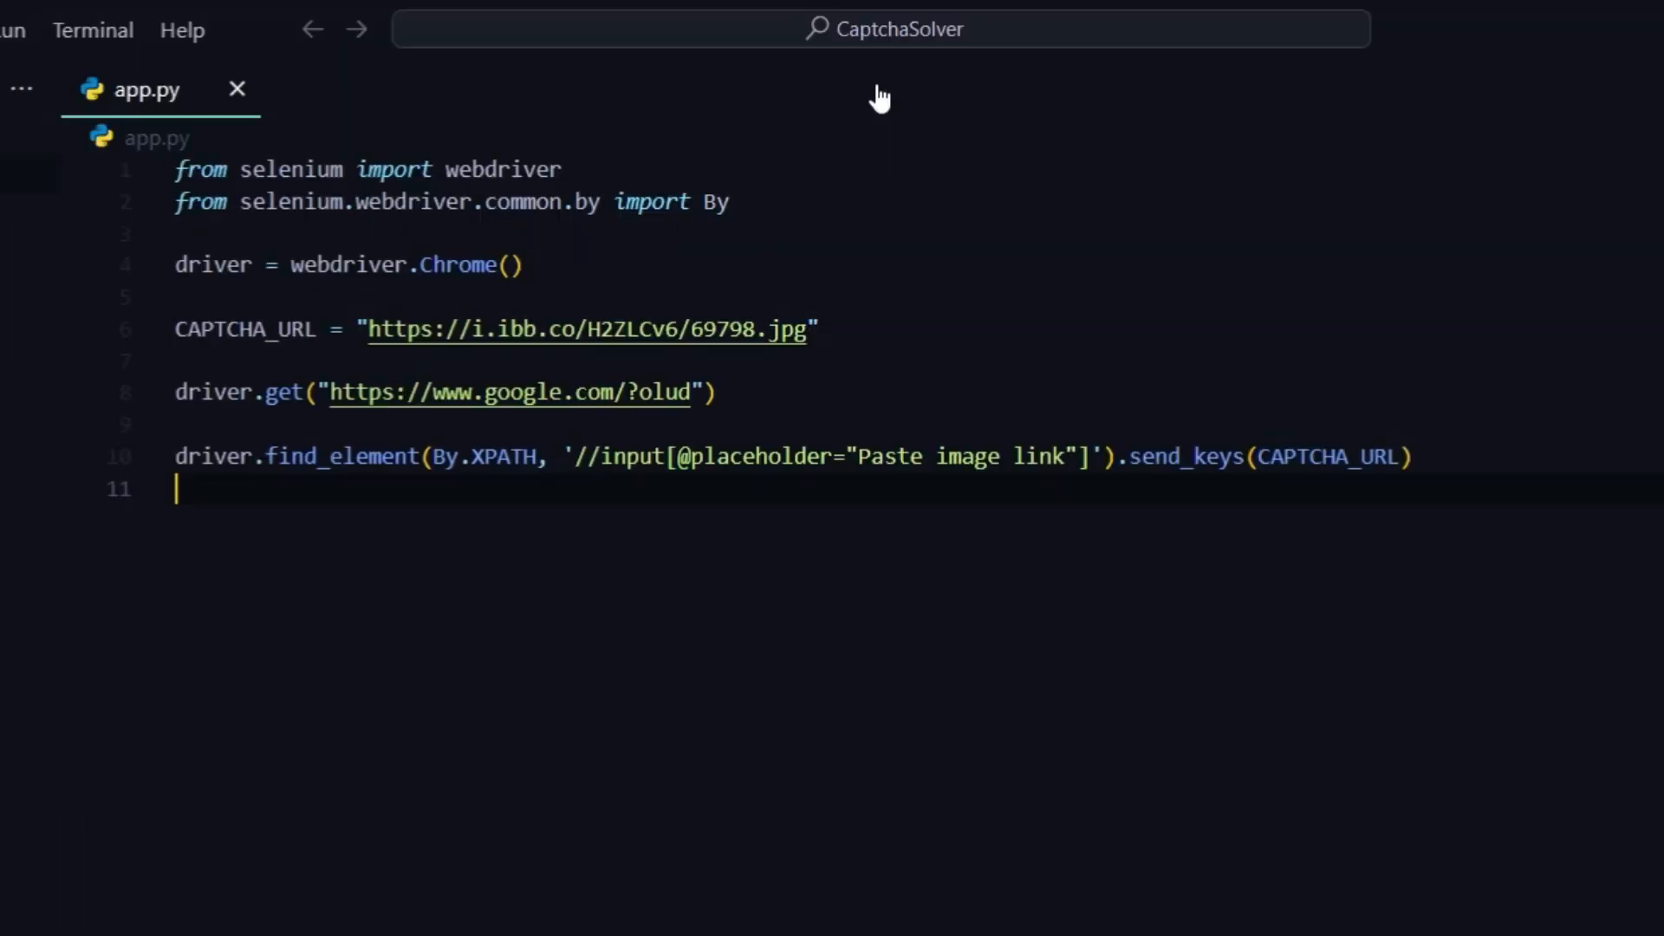
Import Keys from selenium.webdriver.common.keys in app.py.
type("from sel")
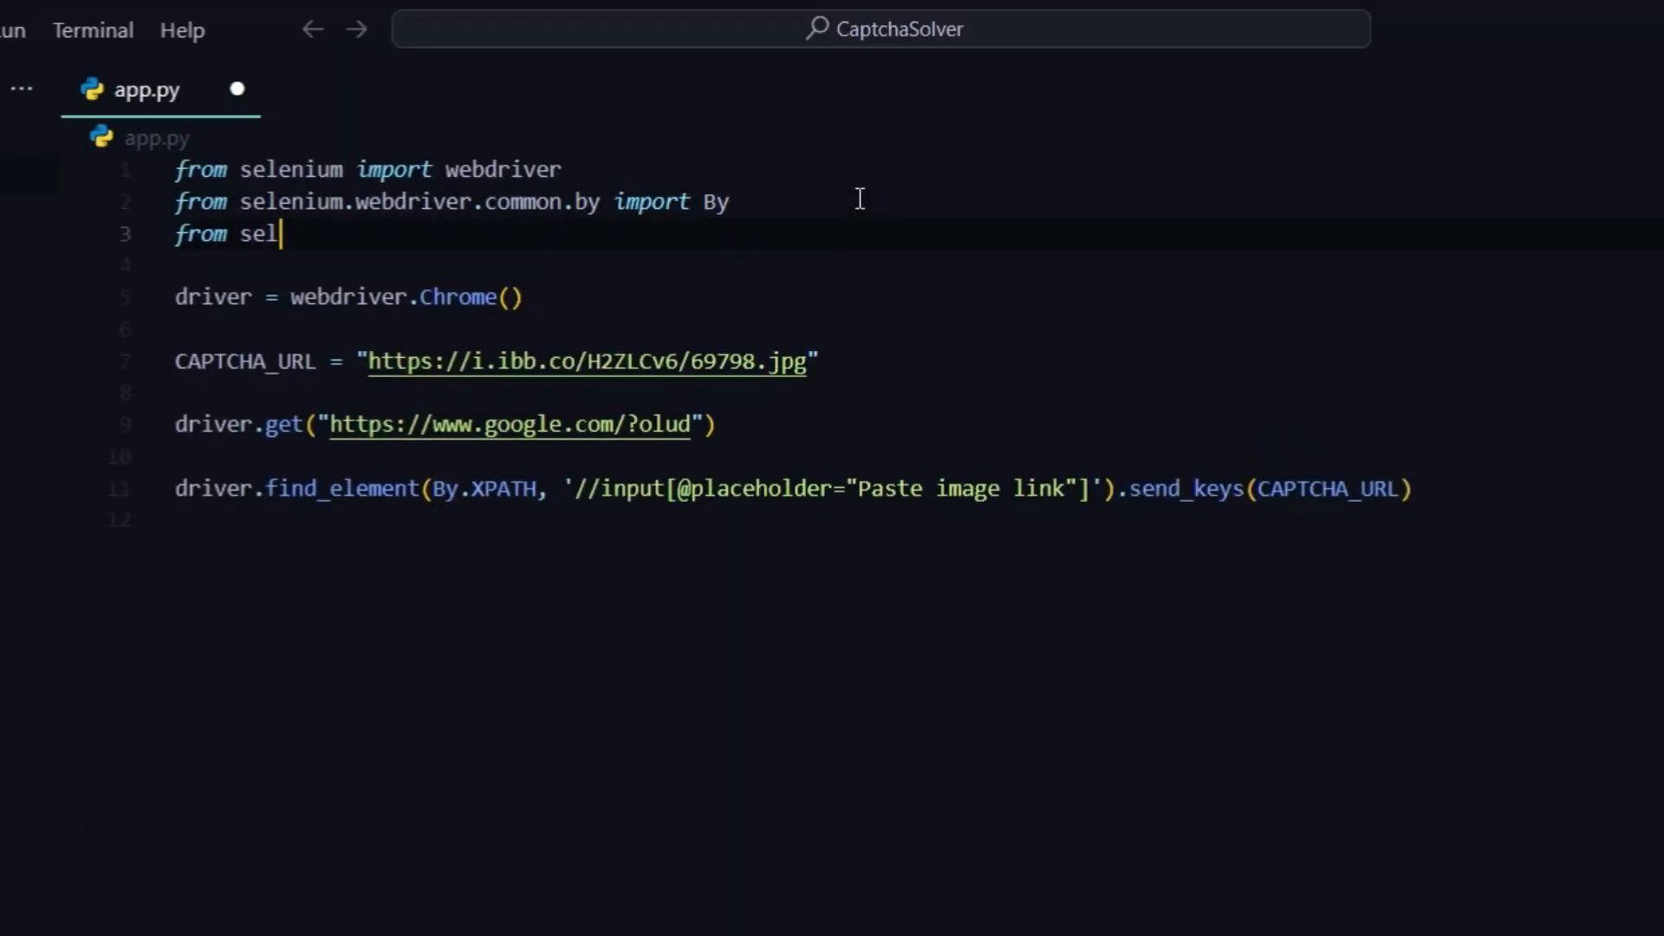
type("enium.webdr")
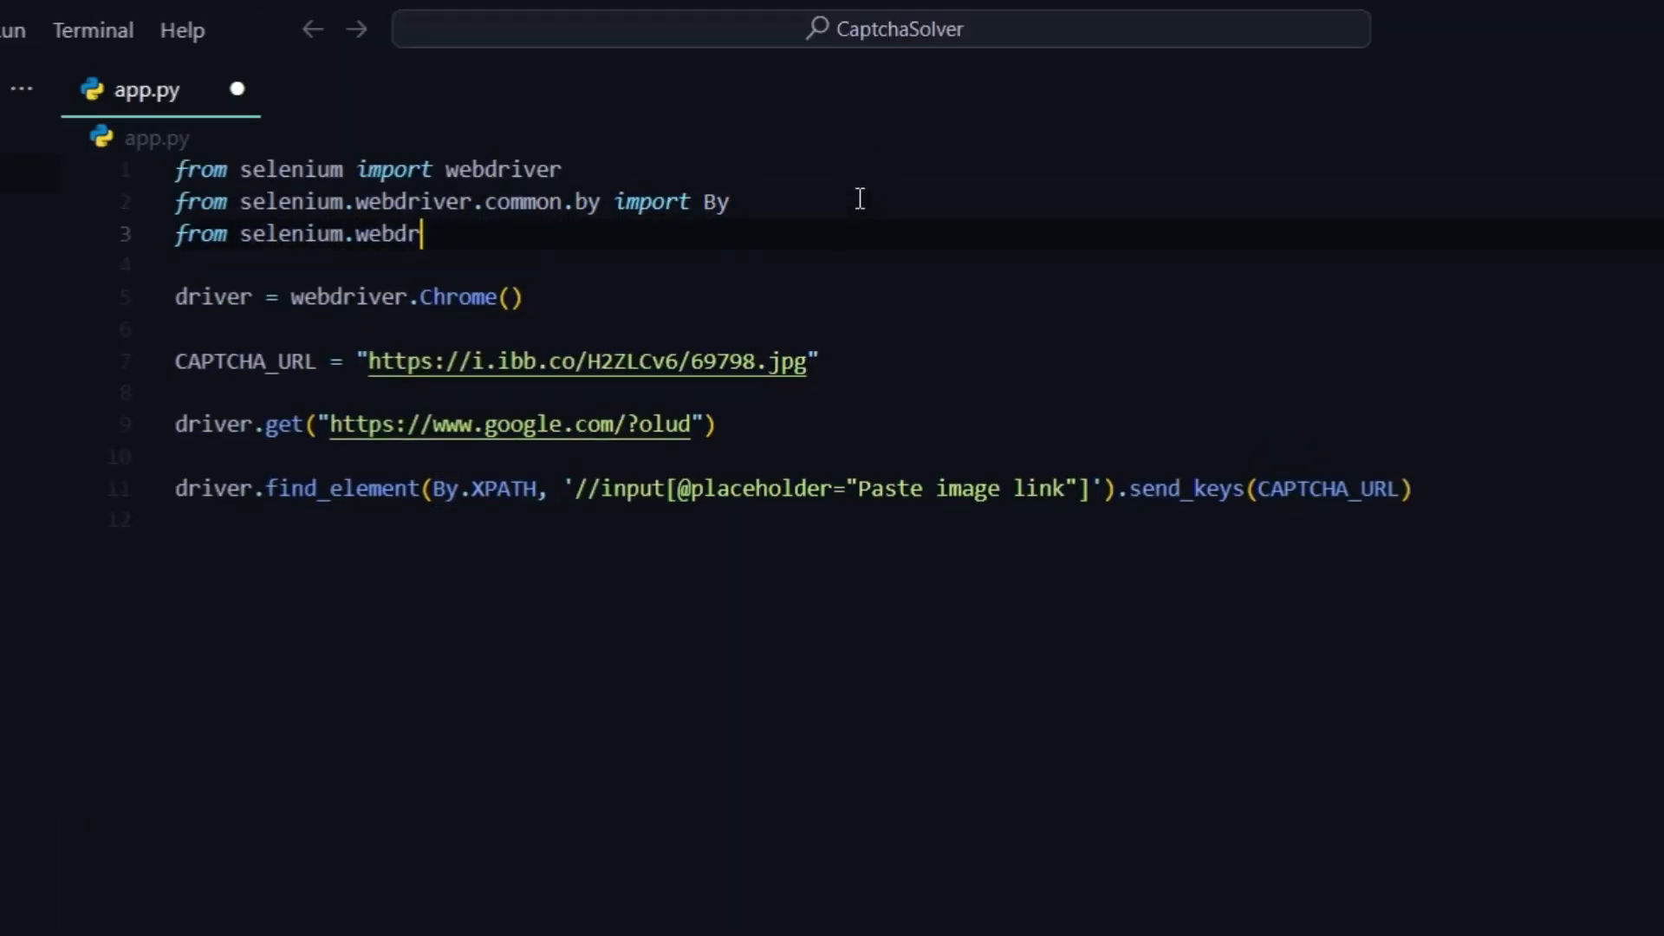
type("iver.common.keys")
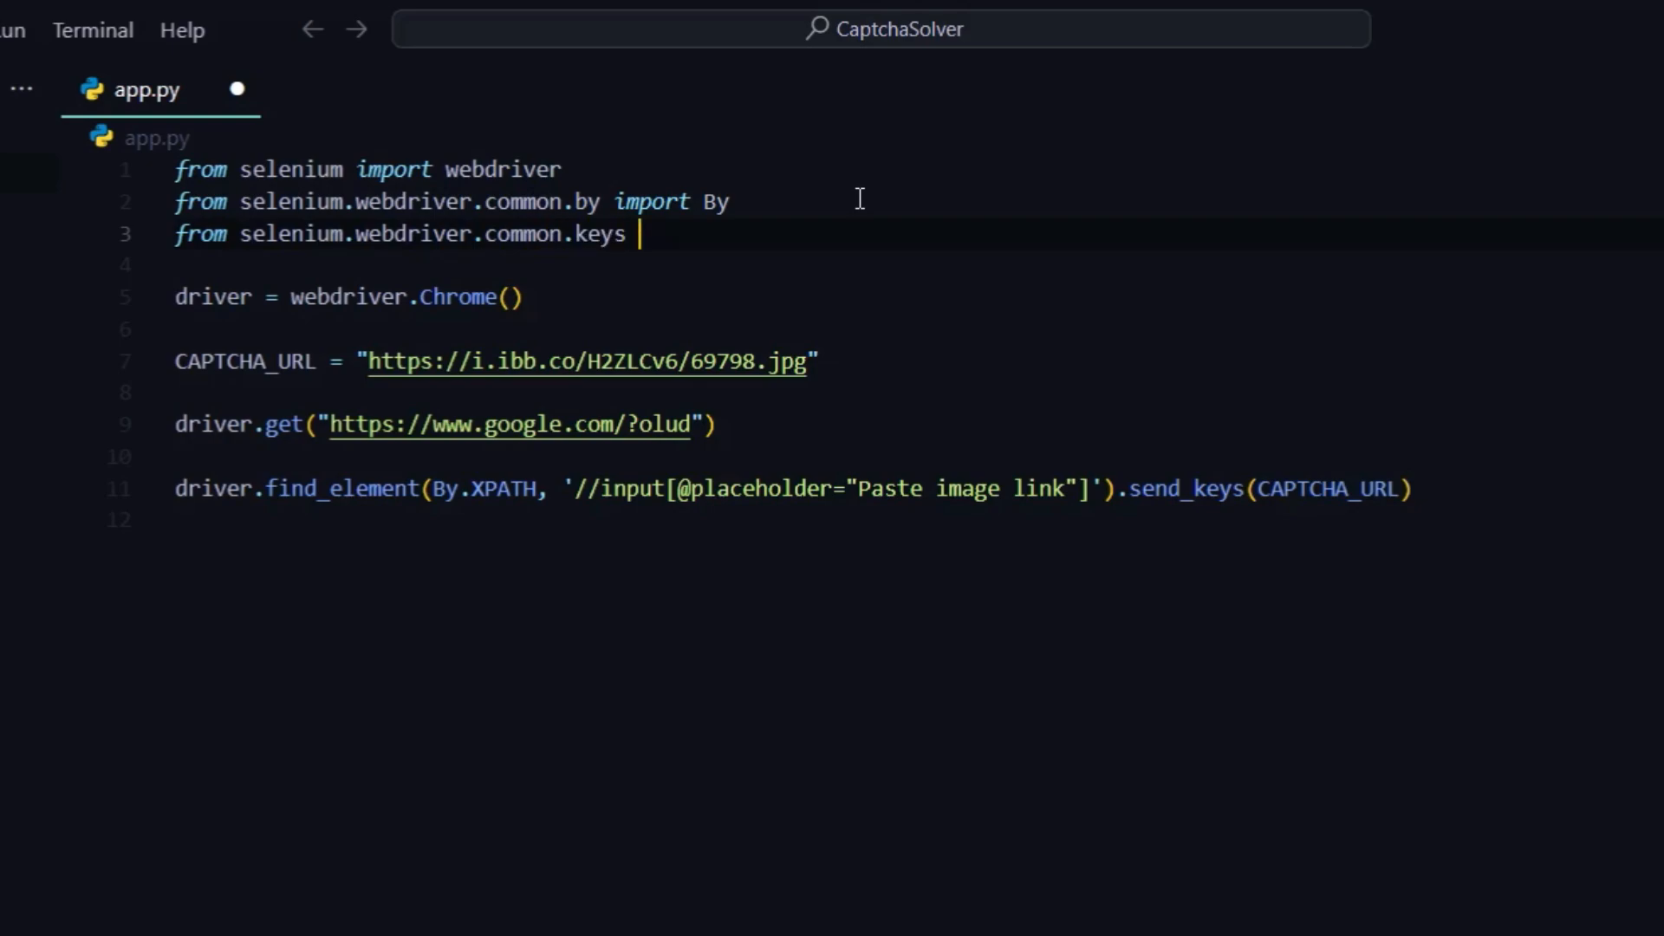
key("Backspace")
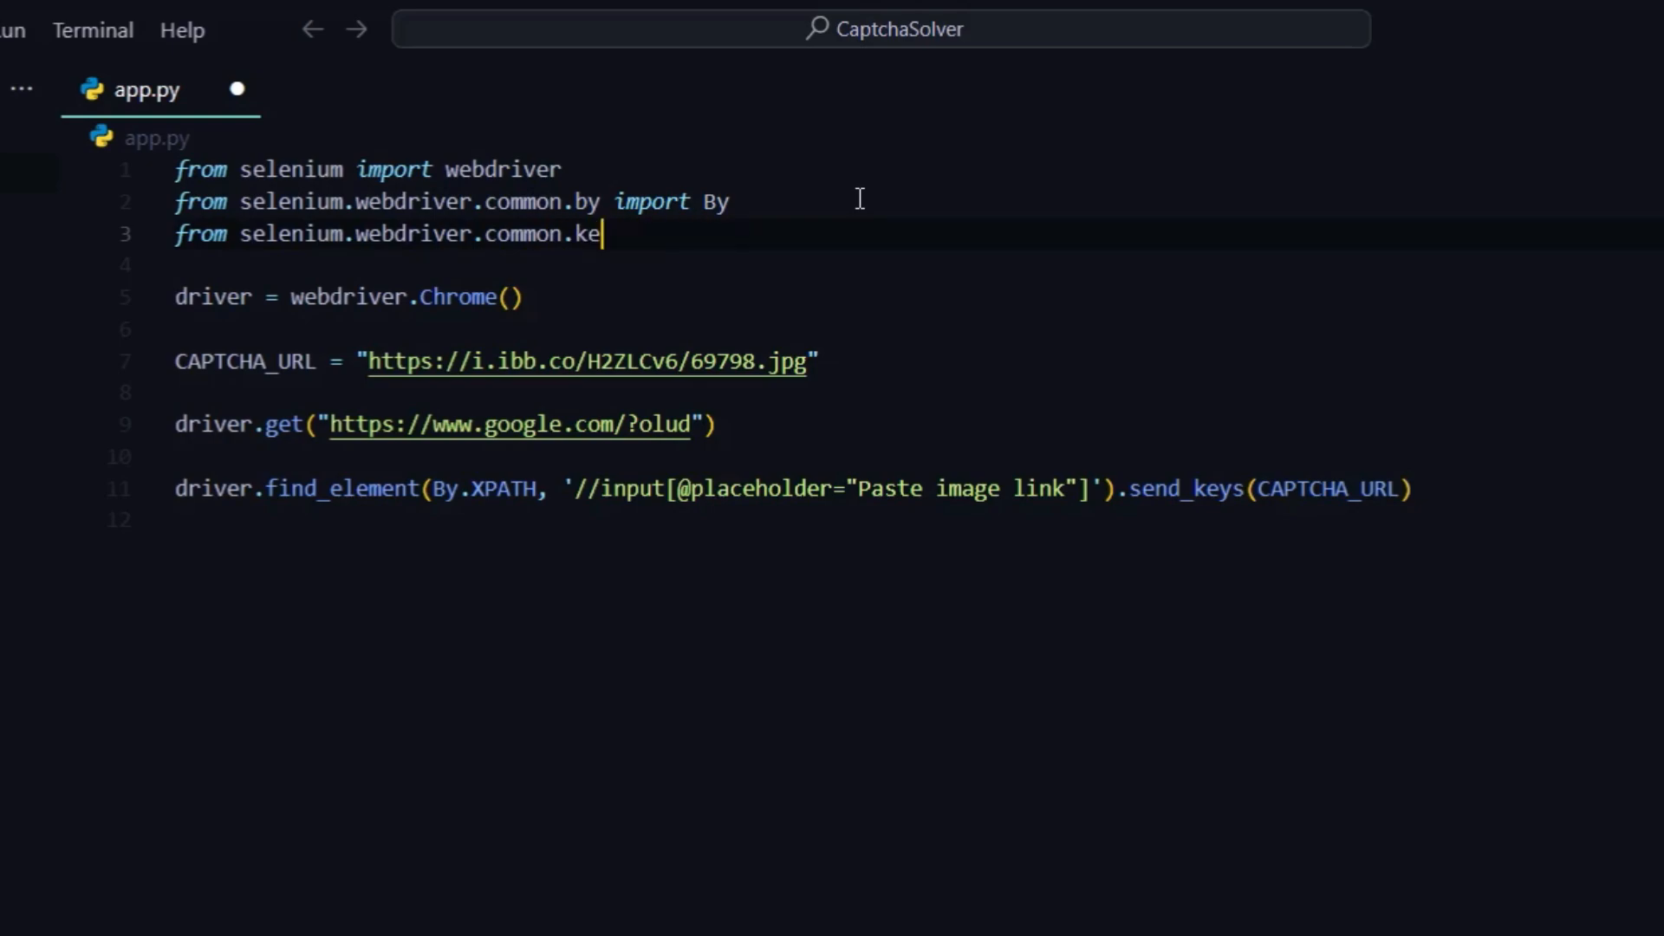
type("ys import Keys")
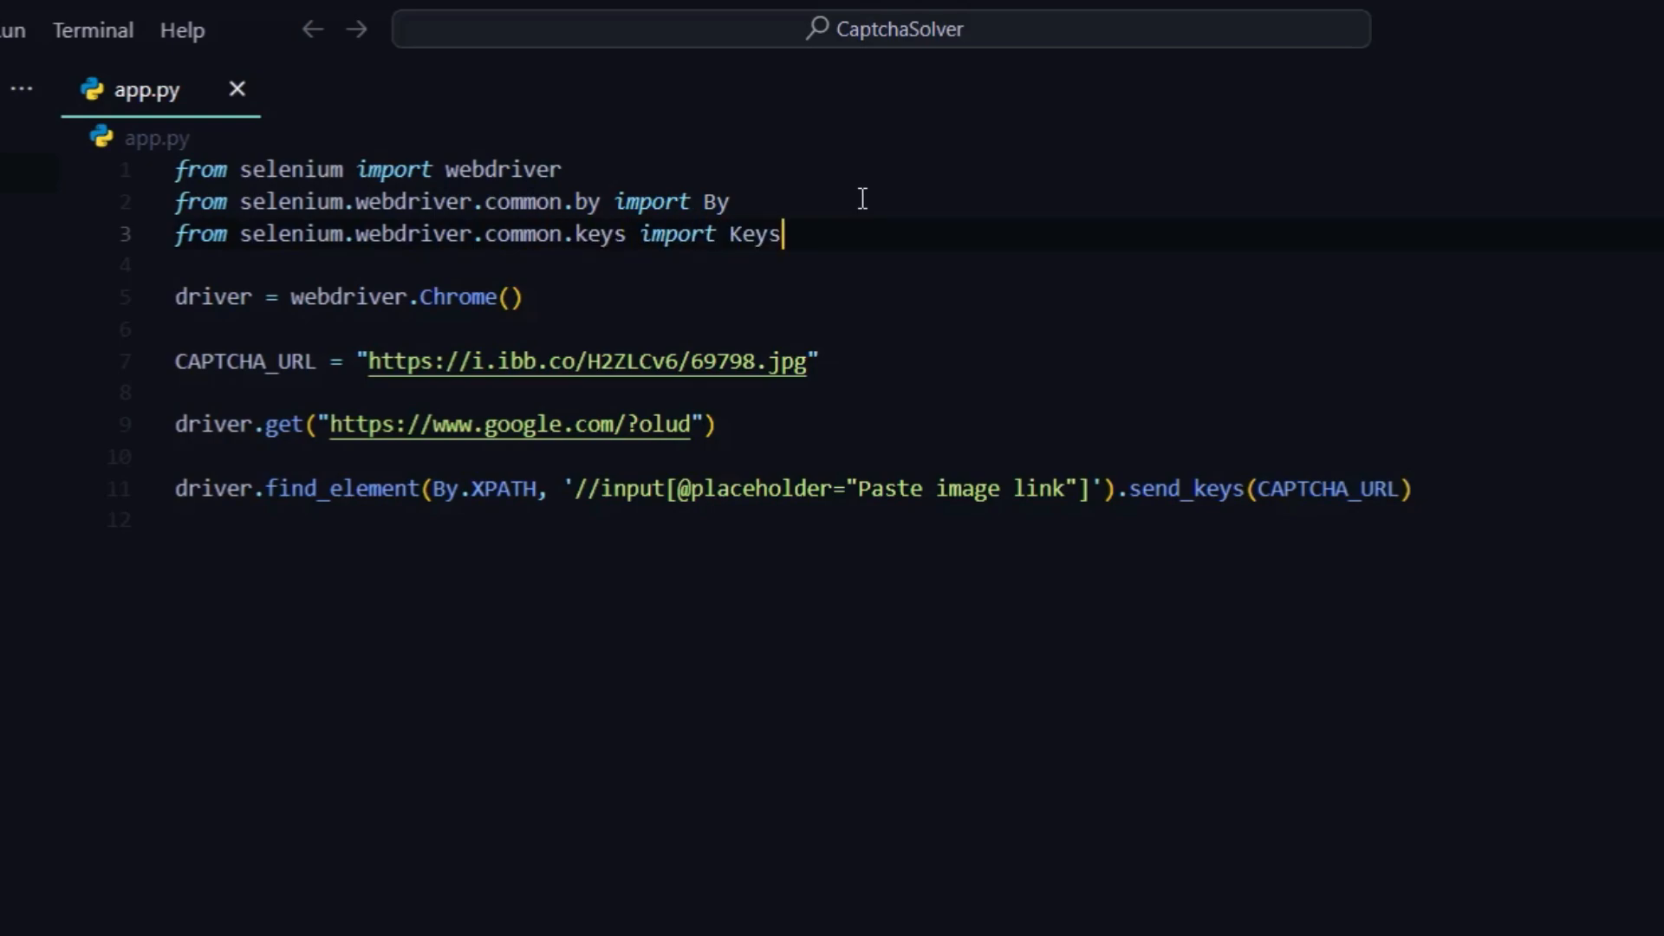
Store the image-link input as captcha_inp and send it Keys.ENTER.
type("driver.find_")
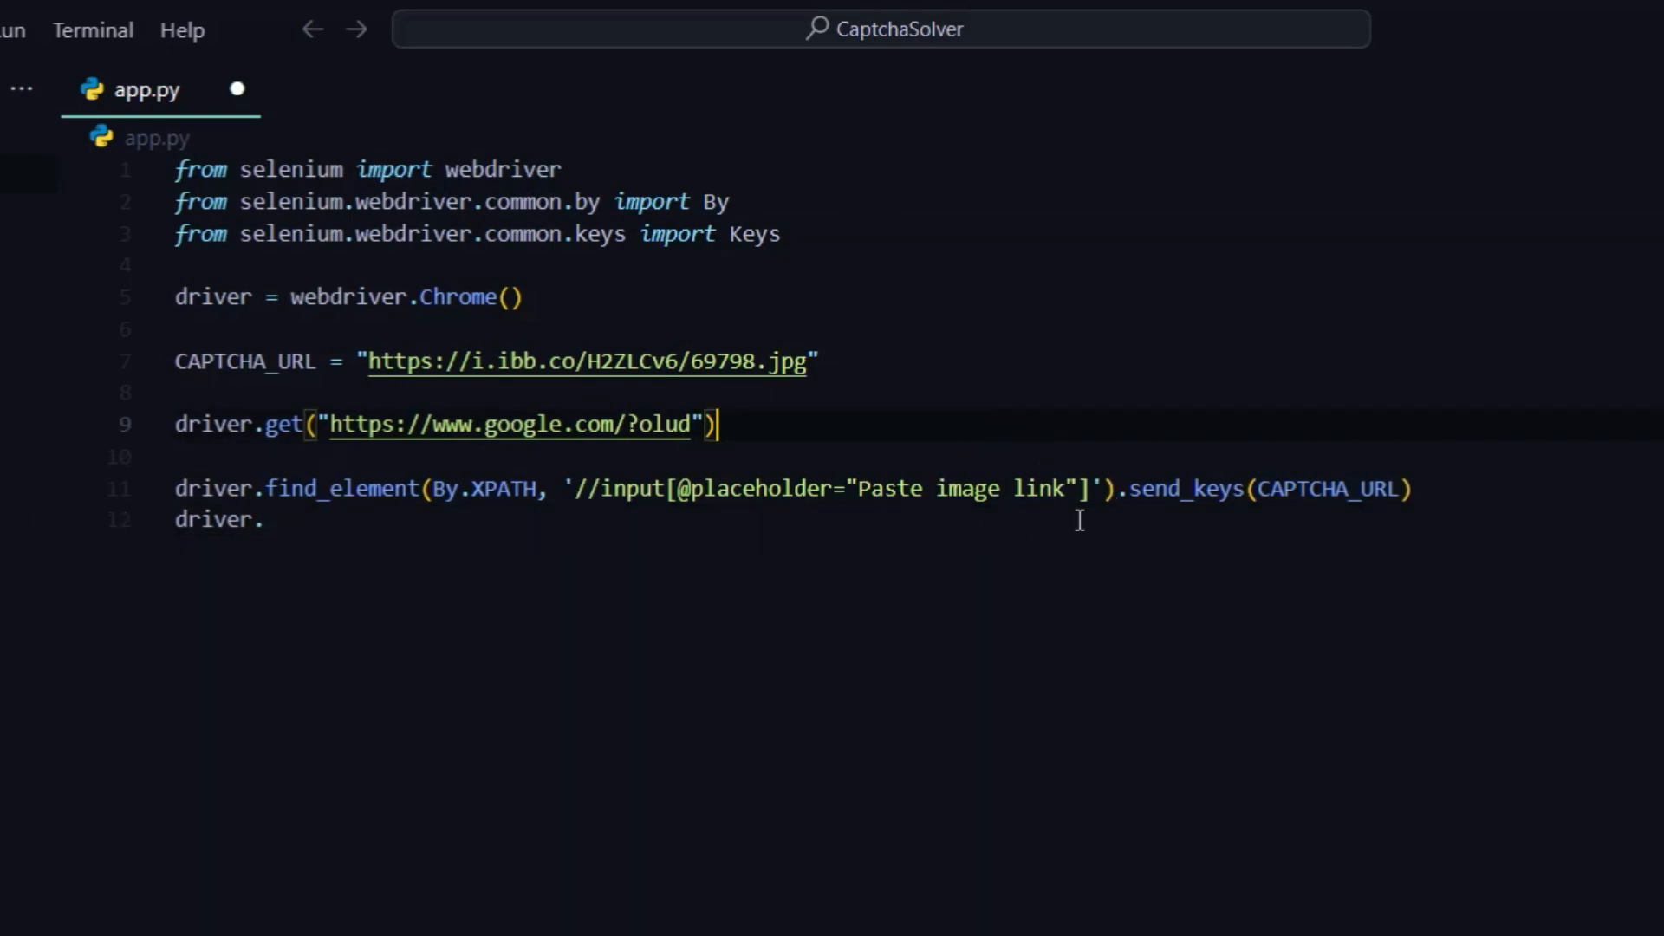
mouse_move(973, 436)
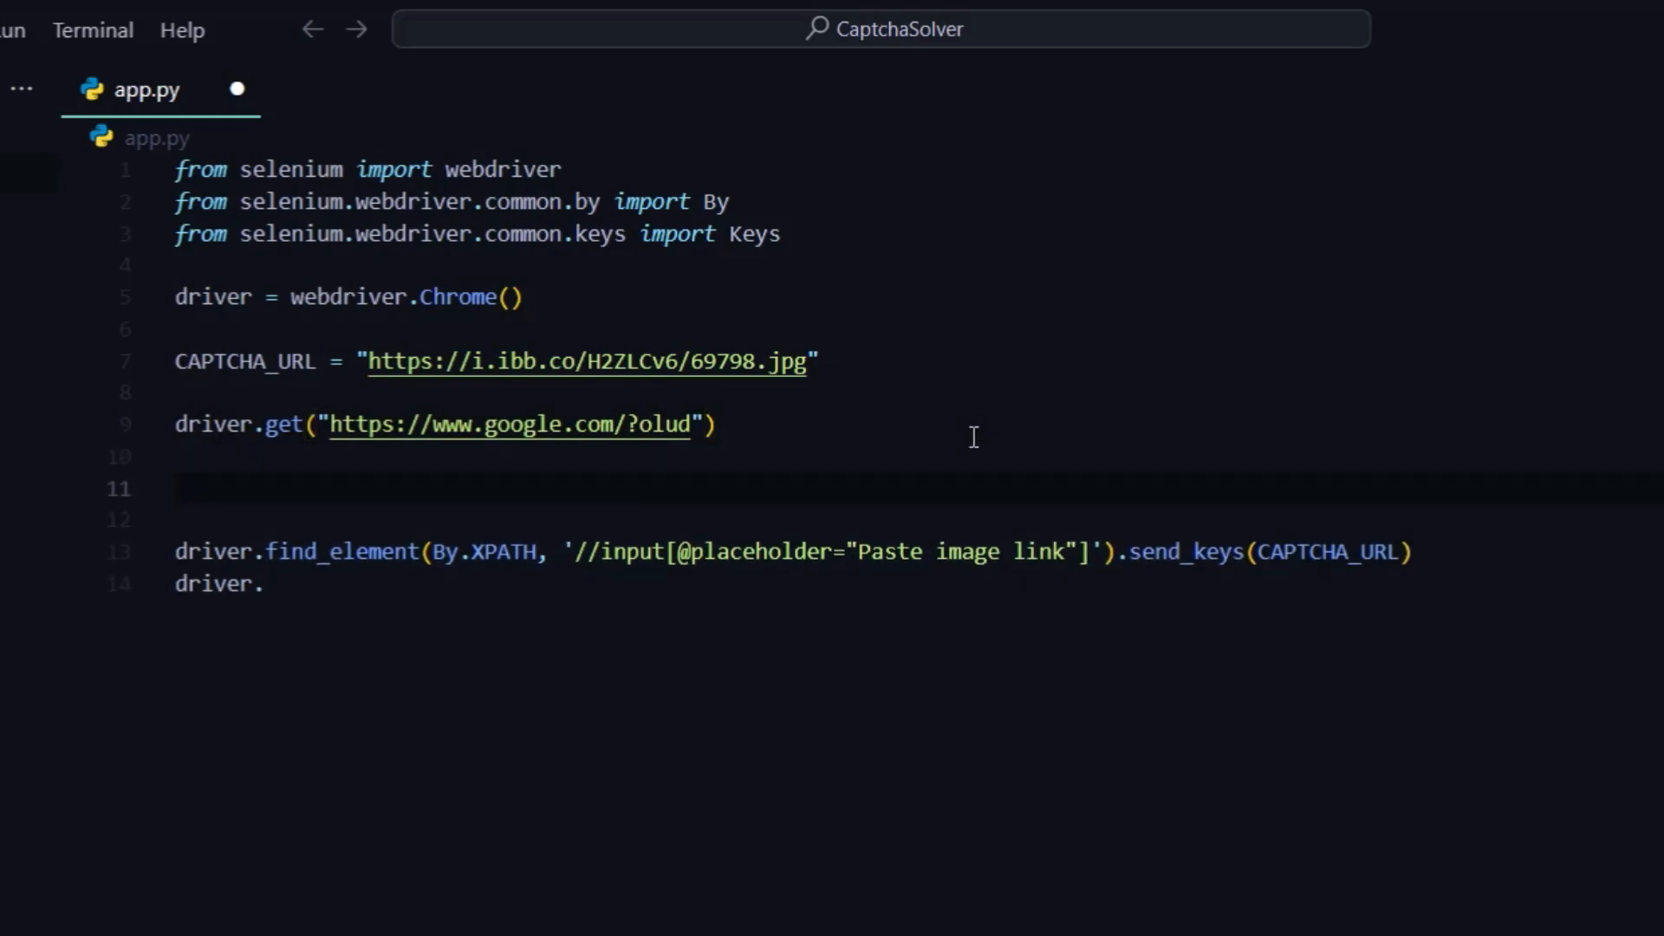
type("captcha_in")
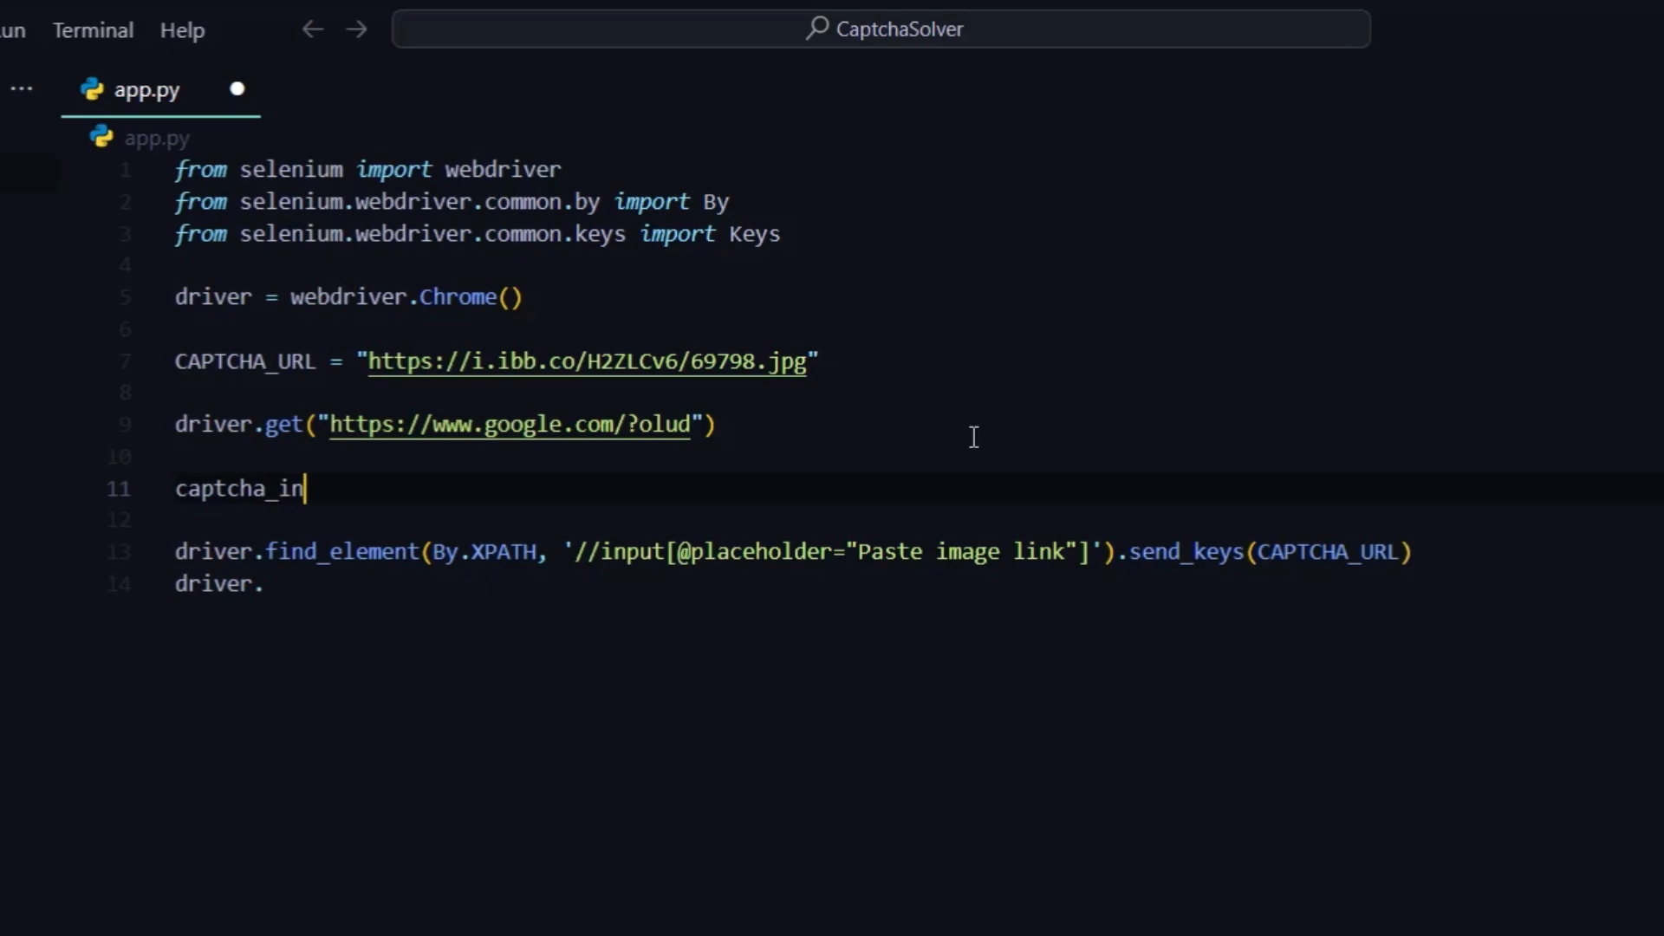
type("p =")
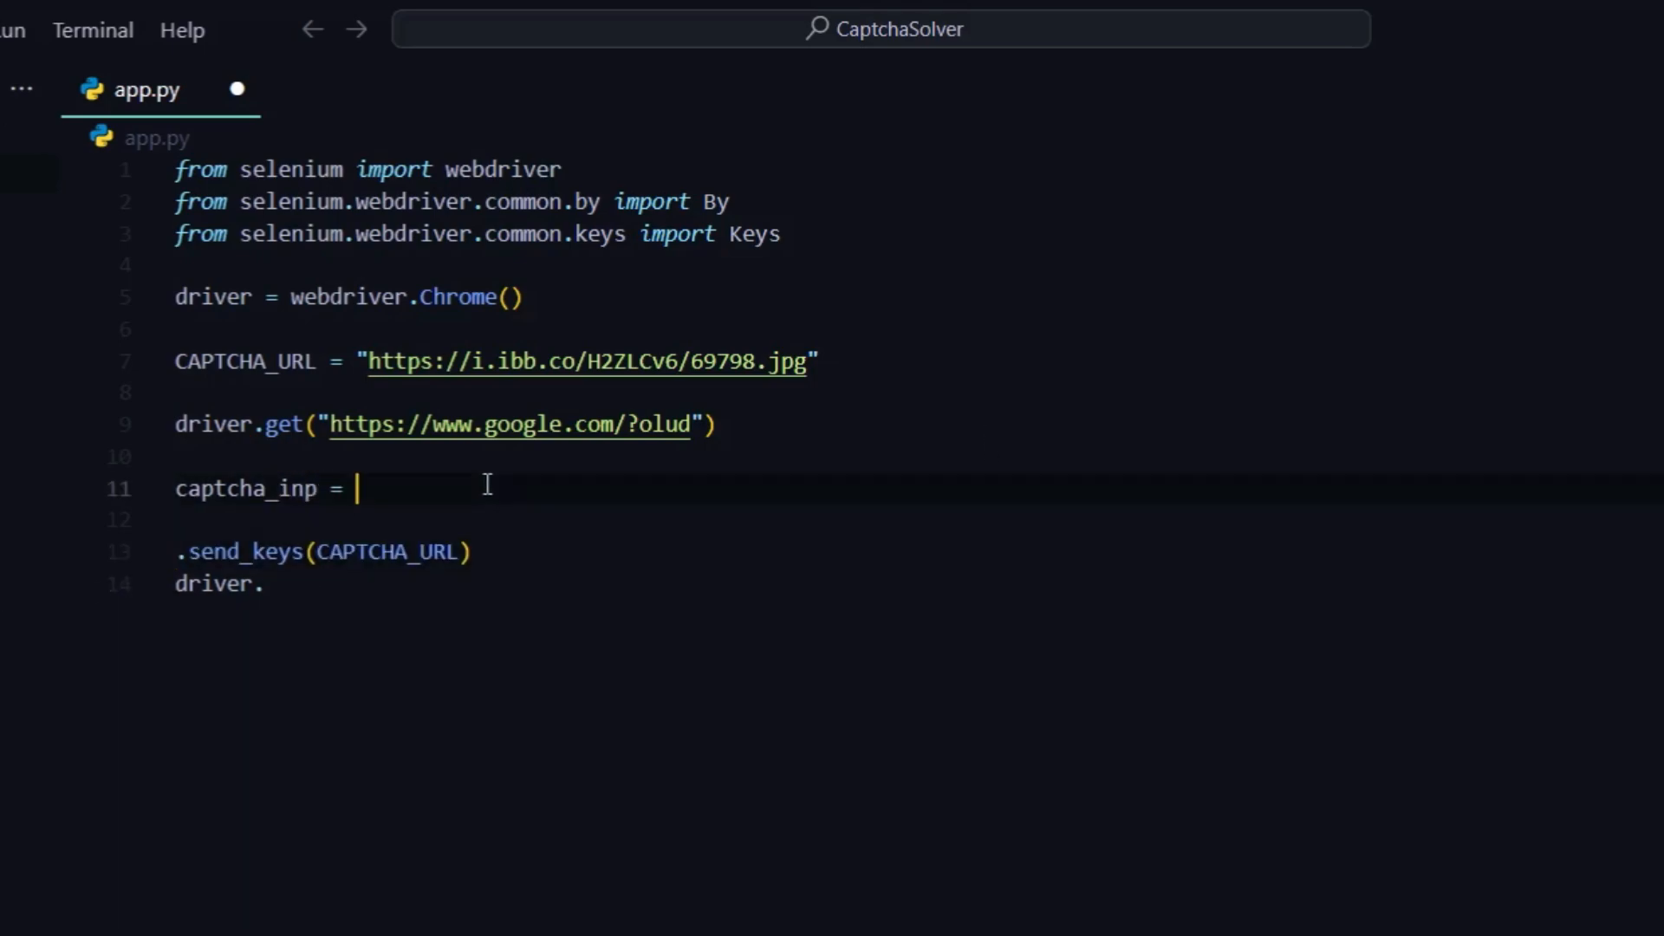
type("driver.find_element(By.XPATH, '//input[@placeholder=\"Paste image link\"]')")
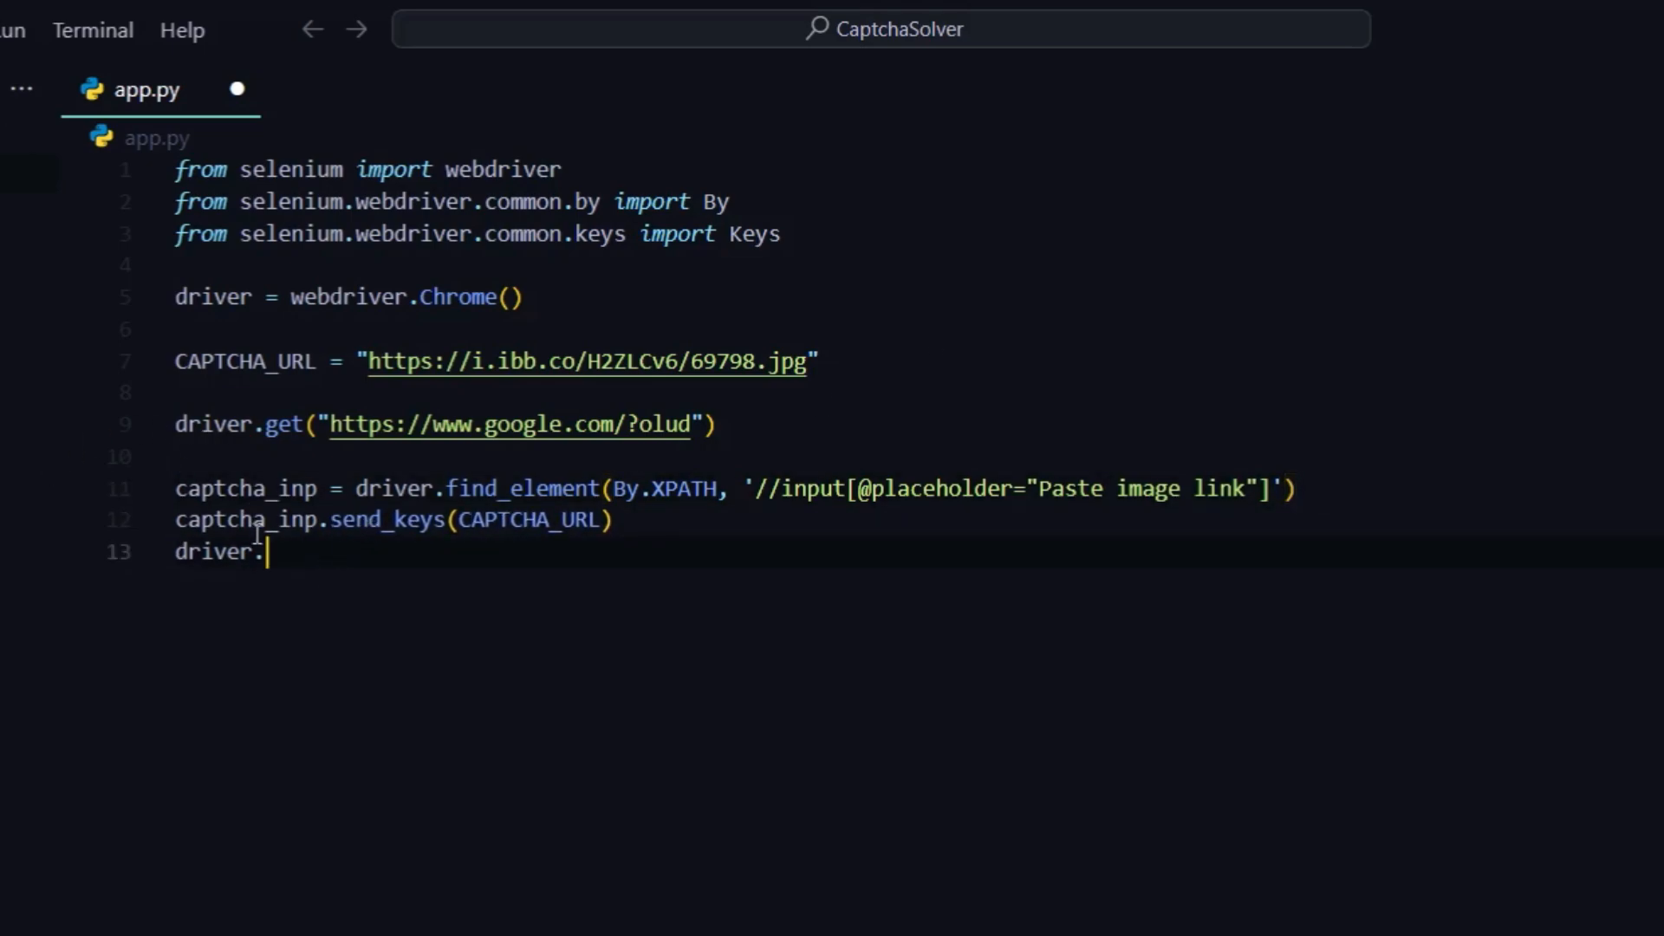
type("captcha_inp.")
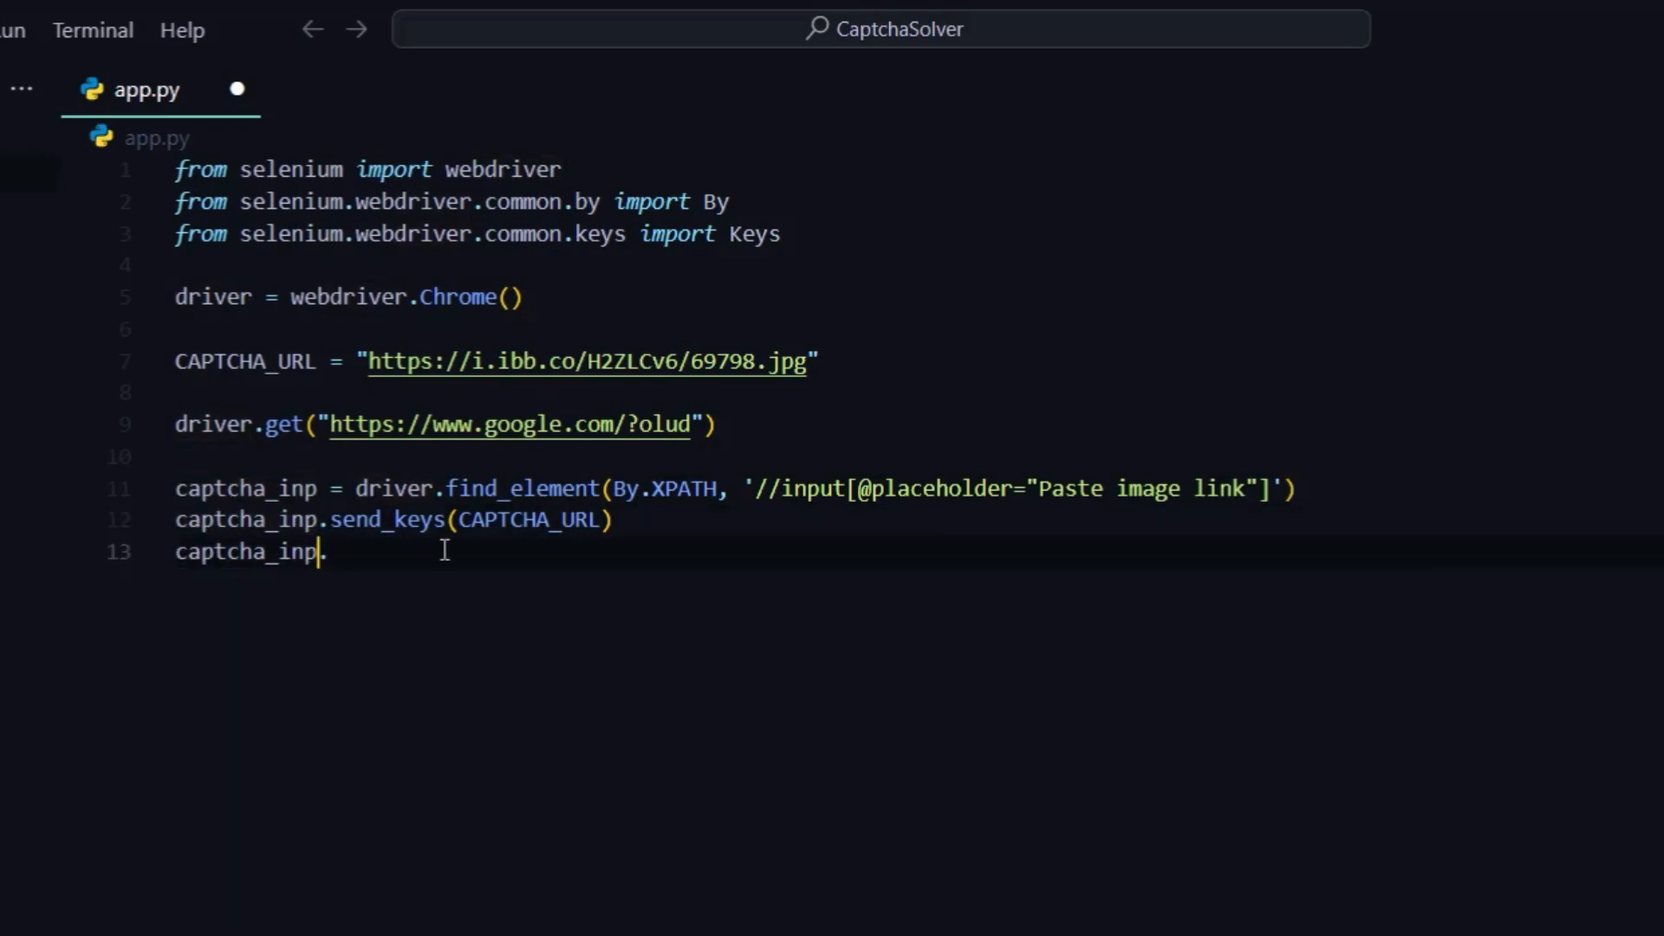
type("send_keys")
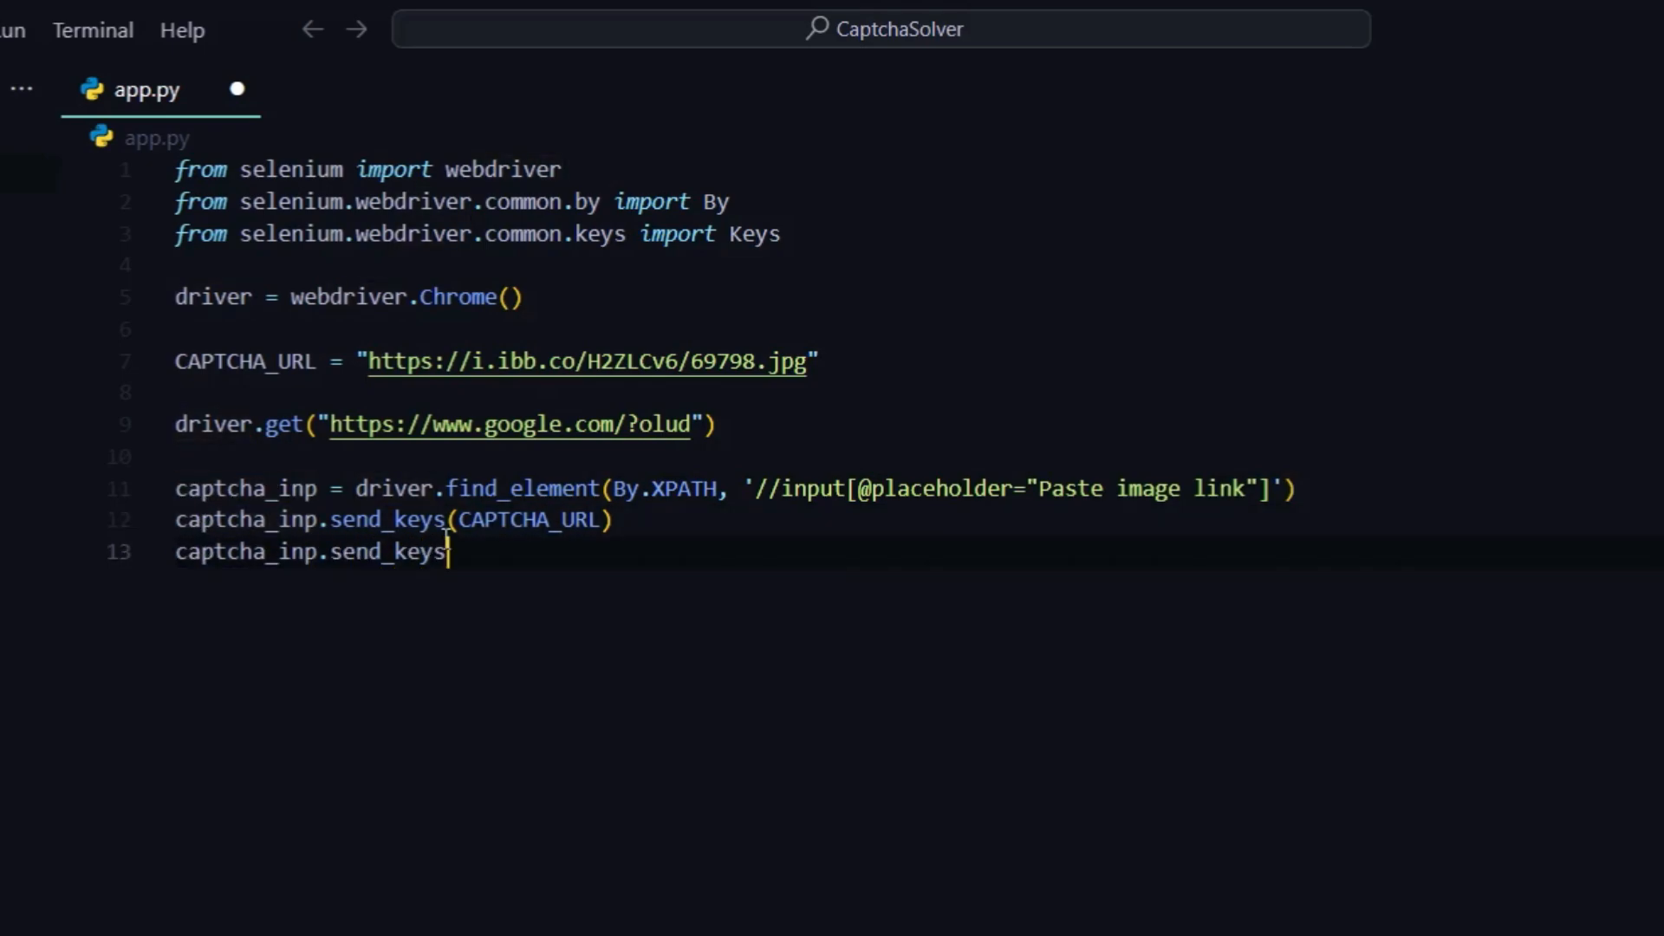
type("(Keys.ENTER)")
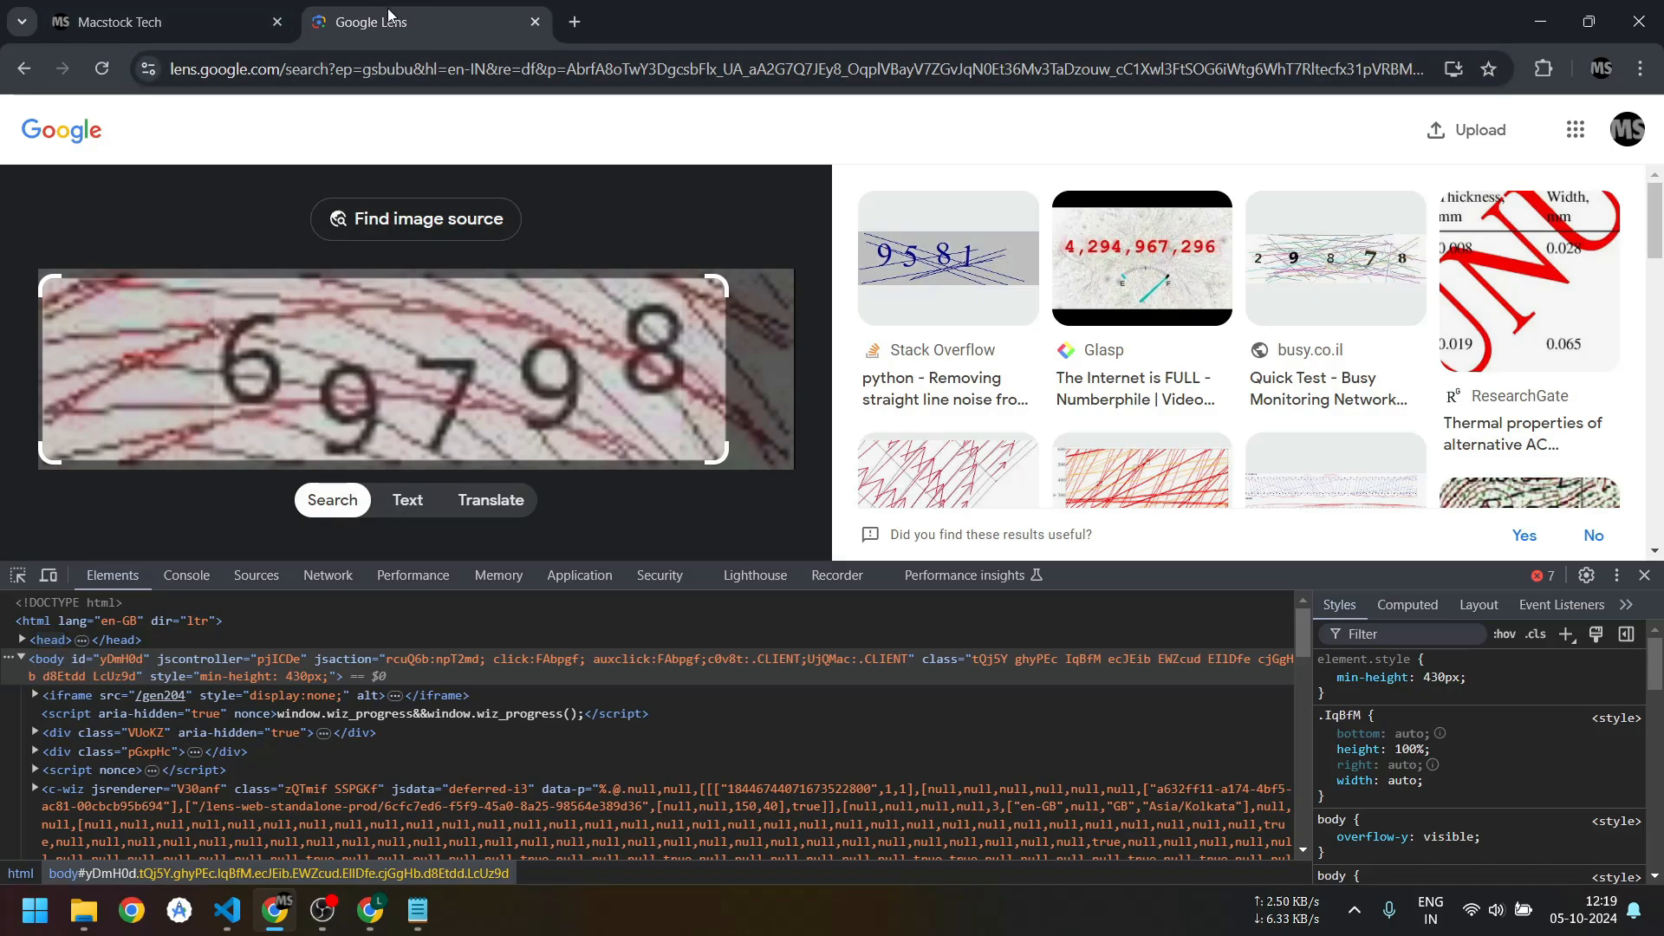
mouse_move(422, 19)
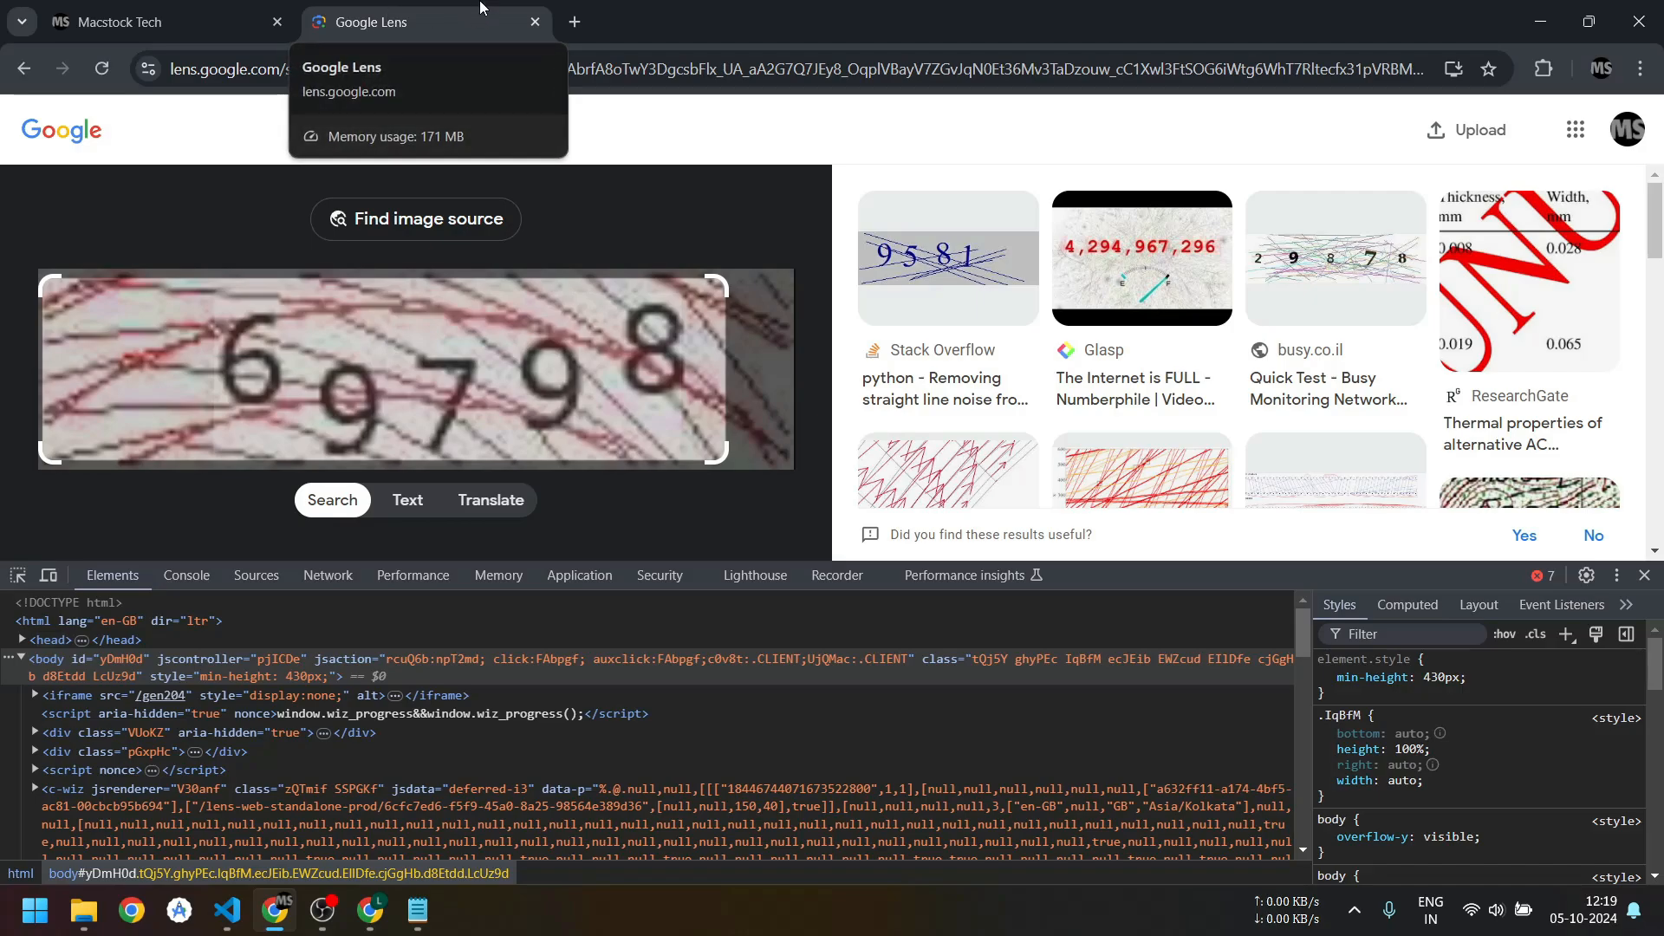
mouse_move(498, 280)
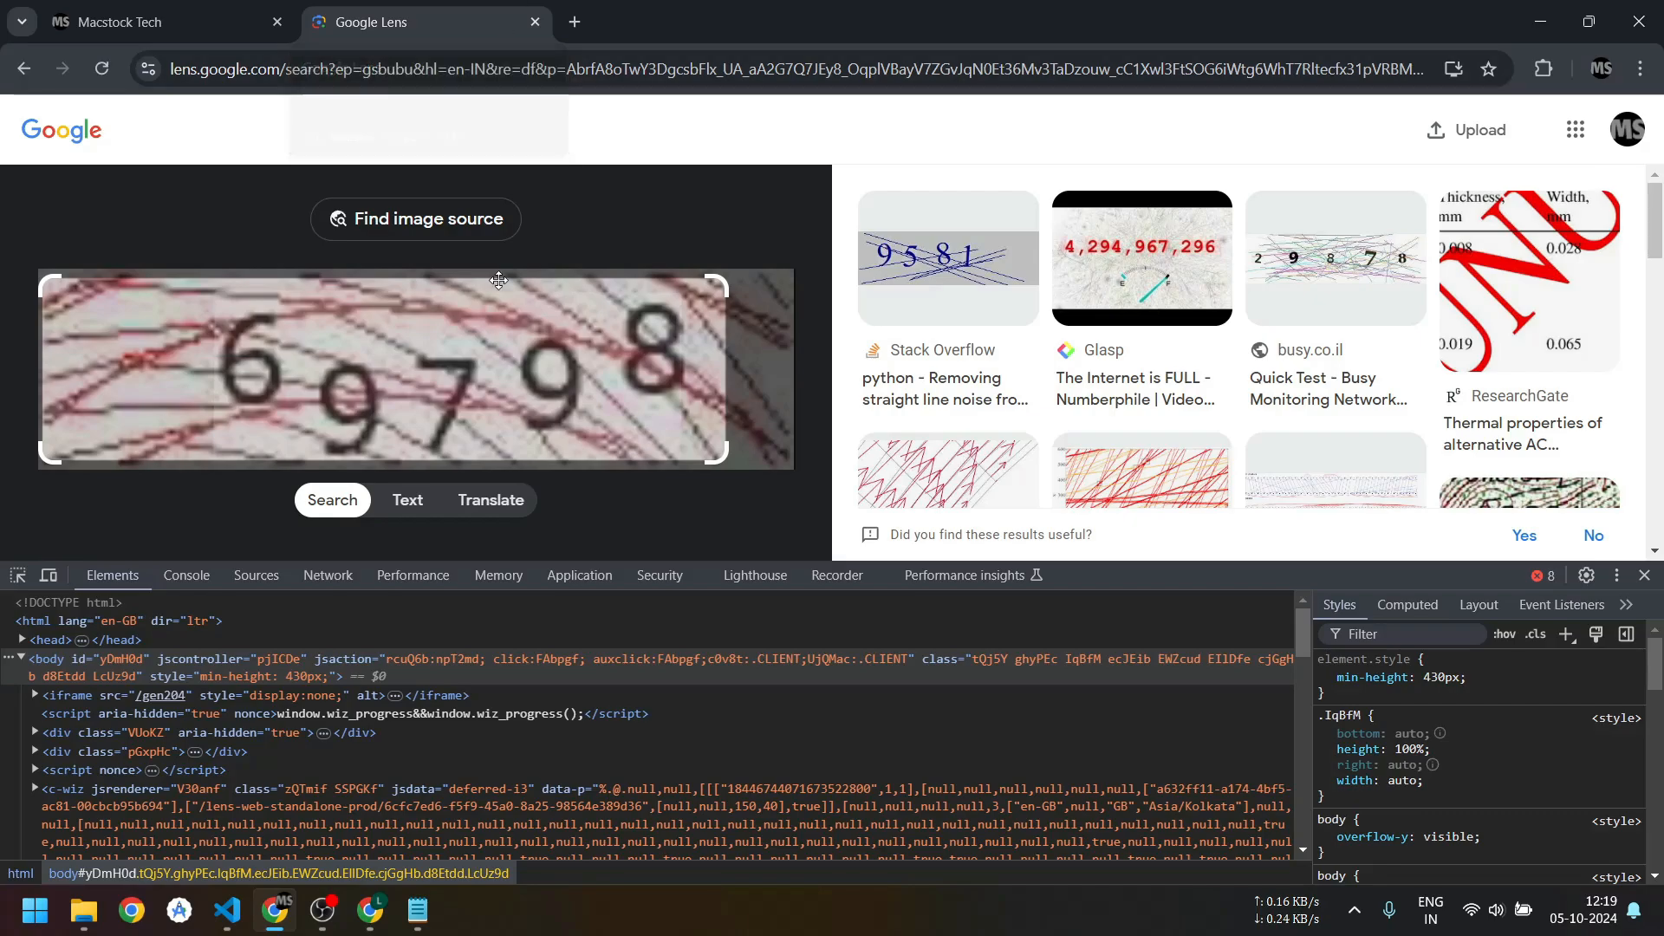
mouse_move(459, 401)
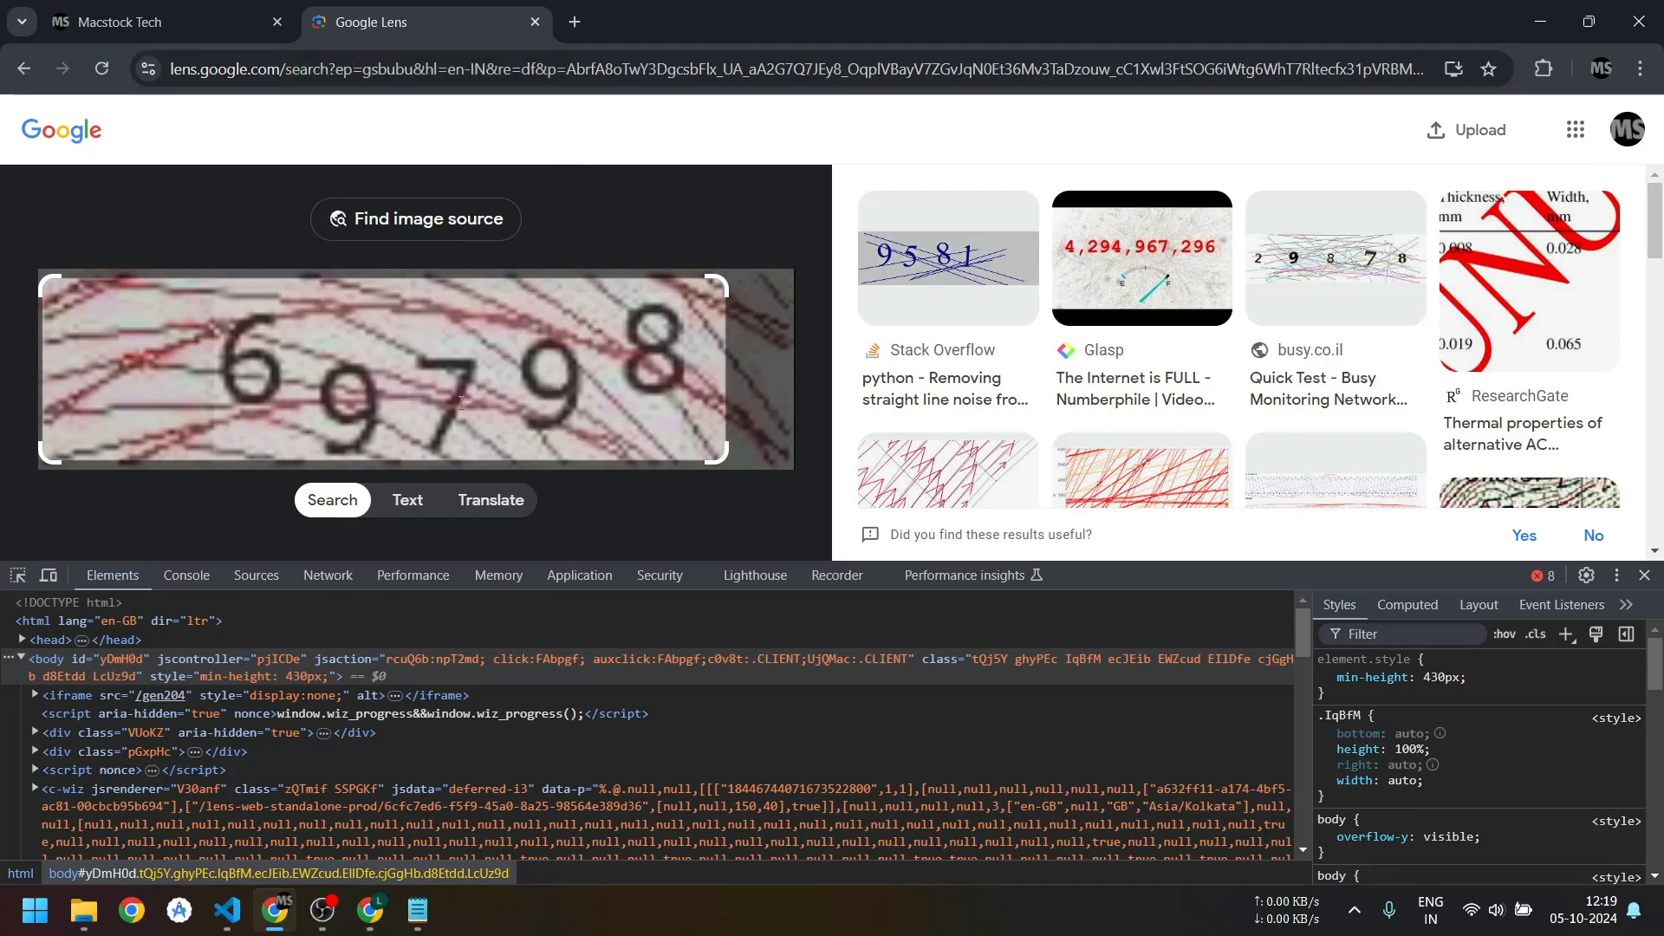
Add 'import time' on line 4 of app.py and begin a time.sleep call.
left_click(227, 911)
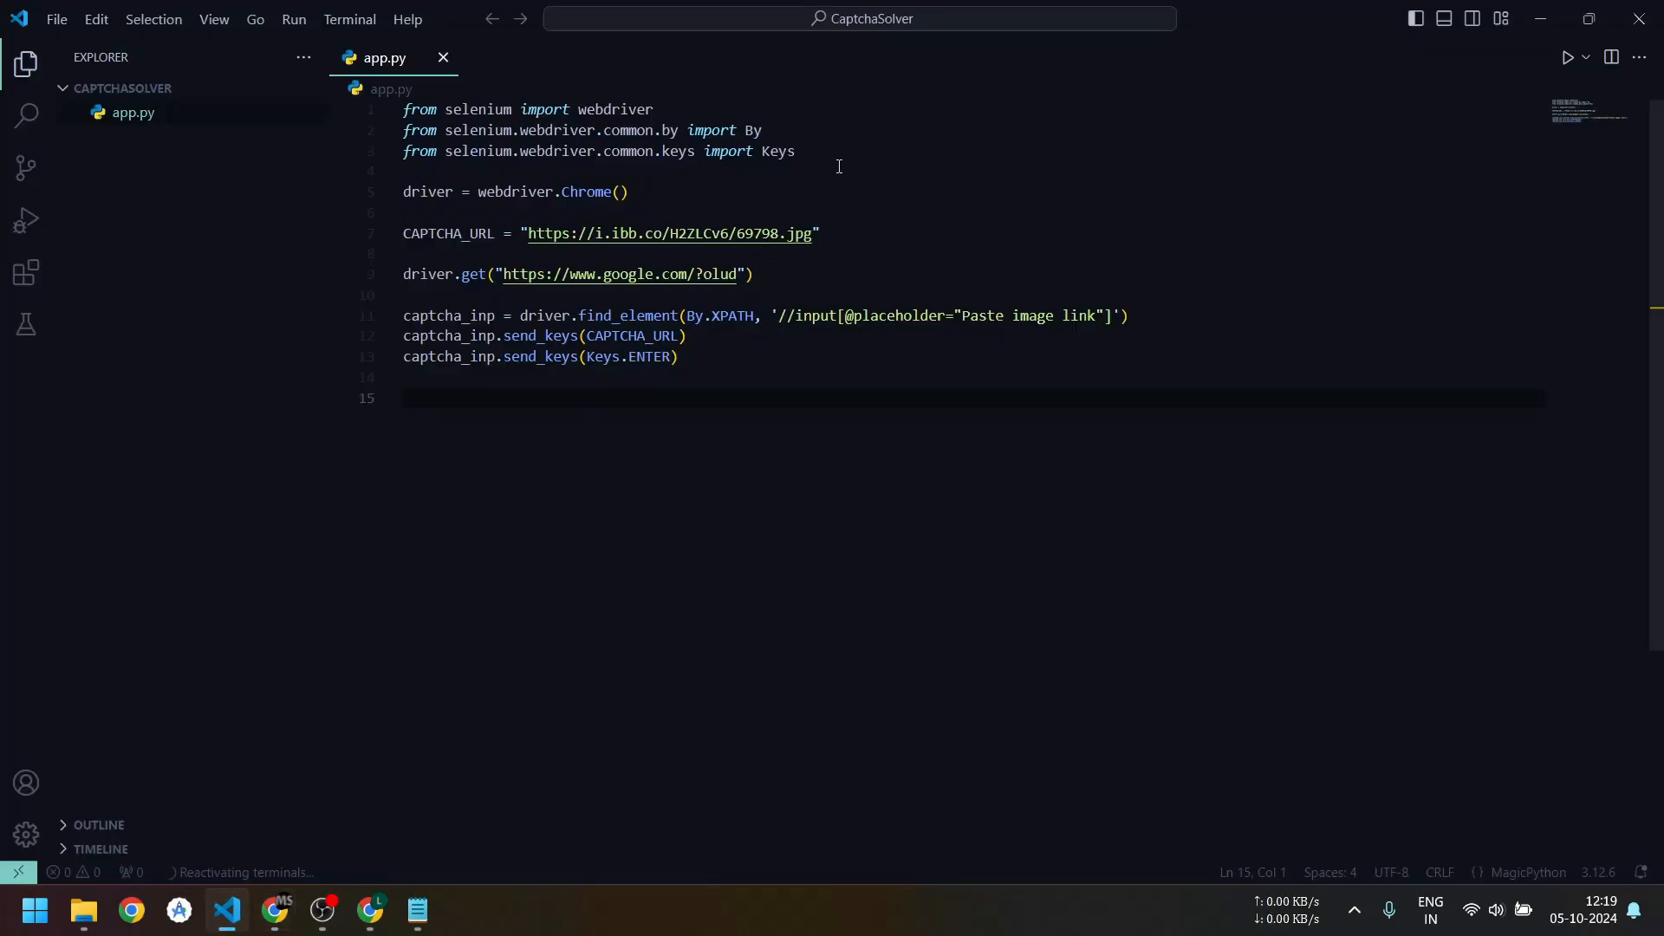
type("import time")
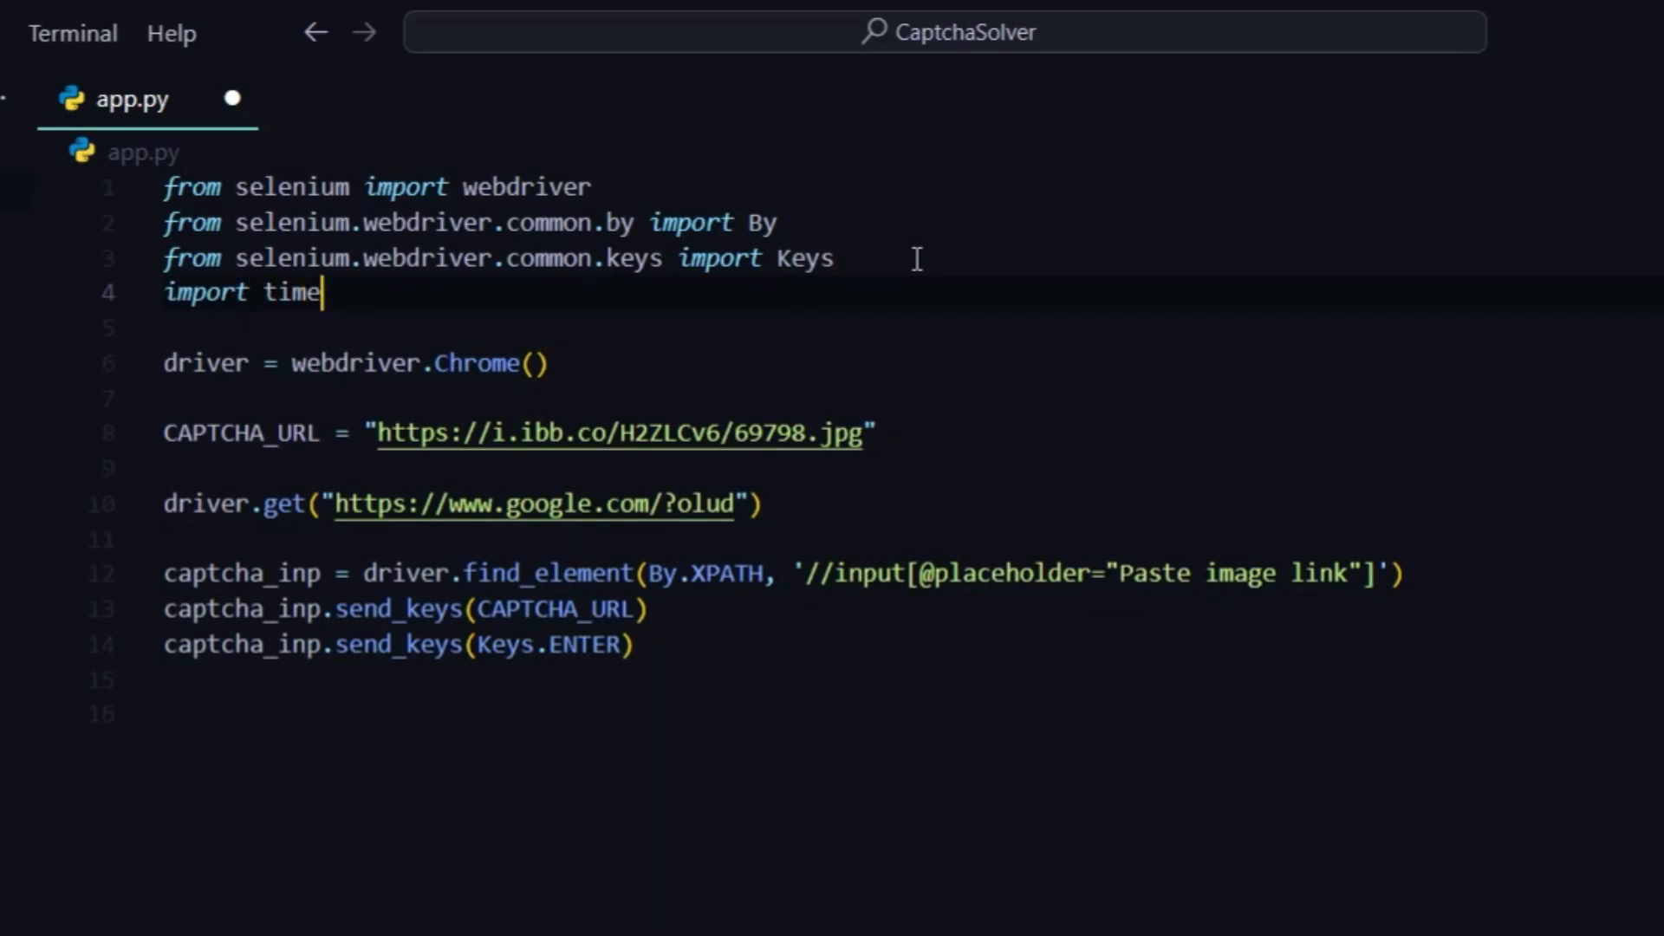
type("time.sl")
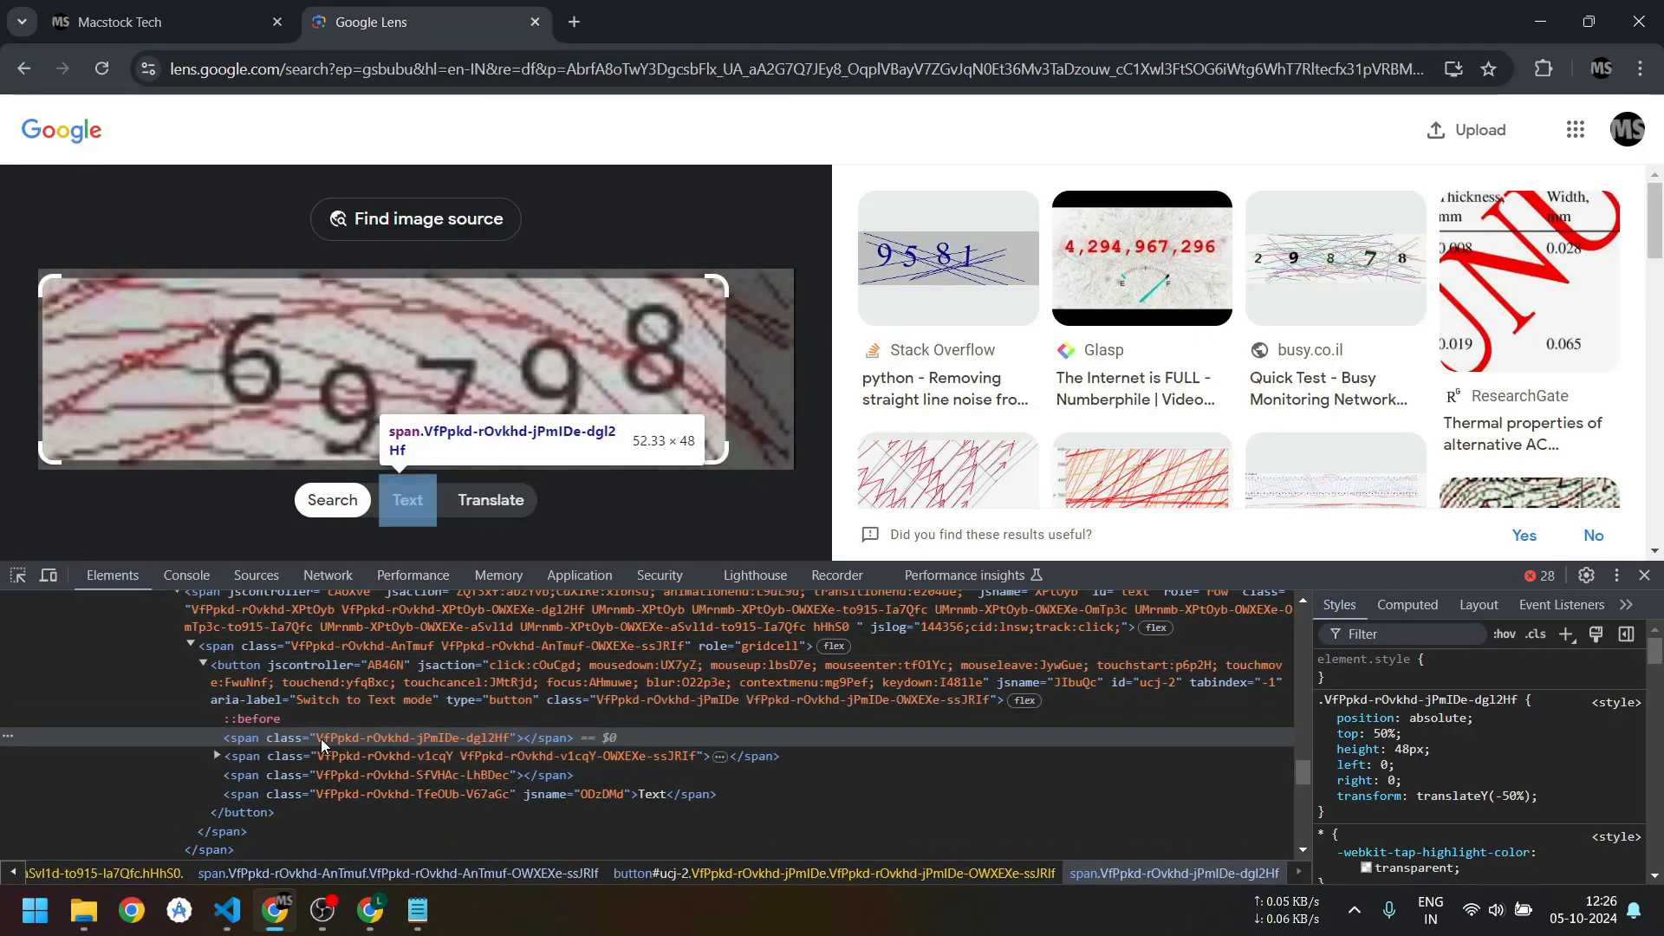
Inspect the markup of the Text option under the captcha image in DevTools.
left_click(226, 909)
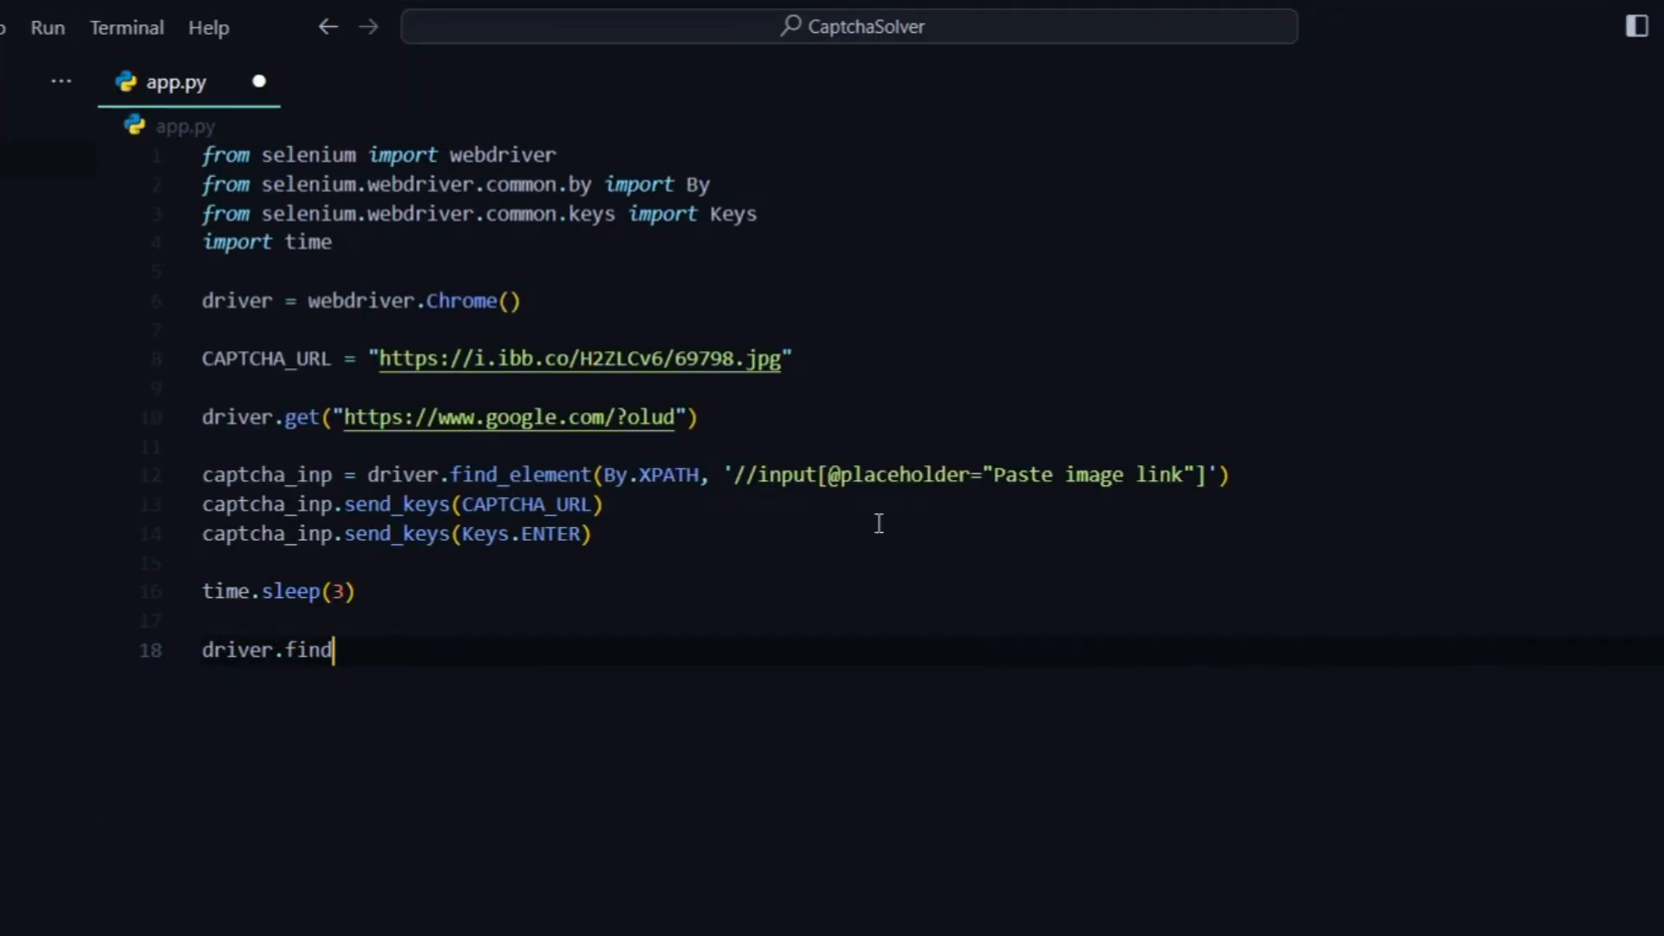
On line 18, add driver.find_element(By.ID, 'text').click() after time.sleep(3).
type("_element(By)")
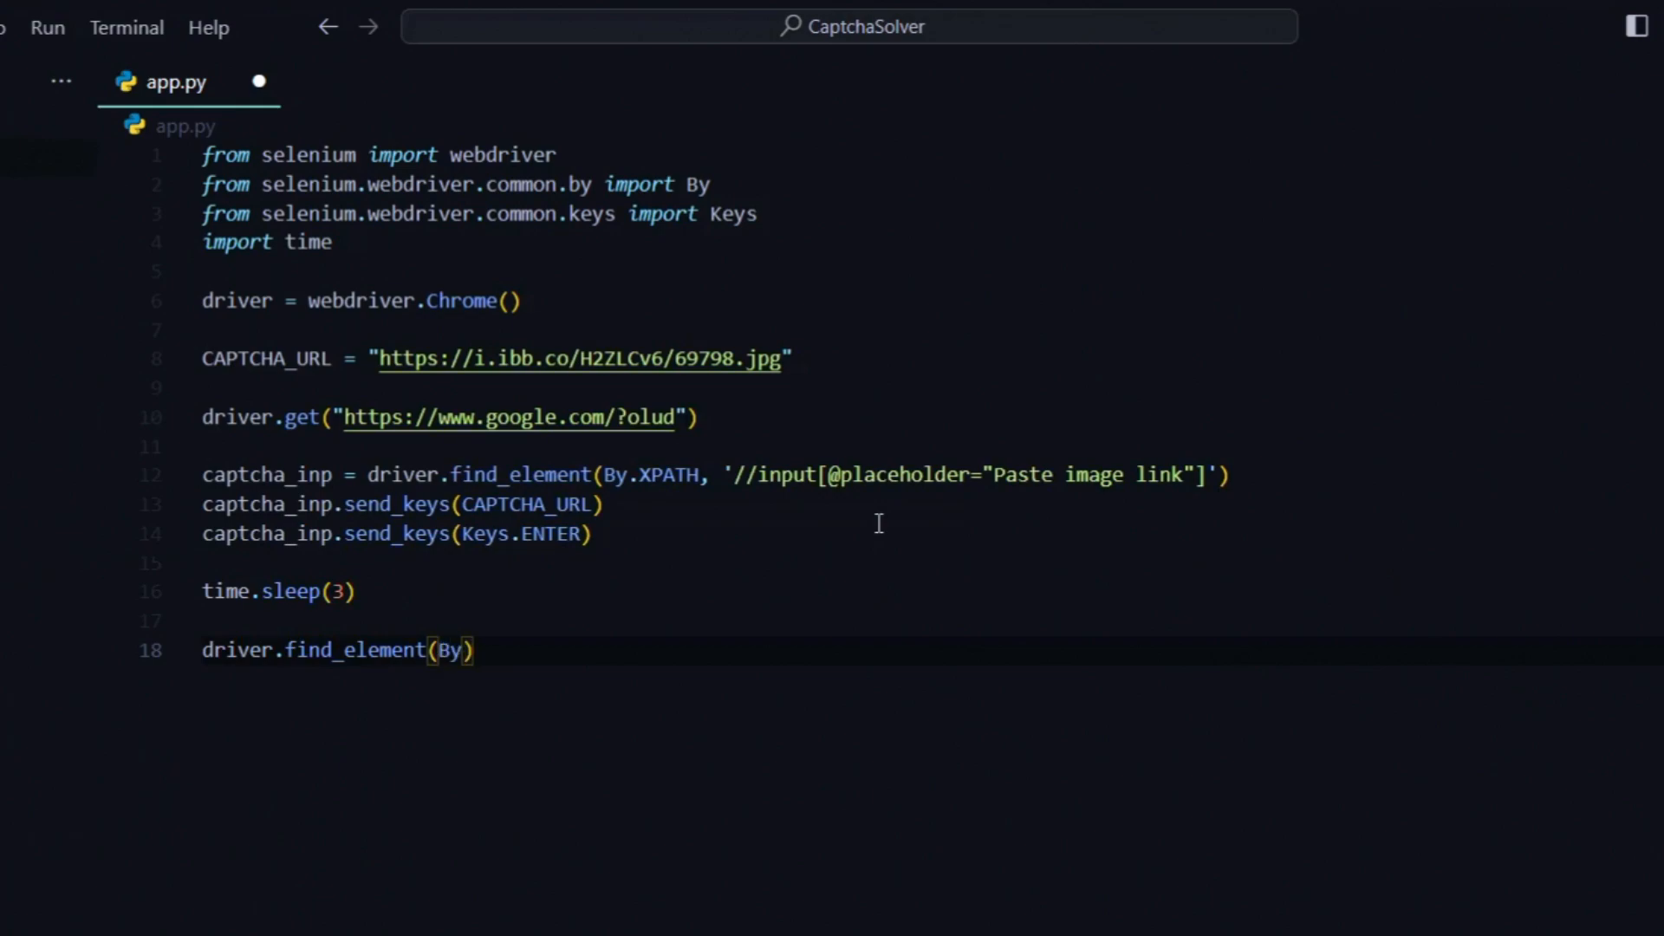
type(".ID, '")
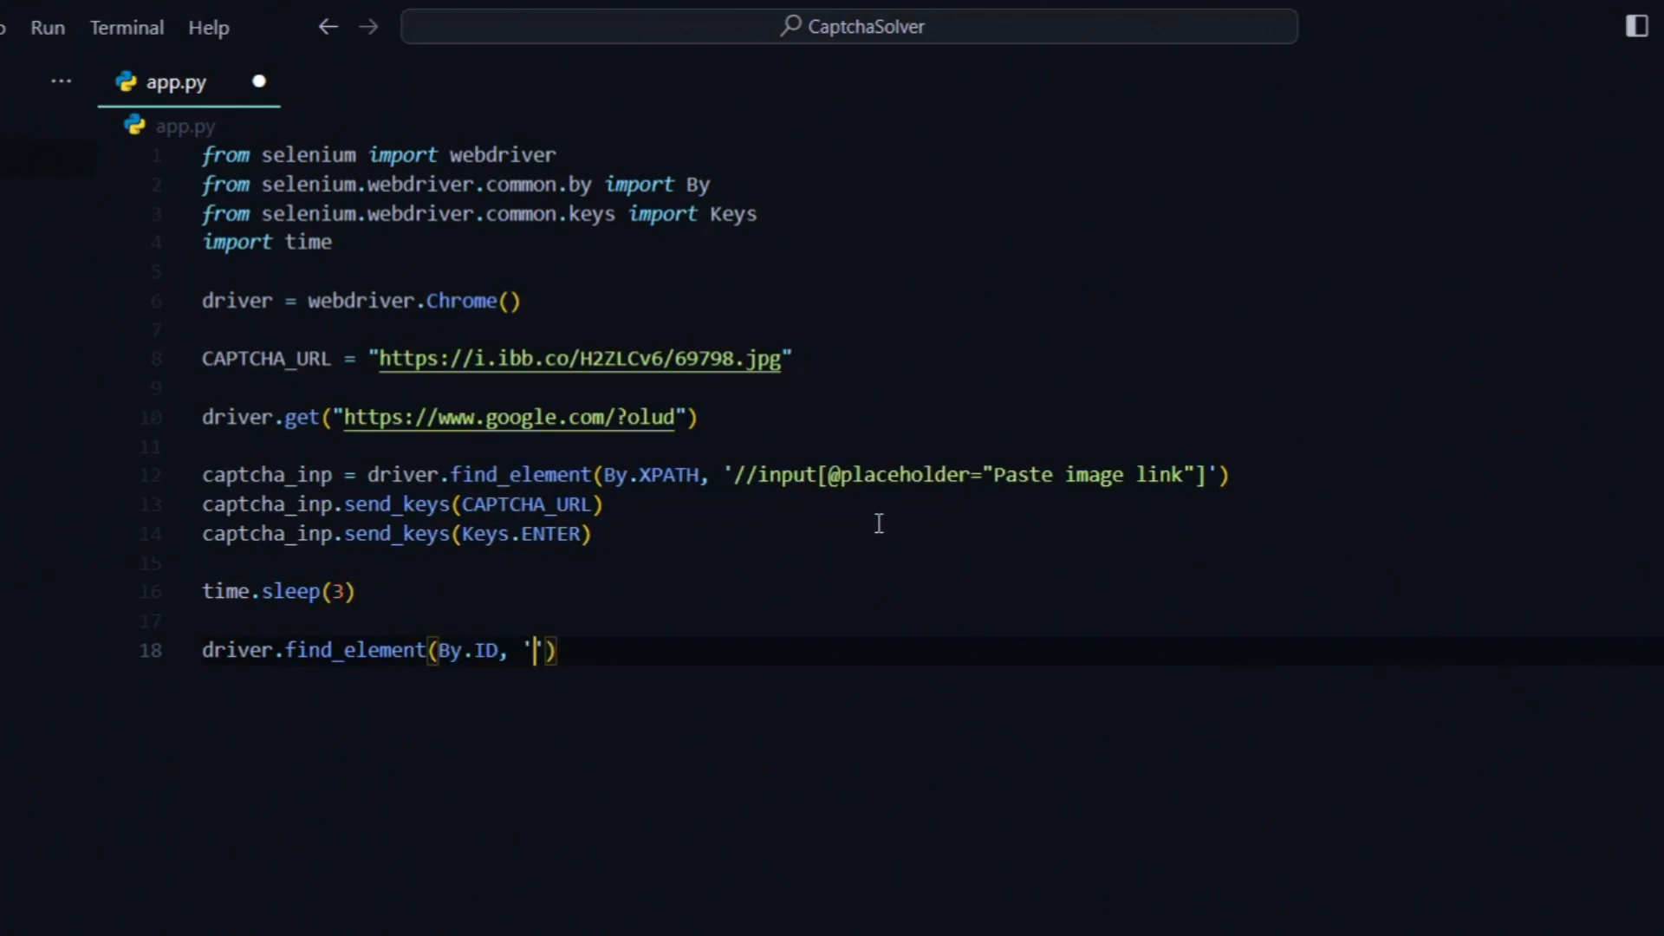
type("text').click")
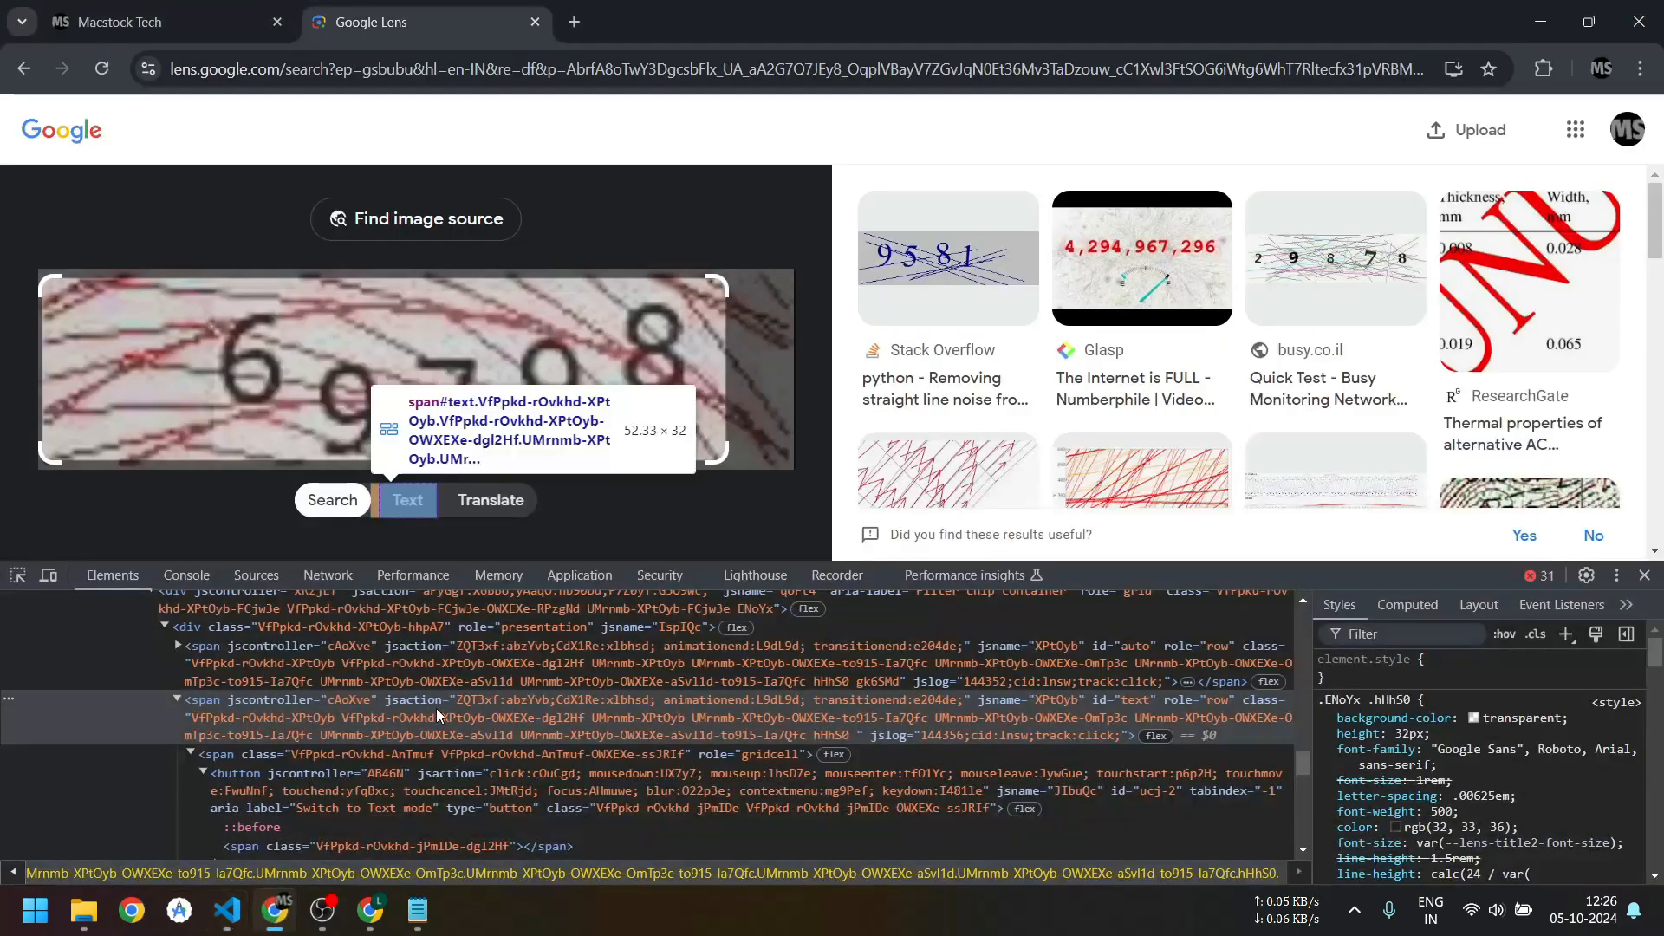
Switch Google Lens to Text mode and inspect the Select all text button in DevTools.
left_click(407, 500)
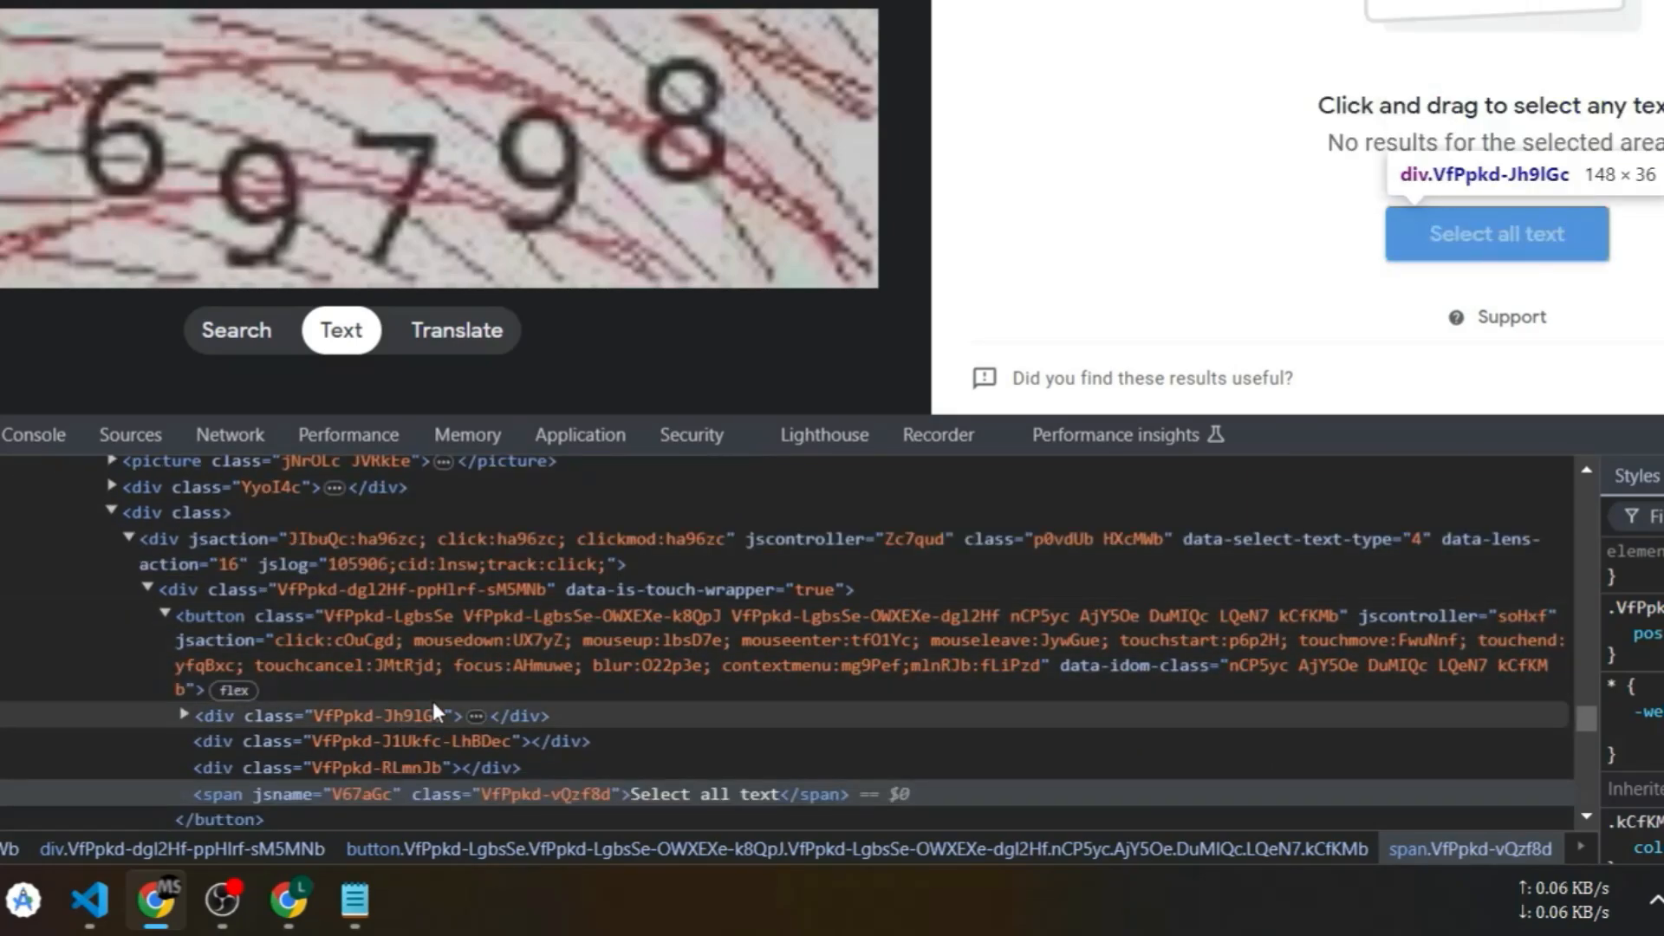
mouse_move(393, 672)
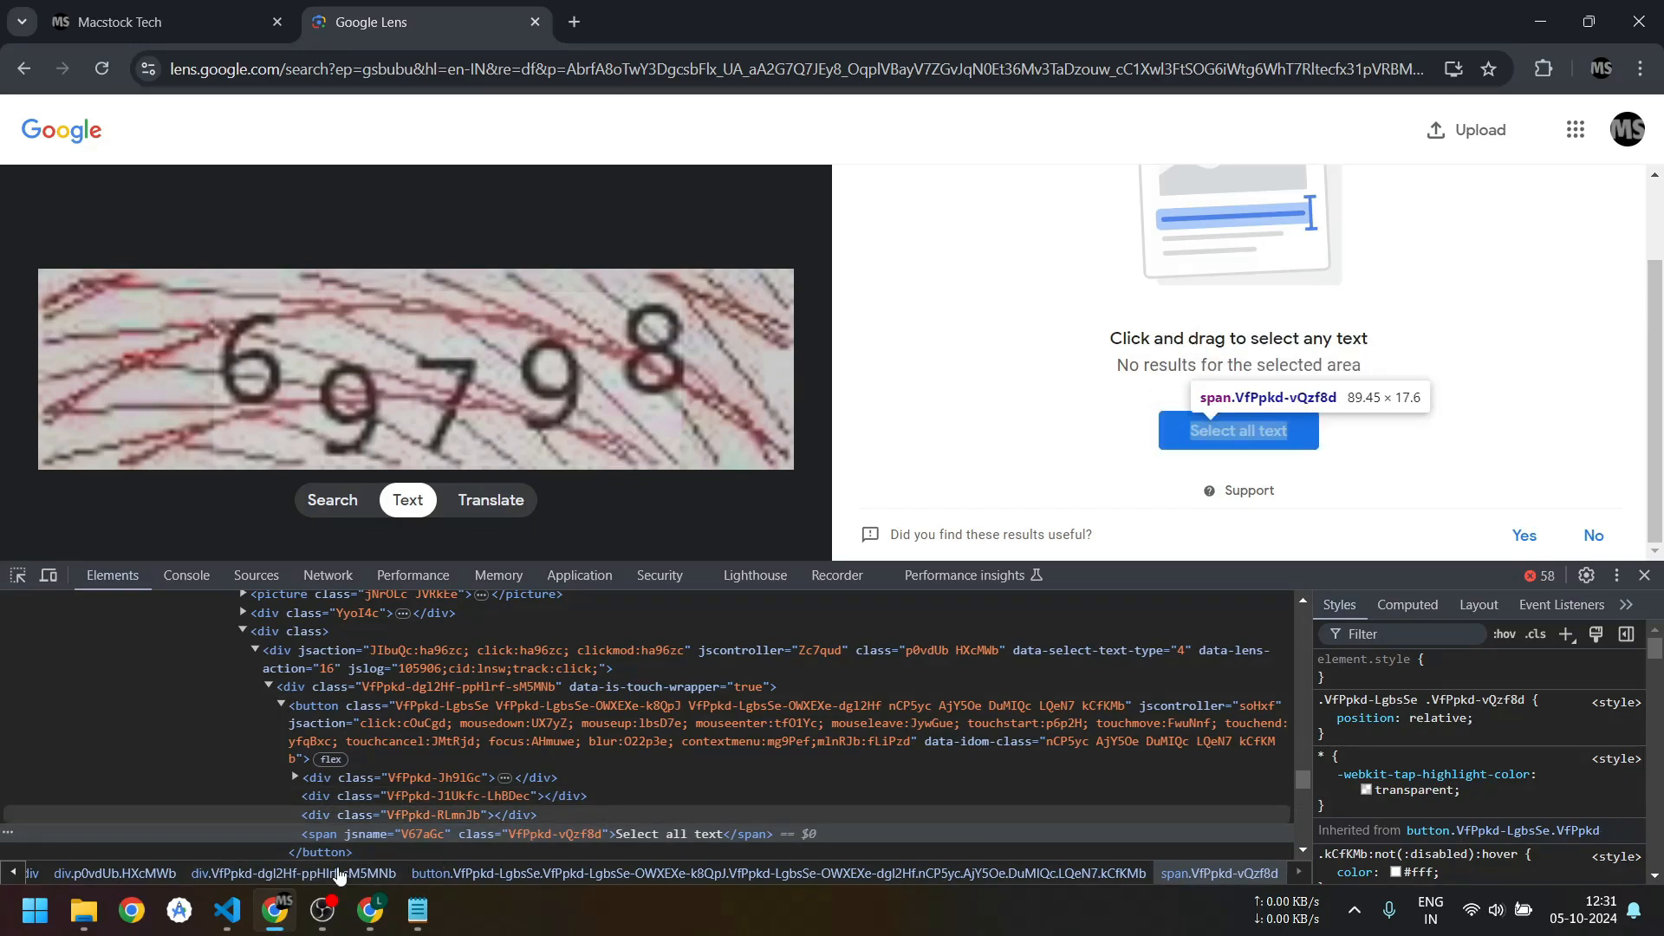
Back in app.py, add a time.sleep(2) pause.
left_click(227, 909)
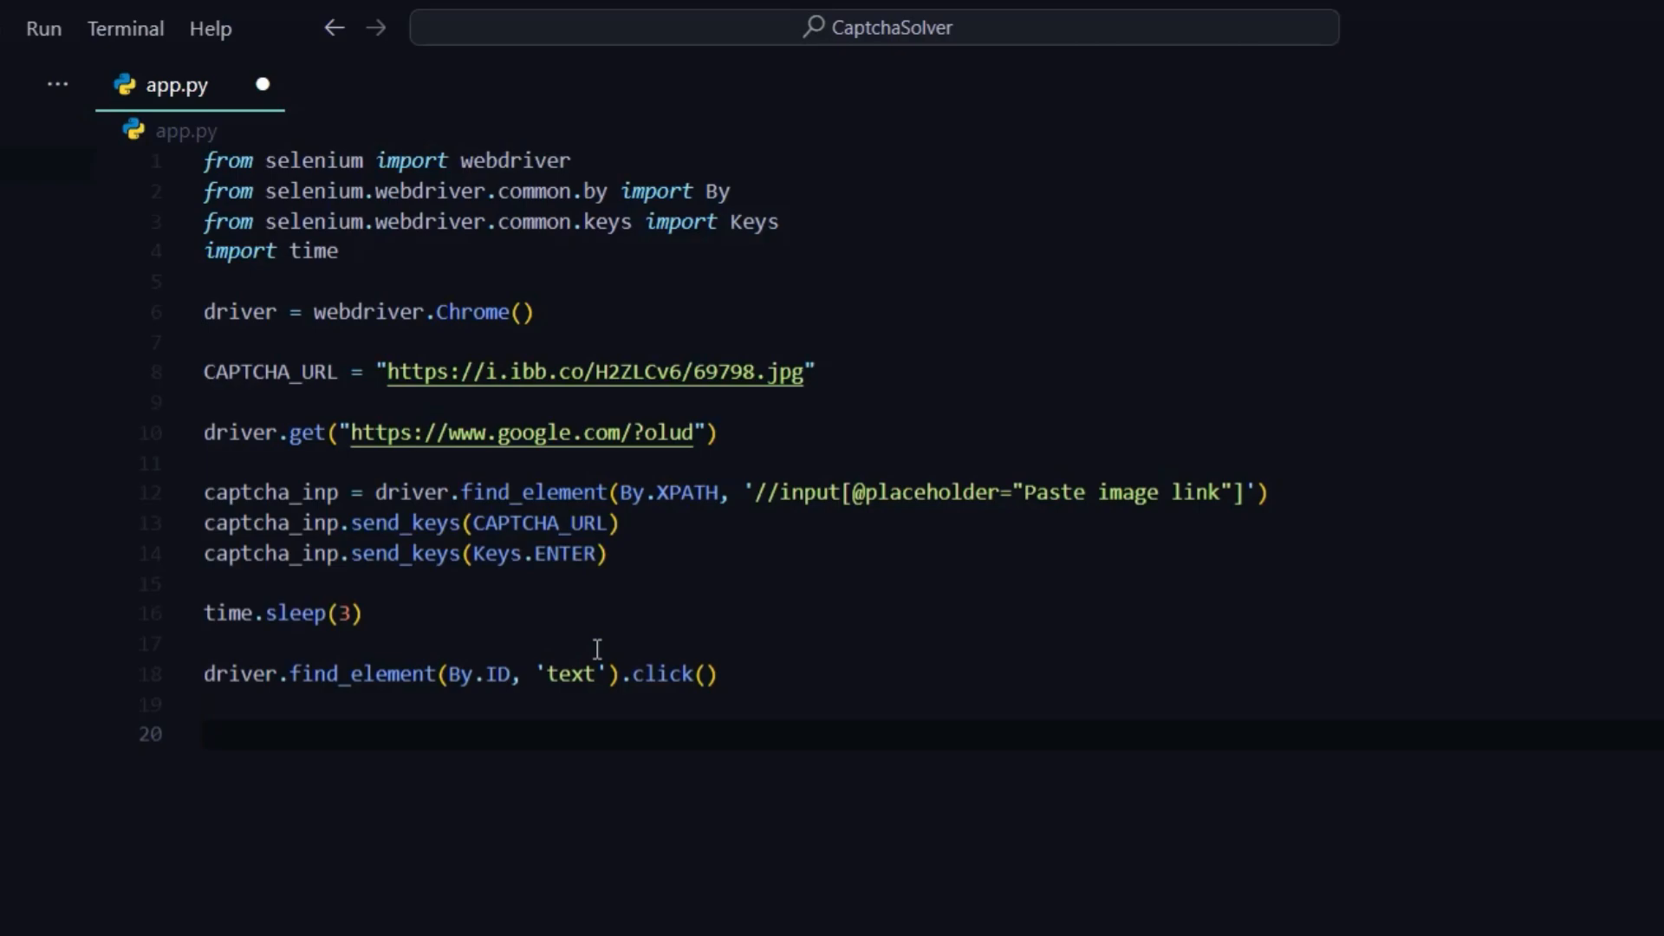
mouse_move(596, 655)
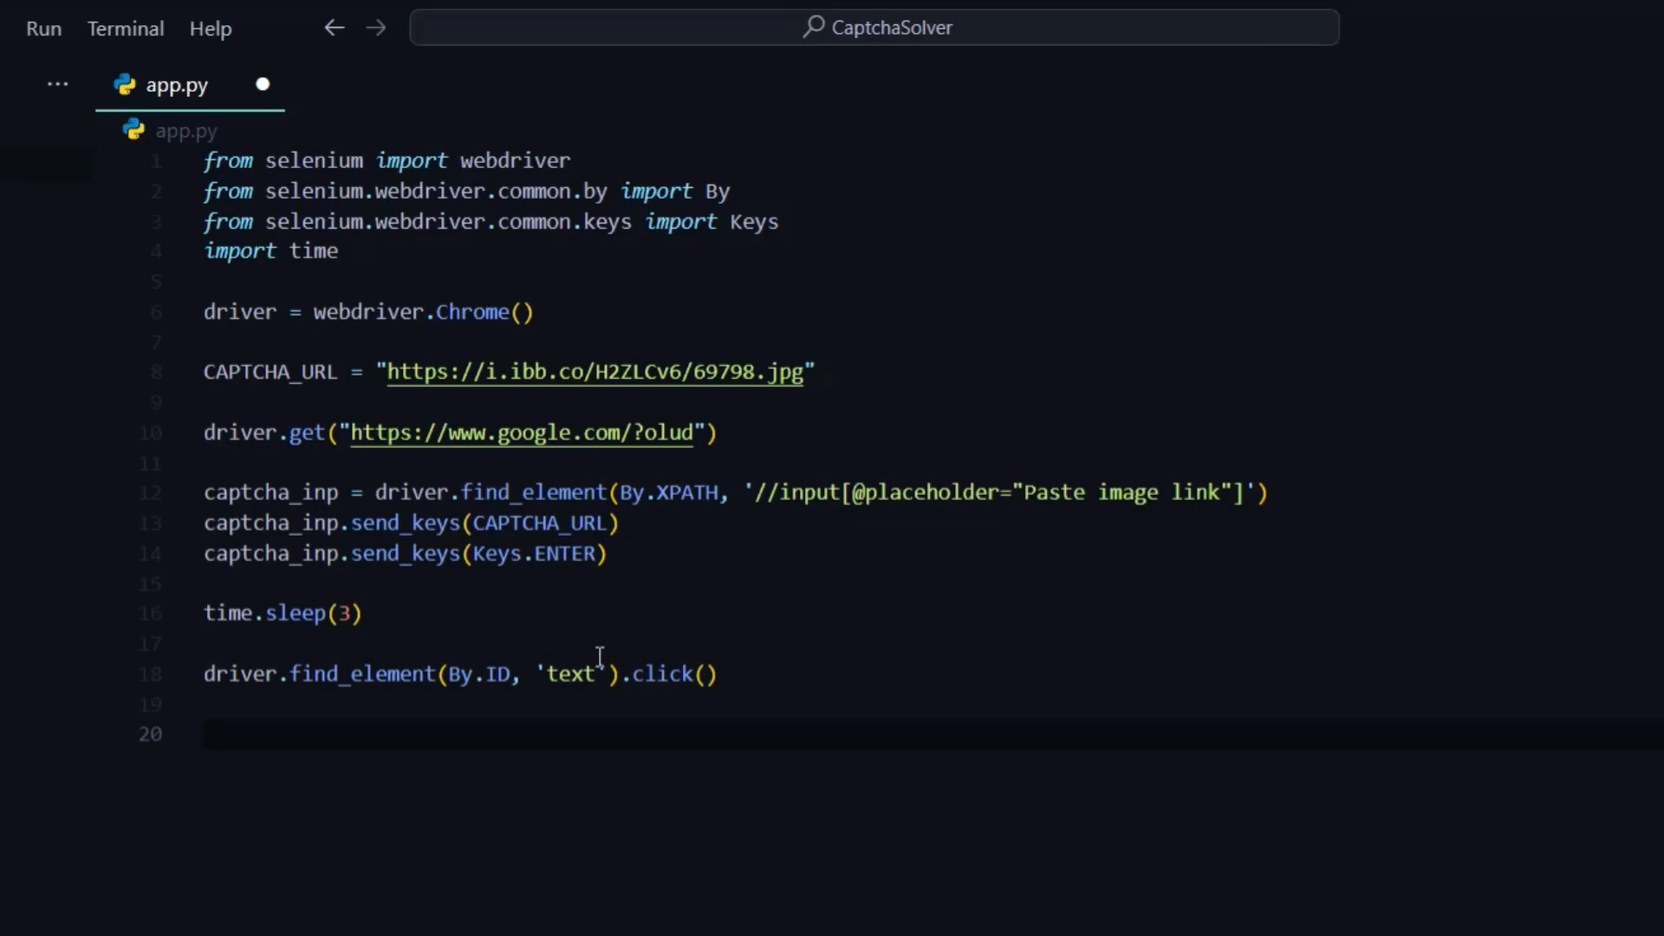
type("time.s")
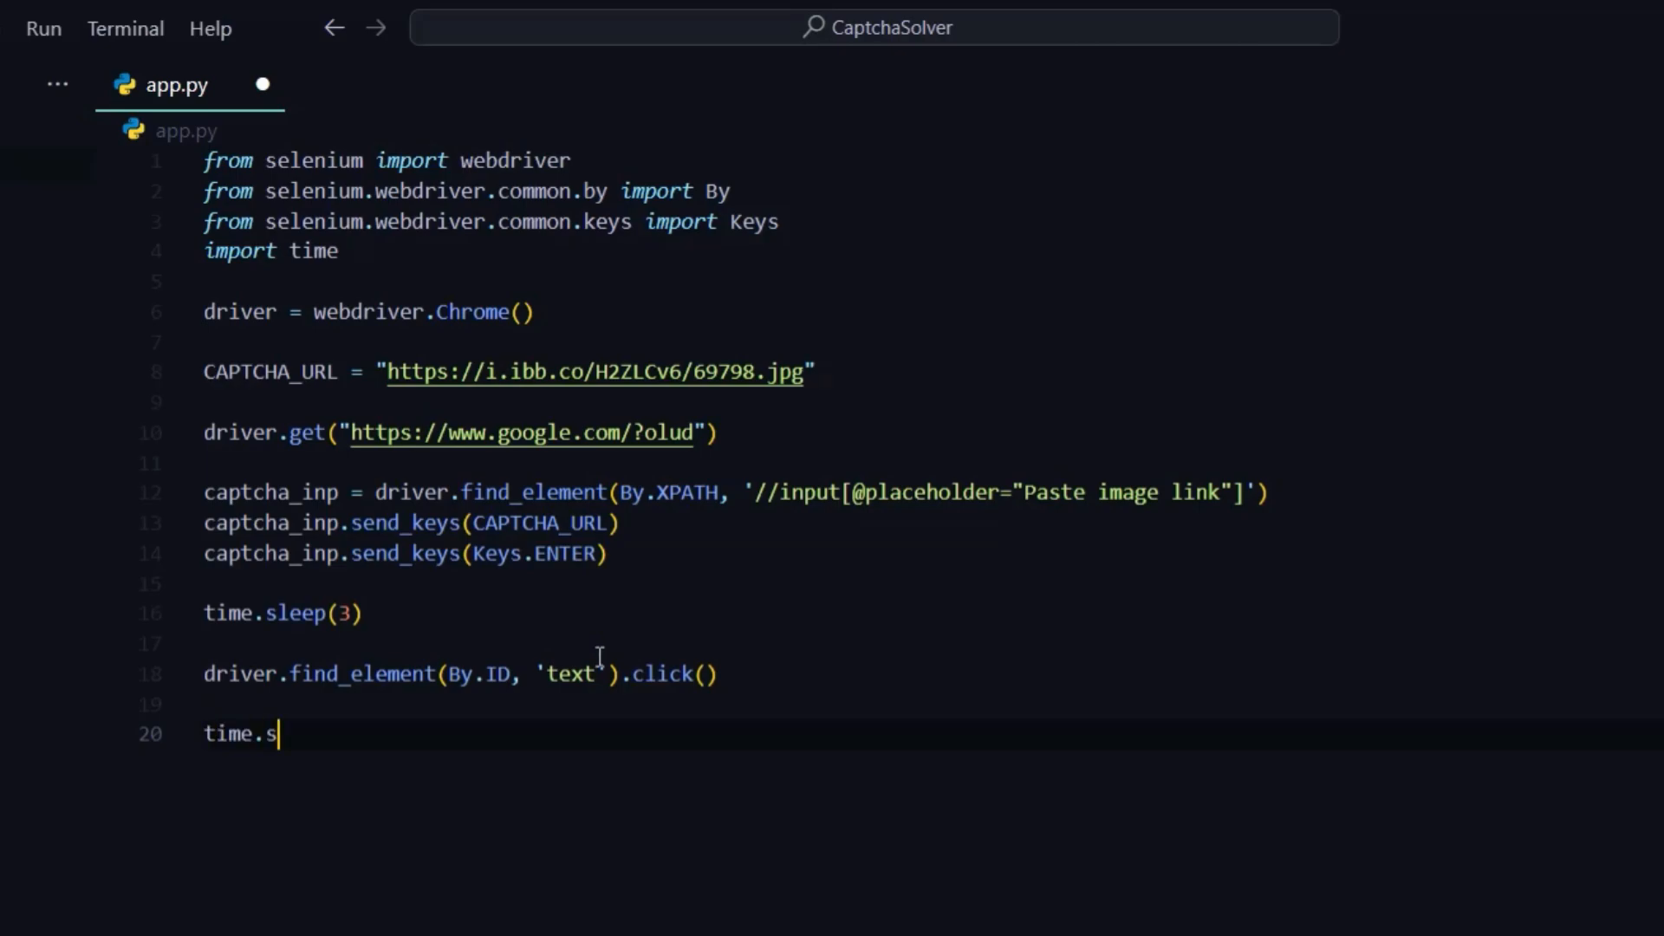
type("leep(2)")
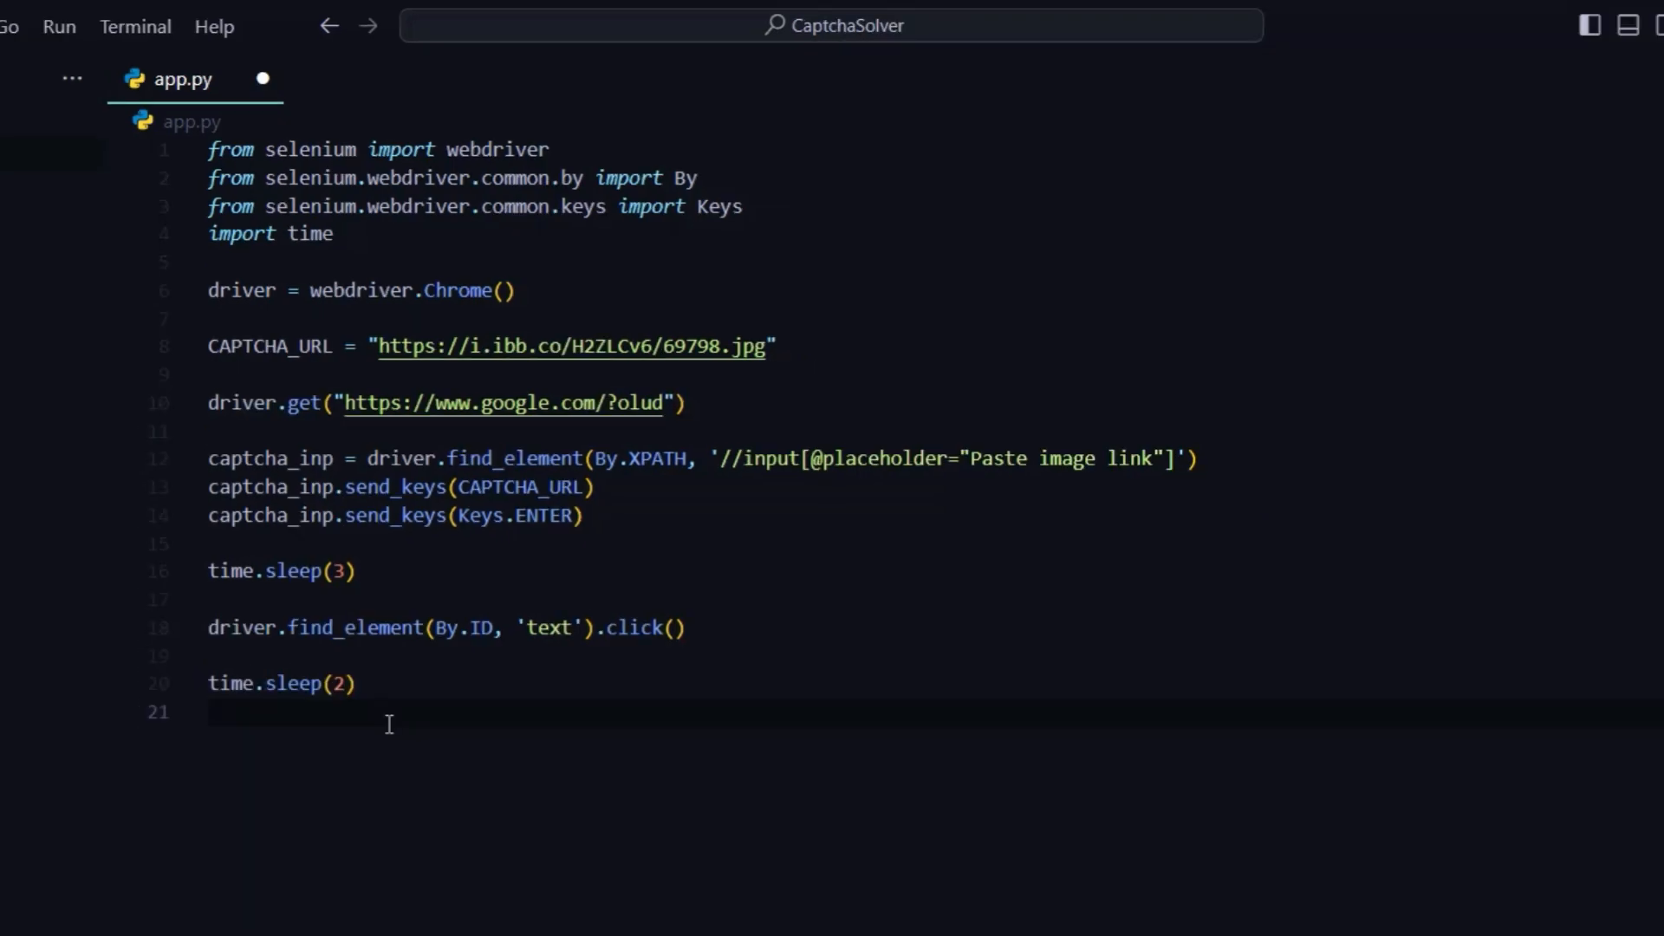
Click the span containing "Select all text" via By.XPATH with contains(text()).
type("drive")
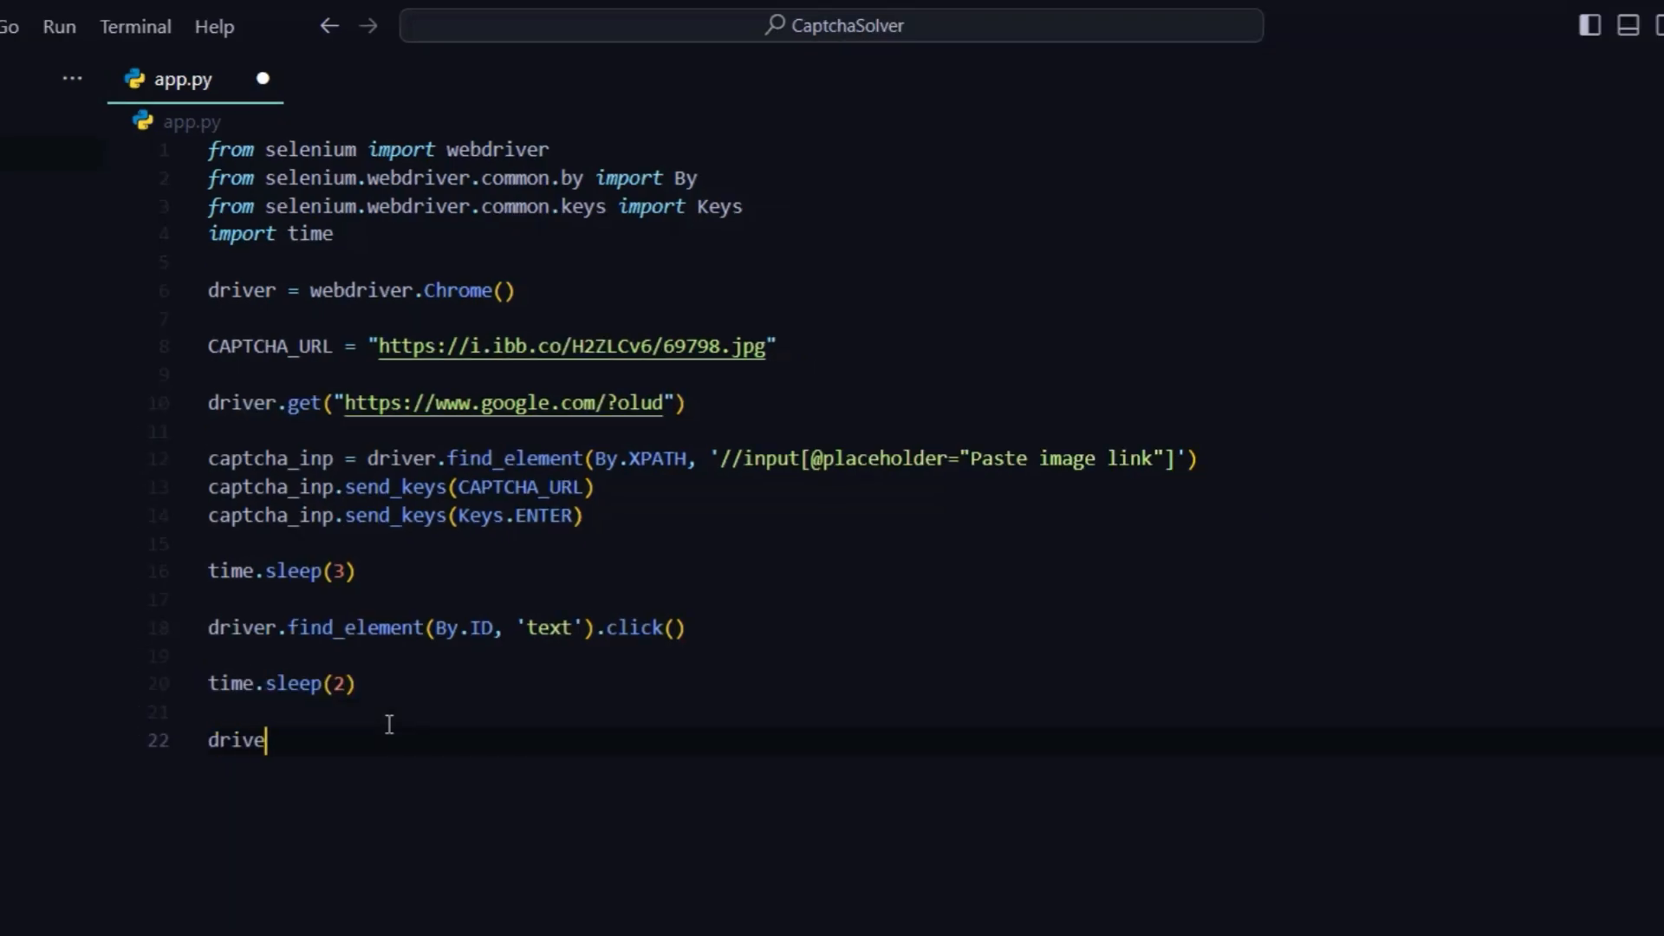
type("r.find_ele")
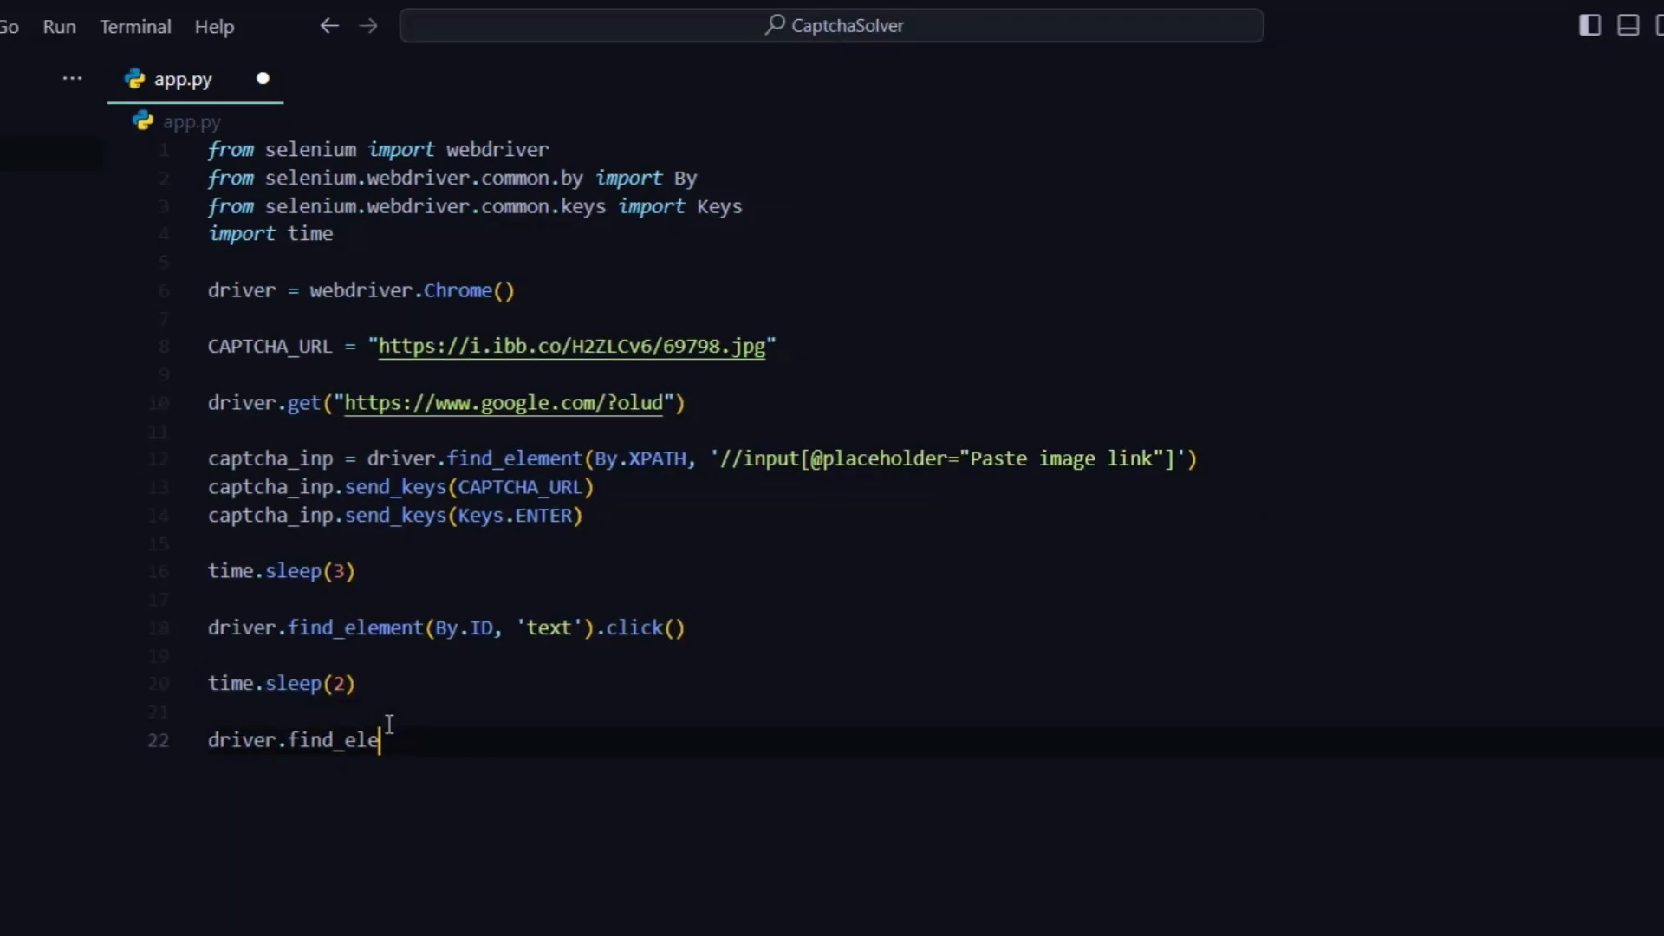
type("ment(By")
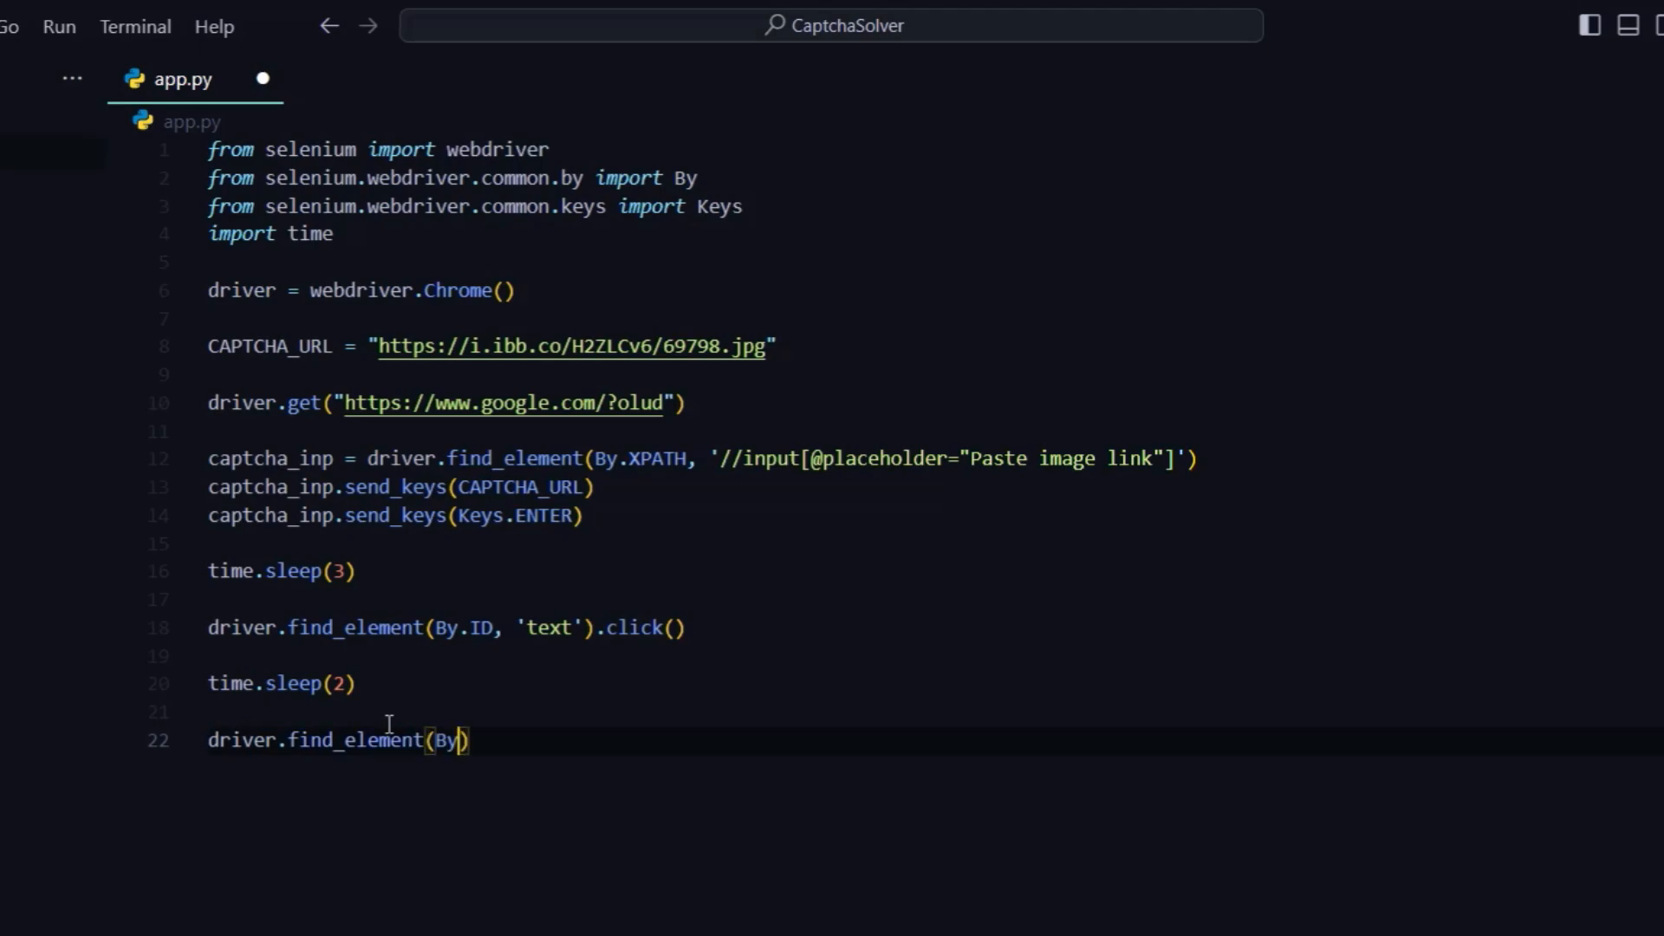
type(".XPATH, '//")
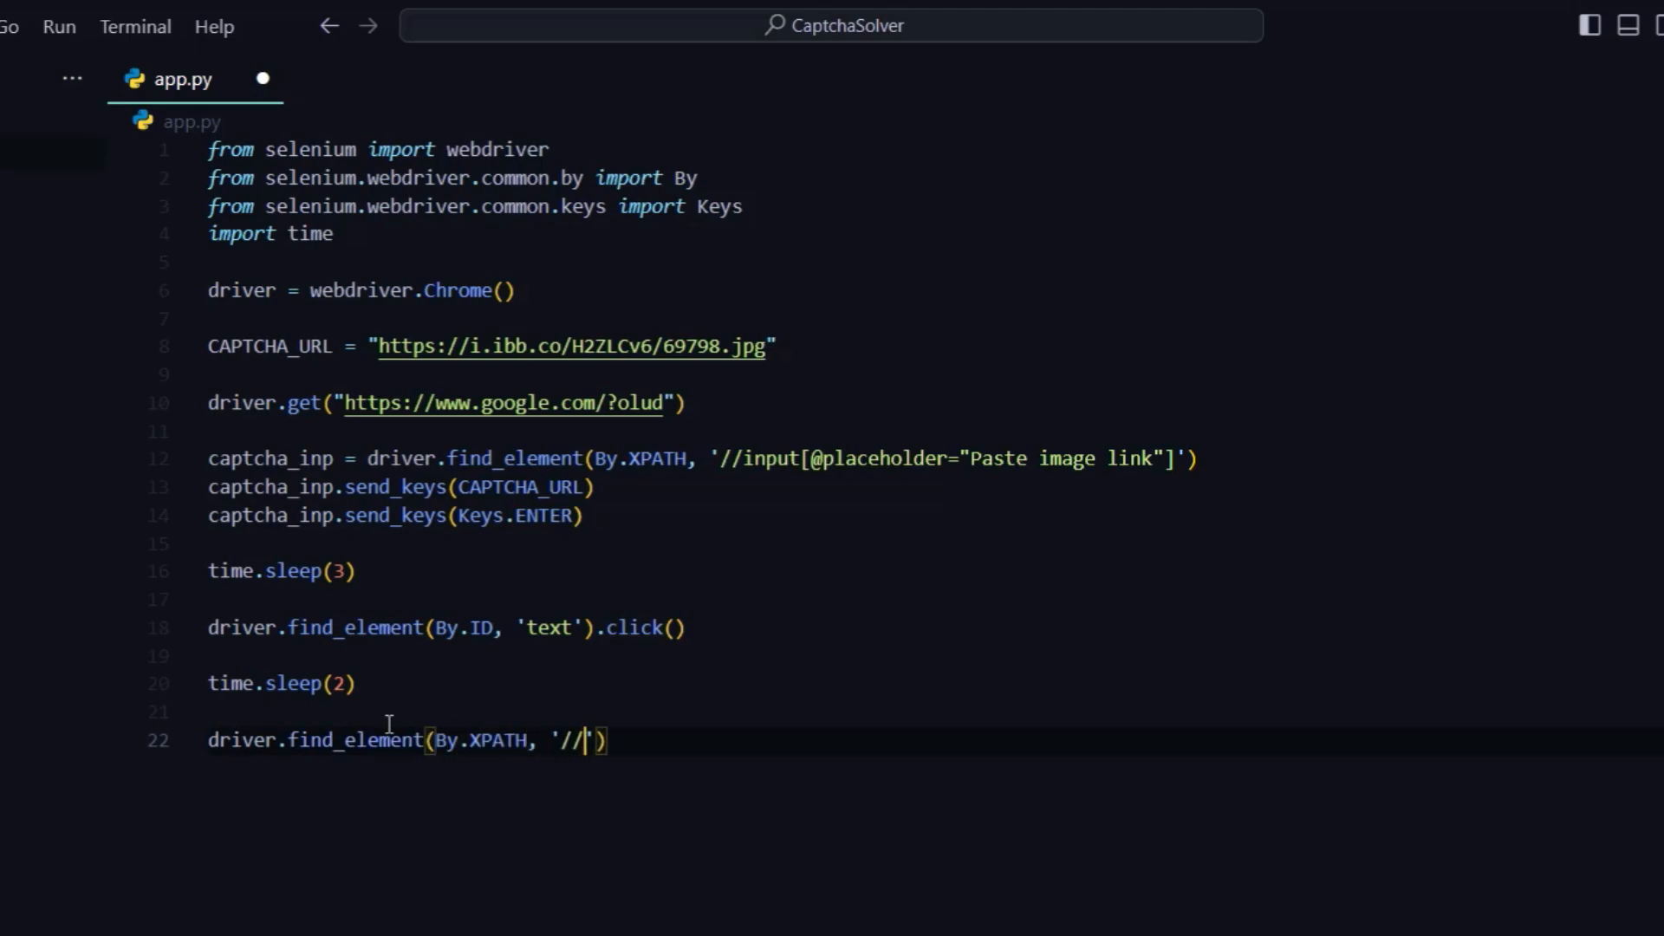
type("span[]")
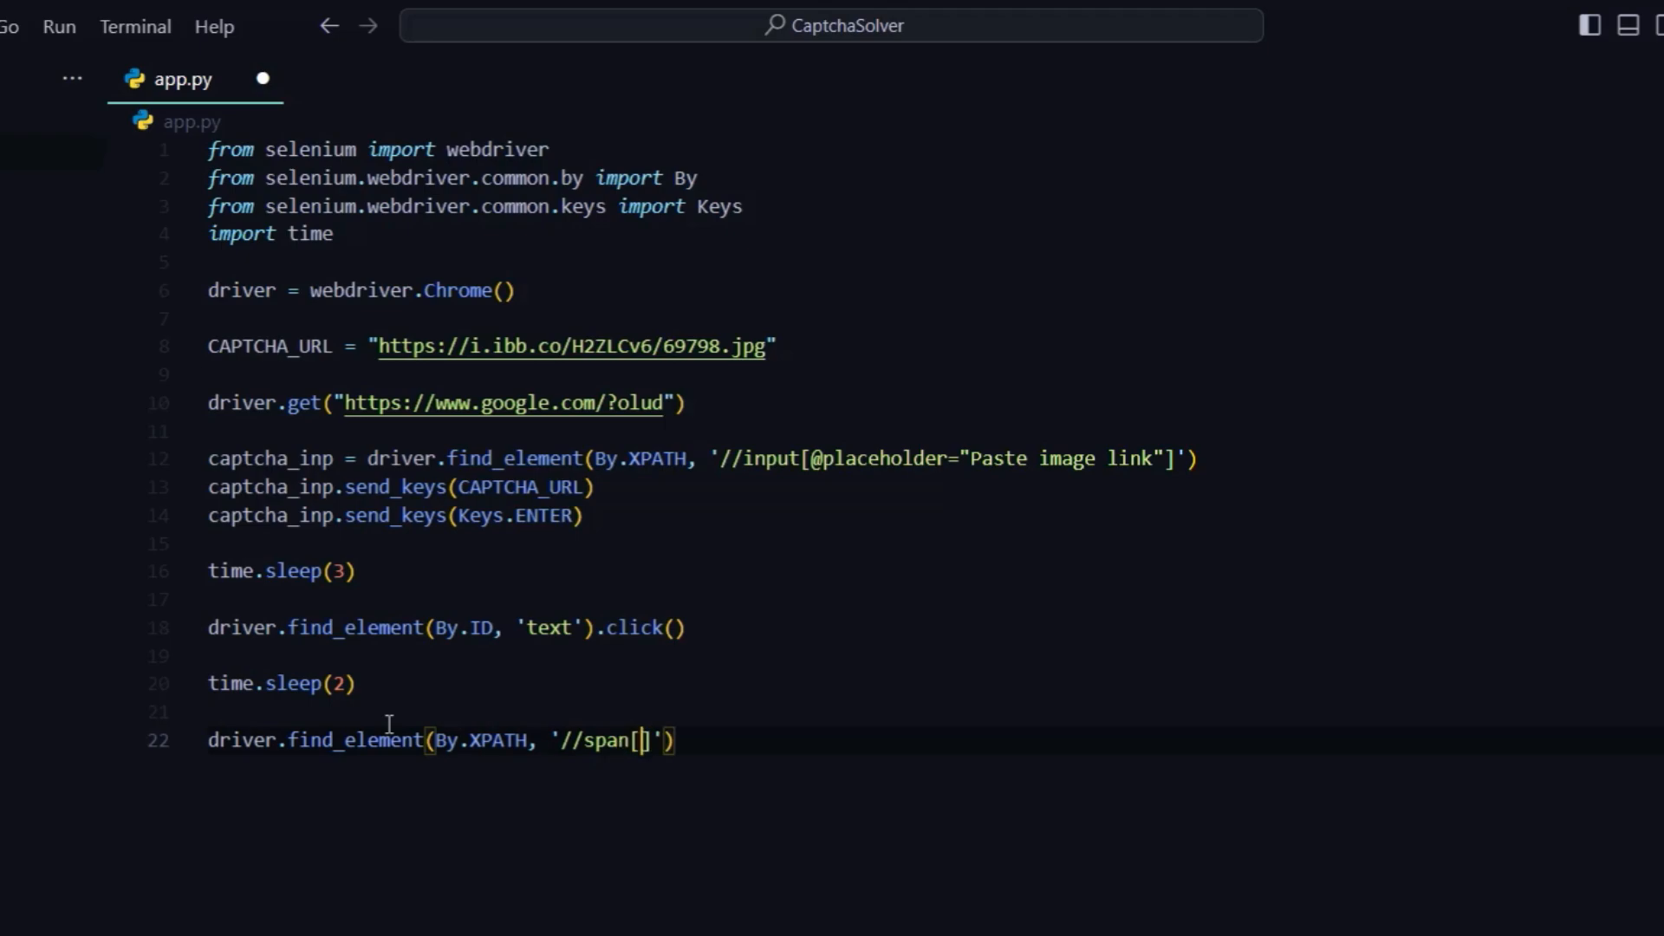
type("contains(")
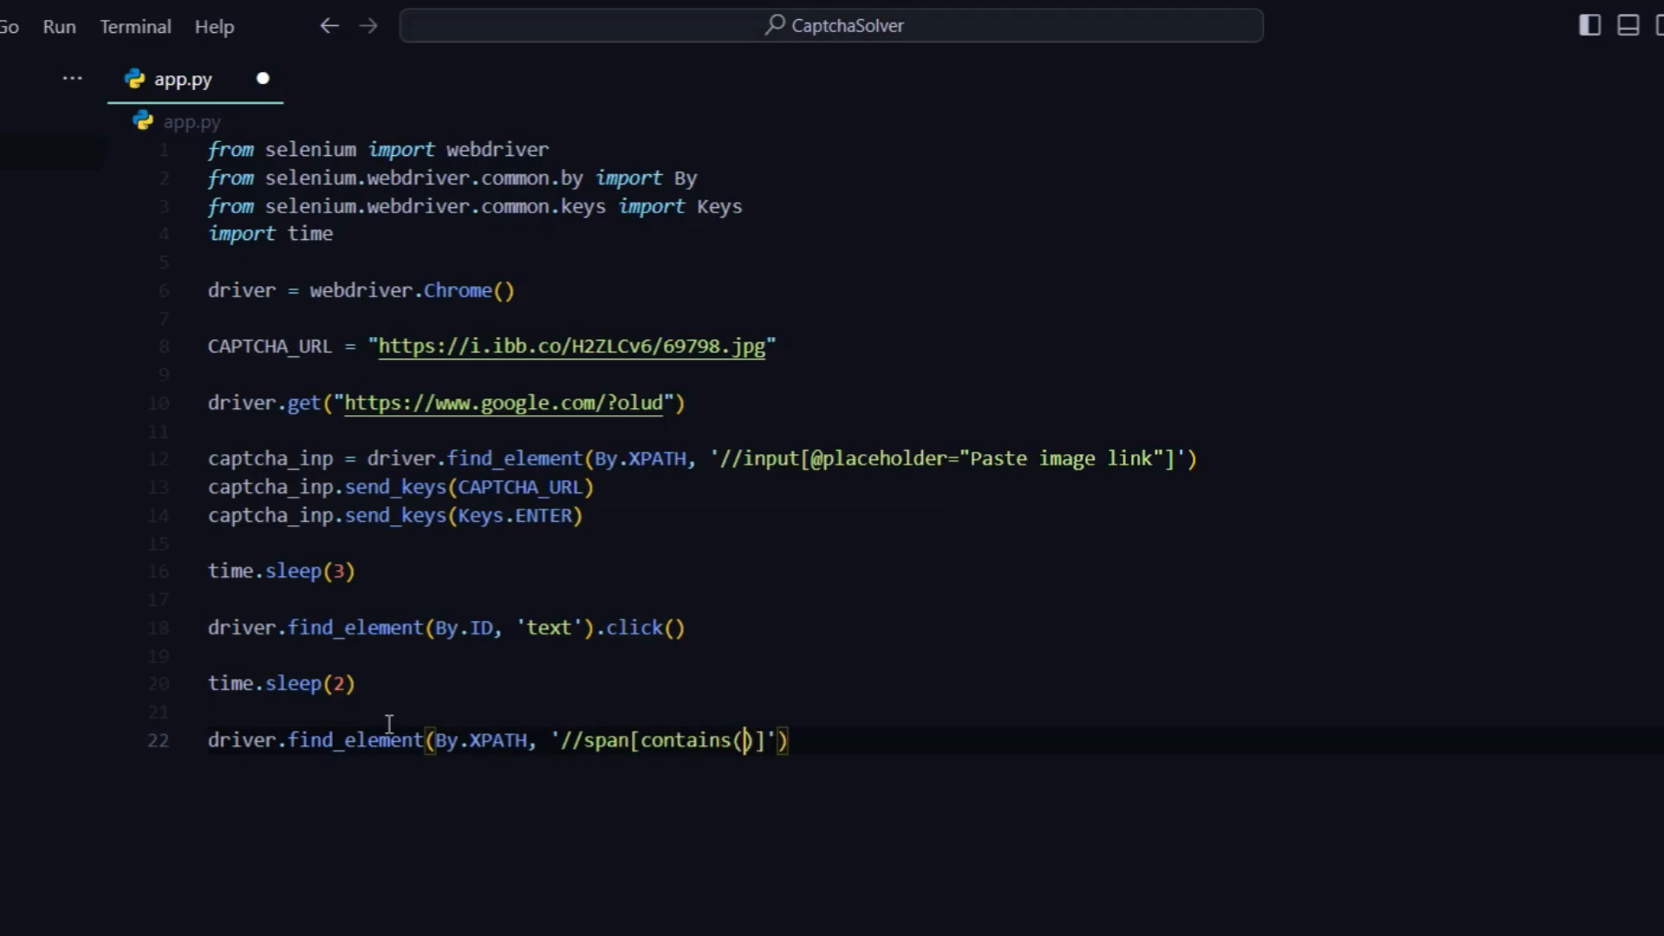
type("text(),")
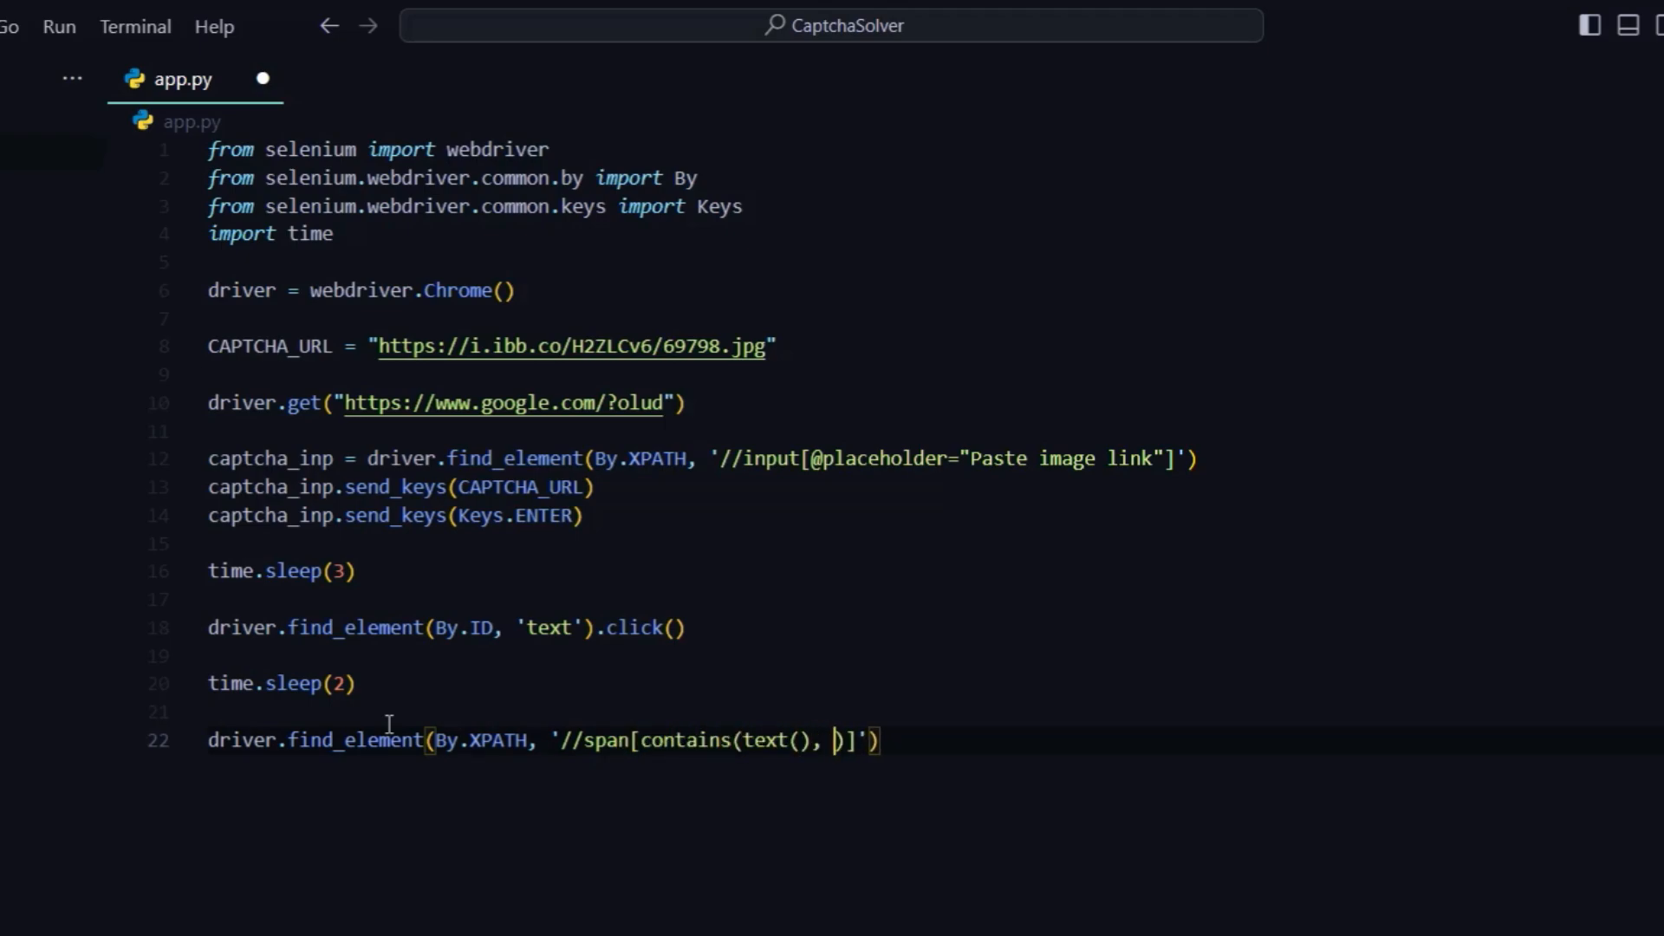
type("\"\"")
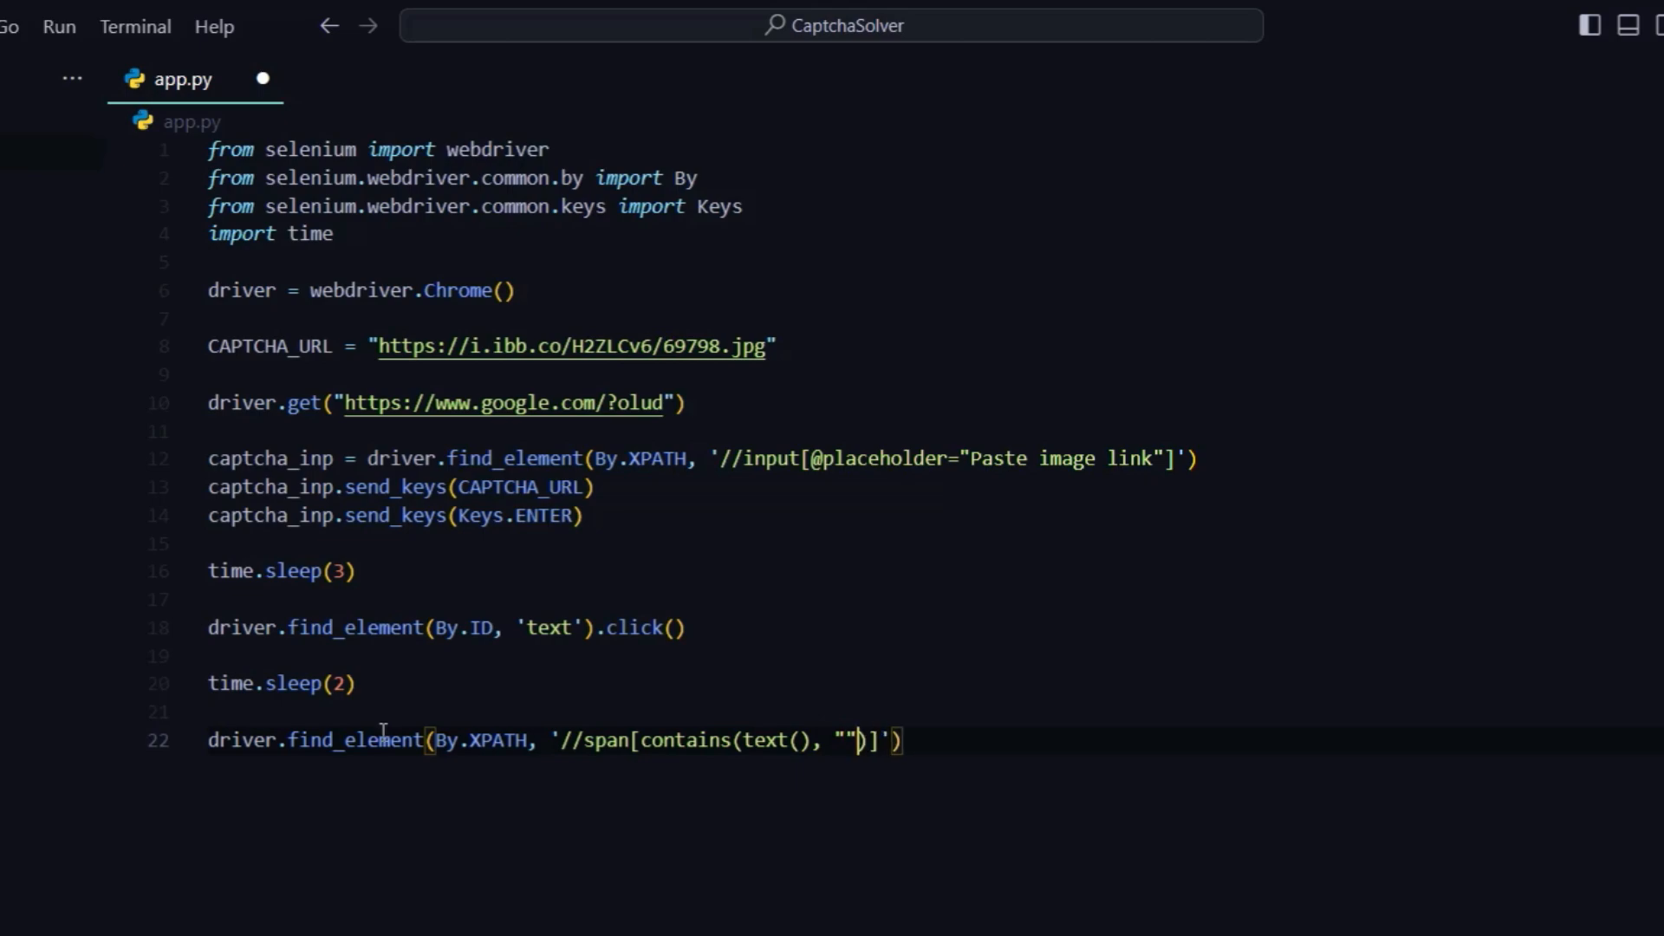
type("Select all text")
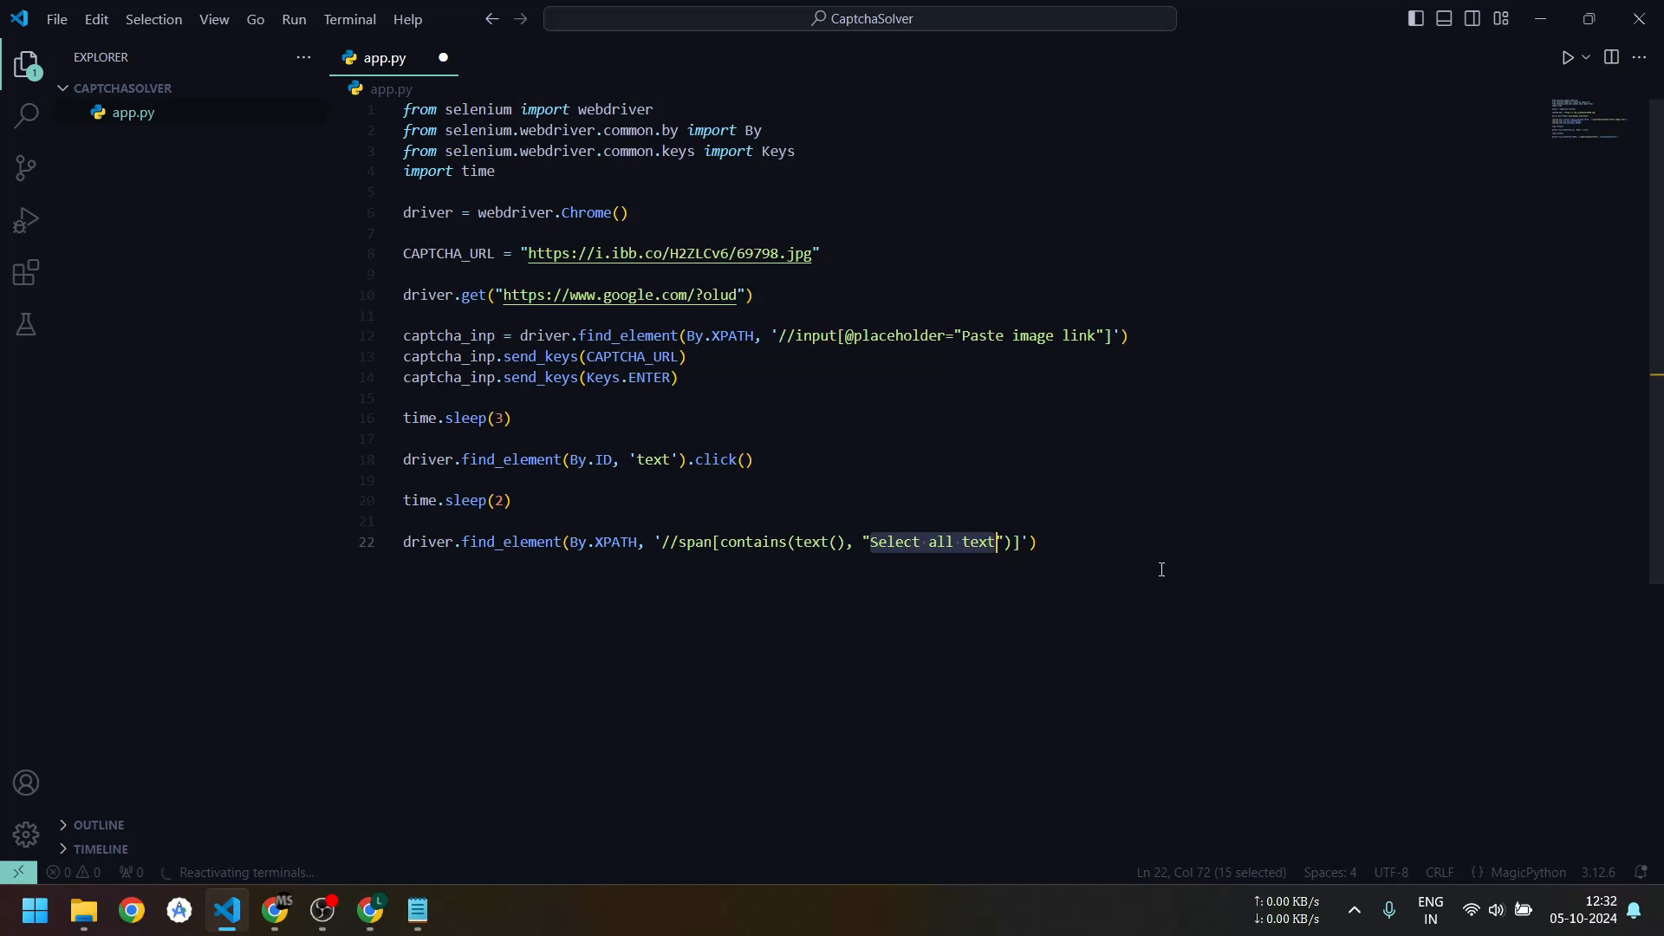
type(".cl")
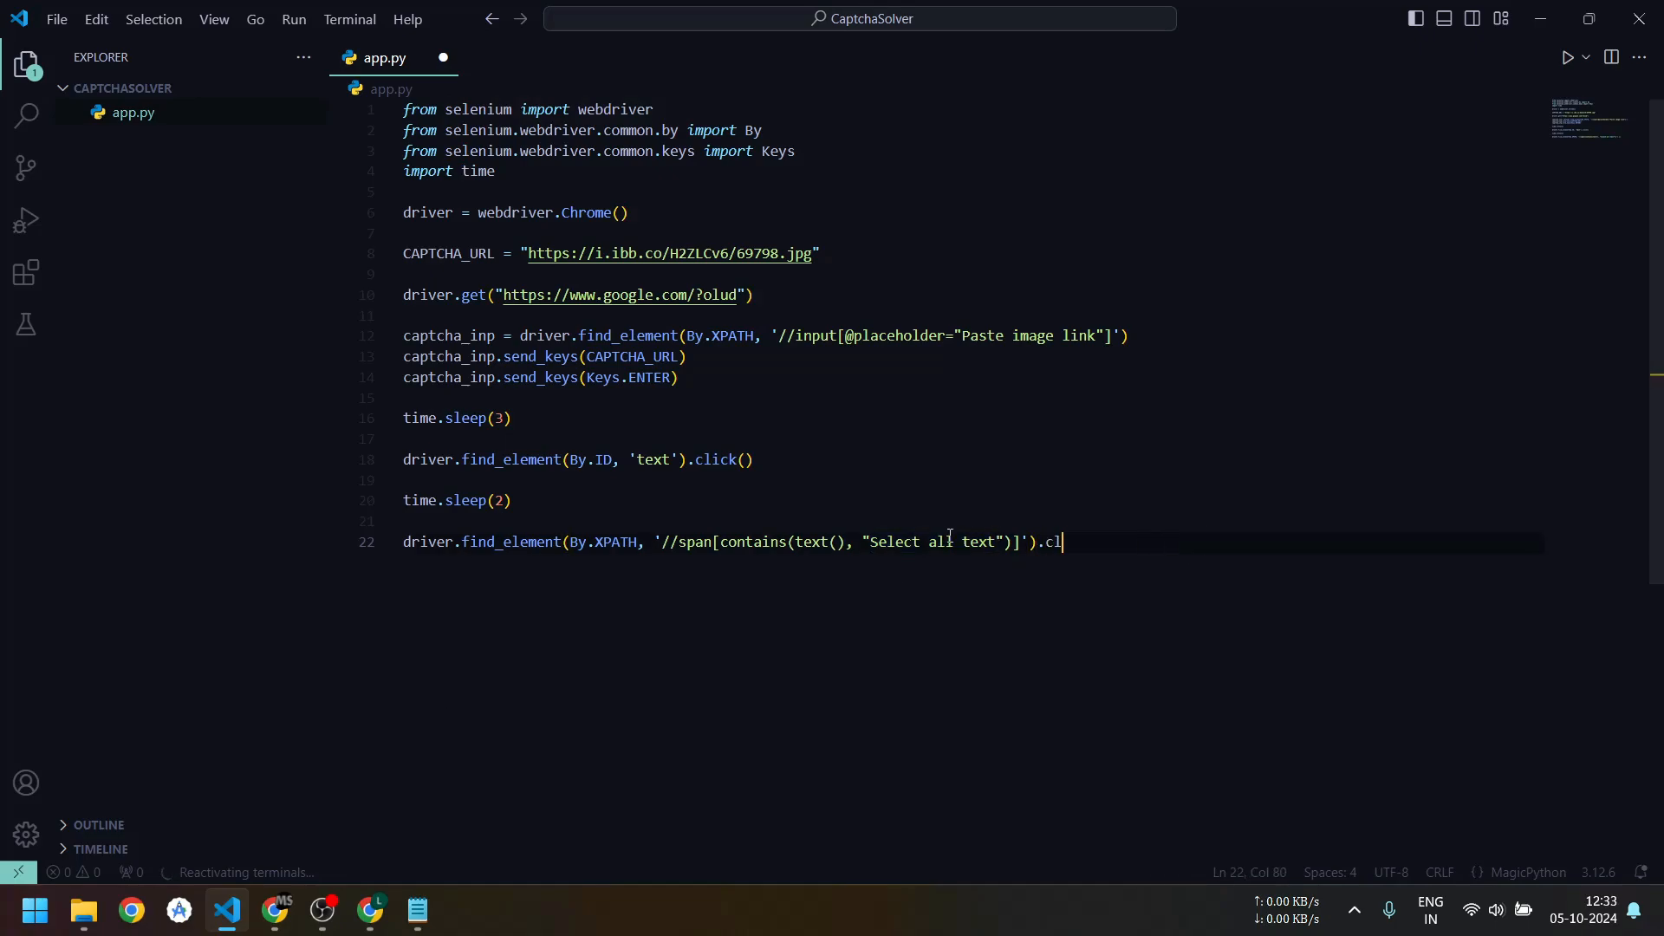
type("ick()")
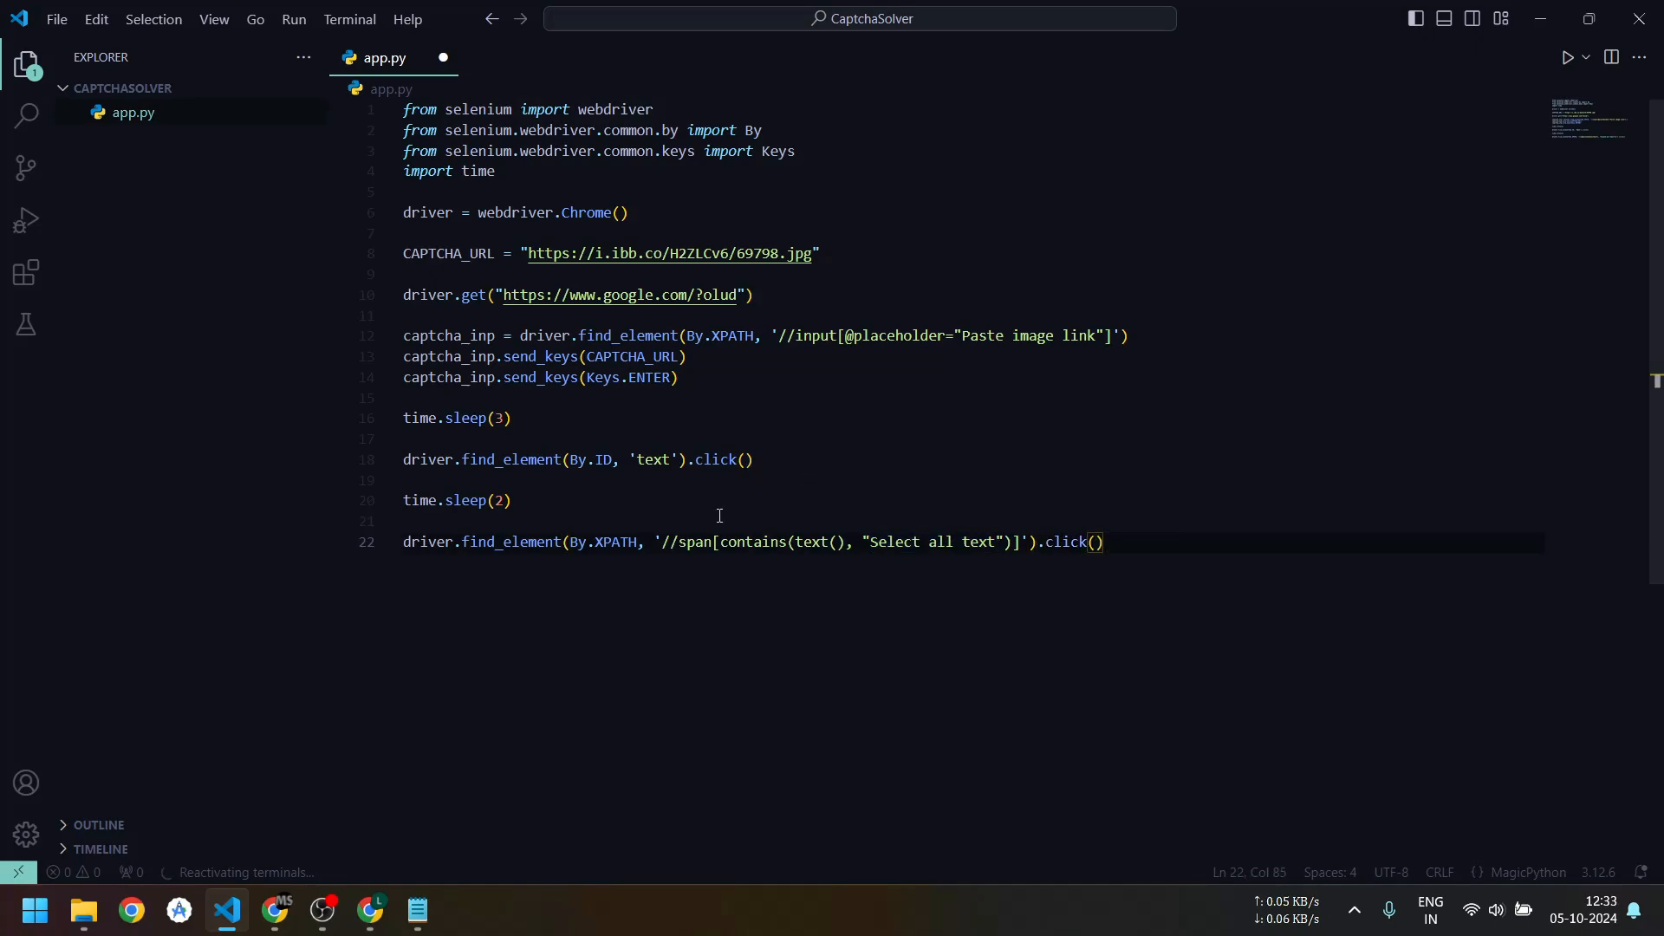
left_click(274, 911)
type("time.sleep(2")
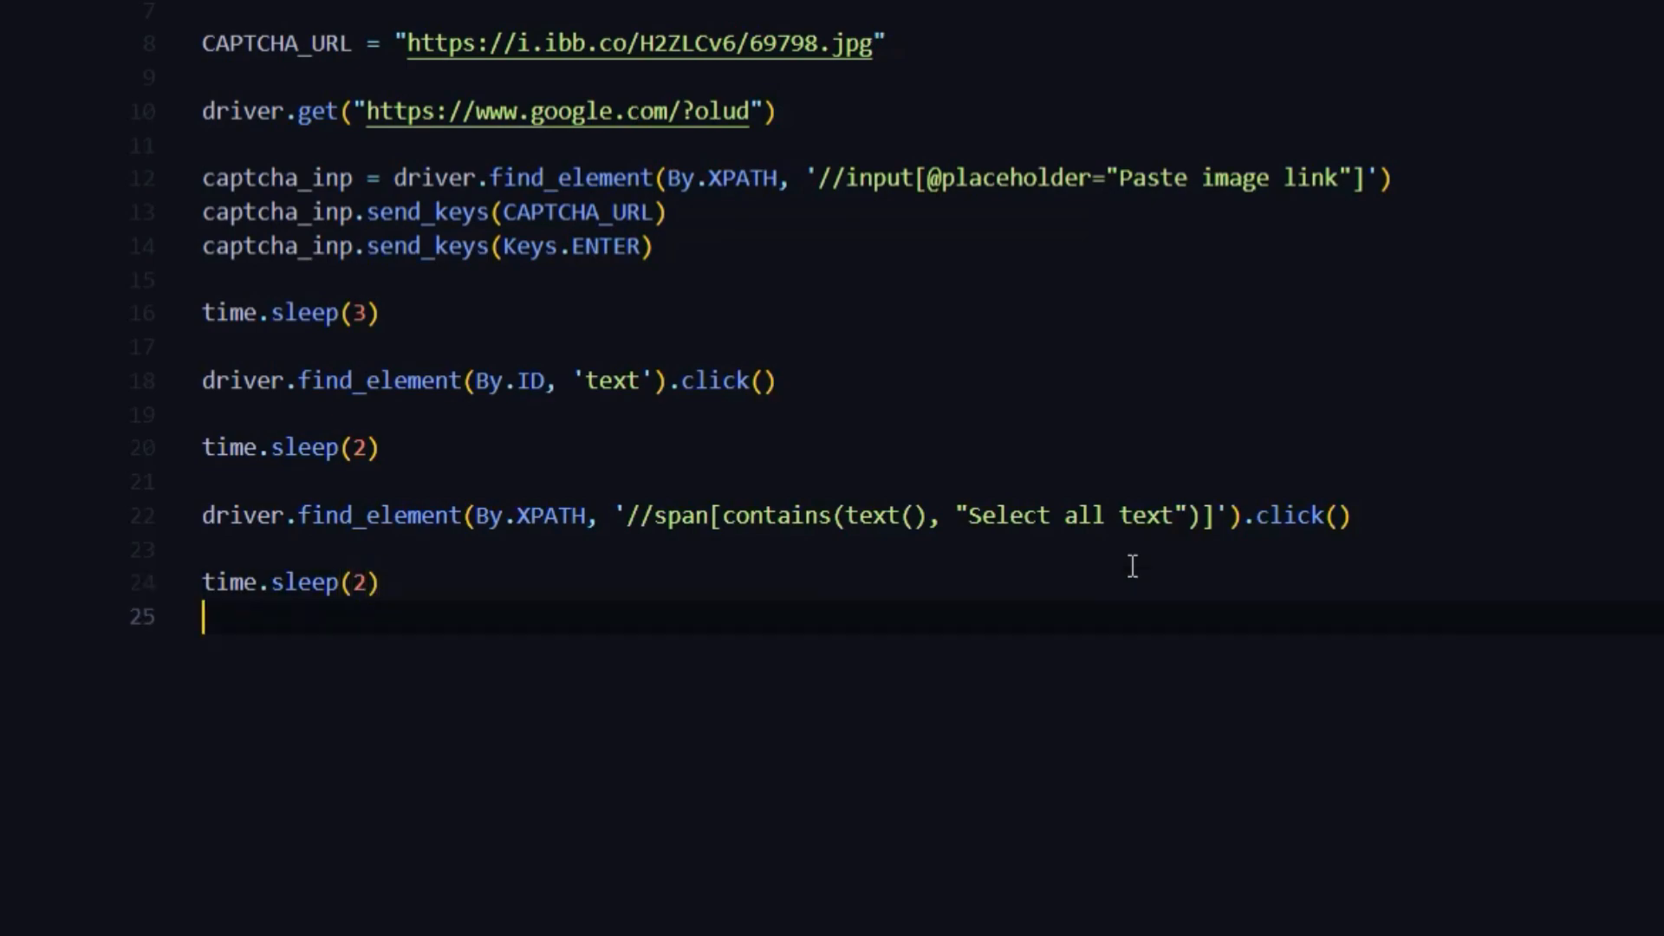
Locate the div with class "VIH6Y AbOGud" by XPath, then its child by TAG_NAME.
type("driver.find_element(By.XPATH, '//")
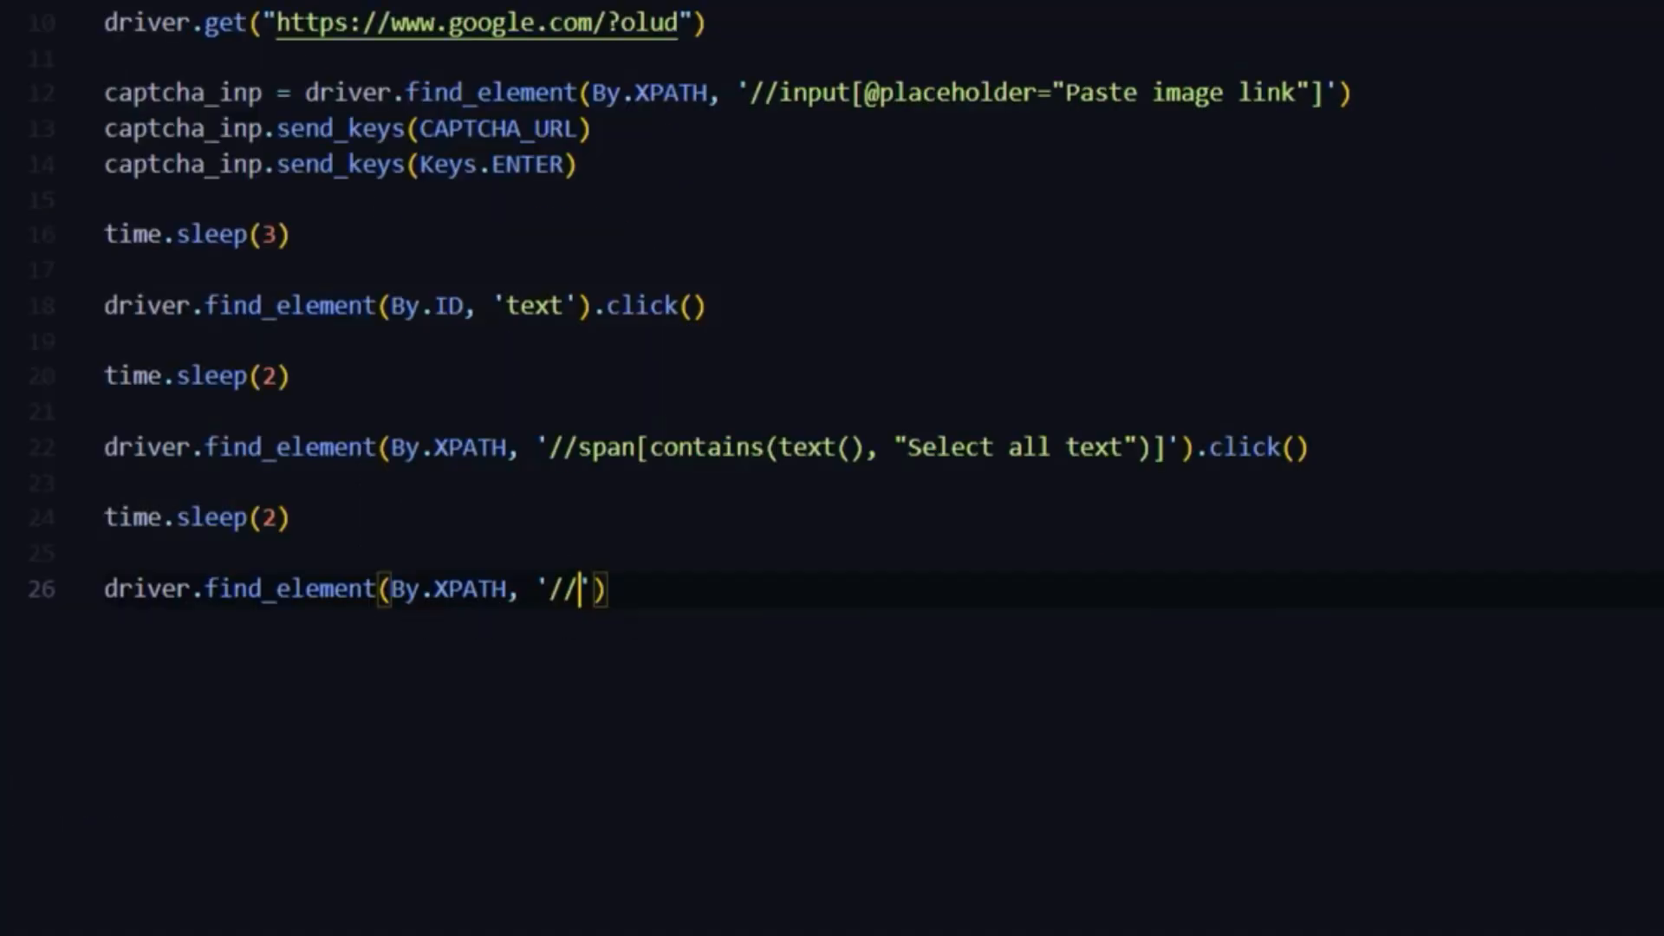
type("div[@")
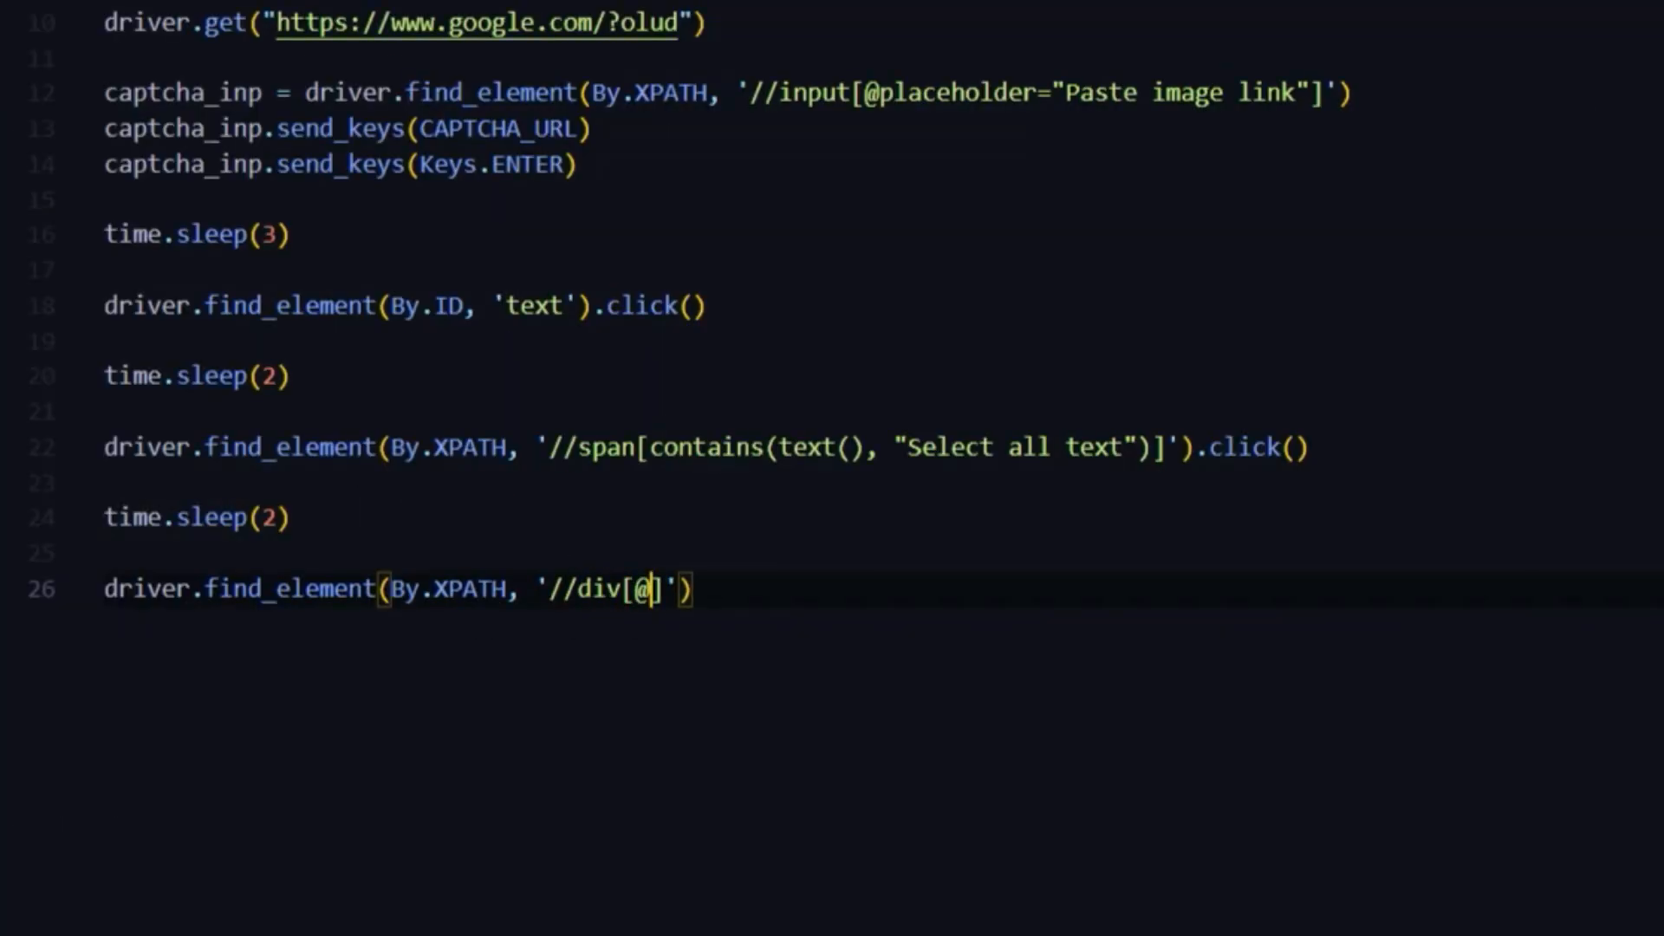
type("class=\"VIH6Y AbOGud \"")
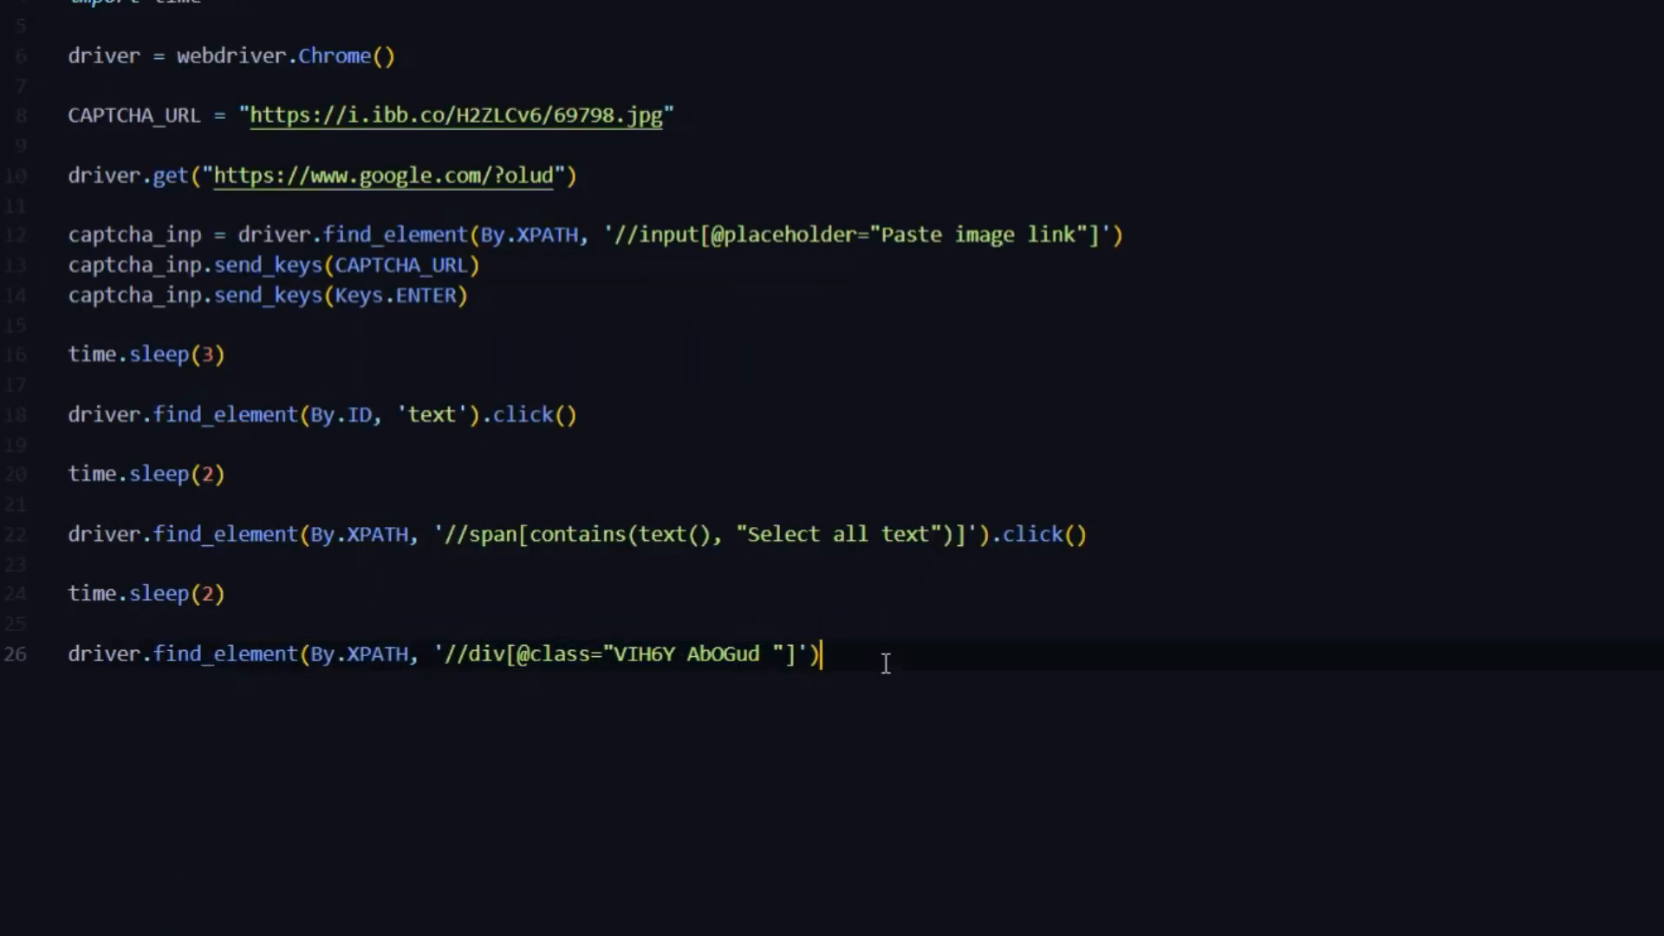
type(".find_ele")
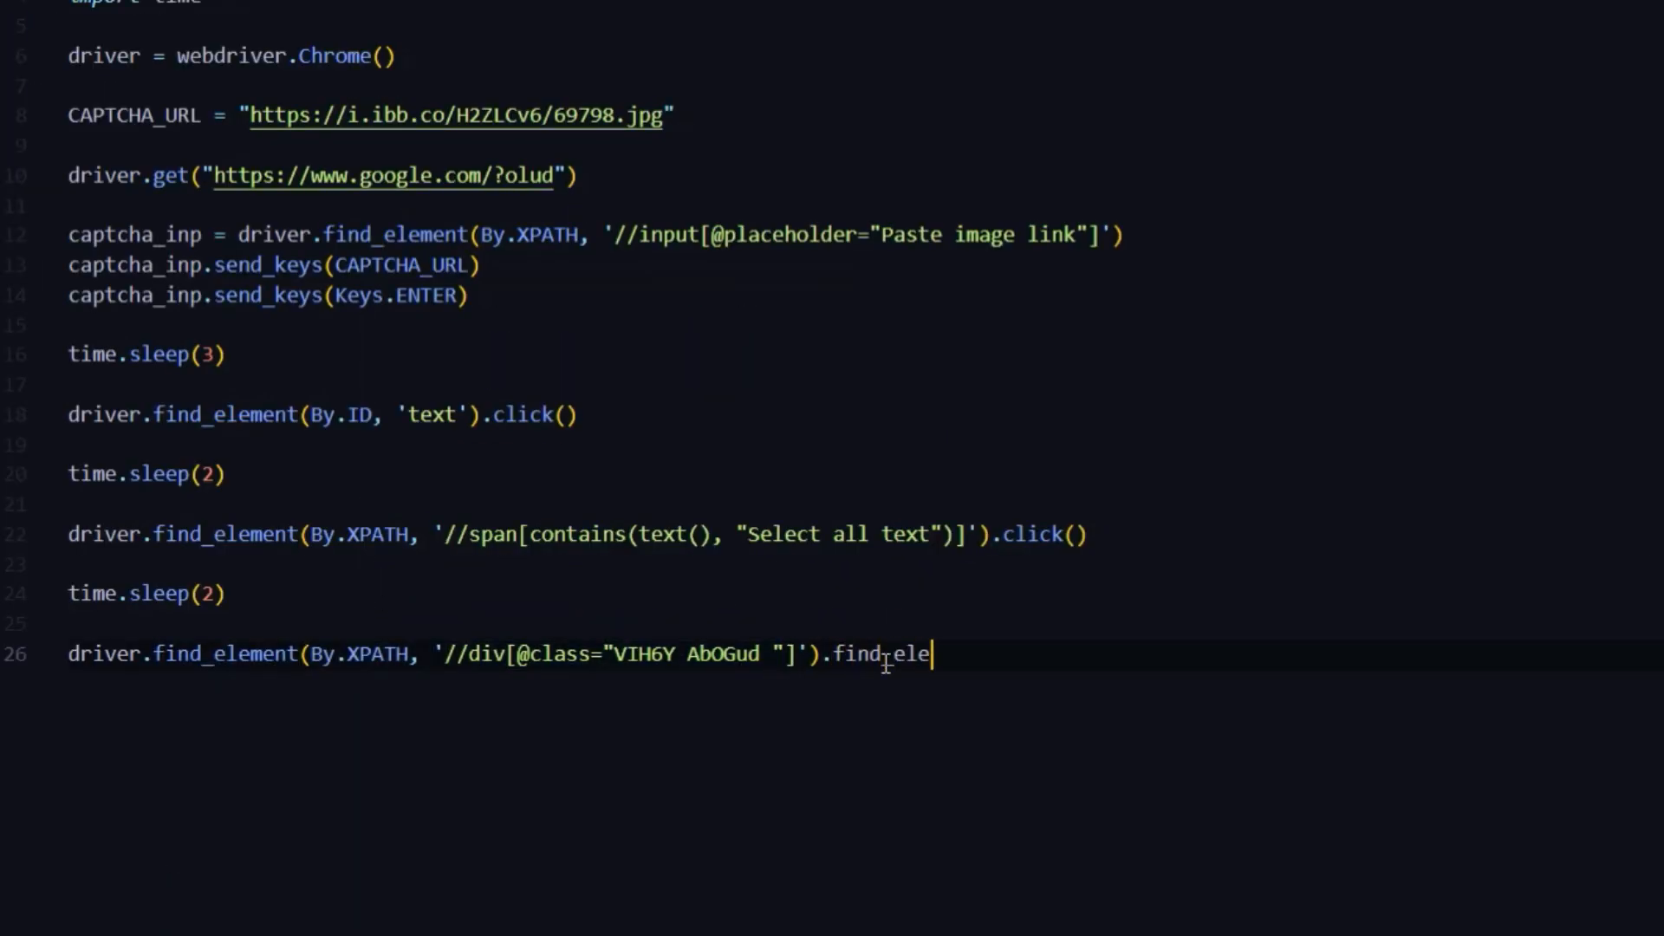
type("ment(By)")
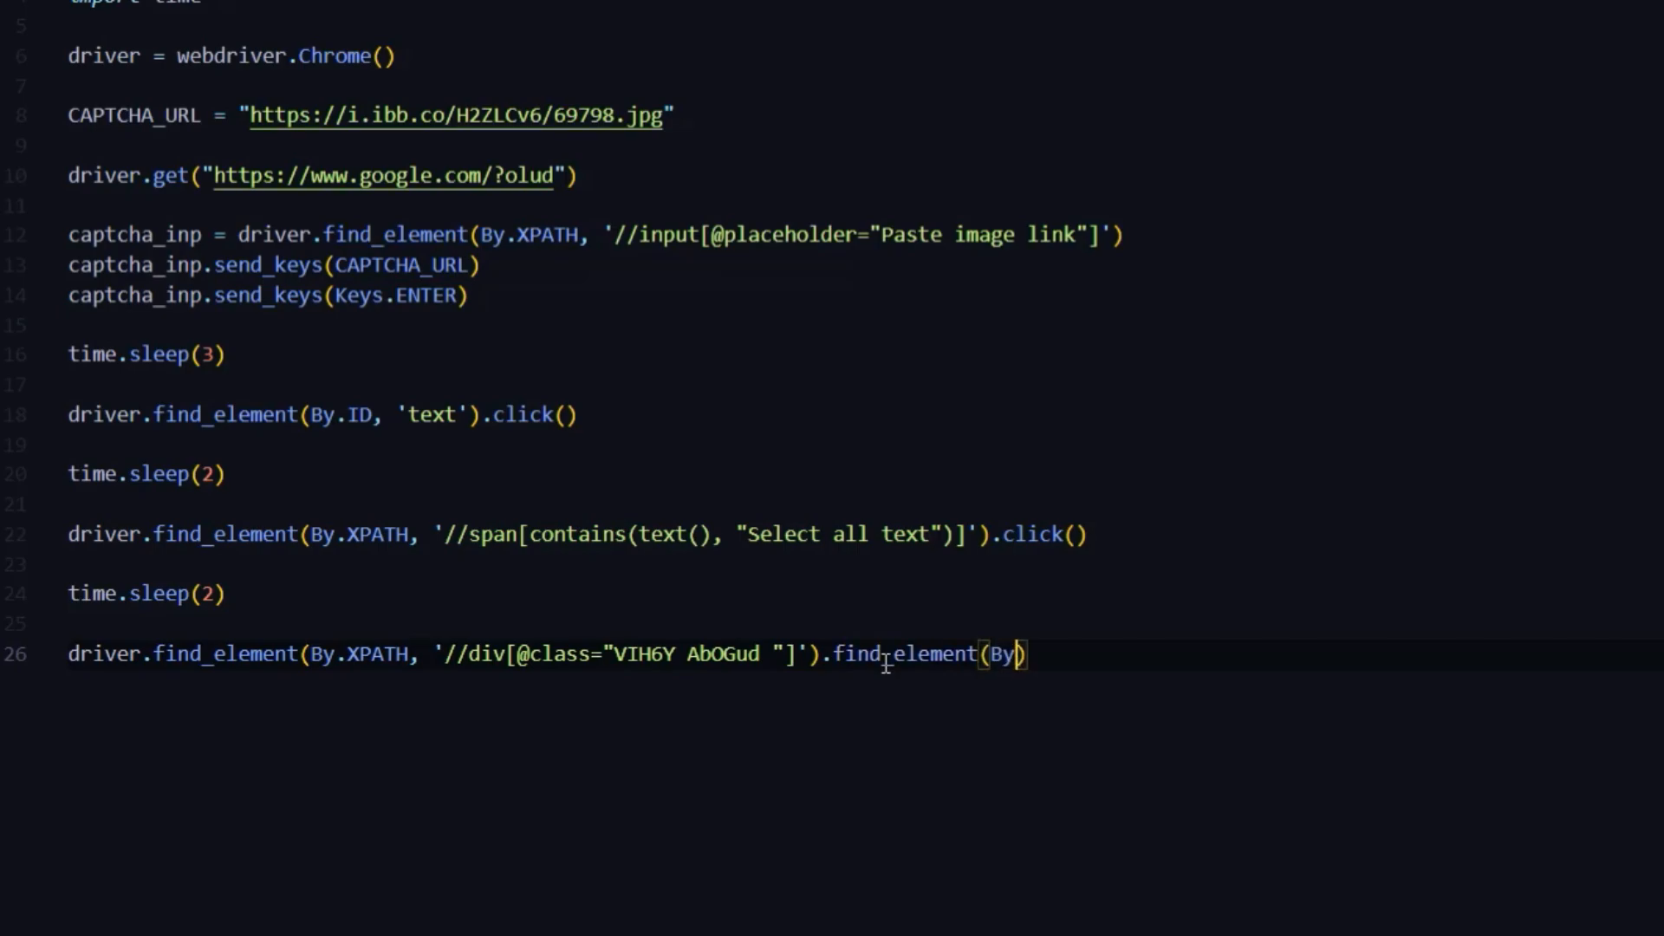
type("TAG_NAME,")
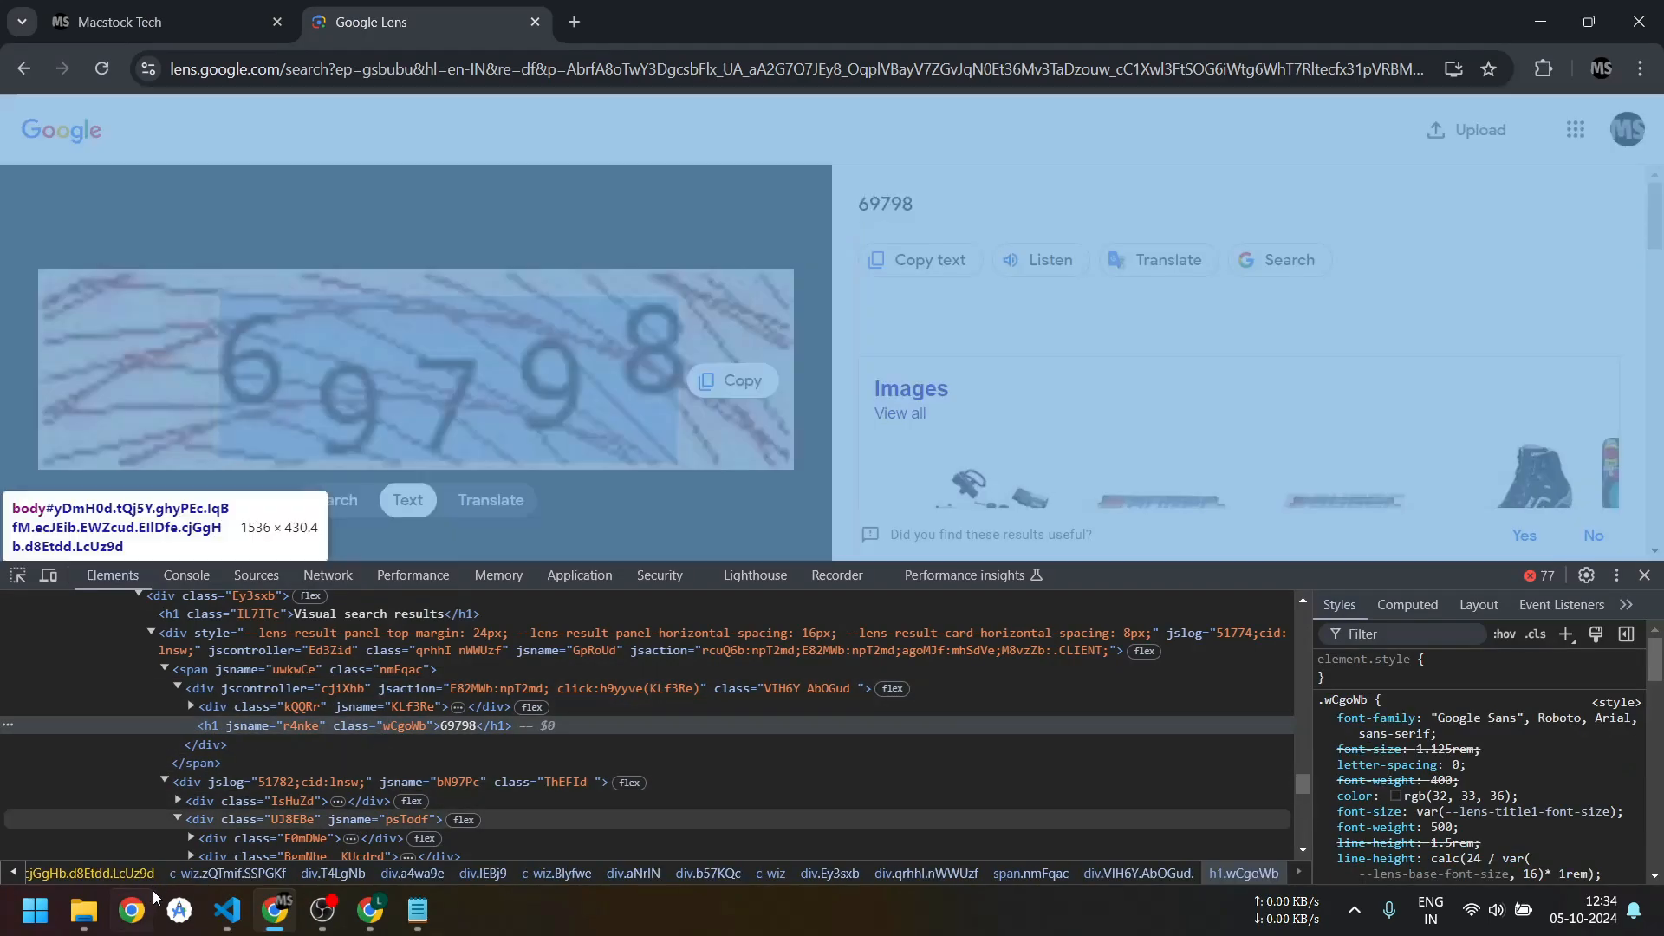
left_click(226, 911)
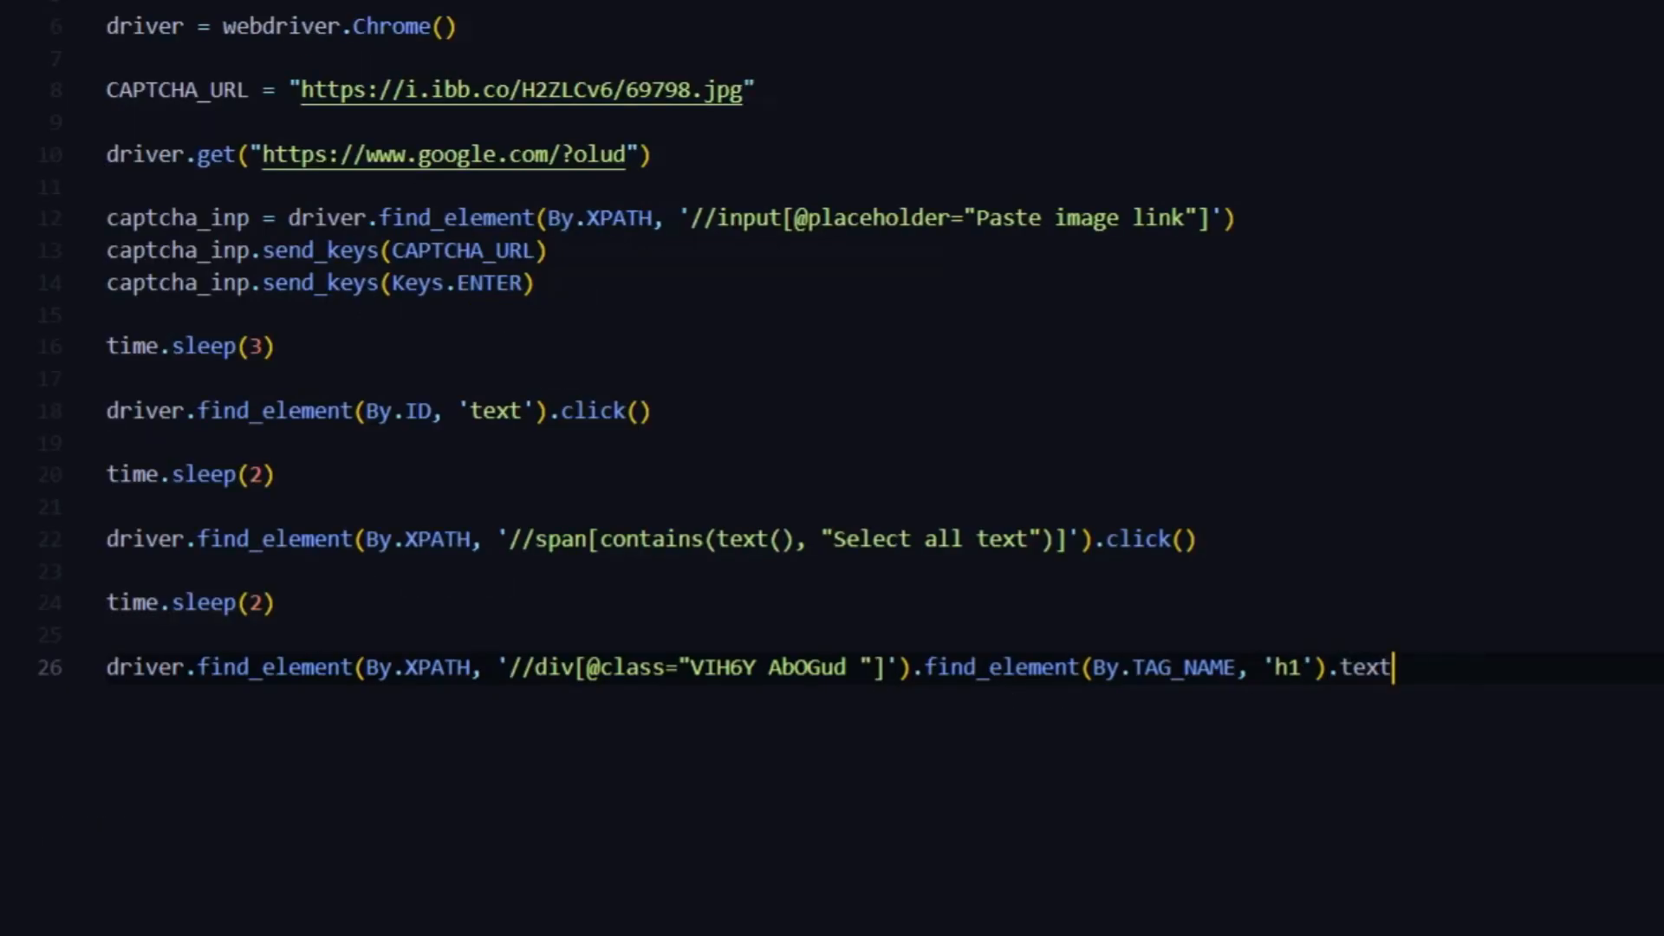
Store the child 'h1' text in result and add print(result).
type("result =")
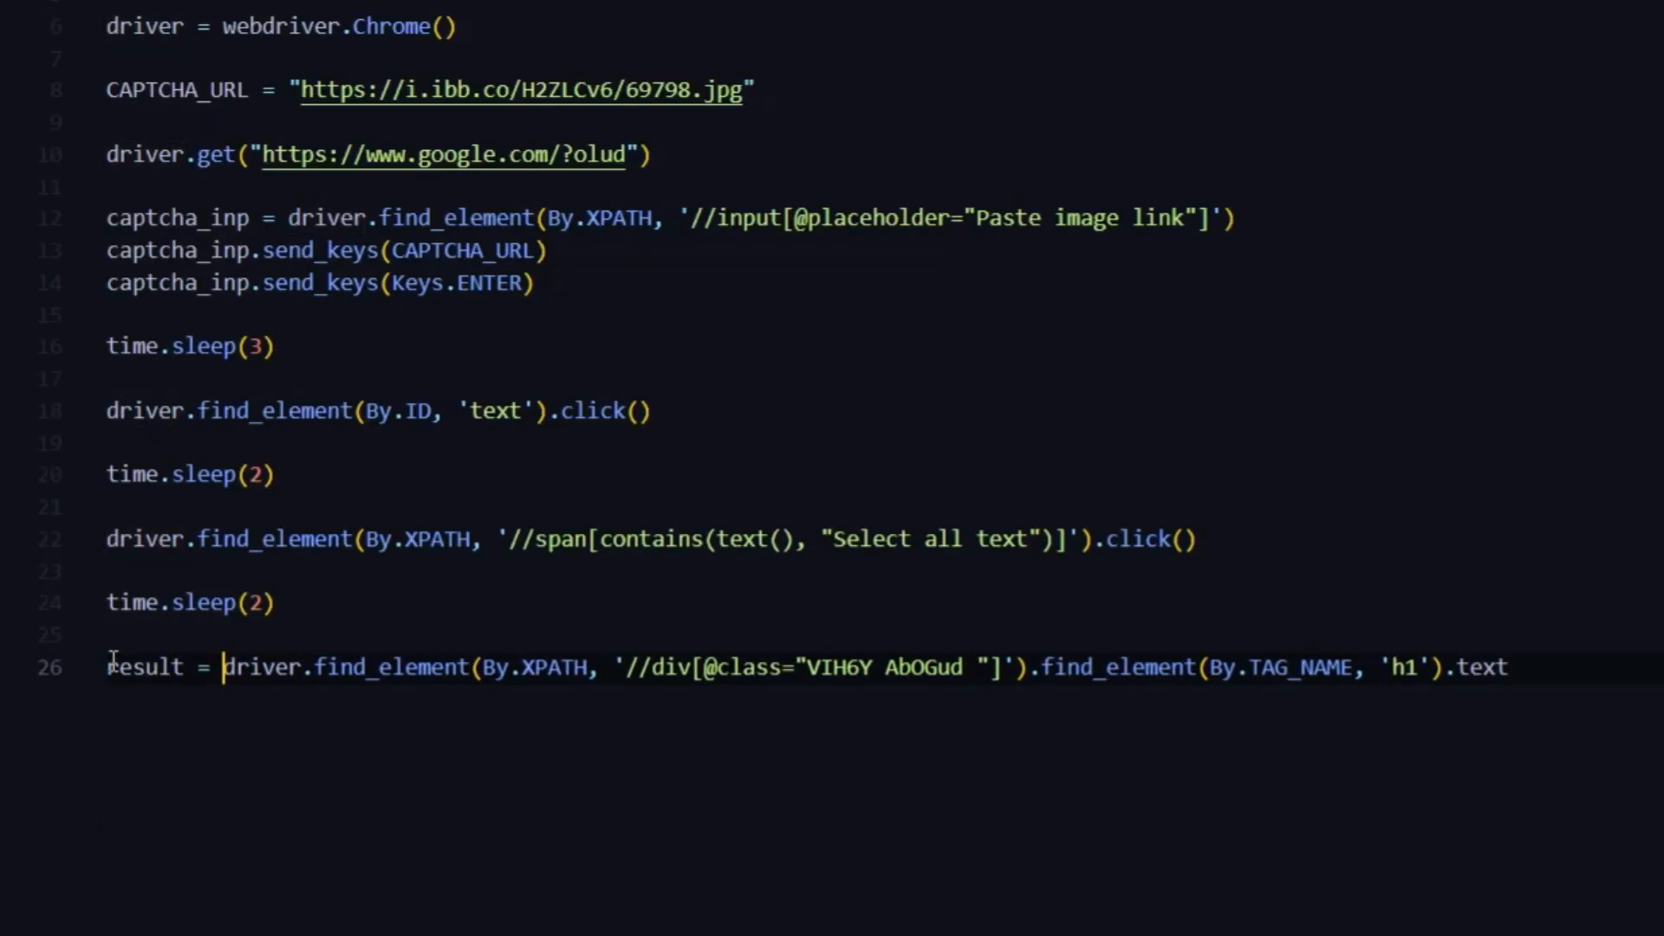
type("print")
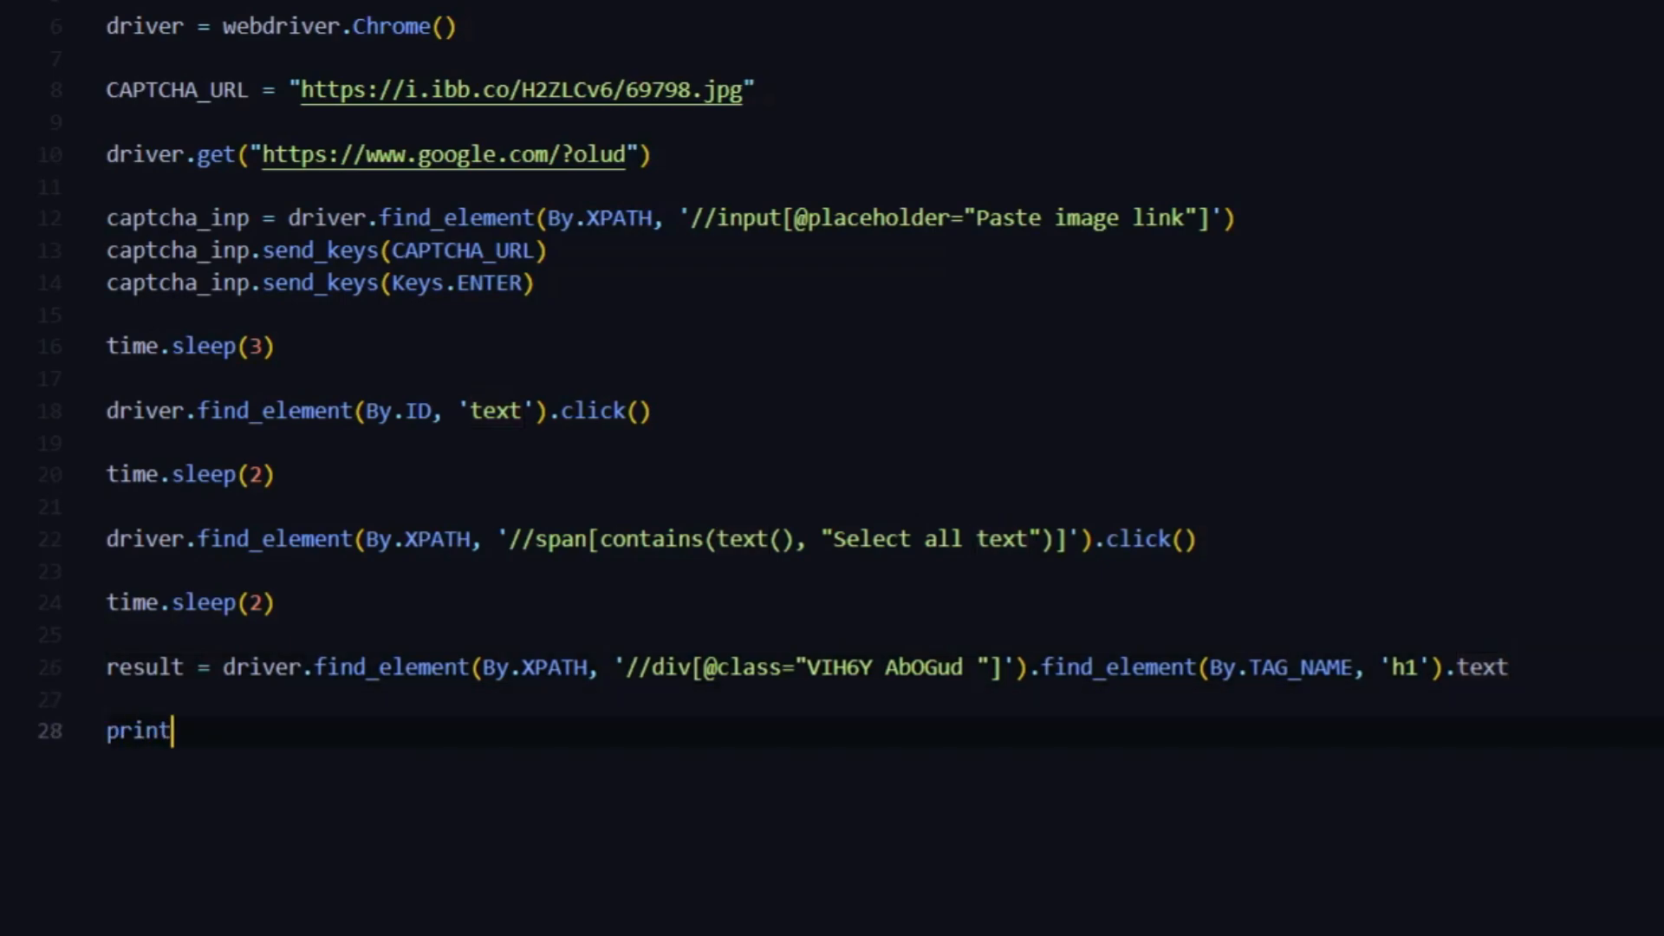
type("(result)")
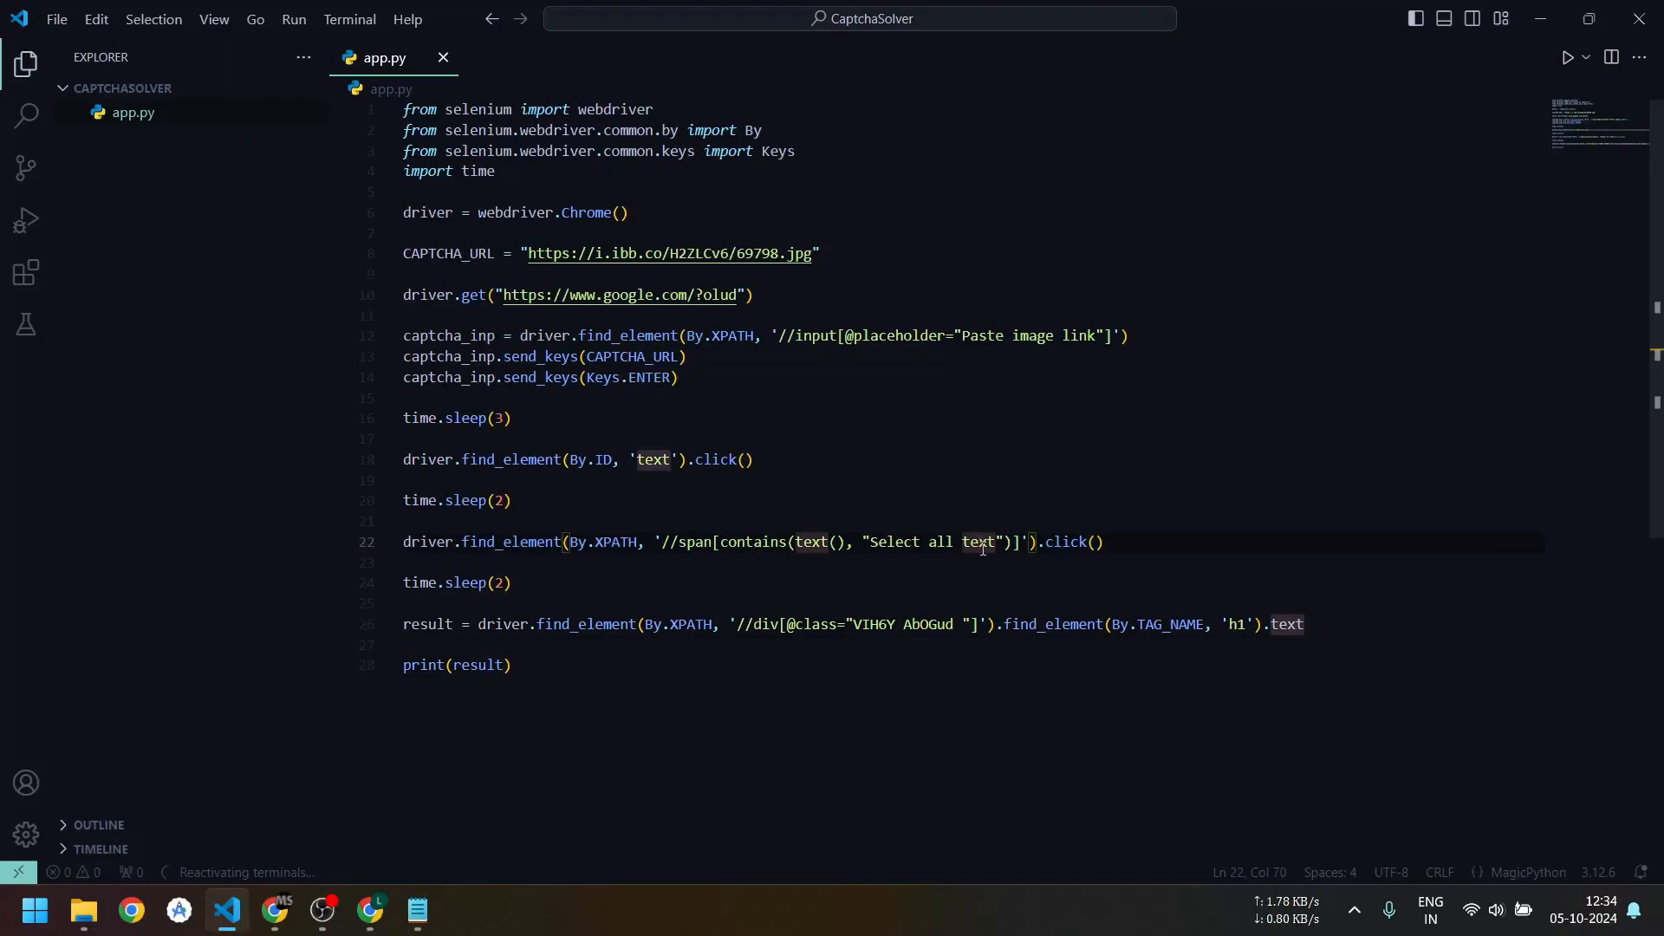
left_click(348, 19)
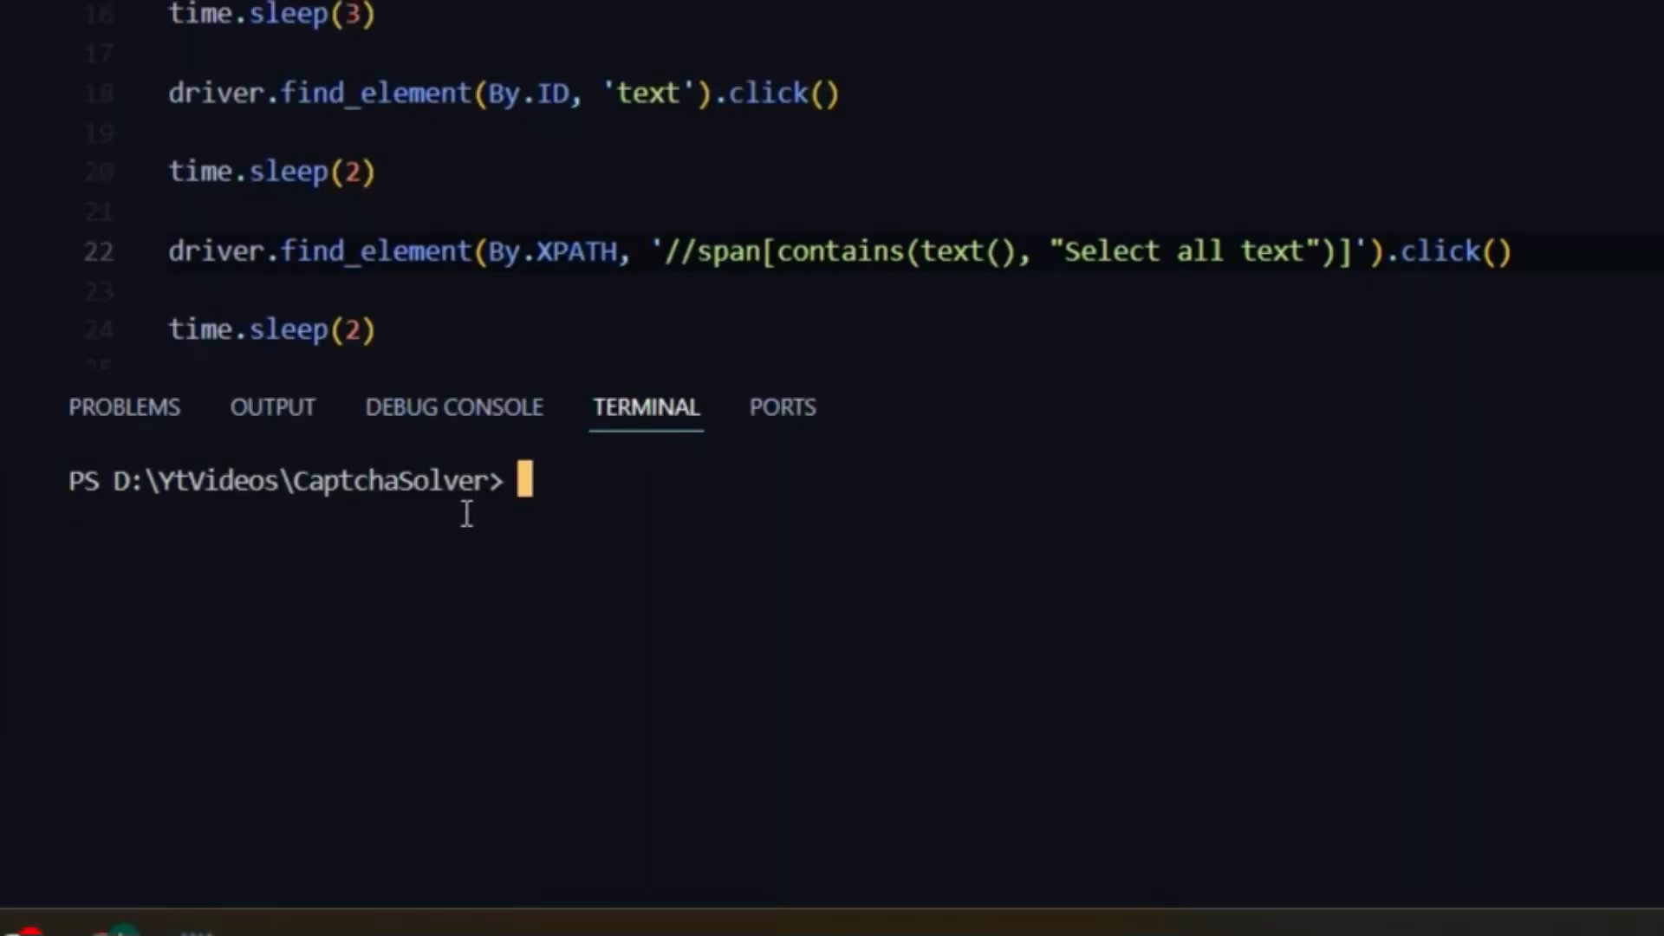
Run python .\app.py to print 69798, then set CAPTCHA_URL to the 69739 image.
type("python a")
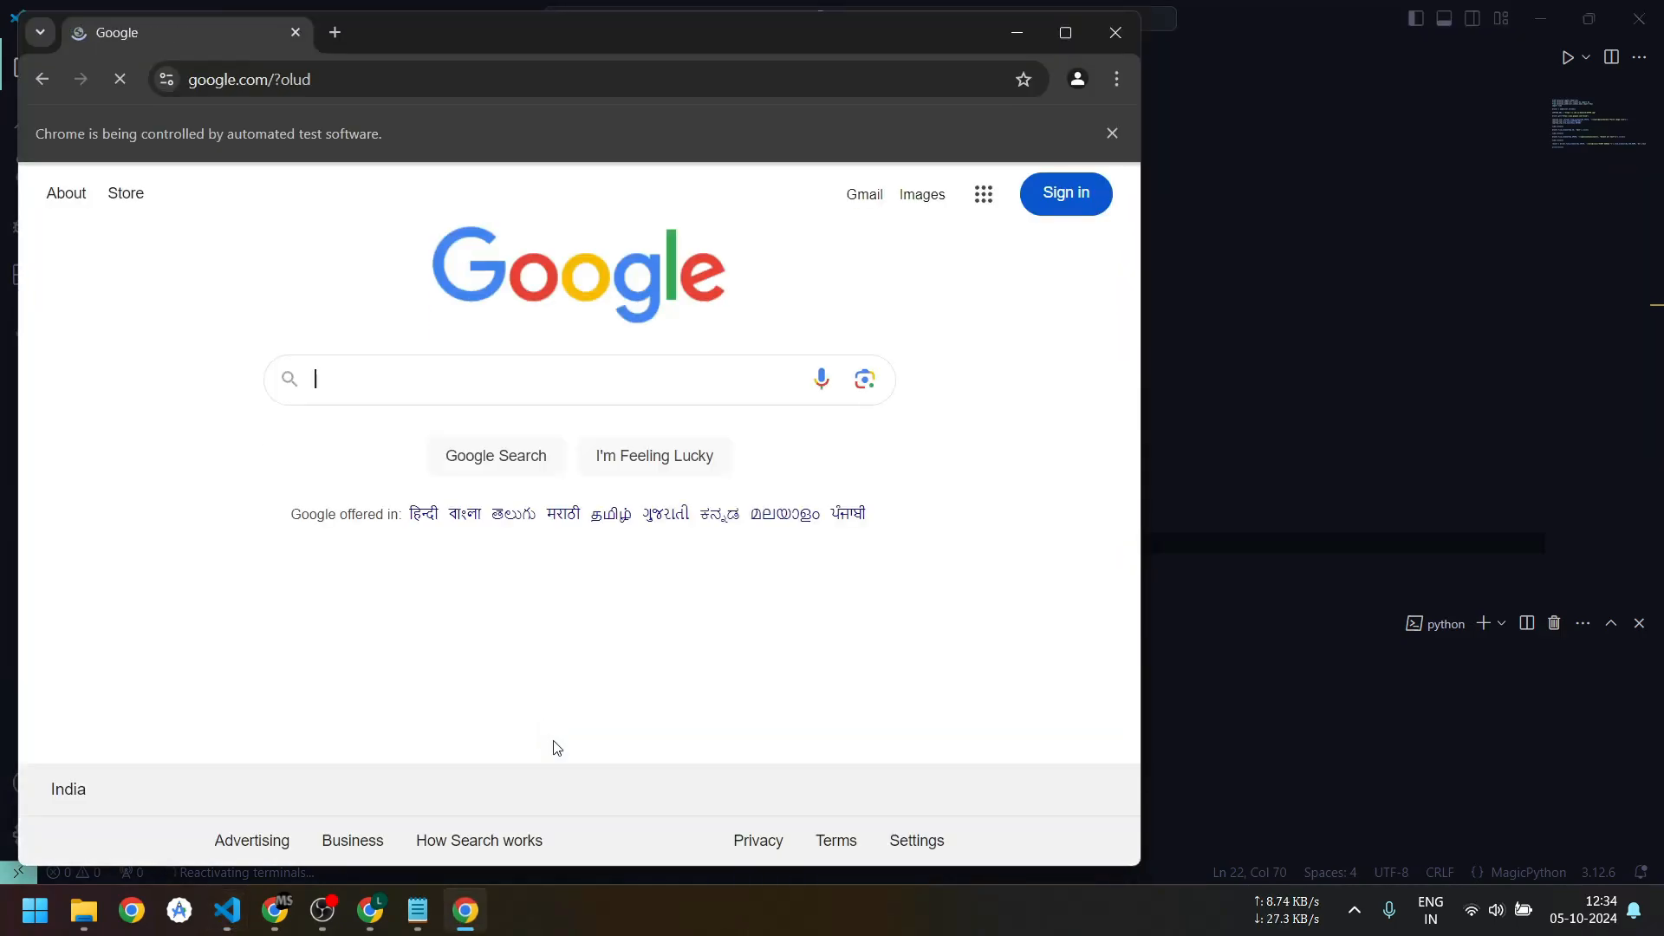
left_click(864, 379)
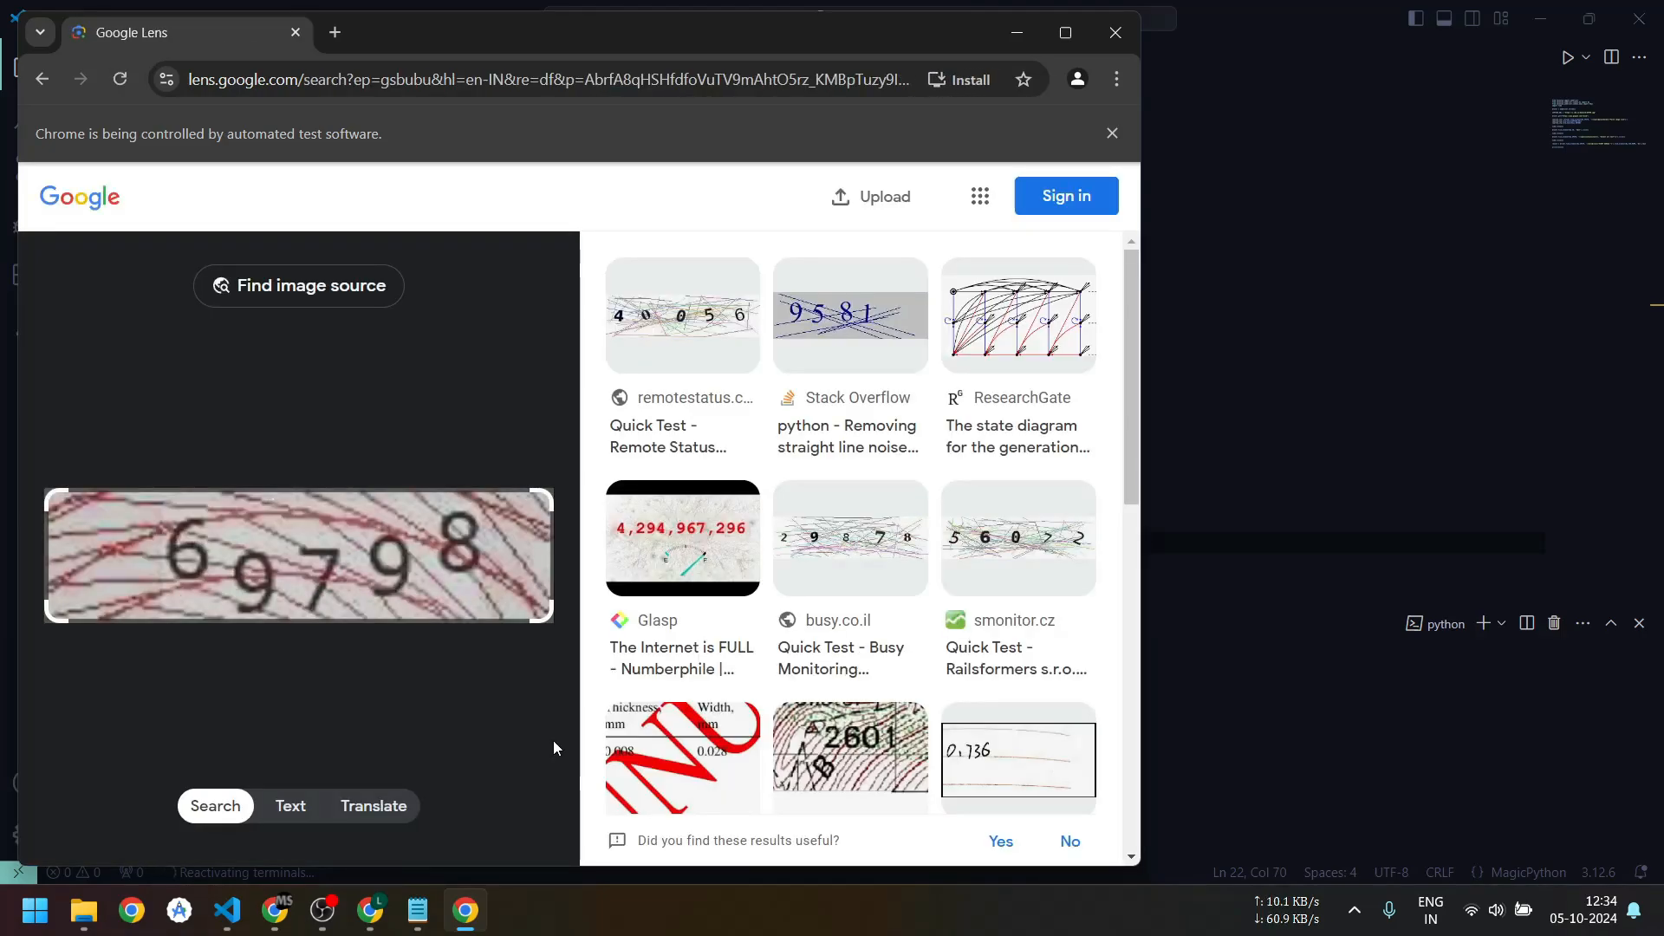
left_click(290, 806)
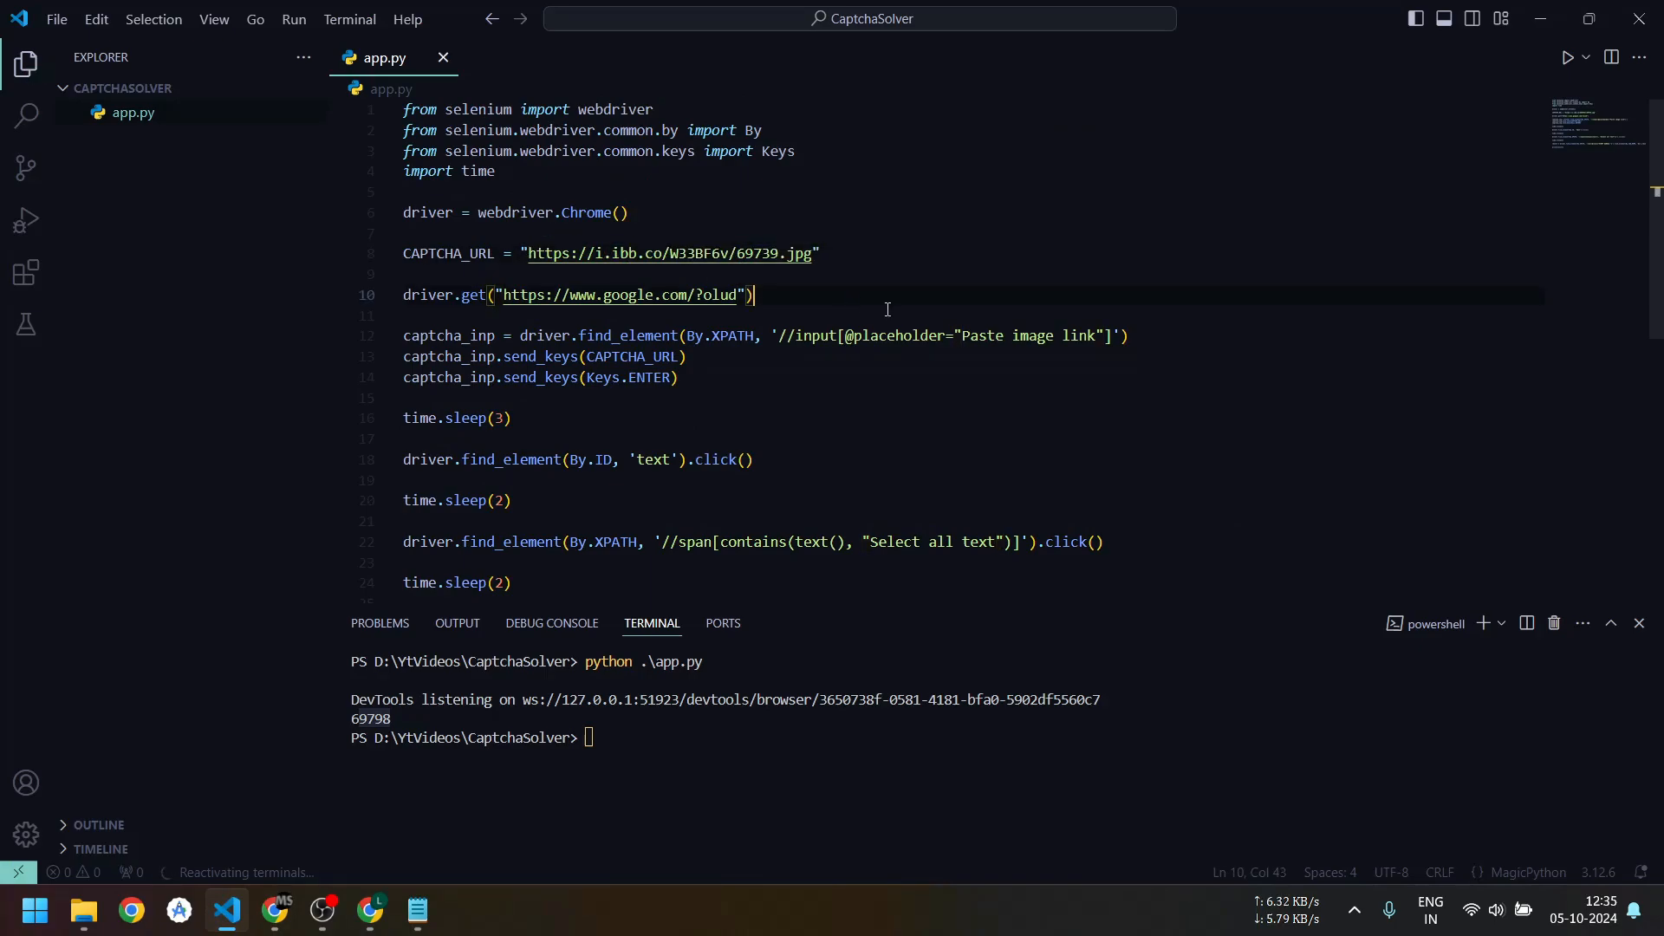
Insert blank lines after the driver.get line and begin a time.sleep pause.
key("Enter")
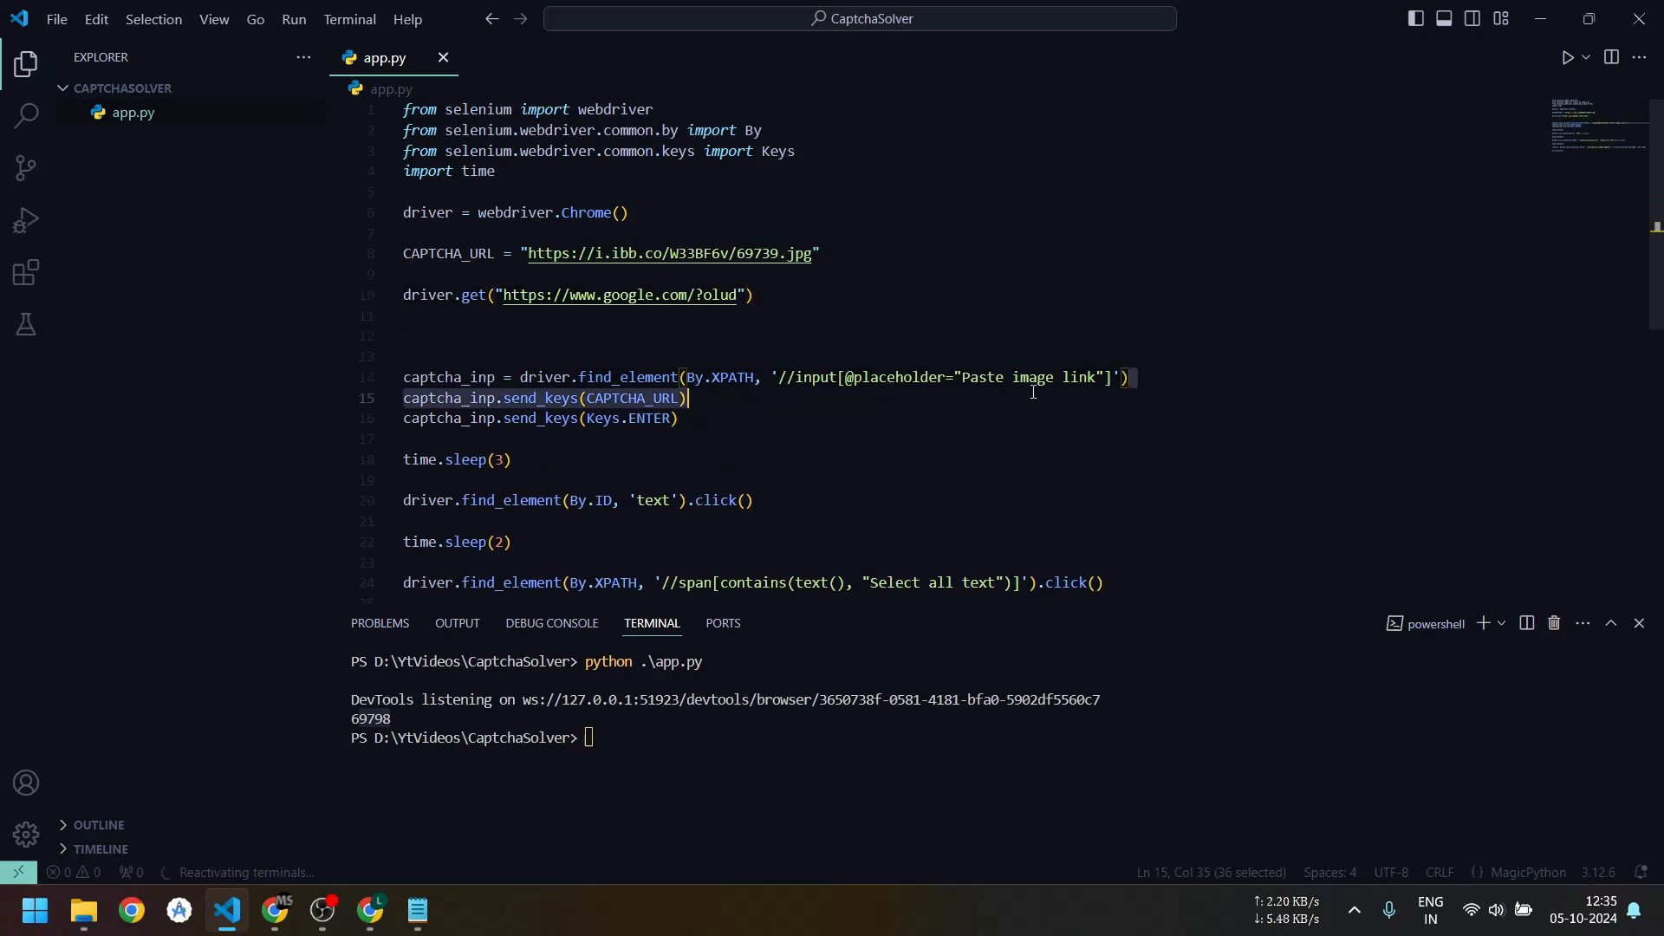
left_click(499, 351)
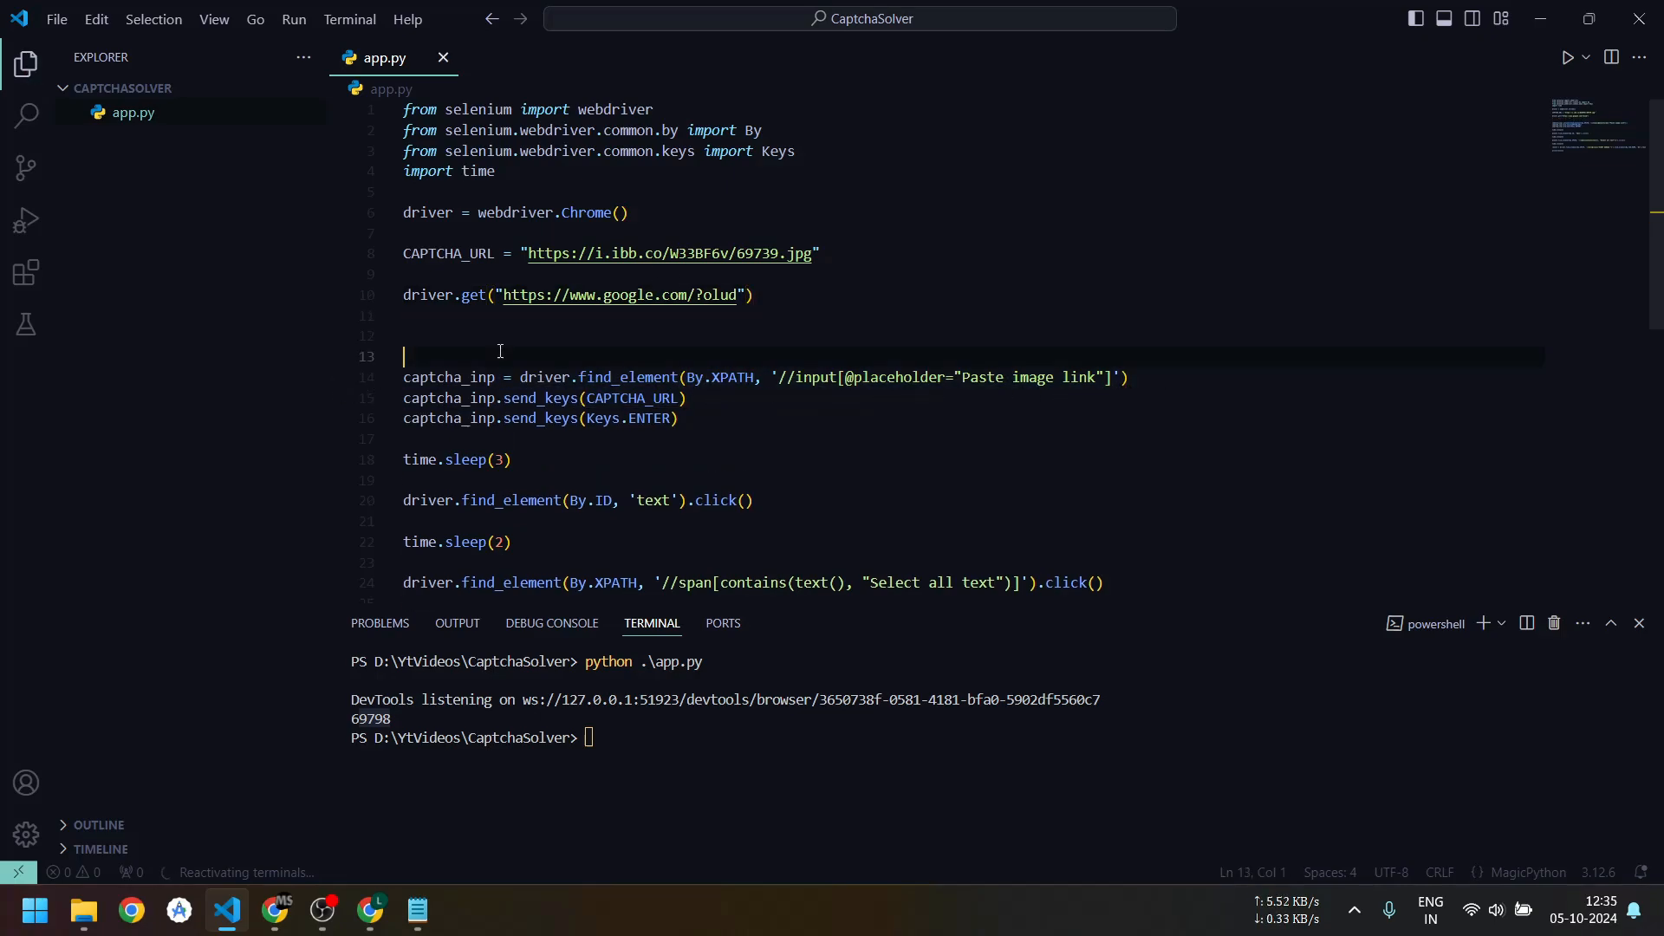
type("time.s")
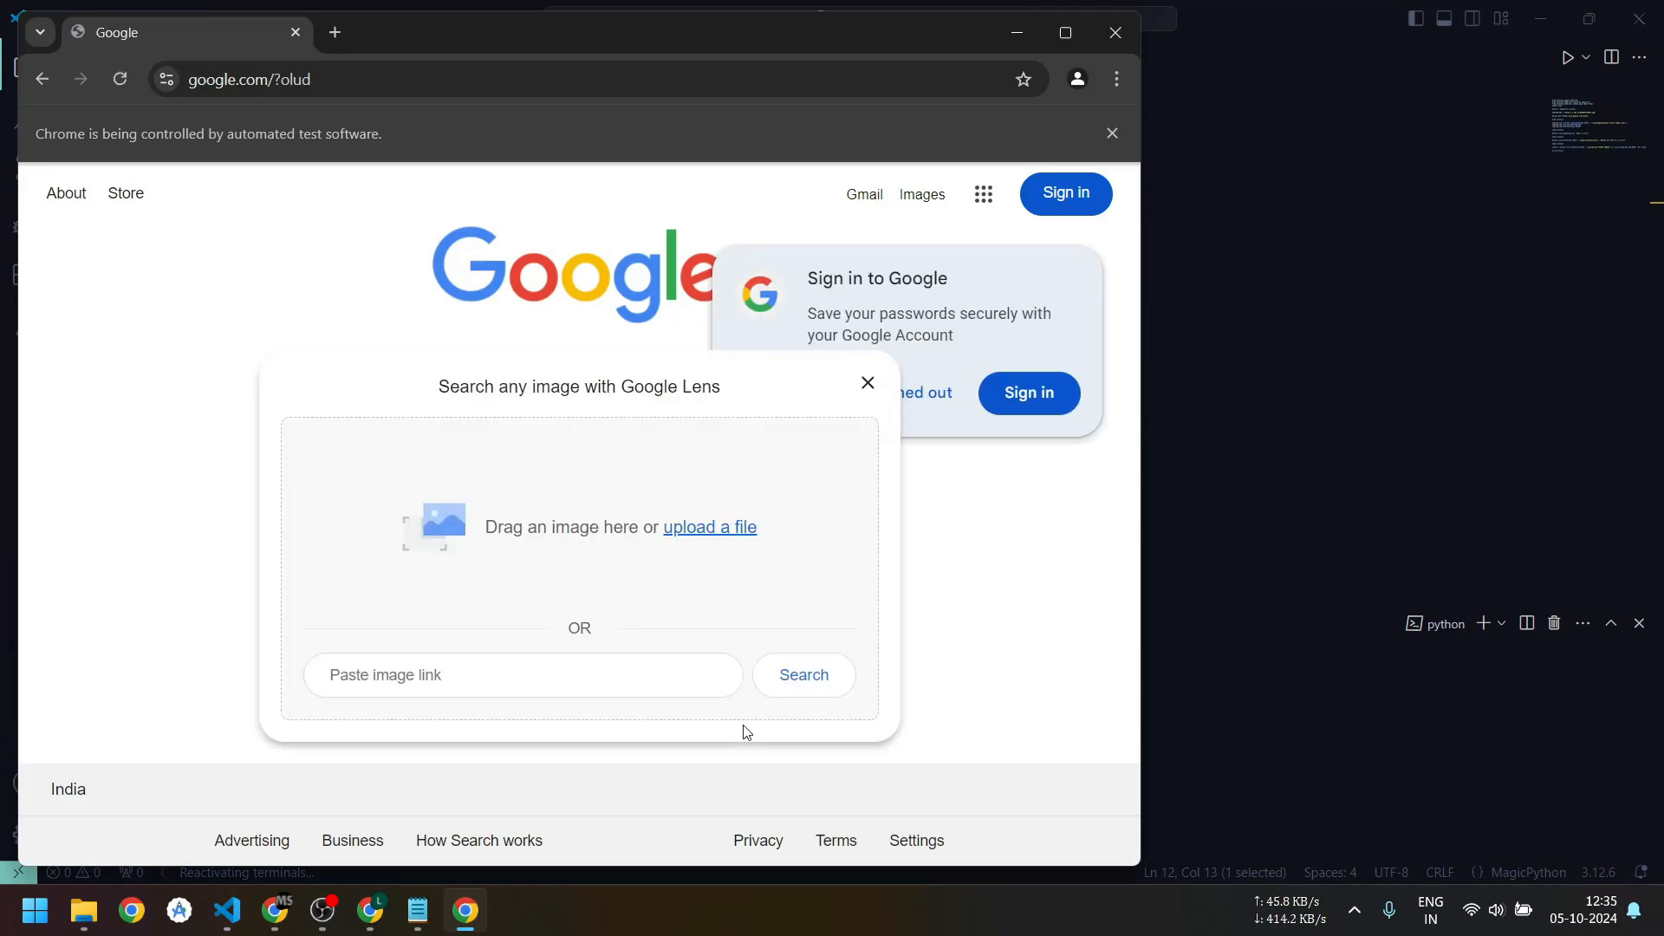
Let the automated Chrome run on the new captcha extract 69739 in Google Lens.
left_click(709, 526)
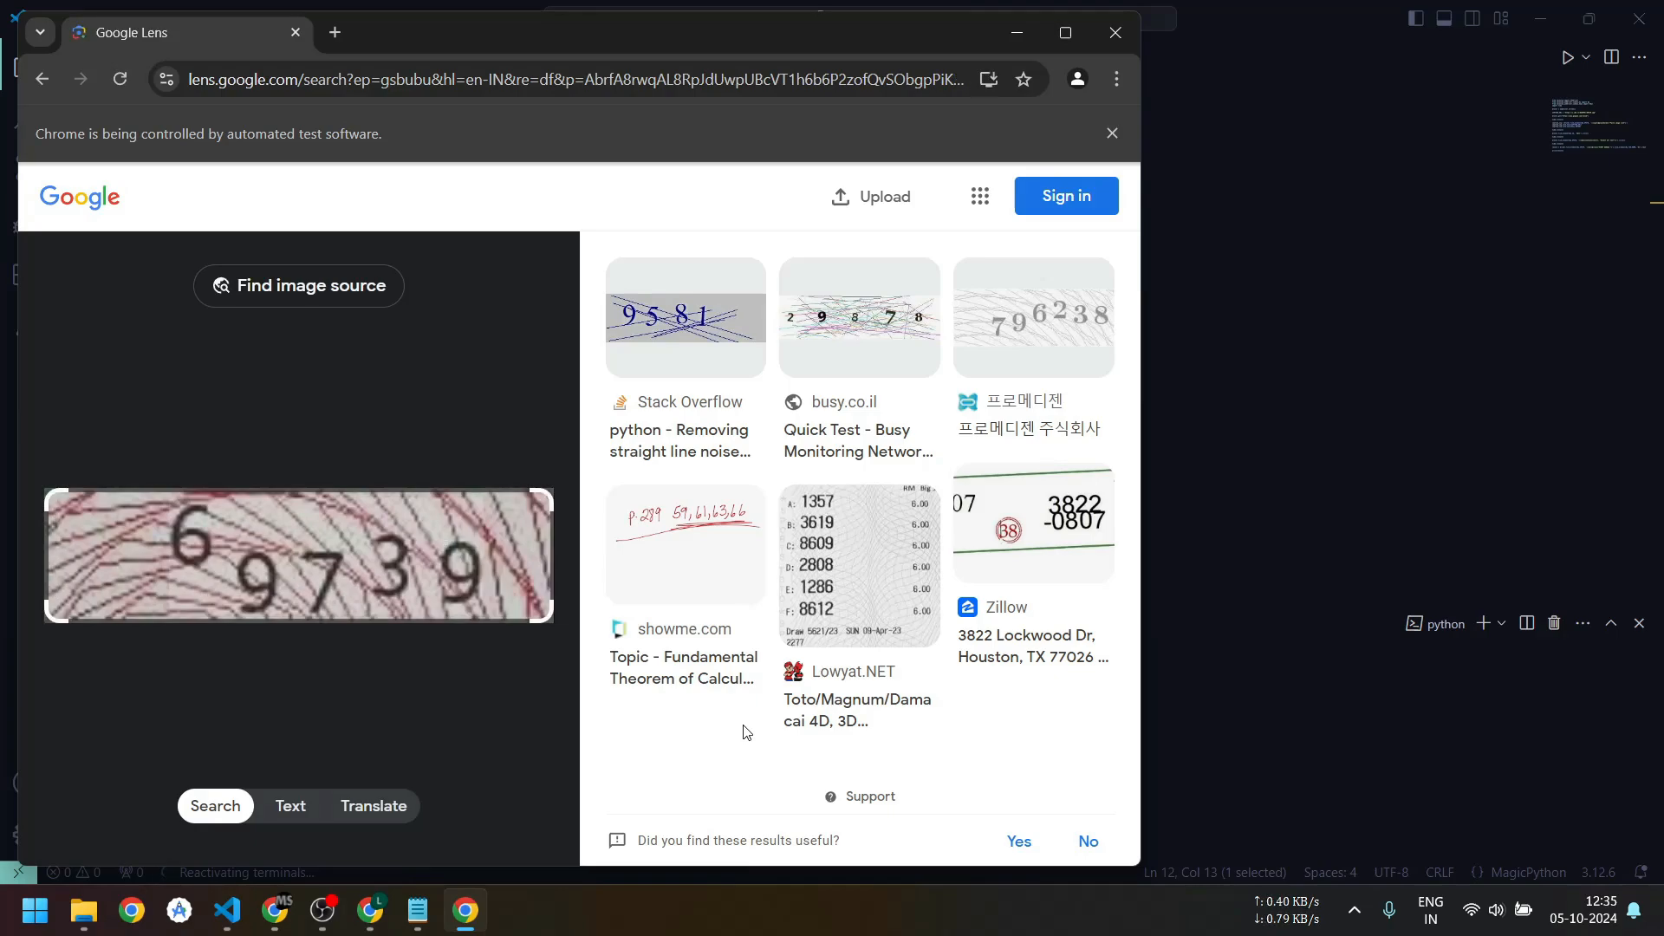
left_click(289, 805)
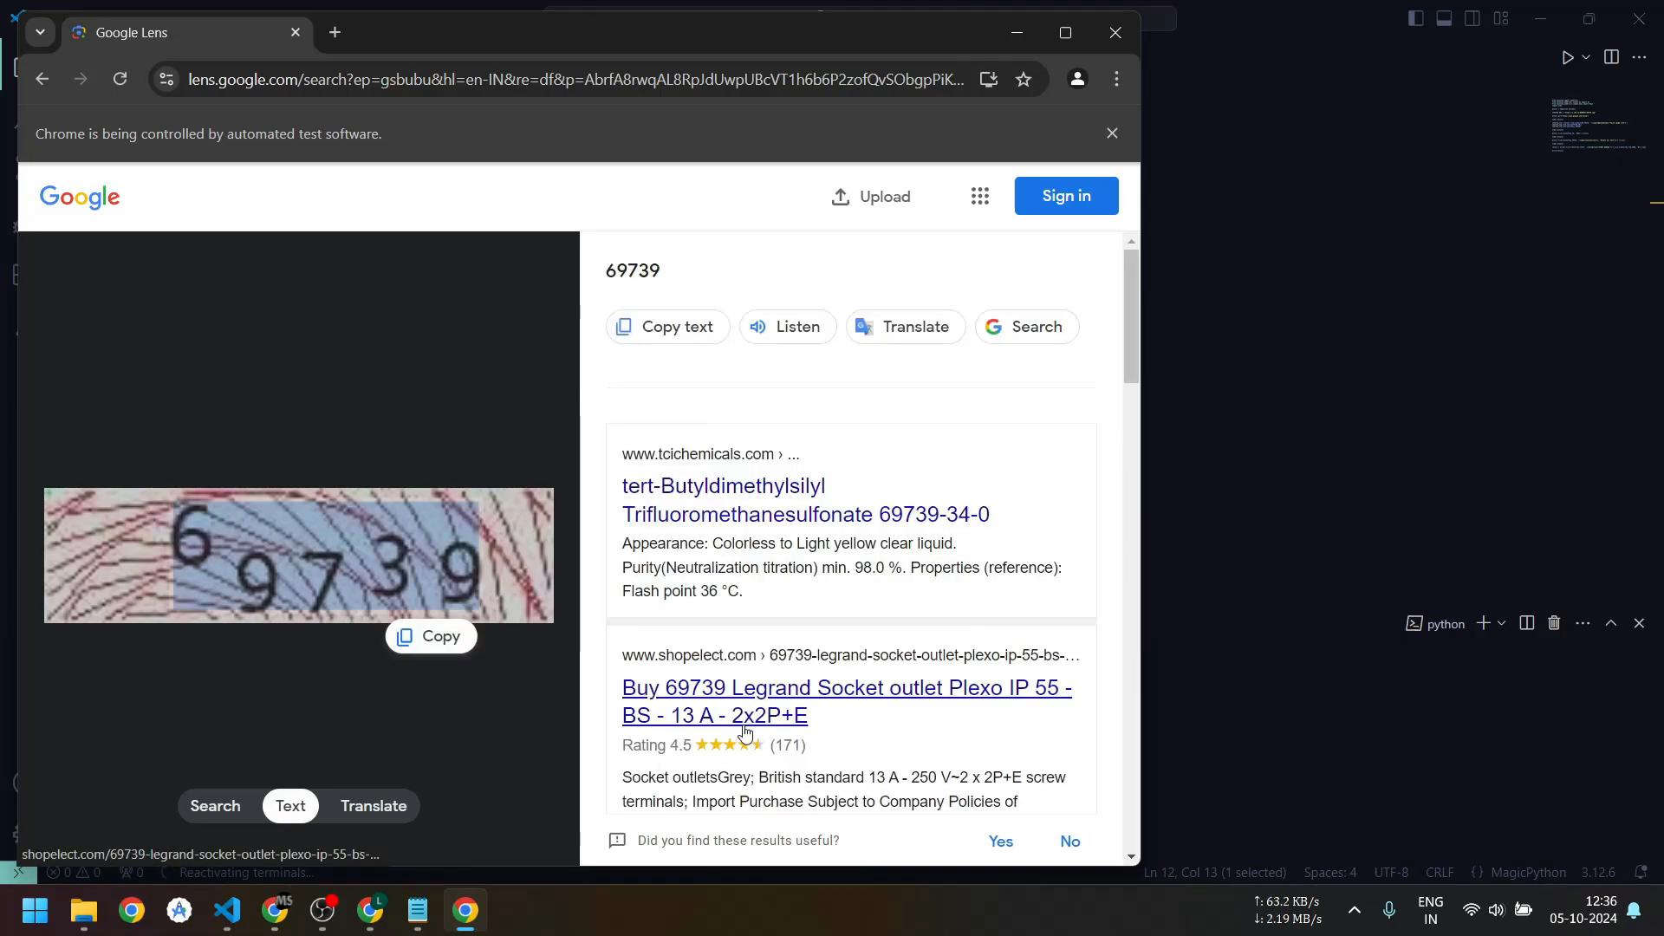
left_click(226, 909)
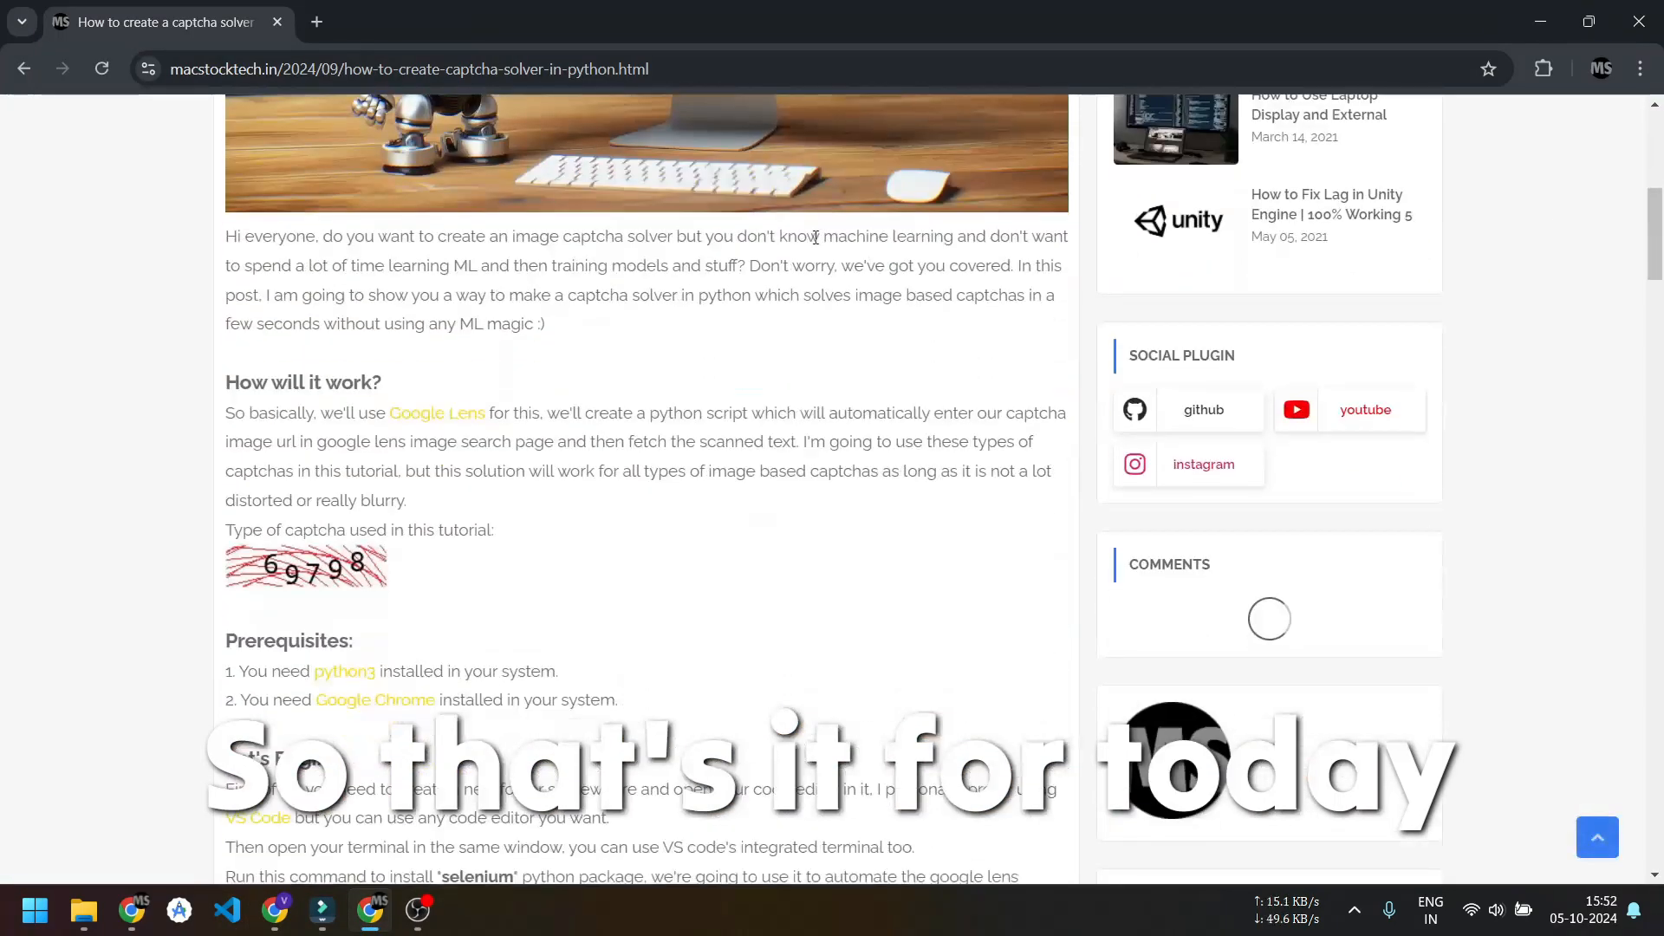
Scroll the macstocktech.in tutorial past the final code listing to its closing remarks.
scroll("down", 3)
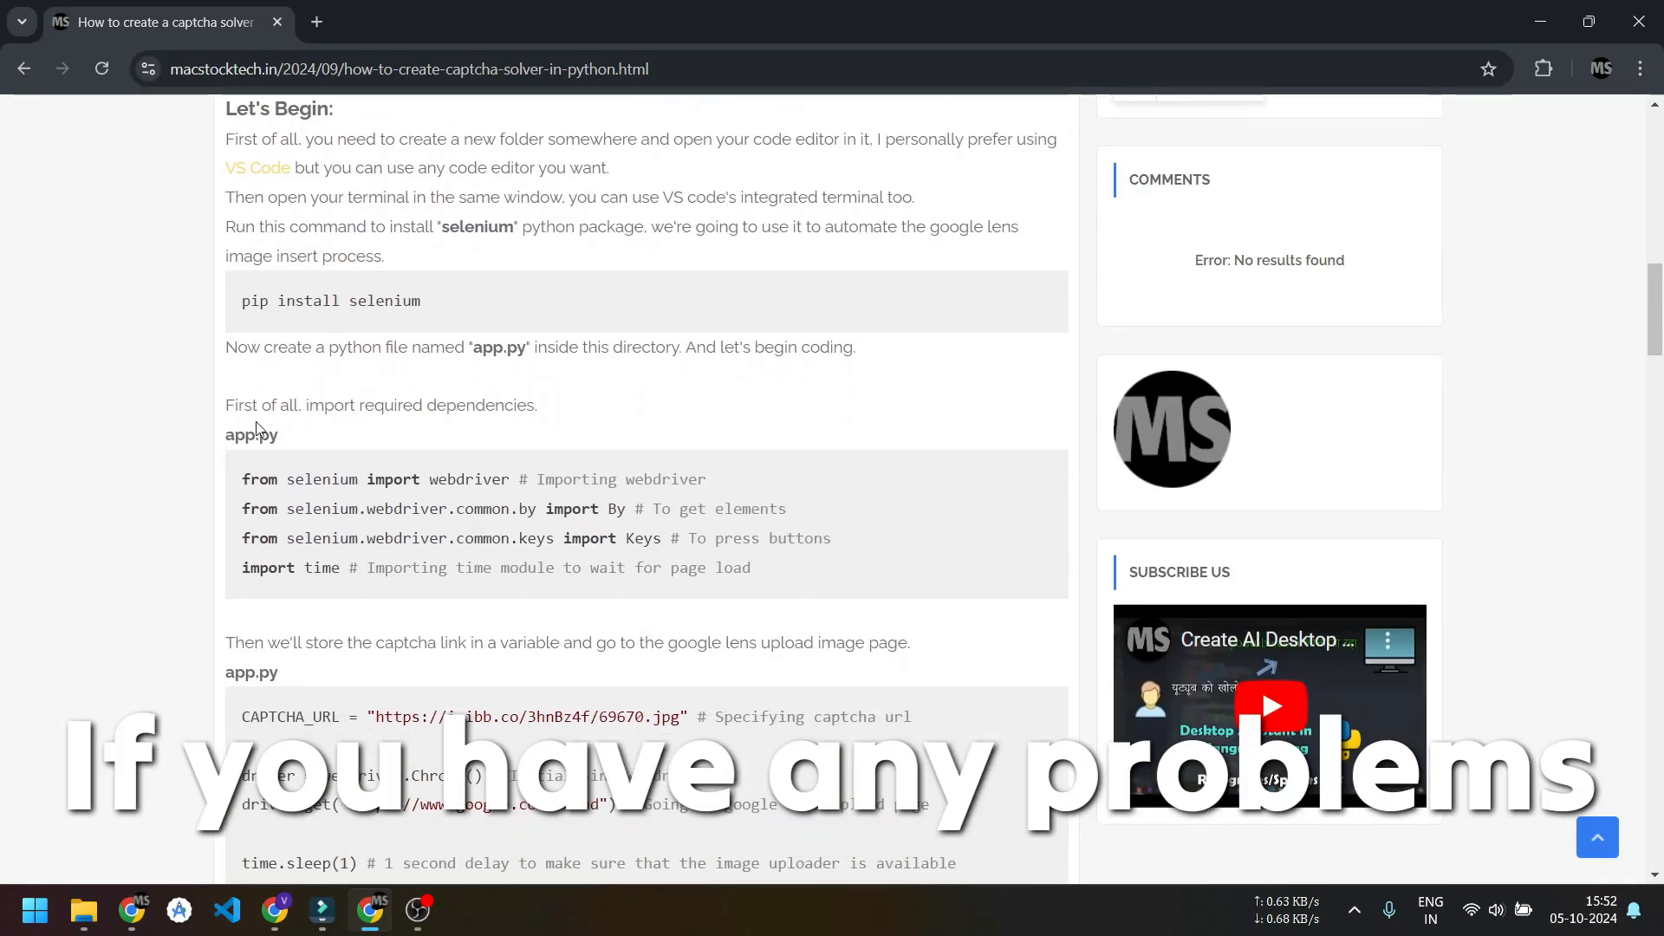
scroll("down", 3)
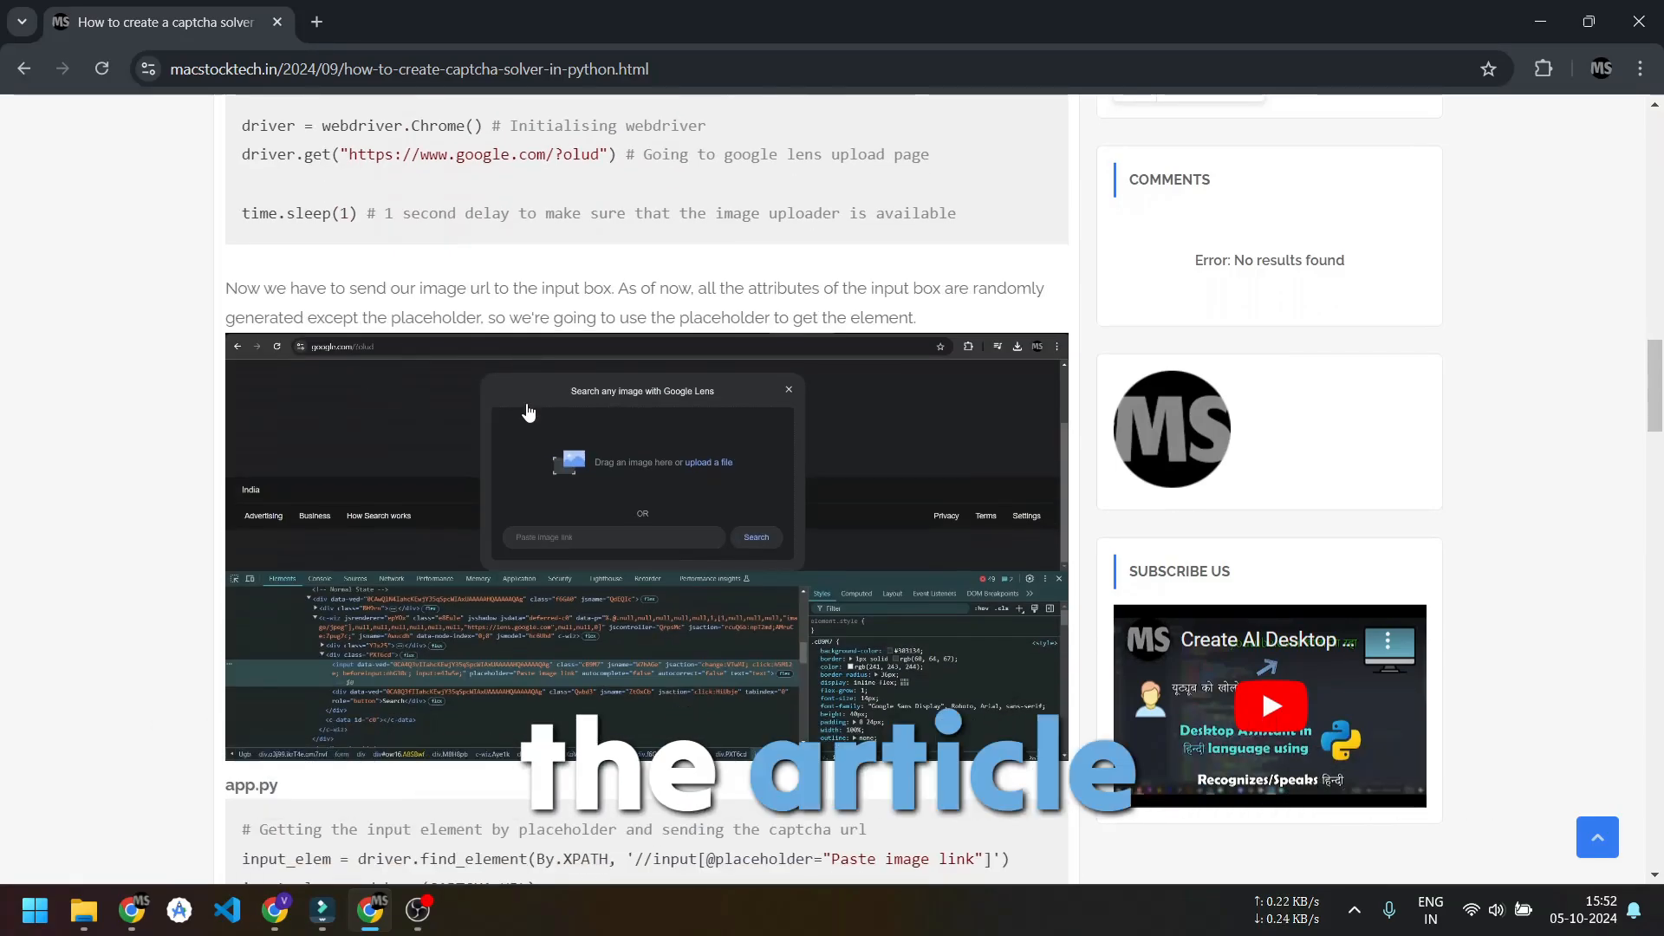
scroll("down", 3)
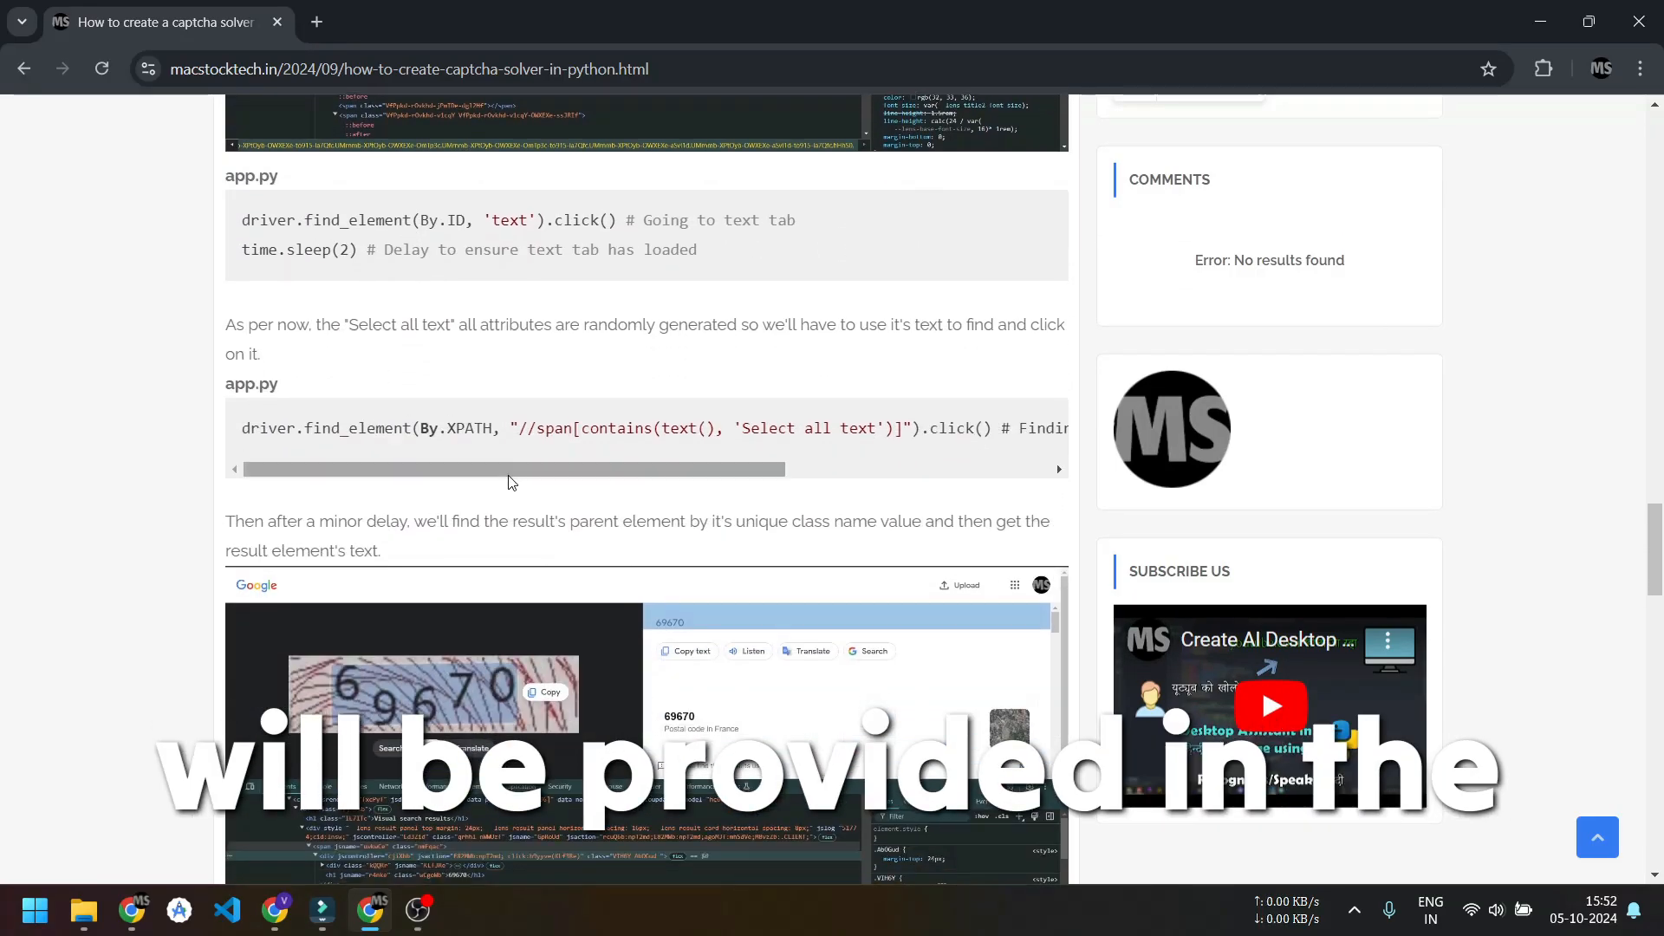
scroll("down", 3)
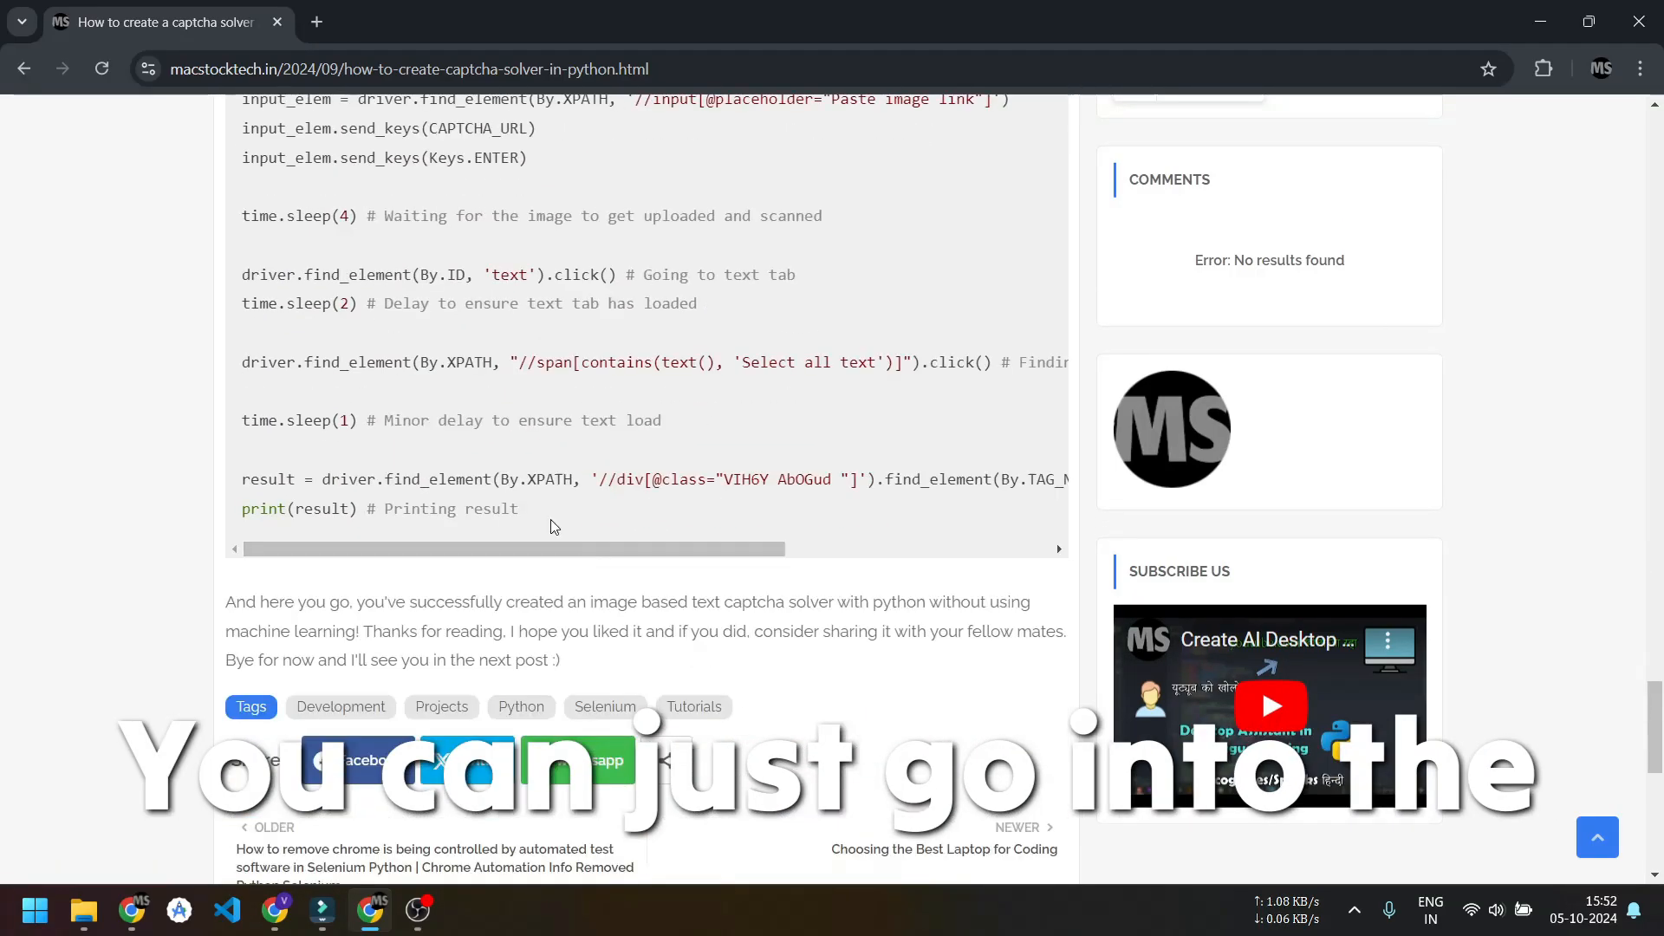
scroll("down", 3)
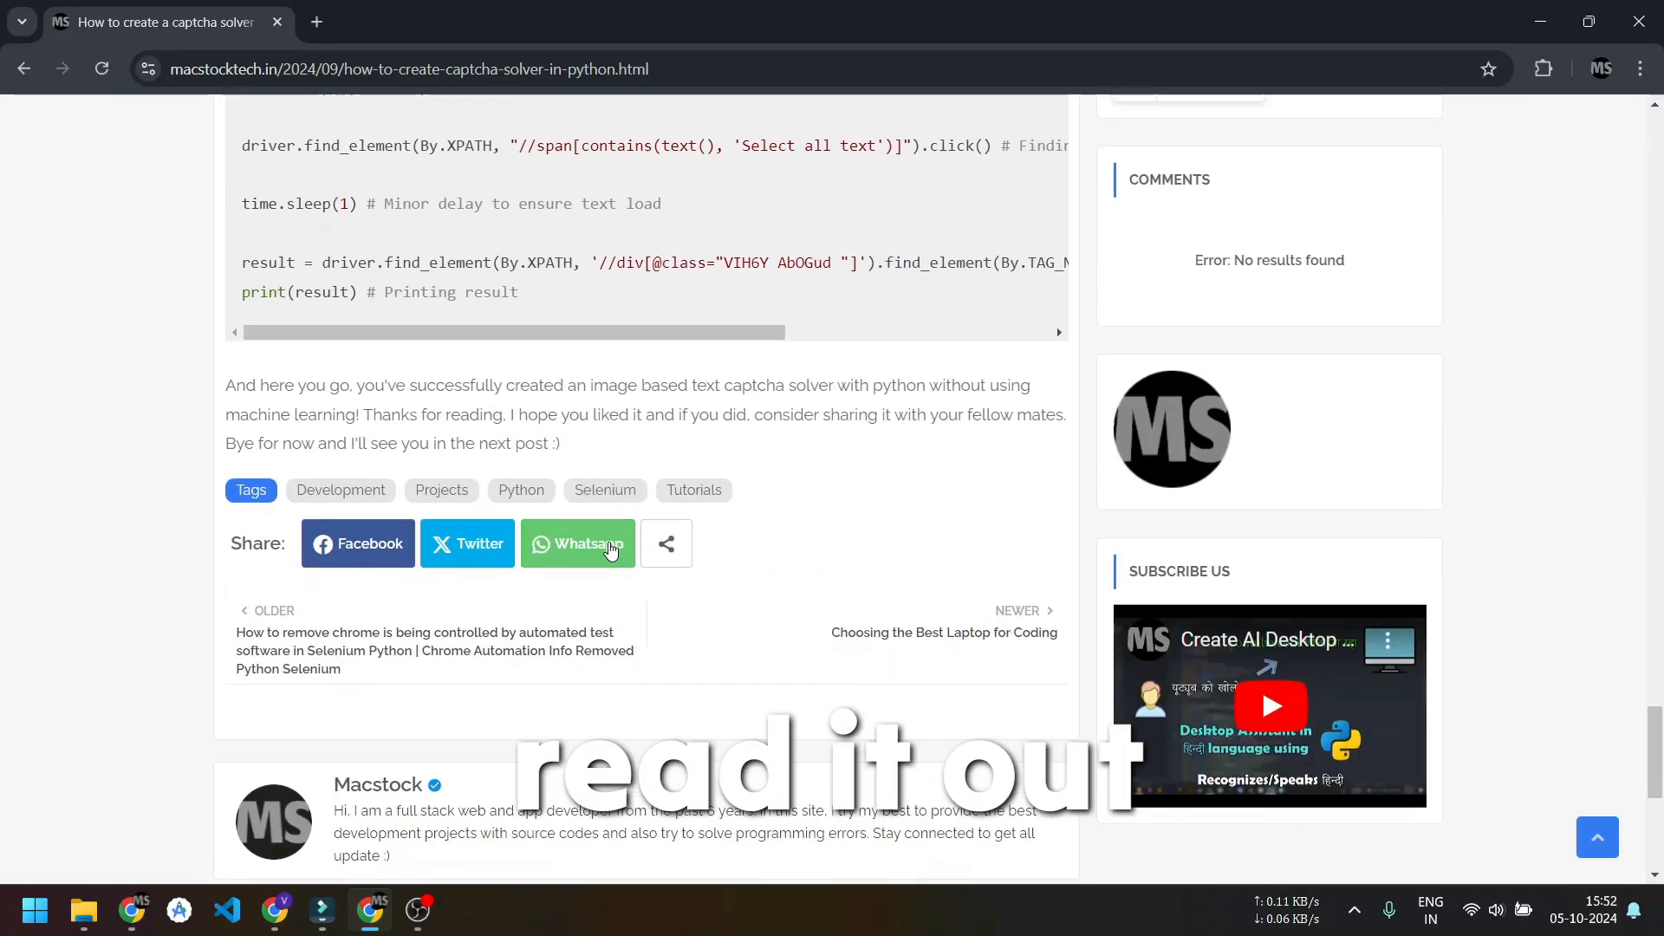